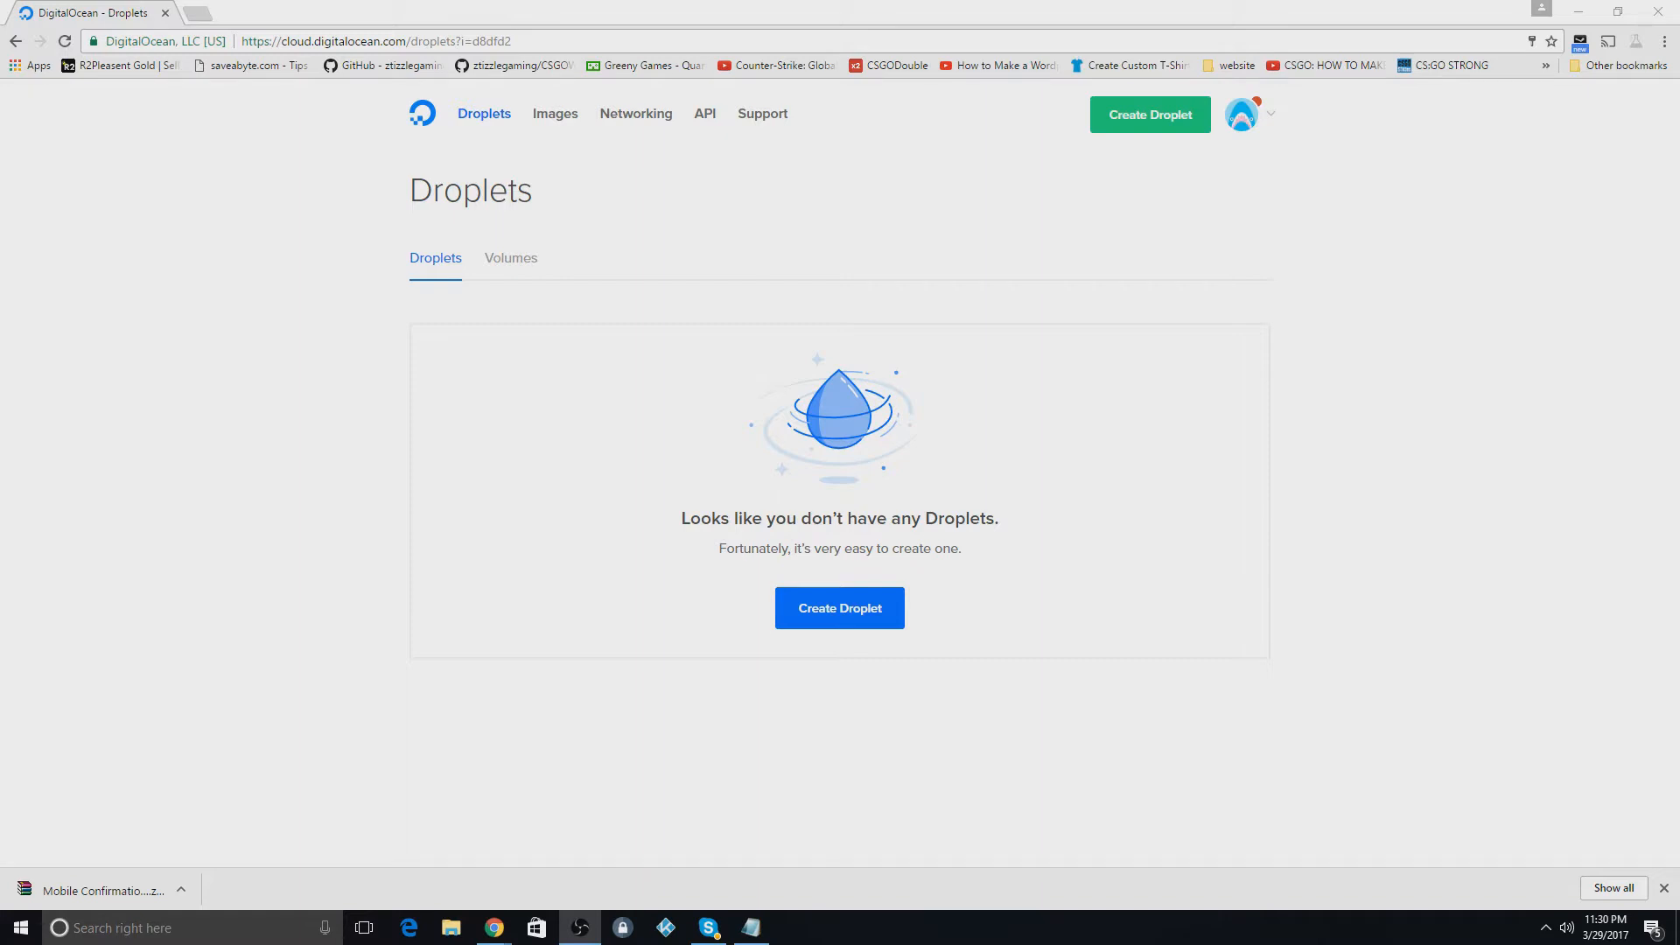
{"action": "mouse_move", "coordinate": [941, 514]}
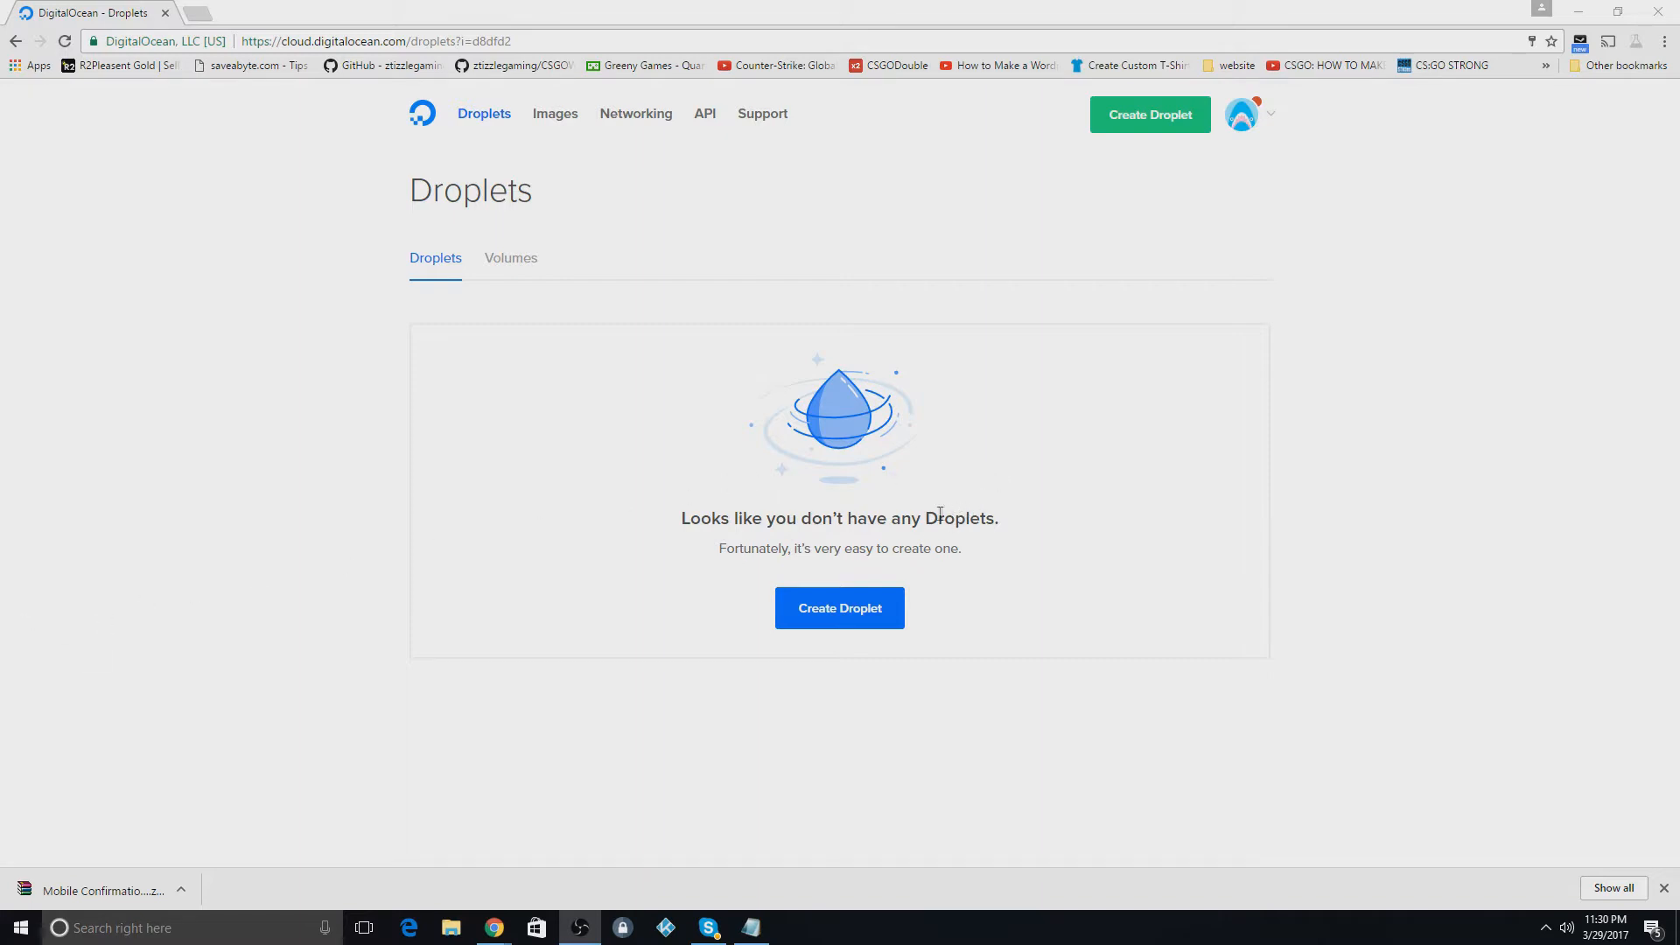
{"action": "mouse_move", "coordinate": [912, 567]}
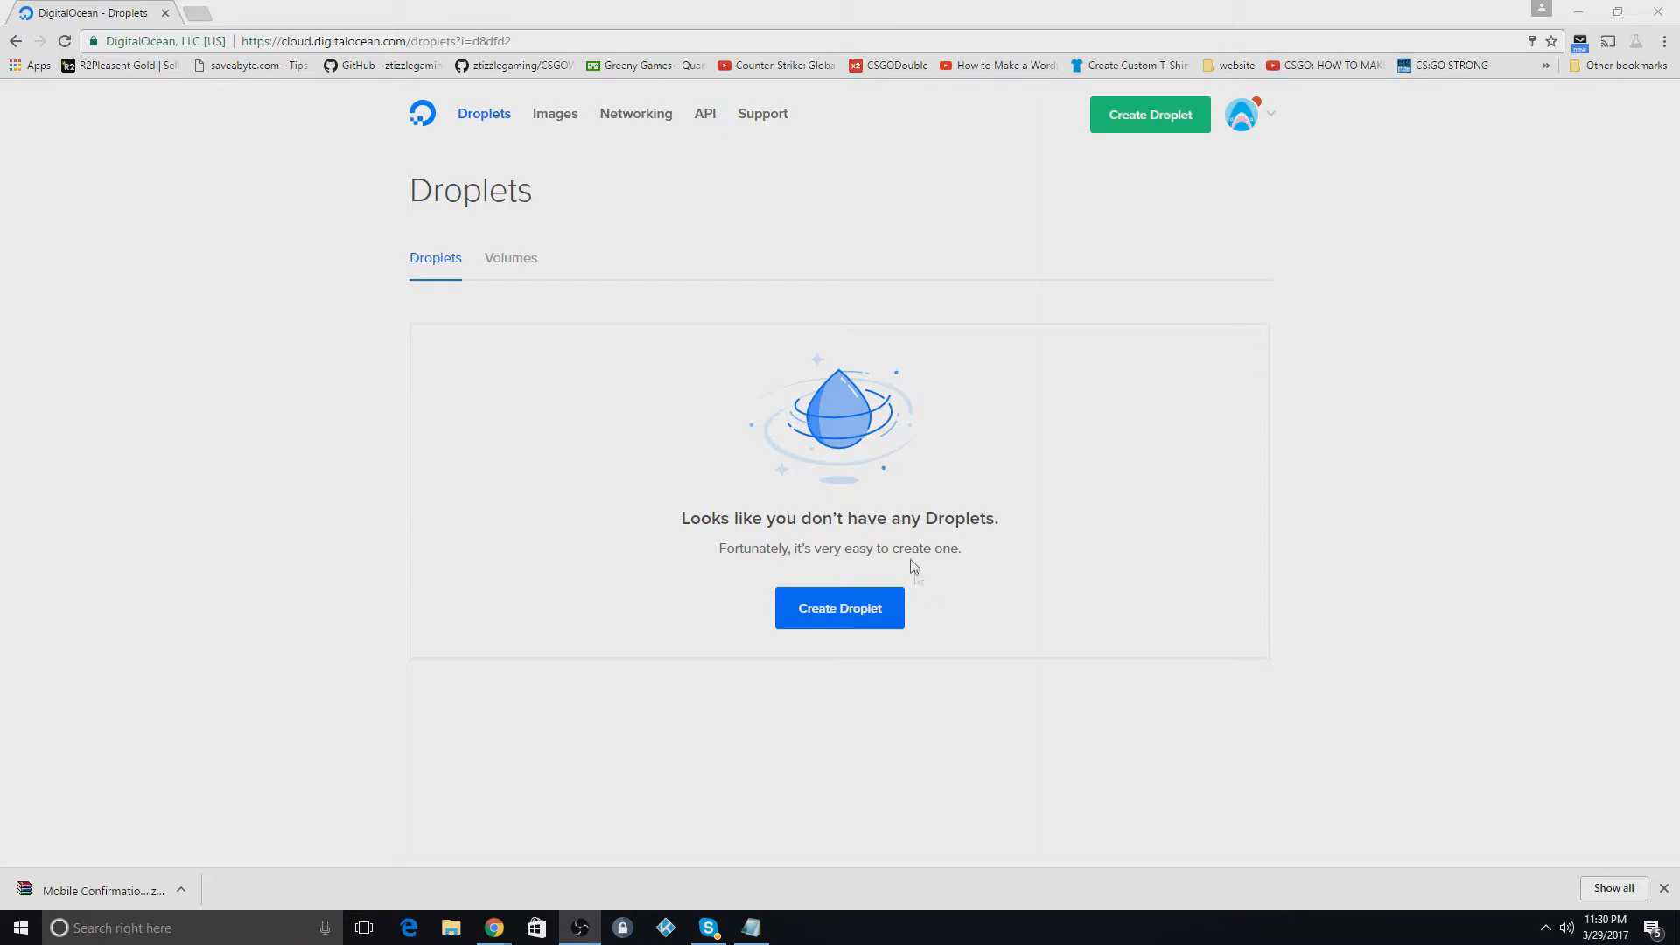
Step: Start creating a new droplet from the empty Droplets page
{"action": "left_click", "coordinate": [840, 608]}
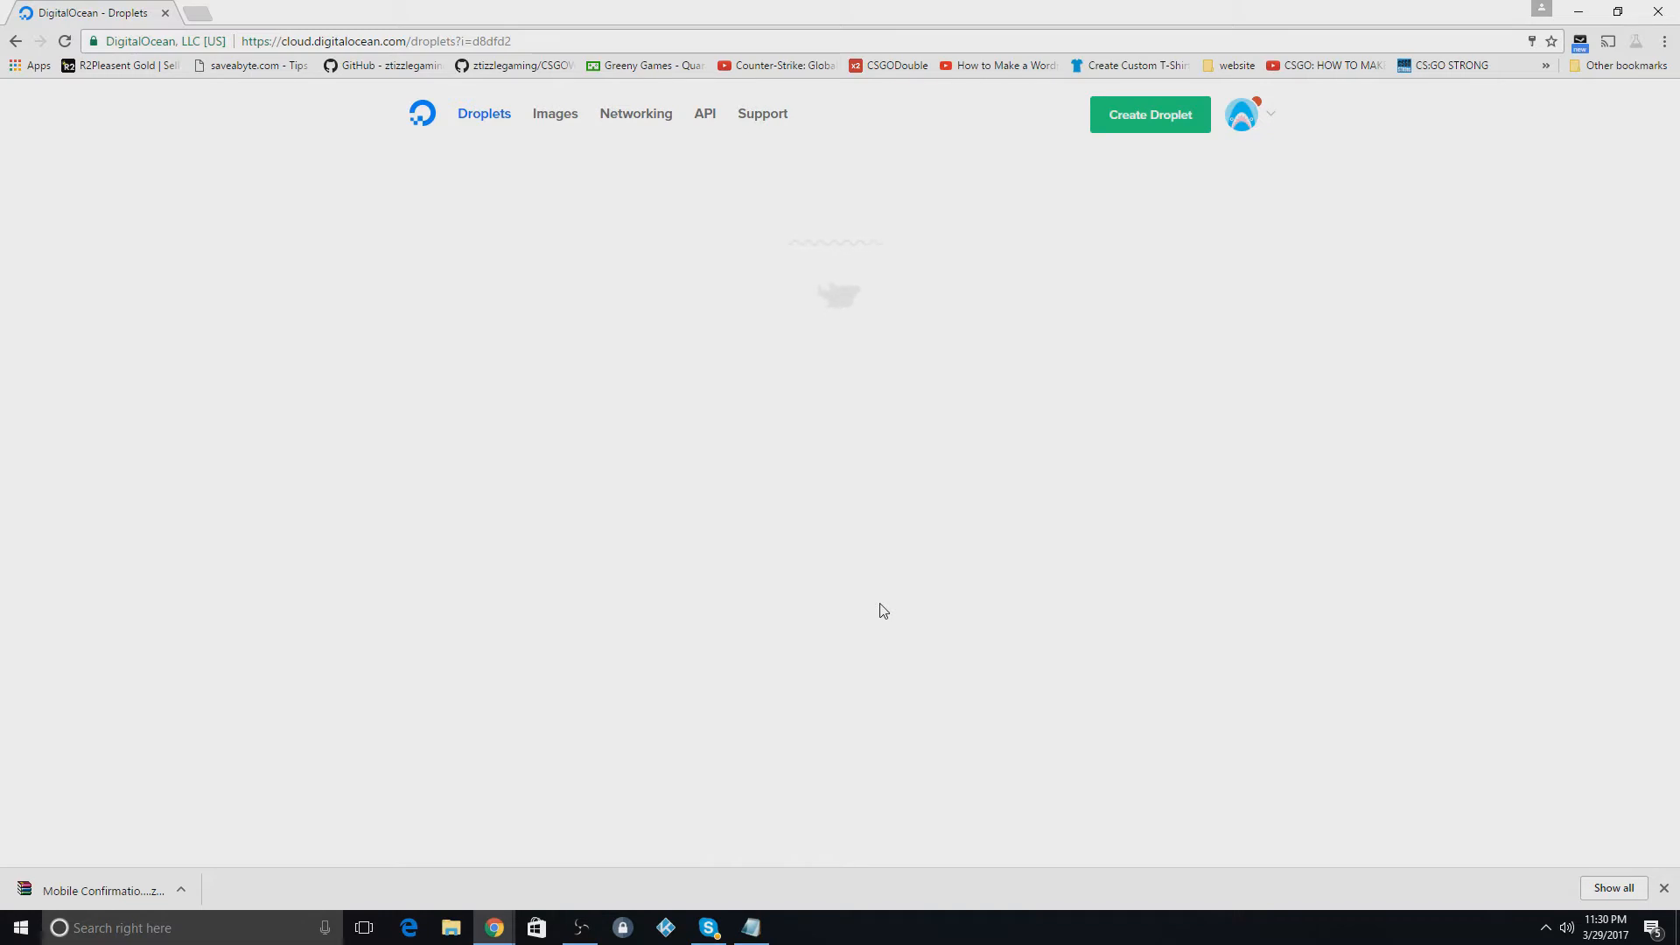
Step: Create an Ubuntu 16.04.2 x64, $5/mo droplet in NYC3 with hostname tradeBot
{"action": "left_click", "coordinate": [1149, 115]}
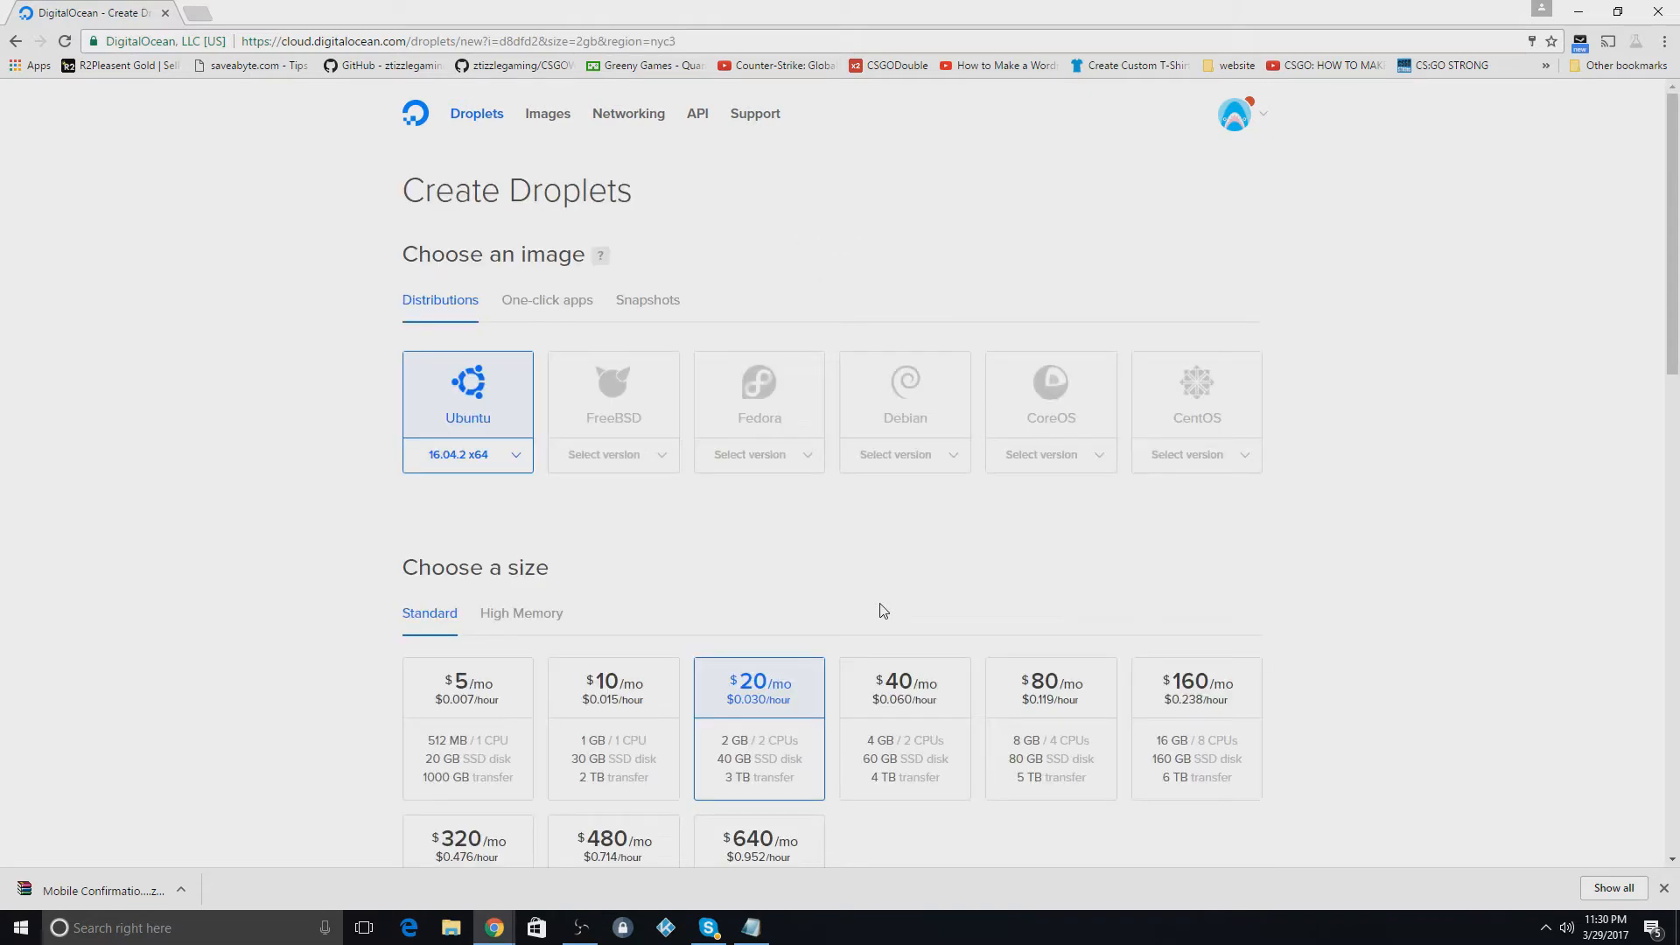
{"action": "mouse_move", "coordinate": [506, 458]}
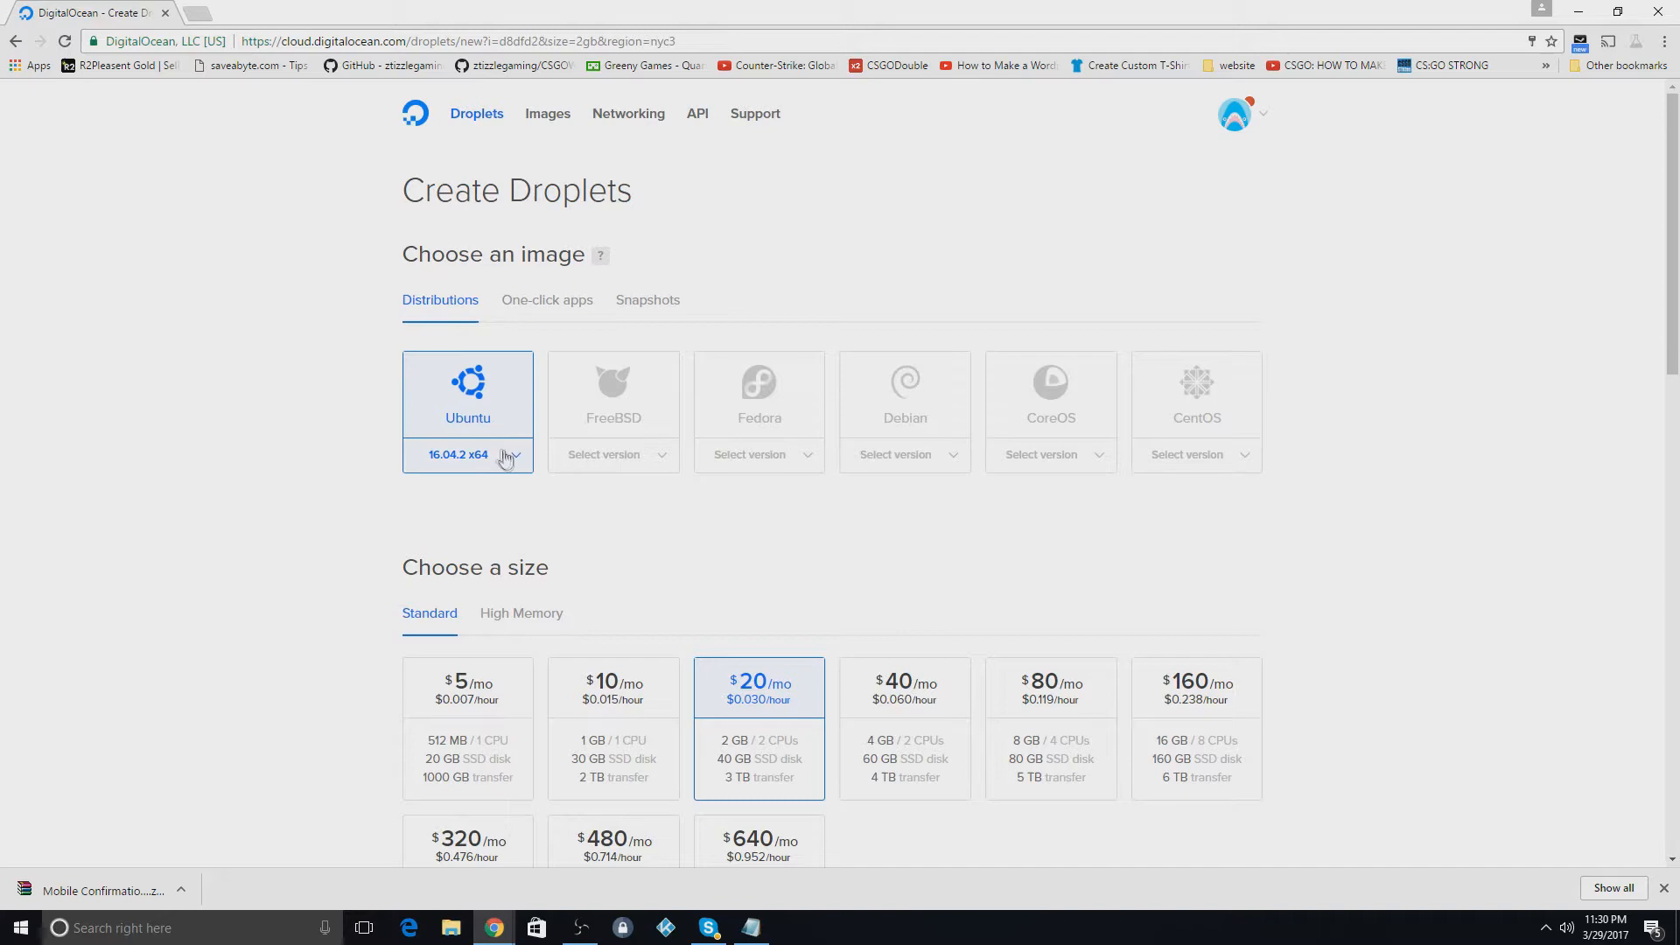
{"action": "mouse_move", "coordinate": [501, 443]}
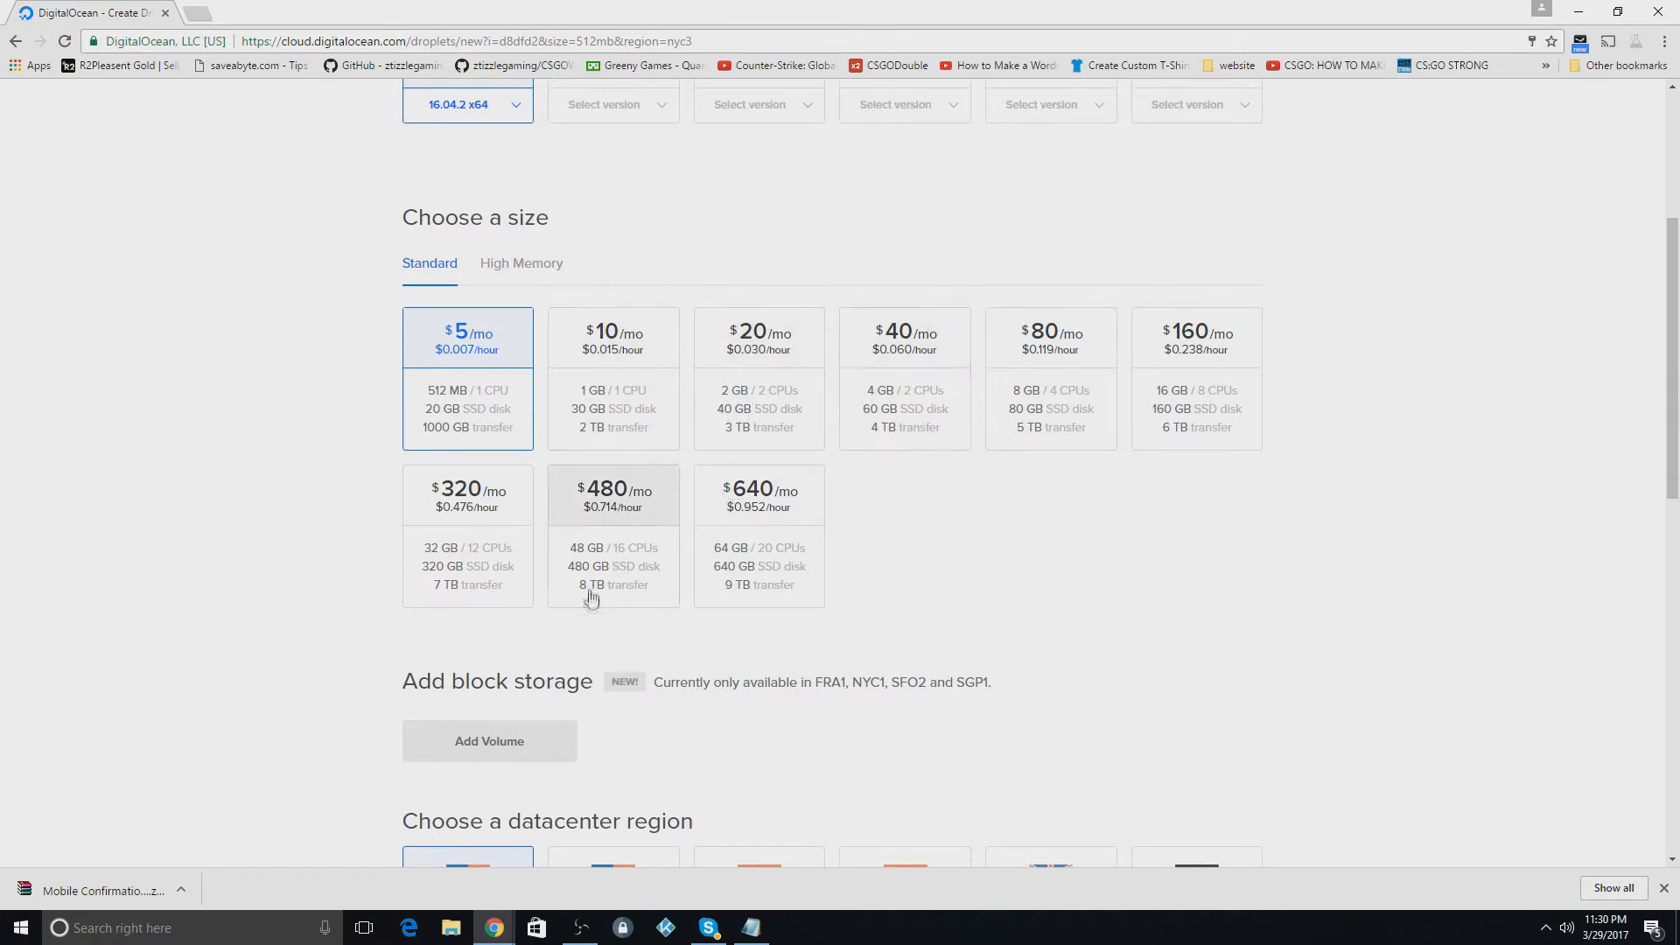
{"action": "scroll", "scroll_direction": "down", "scroll_amount": 3}
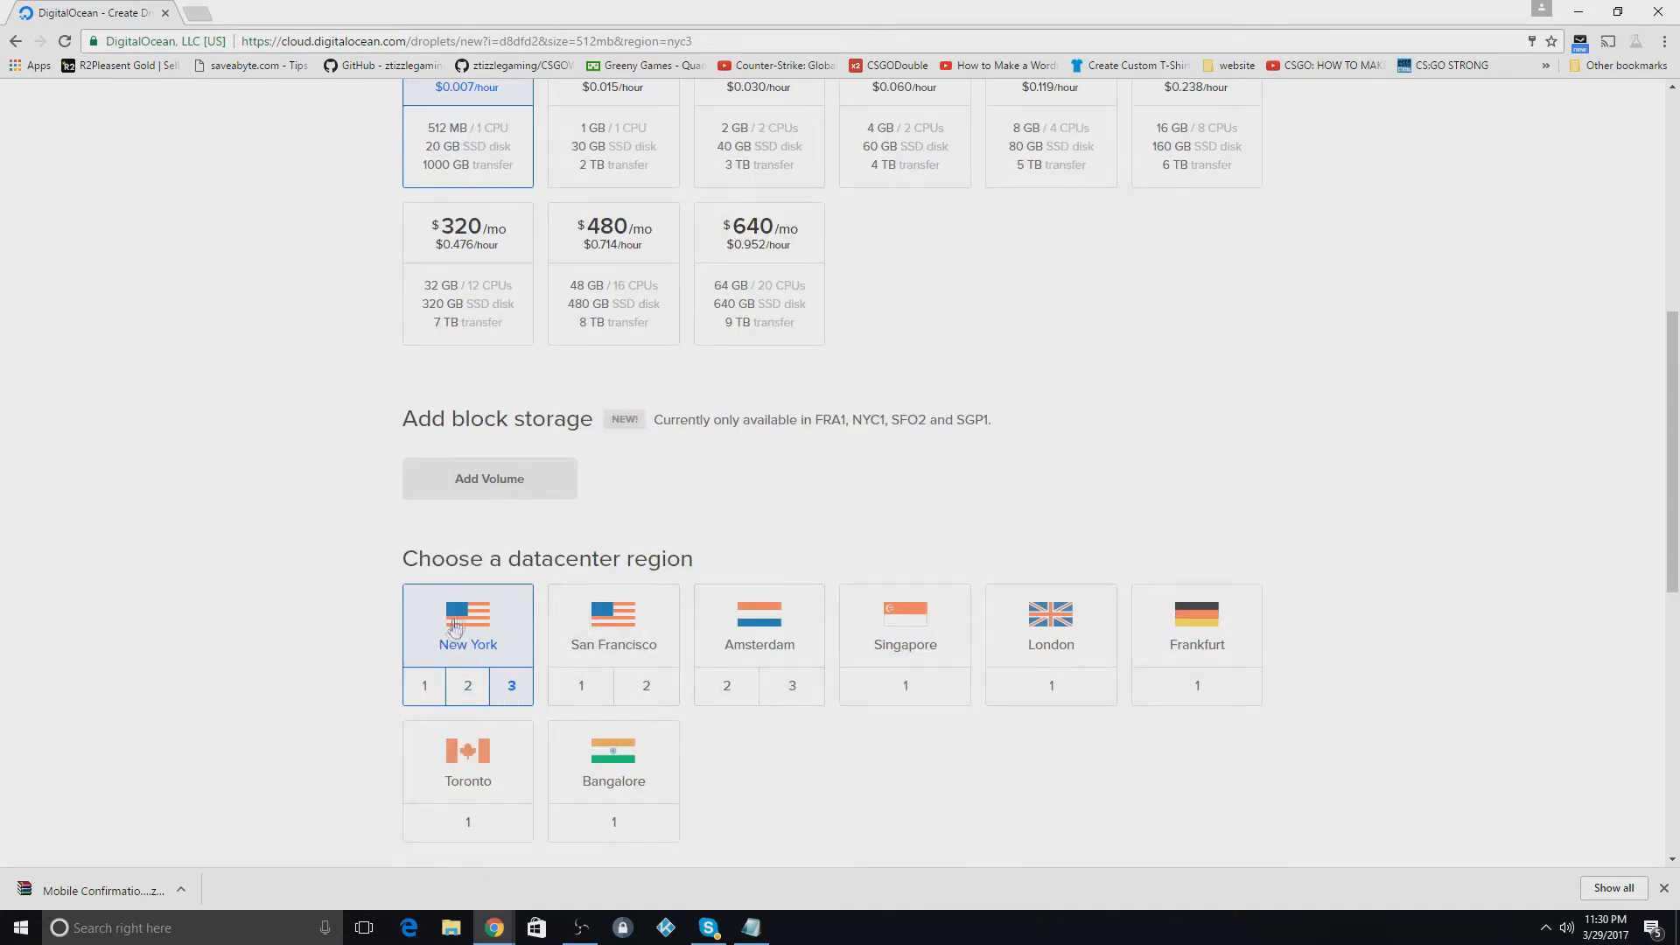
{"action": "scroll", "scroll_direction": "down", "scroll_amount": 3}
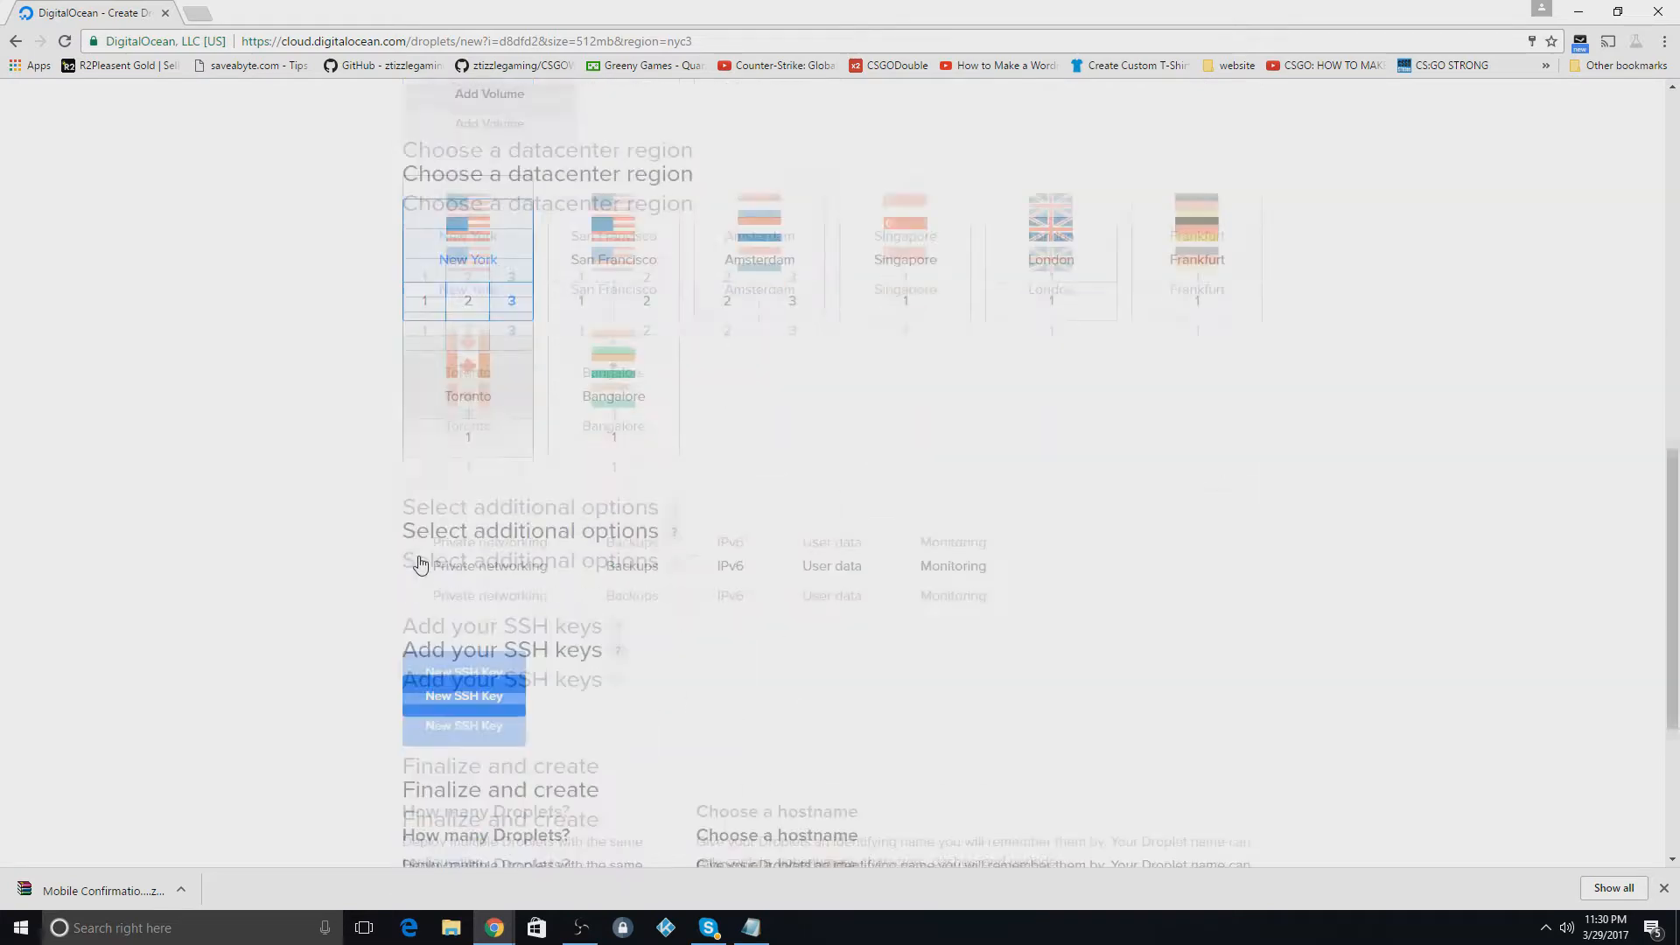
{"action": "scroll", "scroll_direction": "down", "scroll_amount": 3}
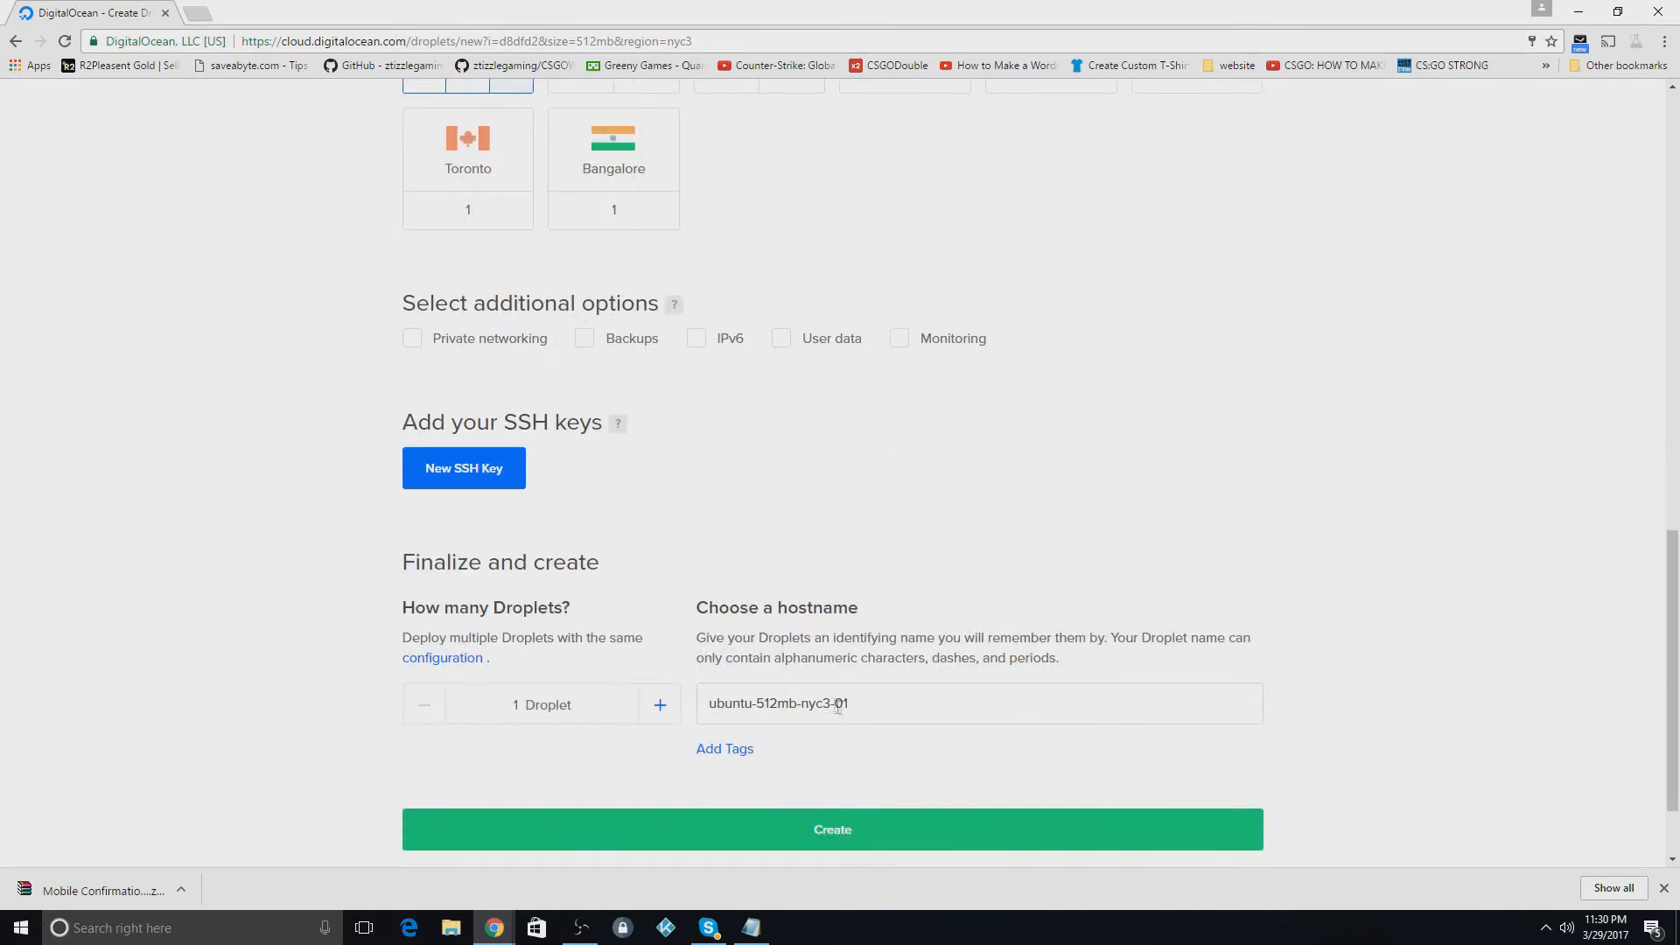
{"action": "type", "text": "tra"}
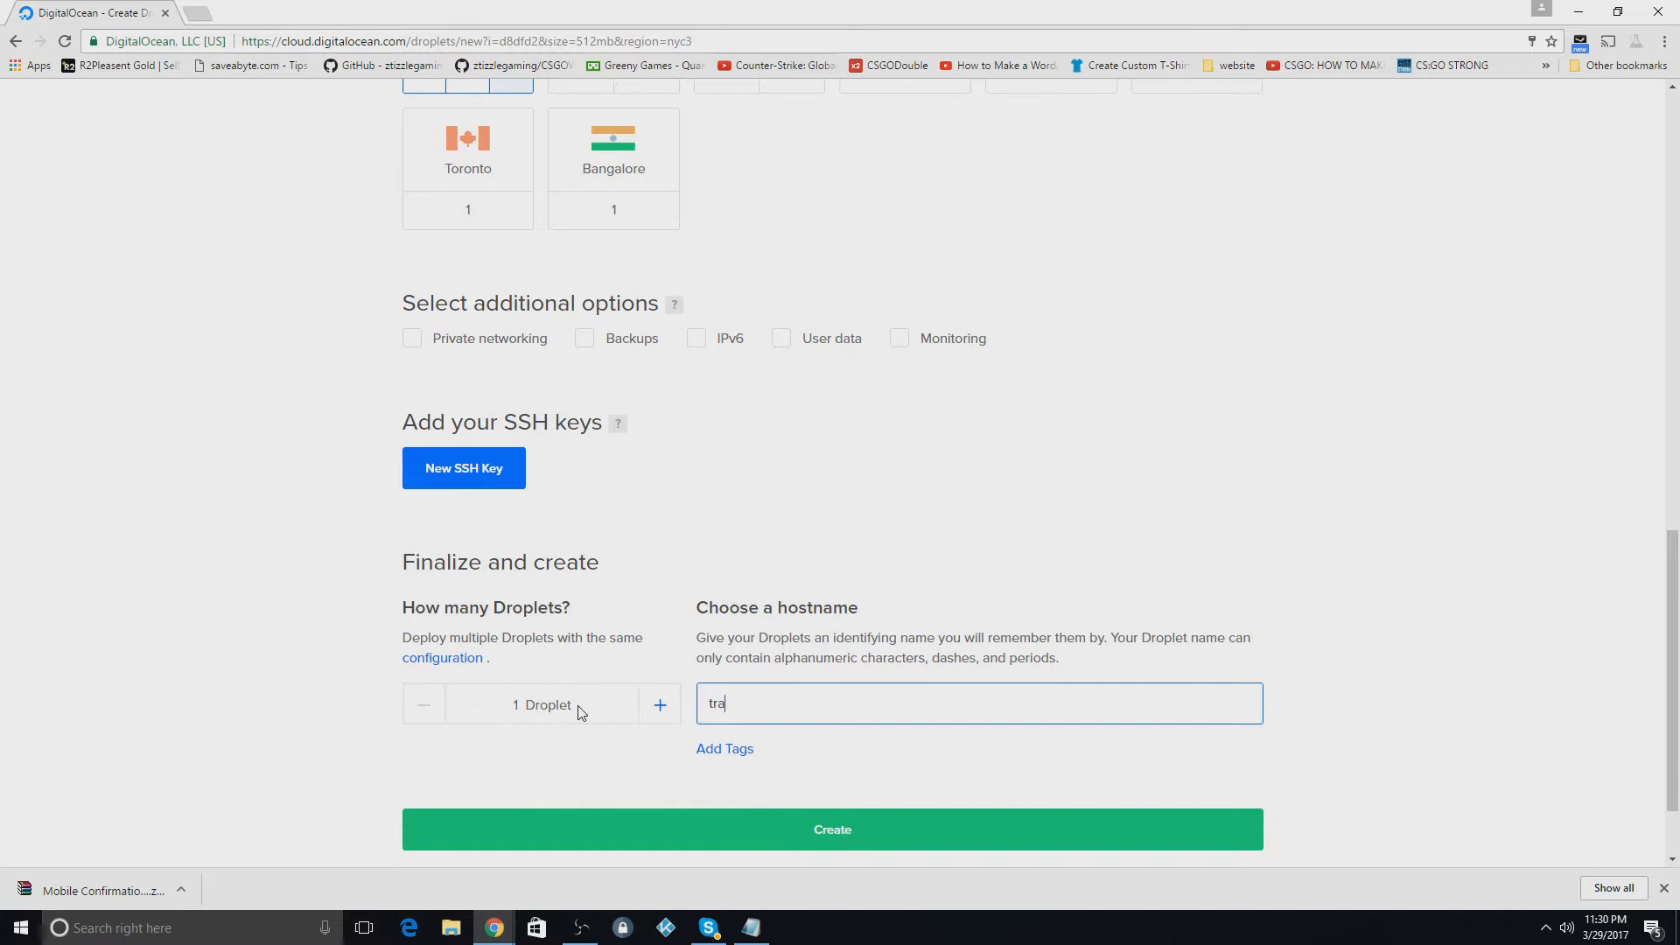
{"action": "type", "text": "de Bot"}
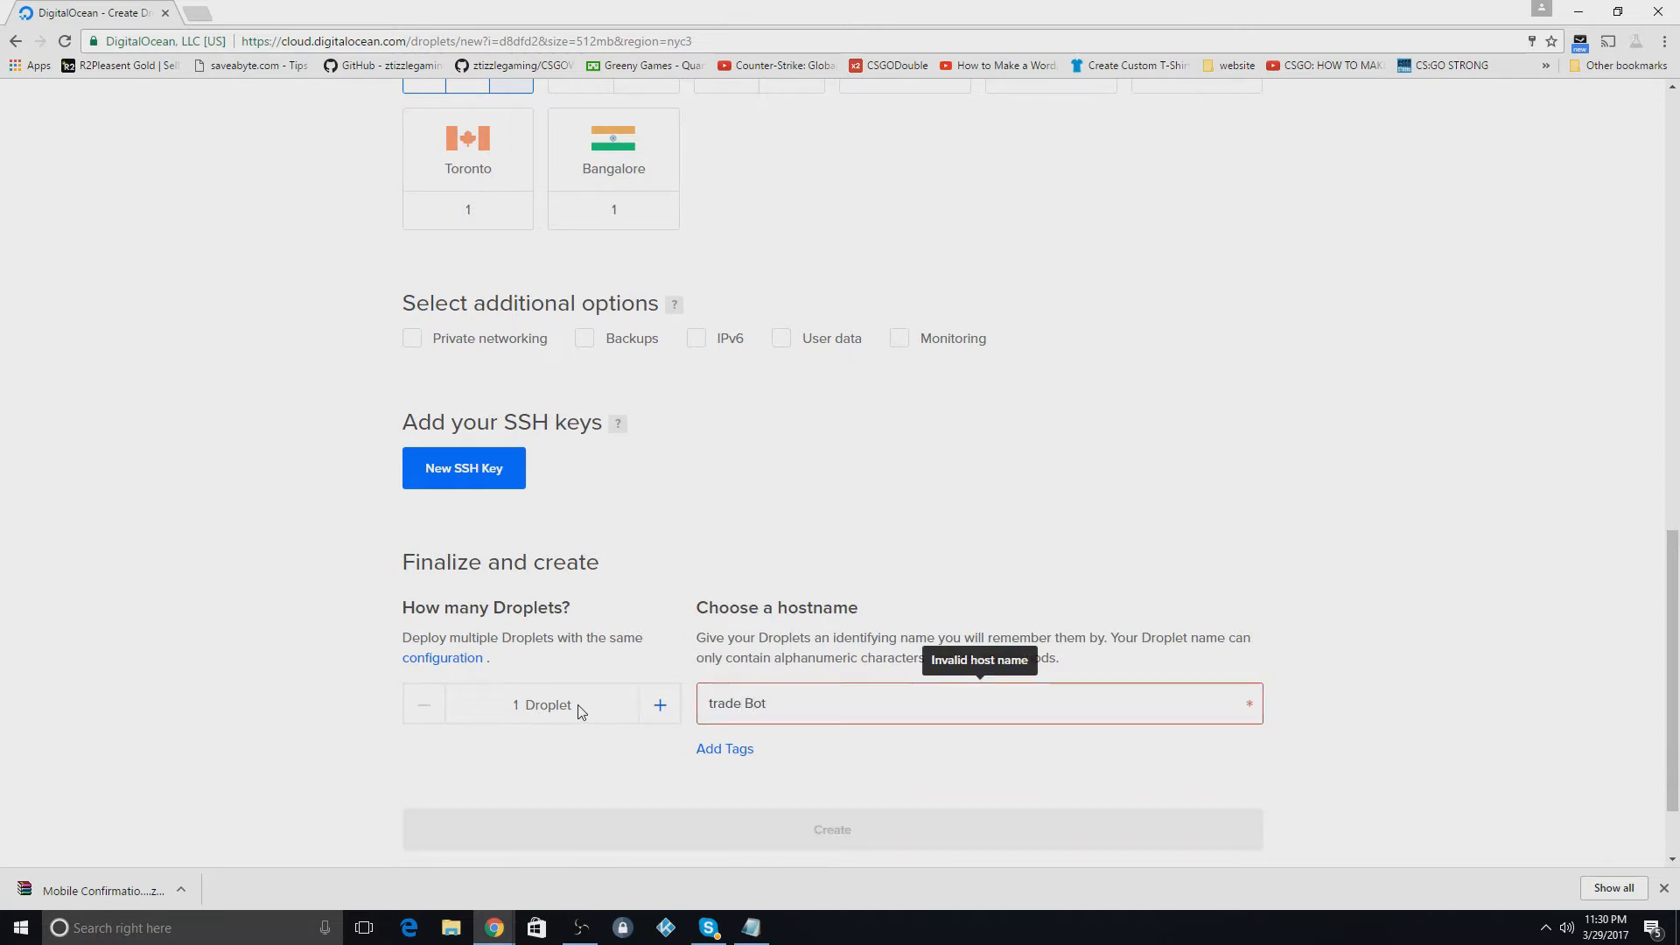
{"action": "type", "text": "tradeBot"}
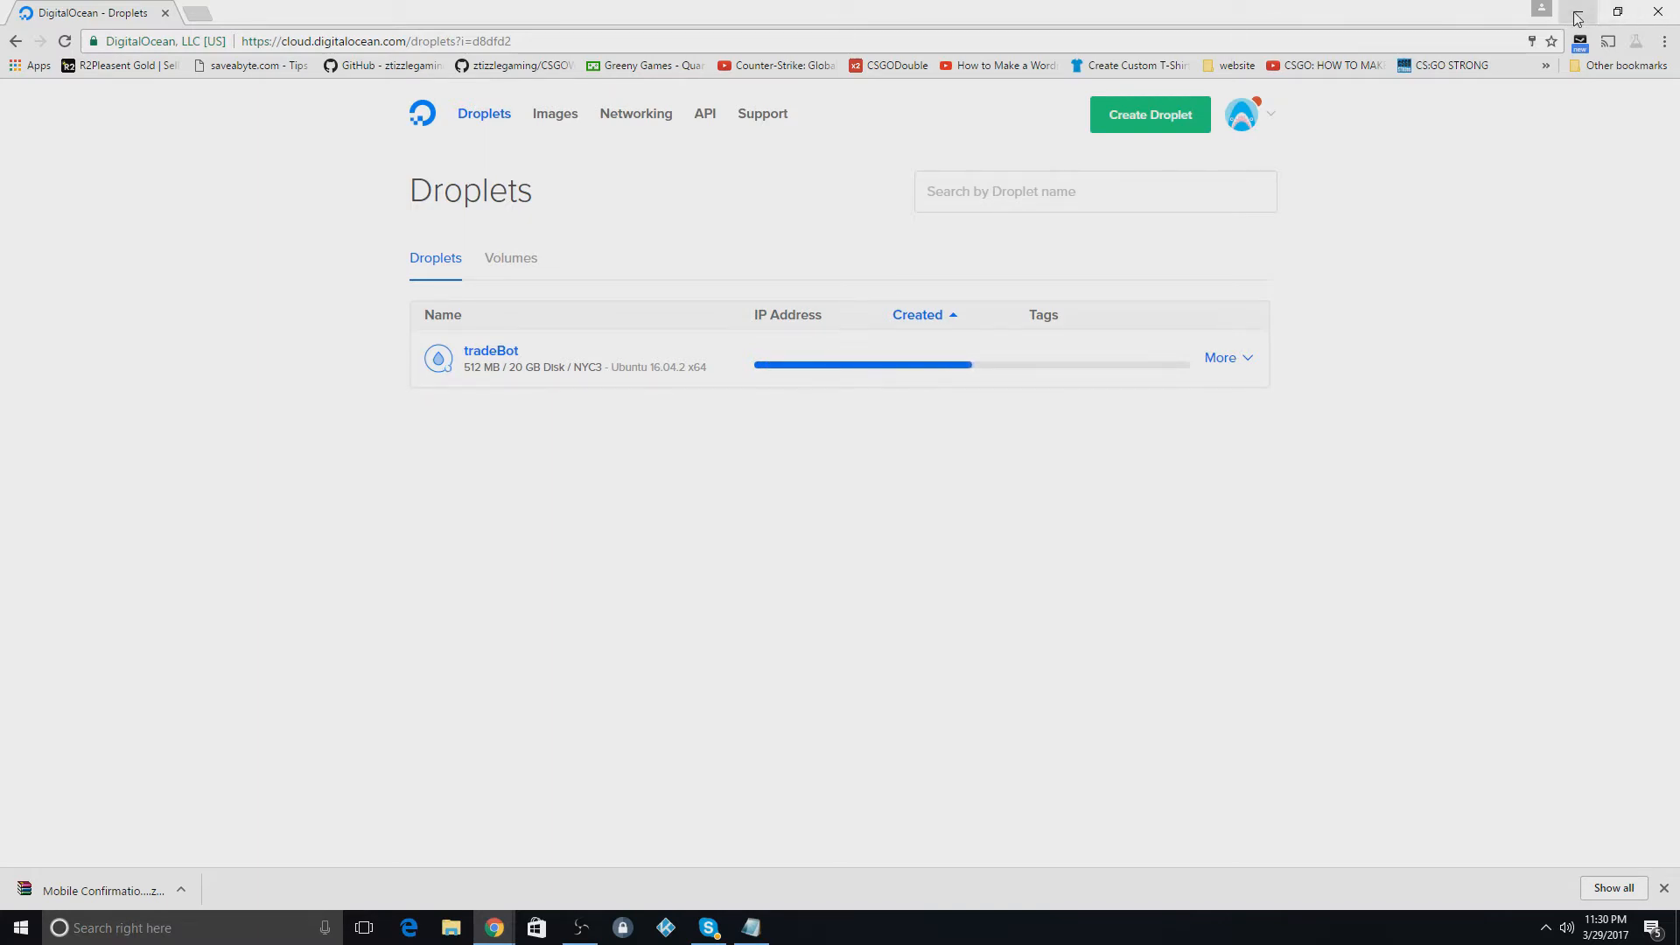
Step: Launch FileZilla in a restored window and open PuTTY ready for a host name
{"action": "left_click", "coordinate": [1620, 11]}
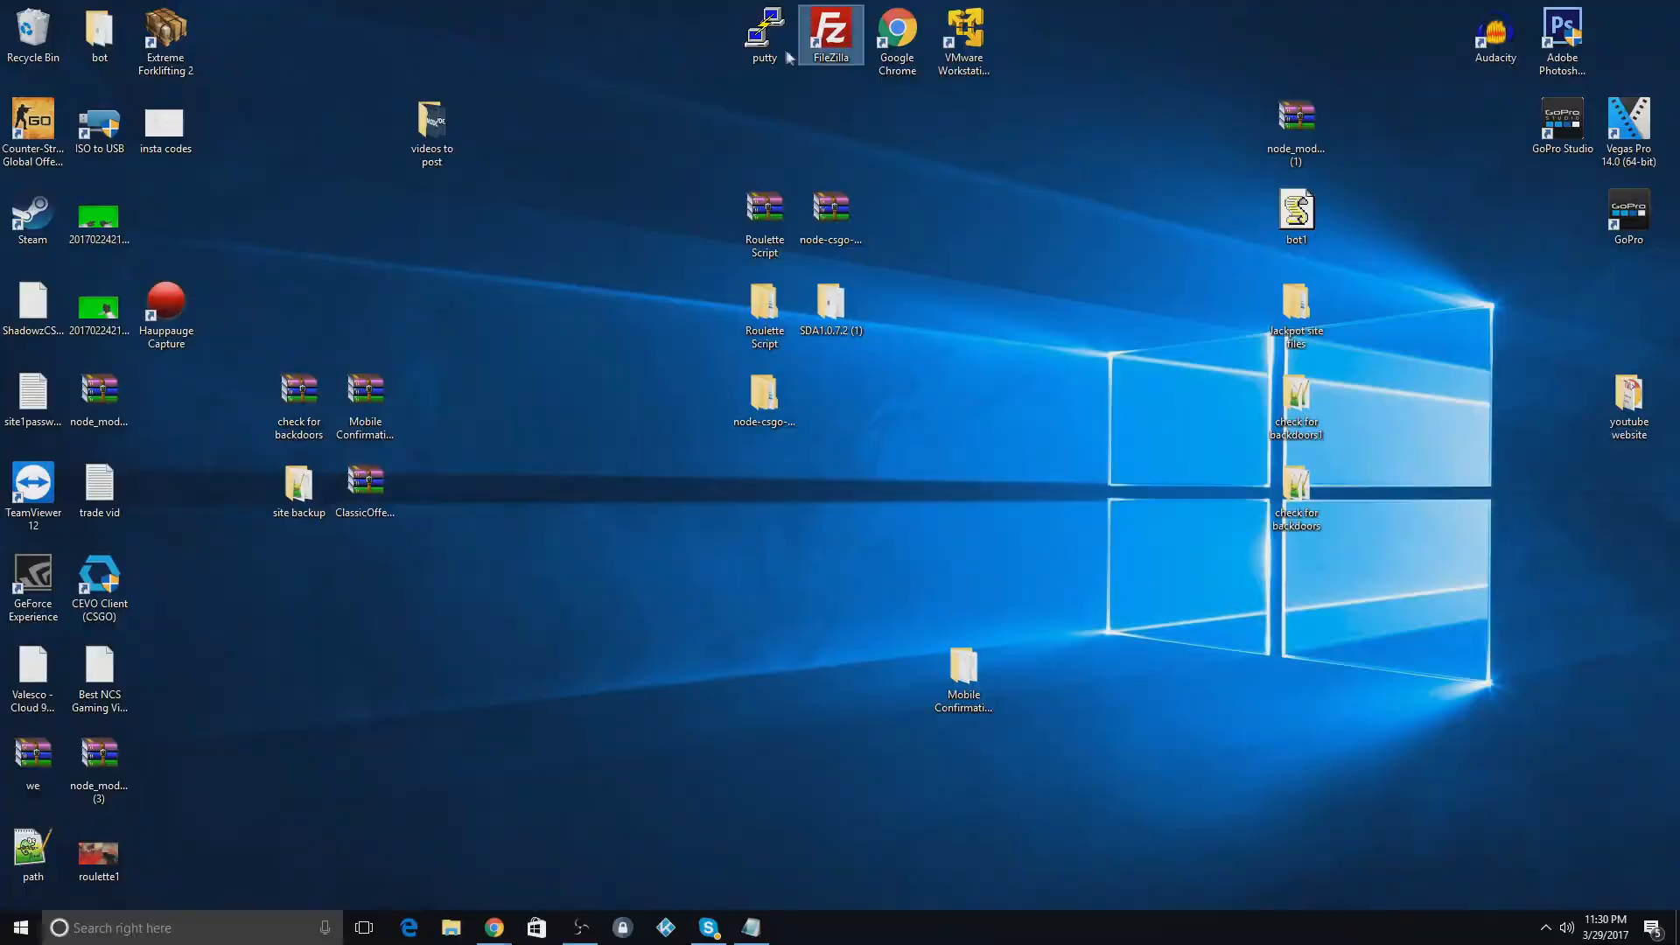
{"action": "double_click", "coordinate": [831, 35]}
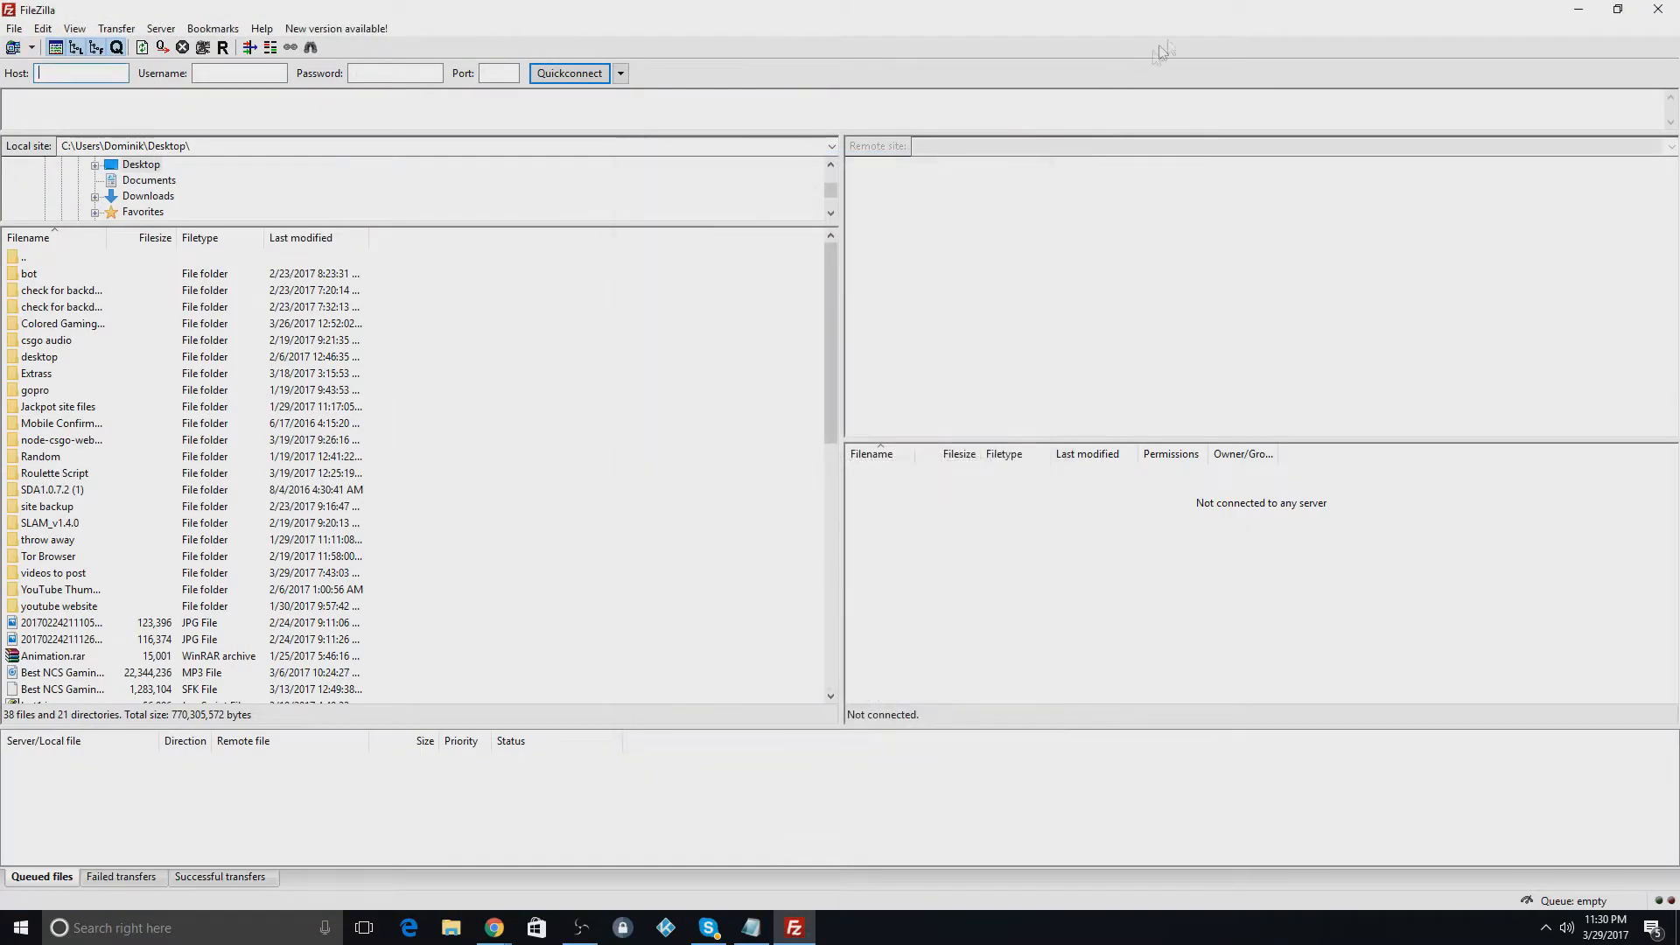
{"action": "left_click", "coordinate": [1613, 11]}
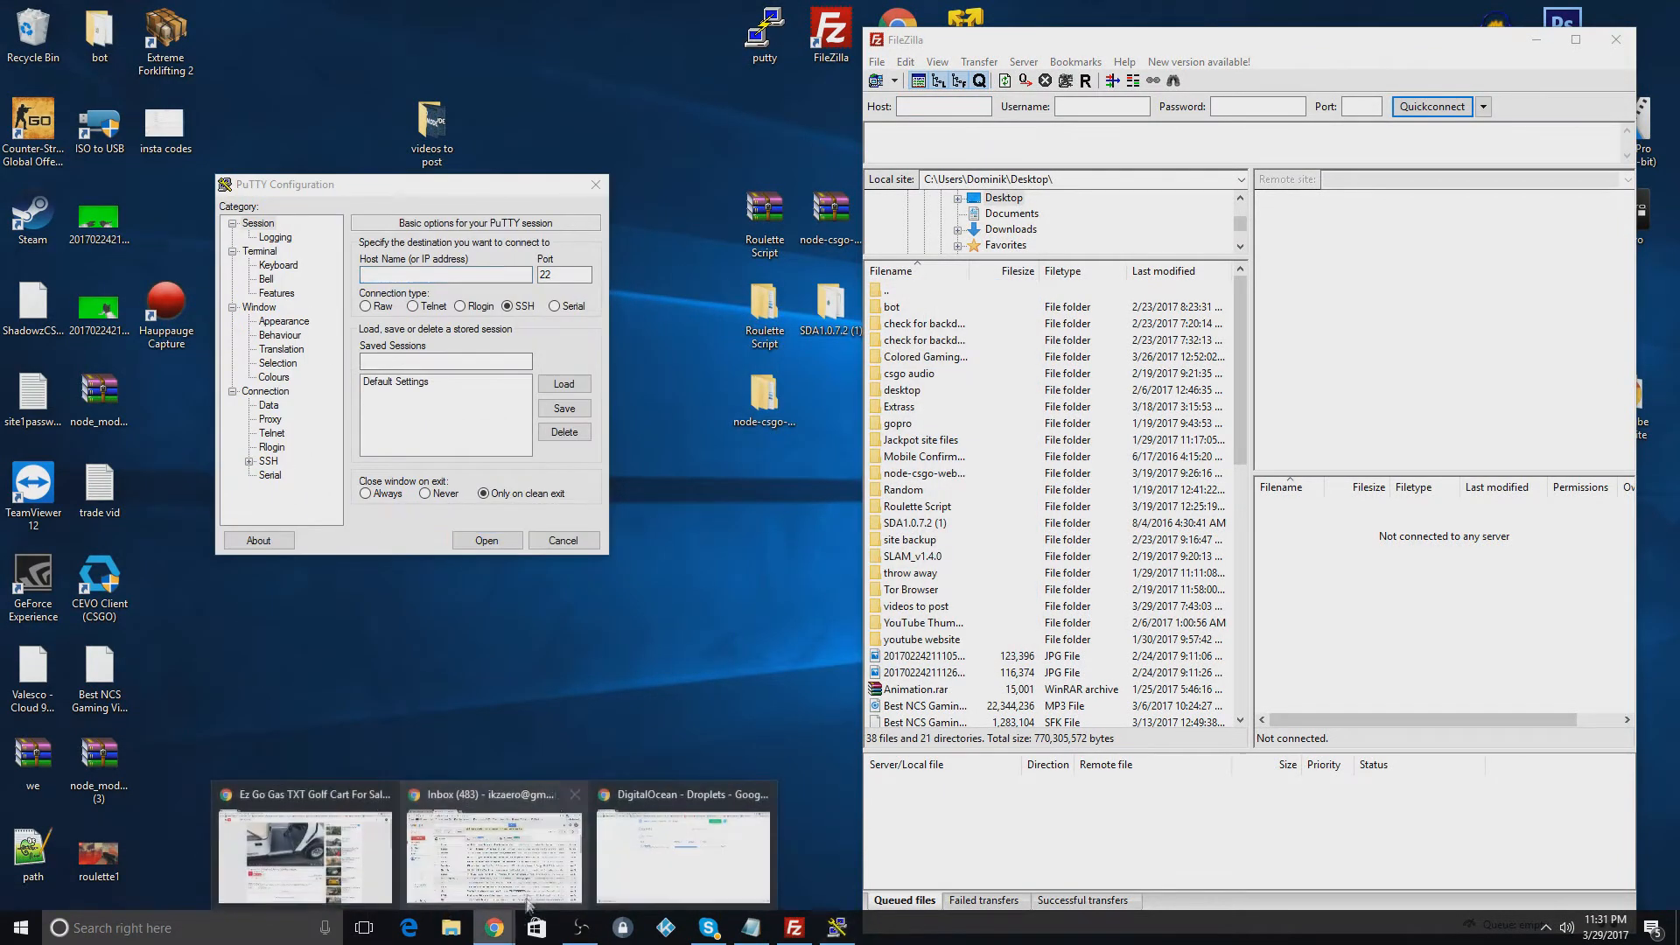
{"action": "left_click", "coordinate": [682, 846]}
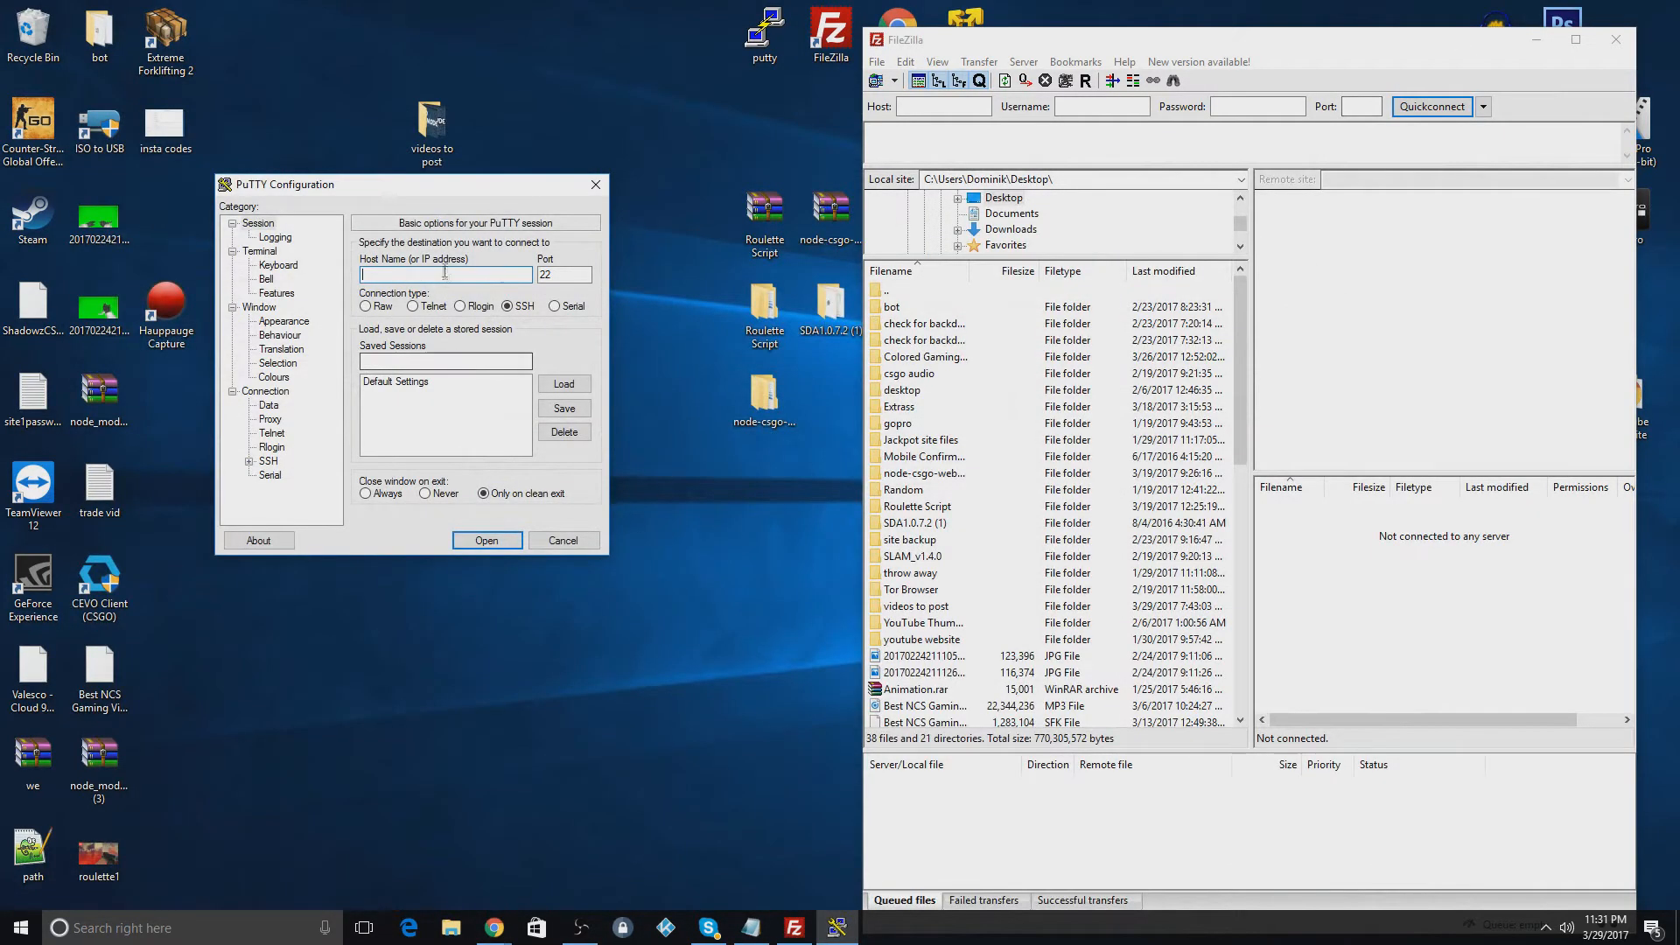
Step: Connect PuTTY to 159.203.90.31 and log in as root
{"action": "type", "text": "159.203.90.31"}
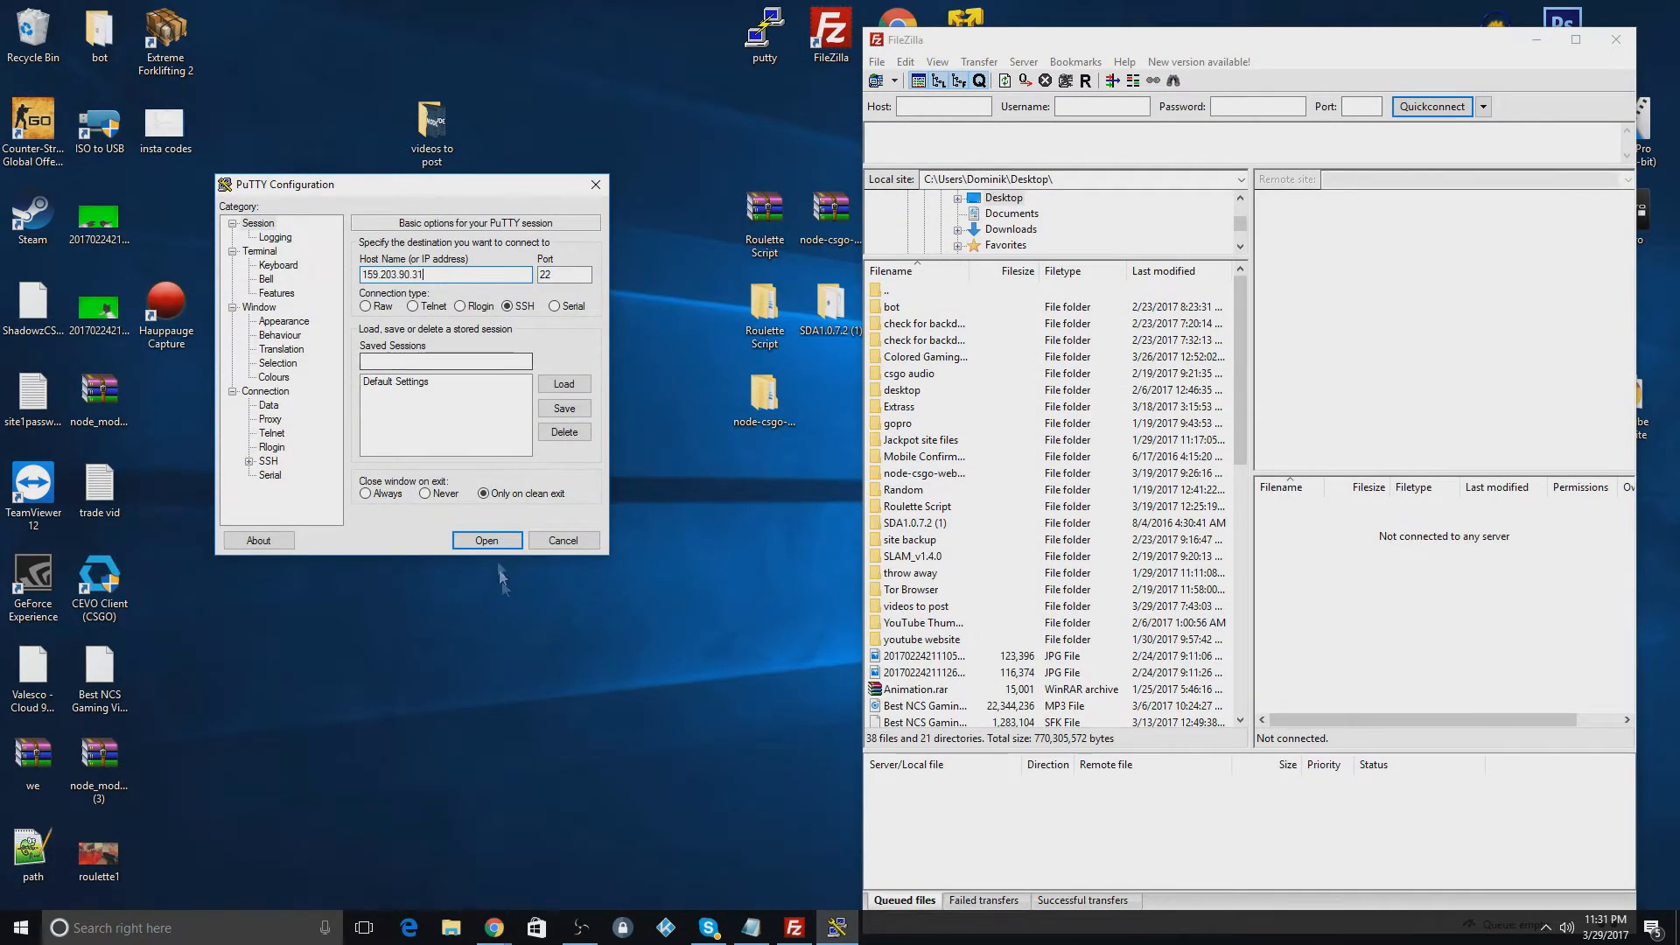
{"action": "left_click", "coordinate": [485, 540]}
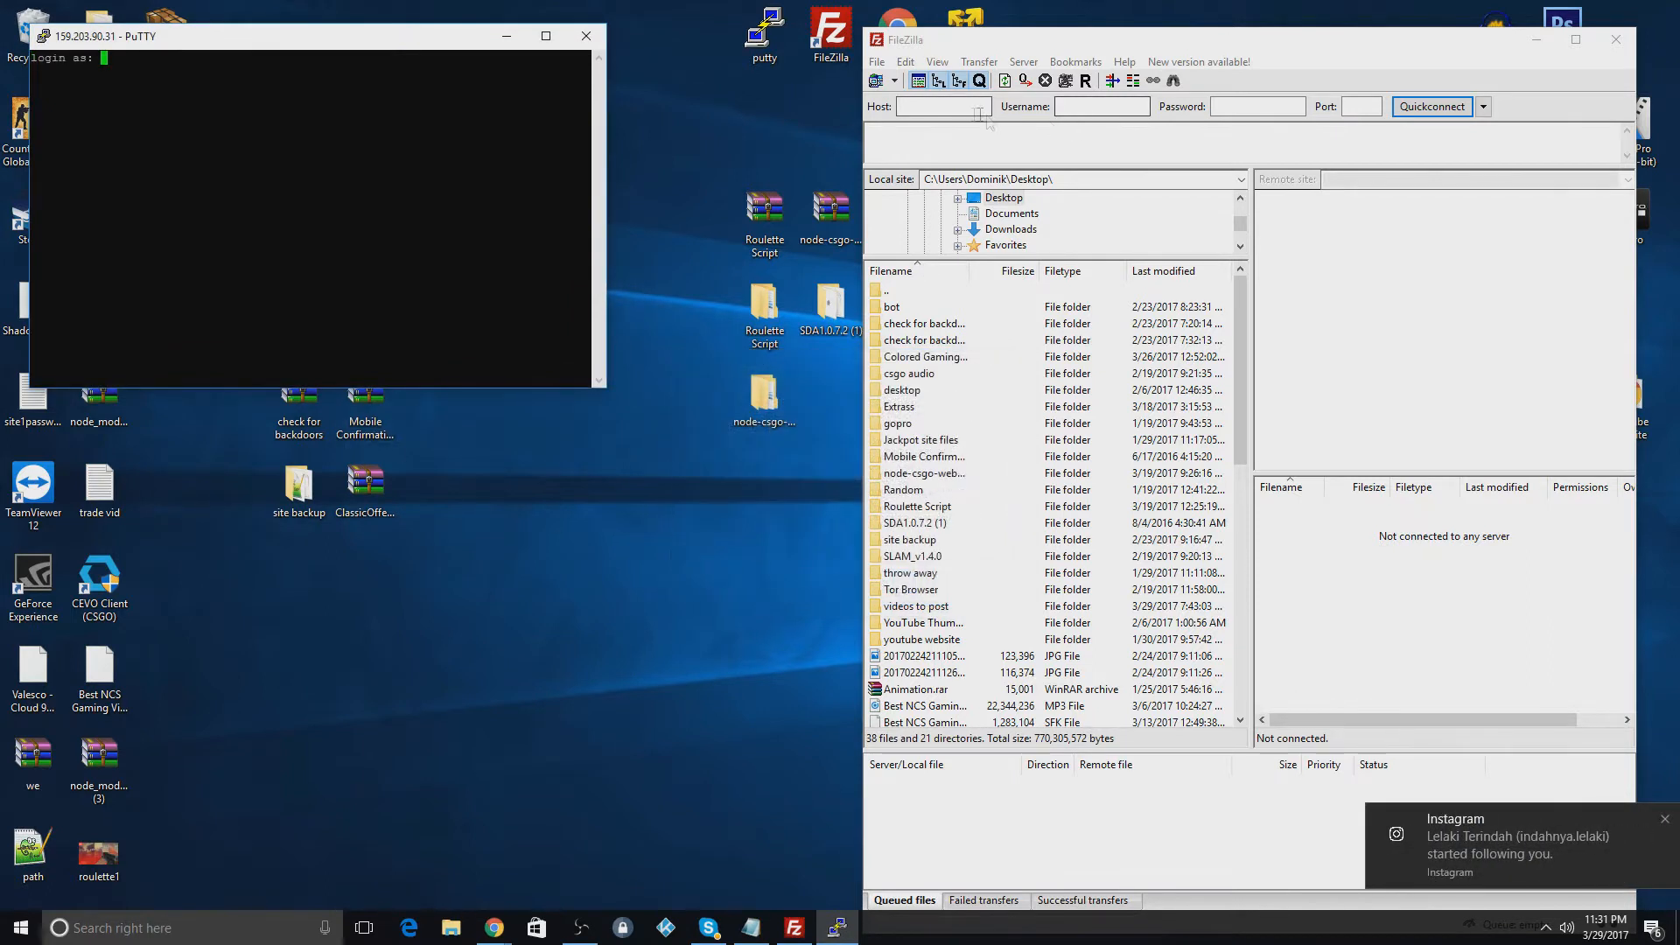
{"action": "type", "text": "159.203.90.31"}
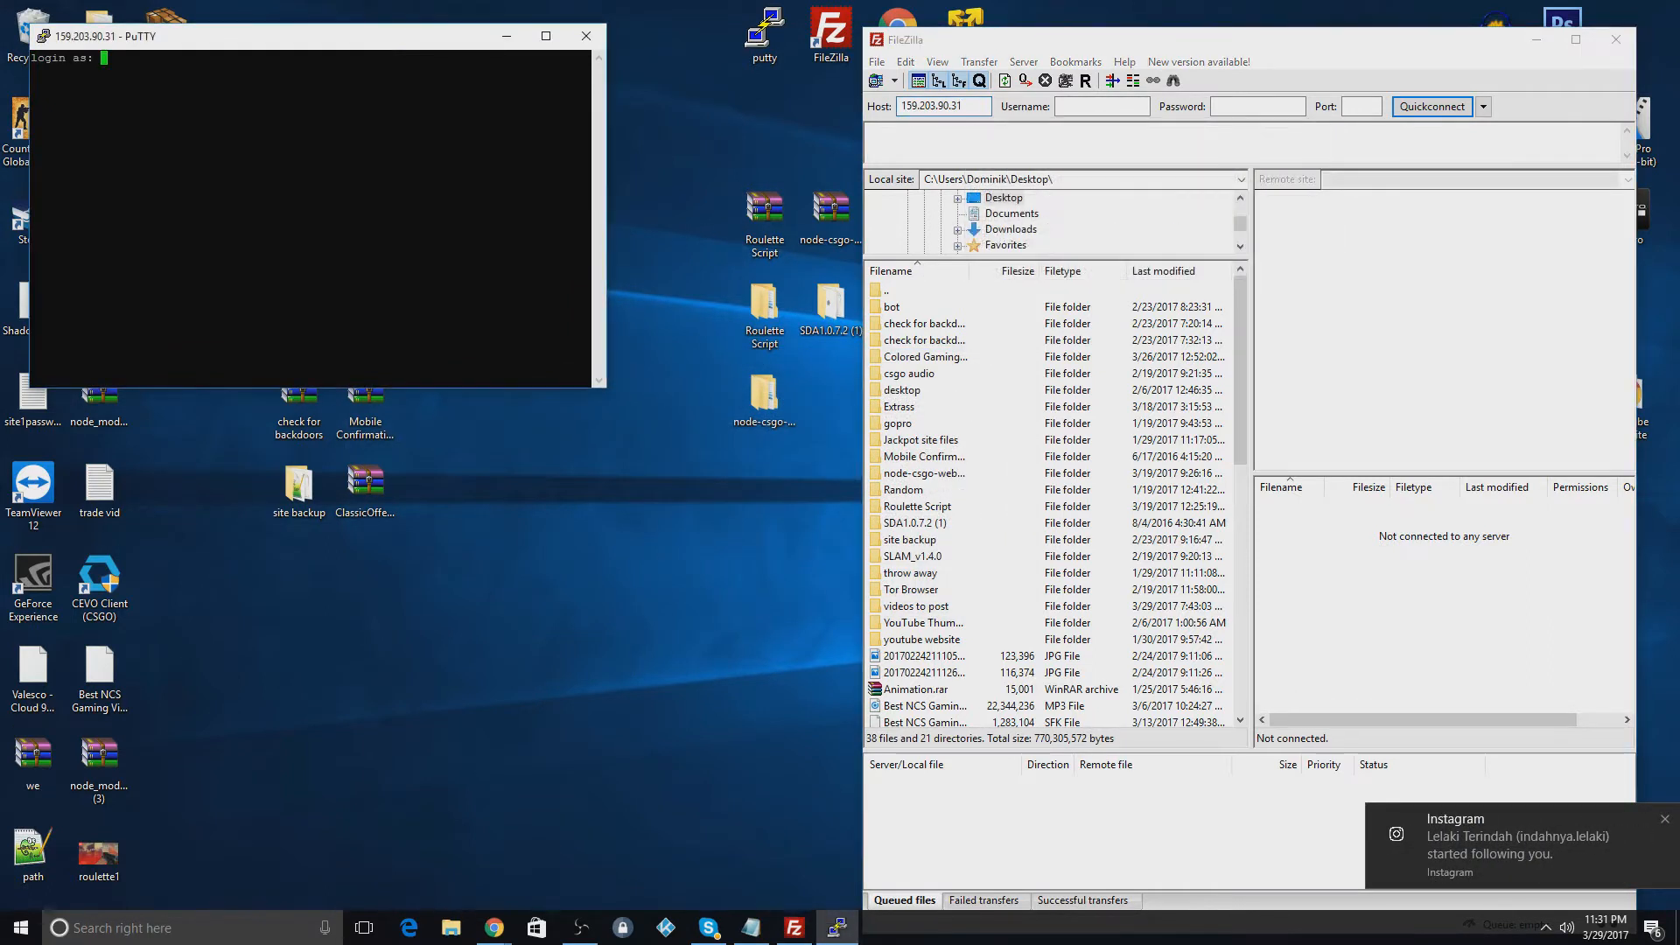
{"action": "type", "text": "root"}
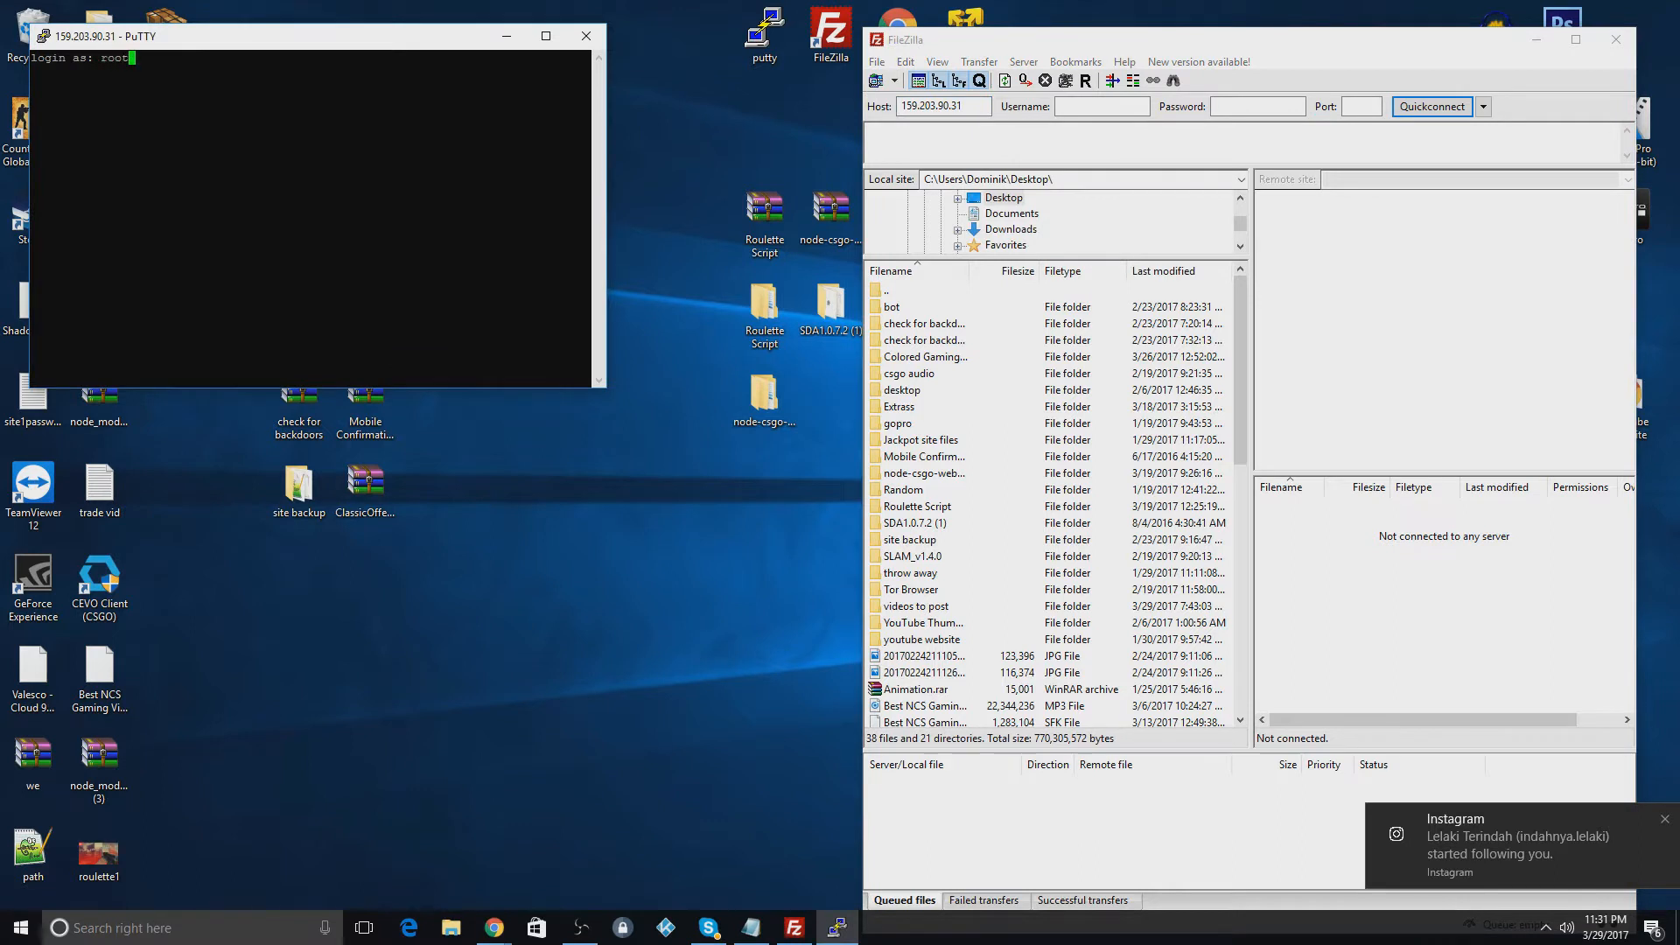
{"action": "key", "text": "Return"}
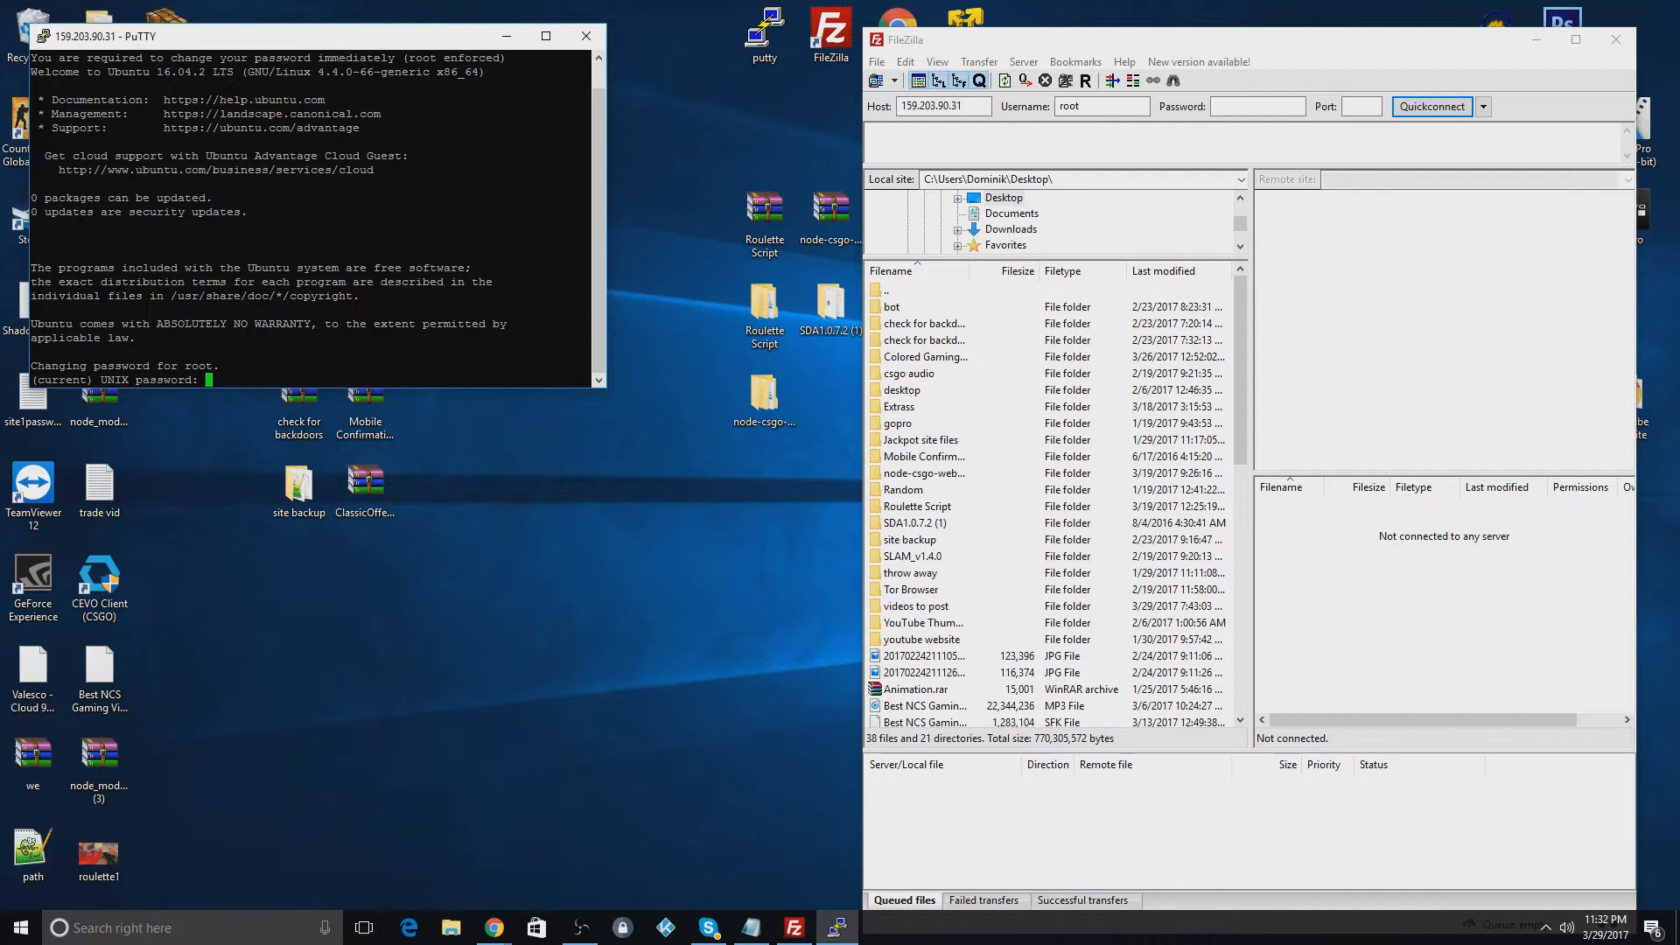
Step: Enter the emailed root password, then set and confirm a new password
{"action": "key", "text": "Return"}
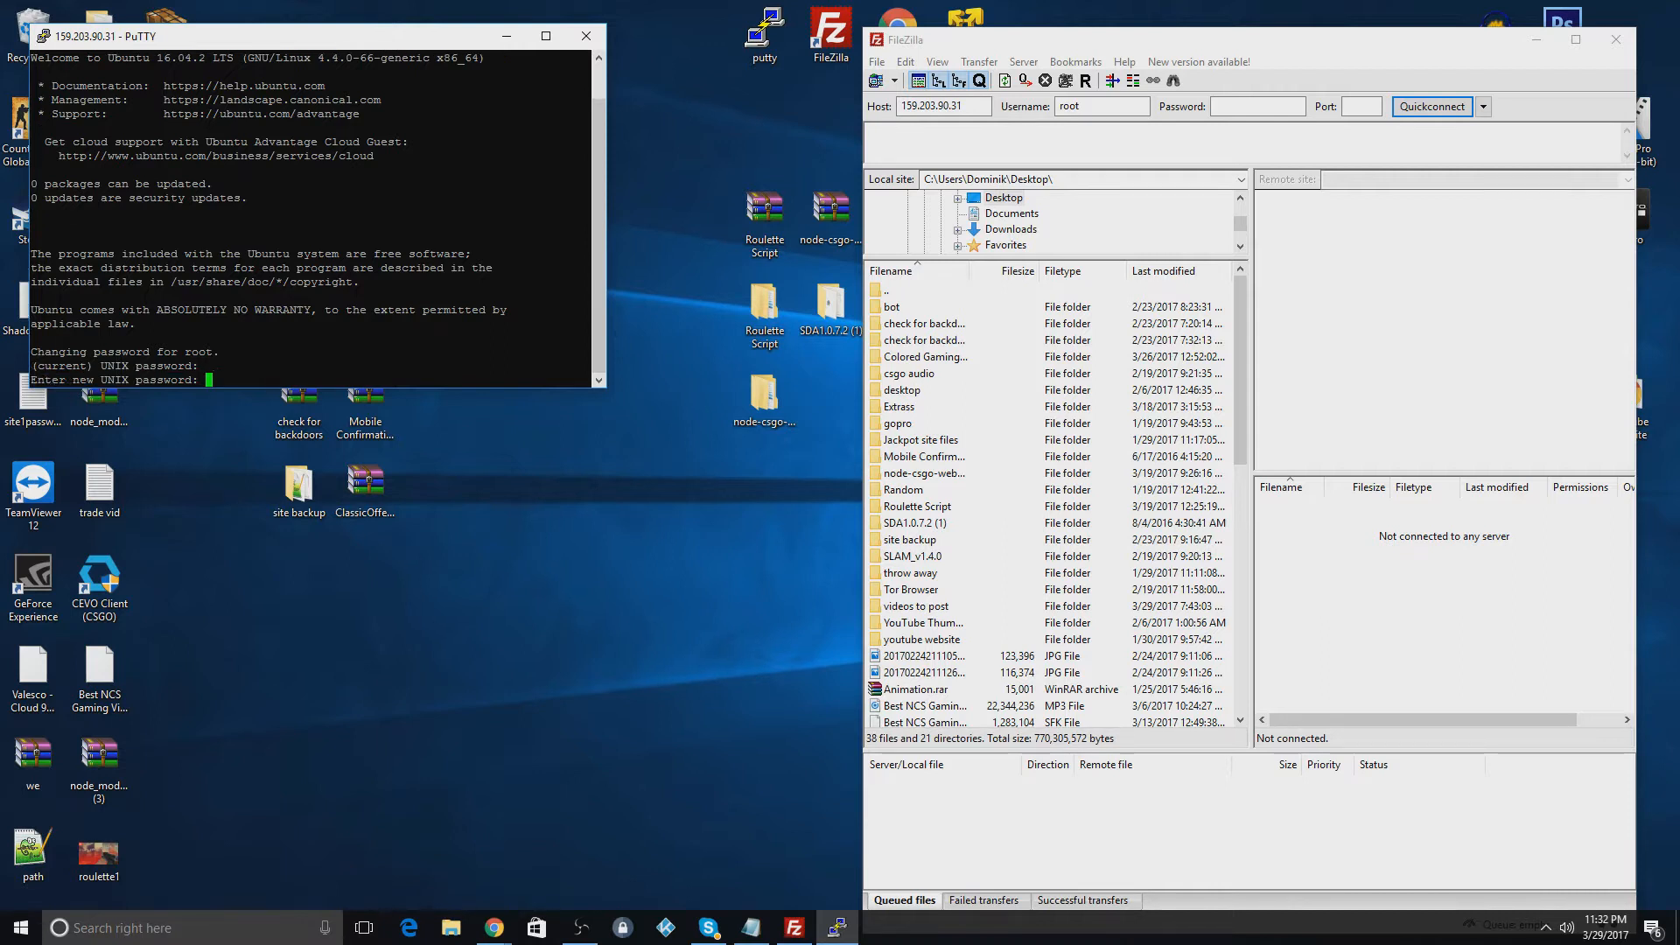
{"action": "key", "text": "Return"}
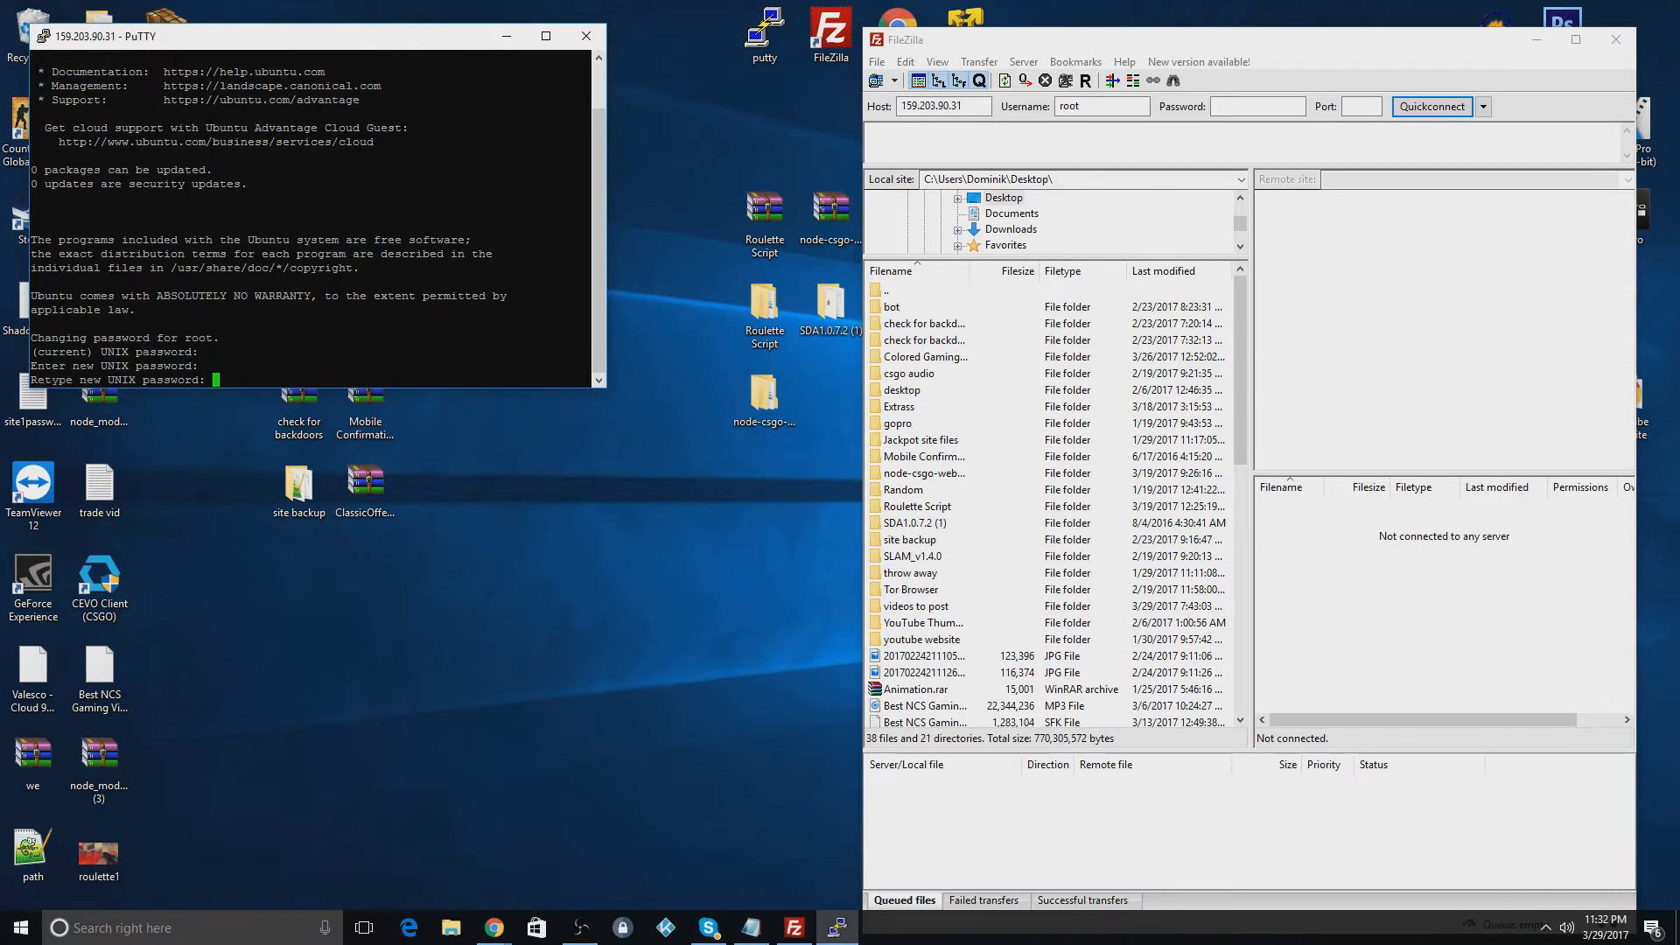
{"action": "key", "text": "Return"}
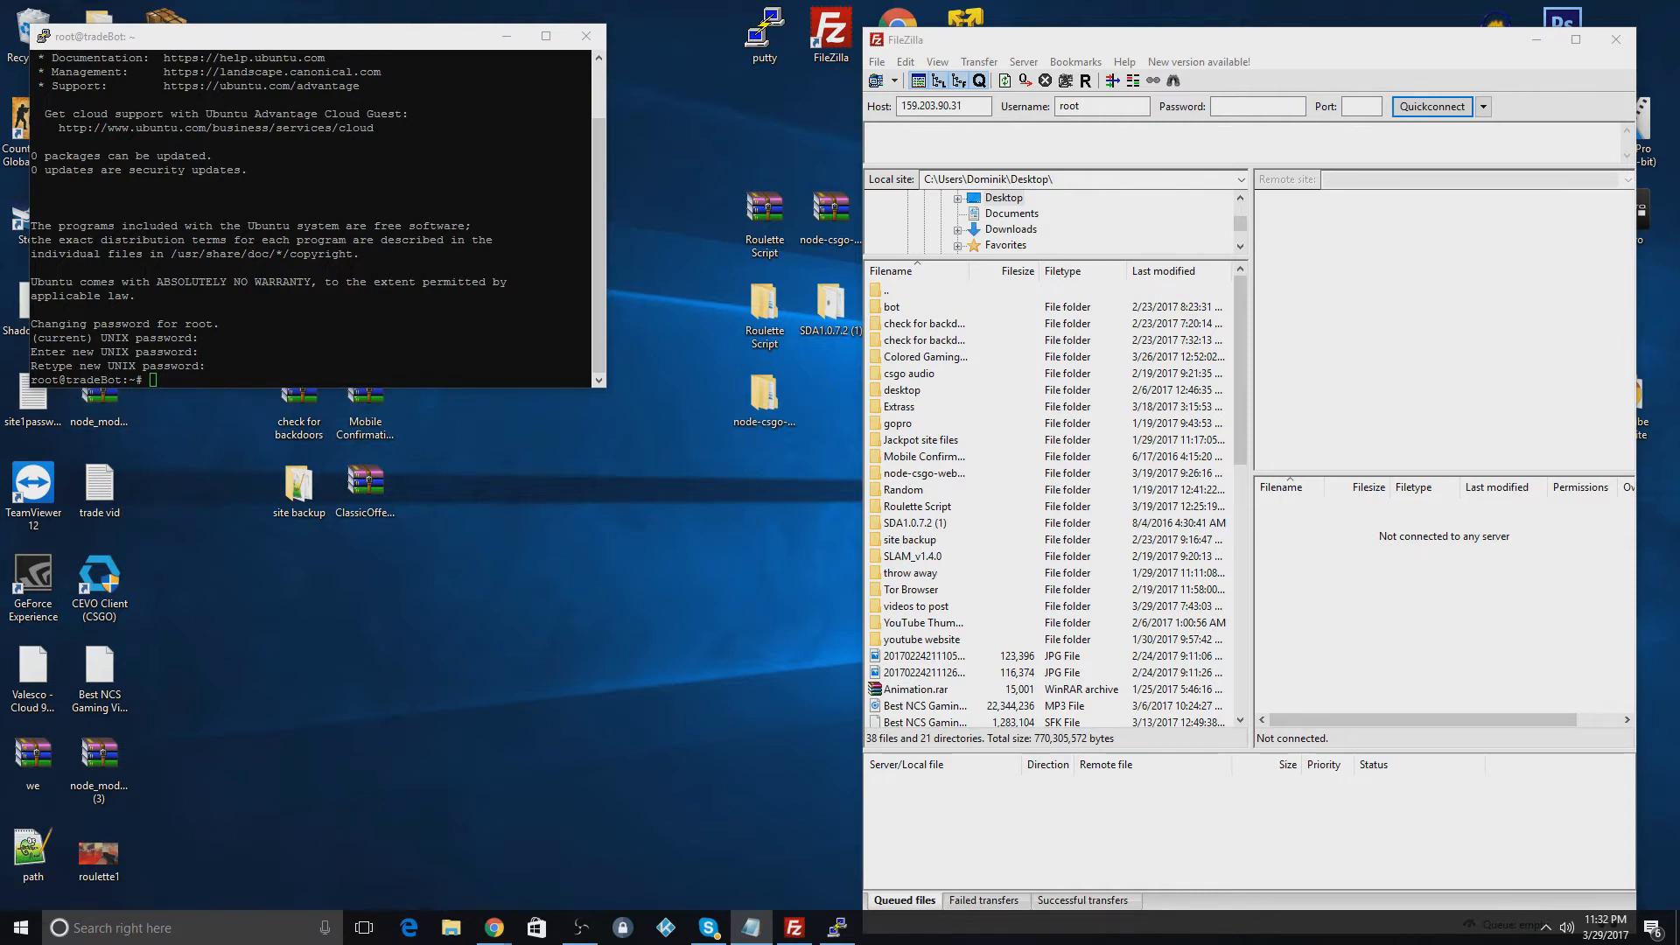
Step: Update package lists, install apache2, and restart the apache2 service
{"action": "type", "text": "sudo apt-get update"}
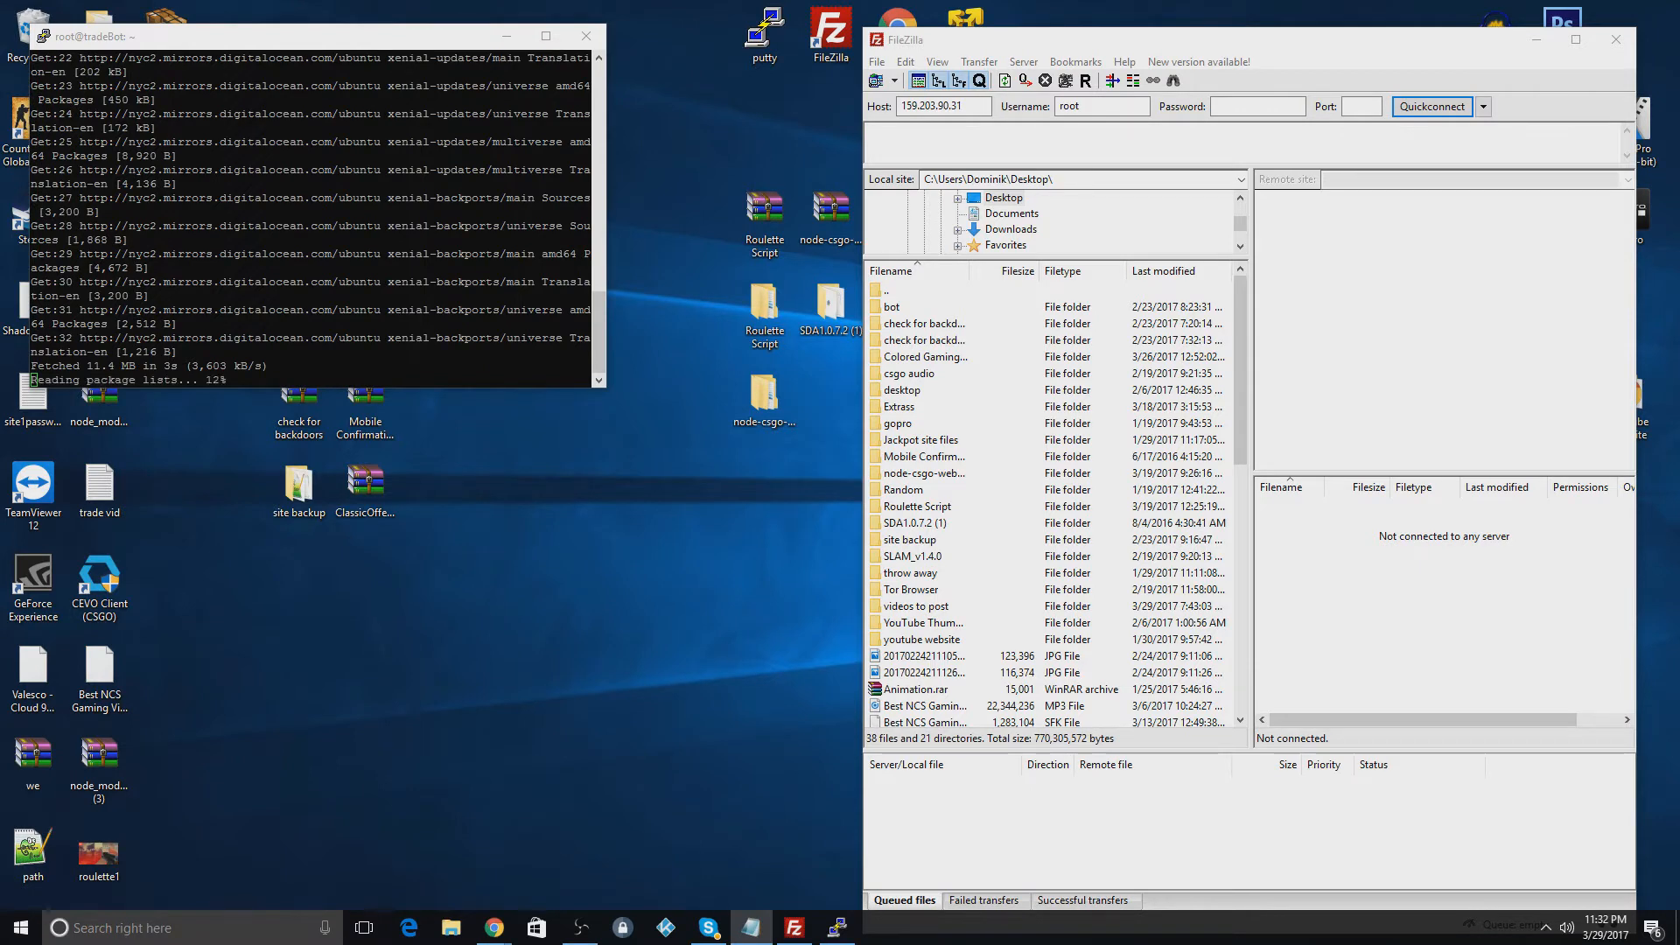
{"action": "type", "text": "sudo apt-get install apache2"}
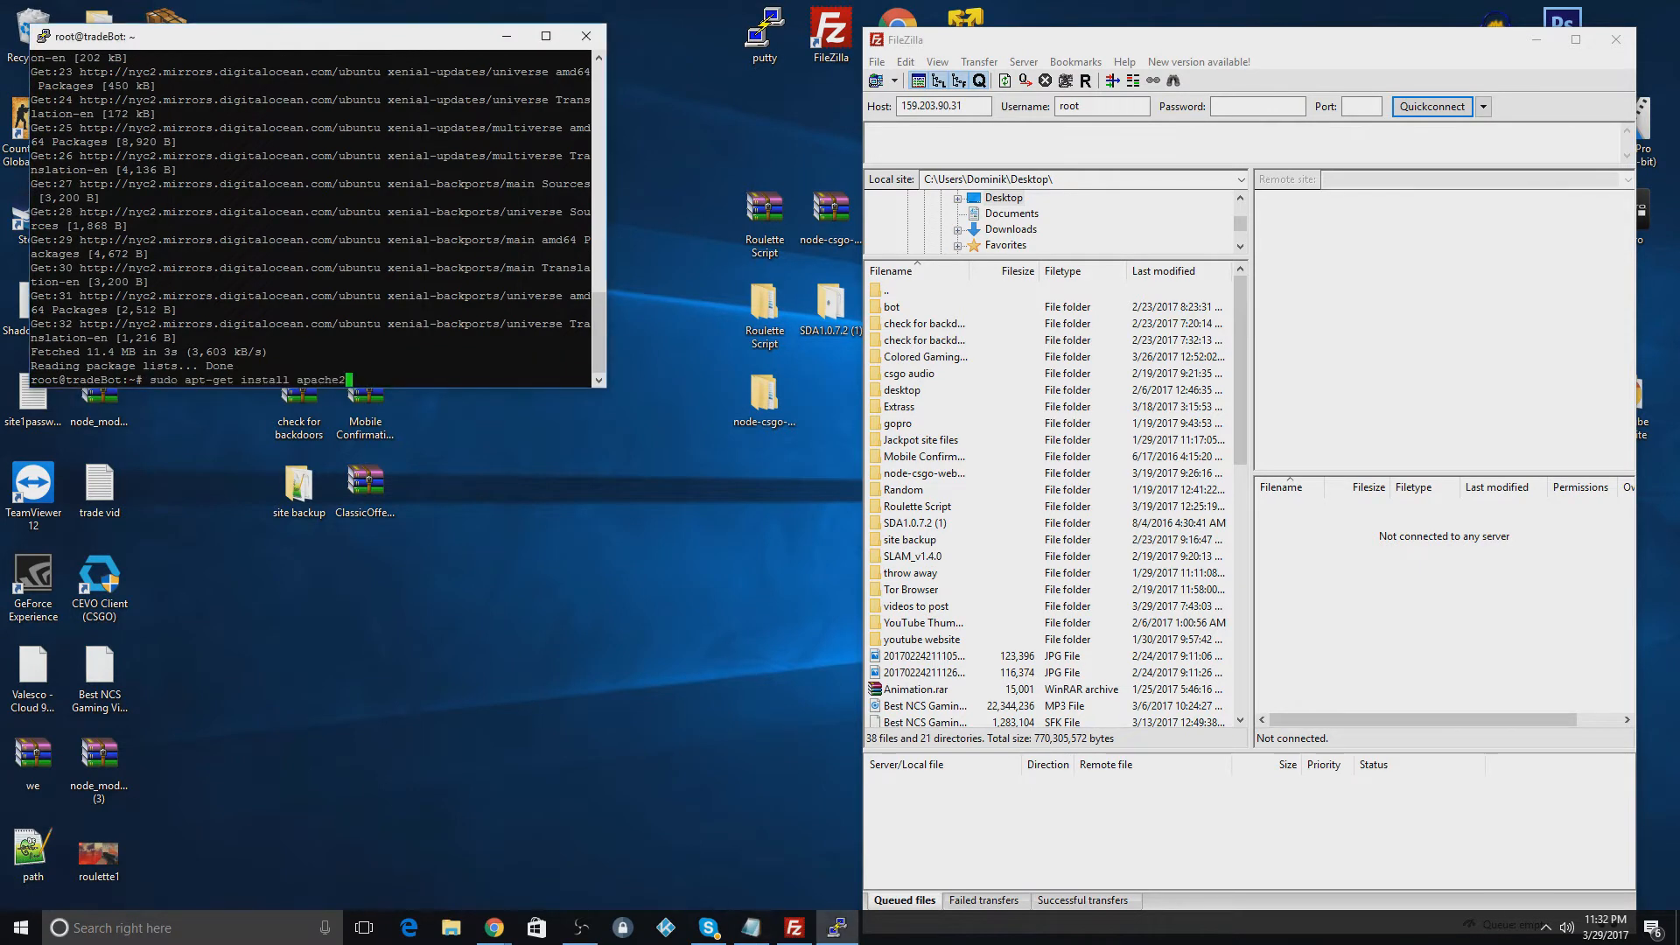
{"action": "key", "text": "Return"}
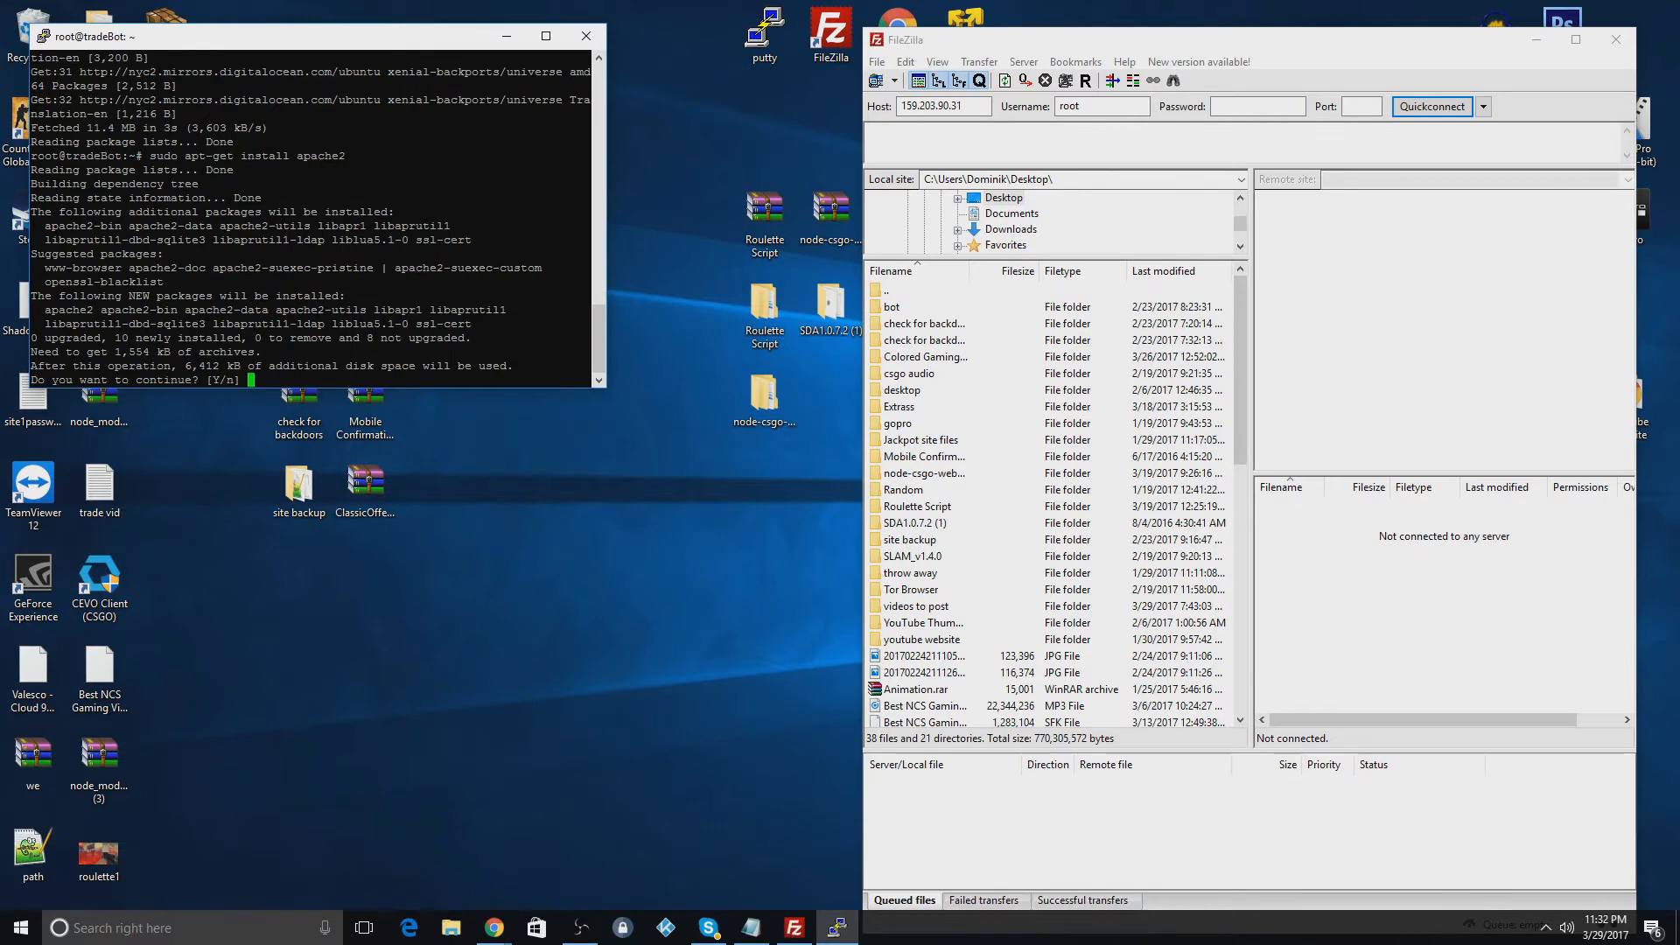
{"action": "type", "text": "y"}
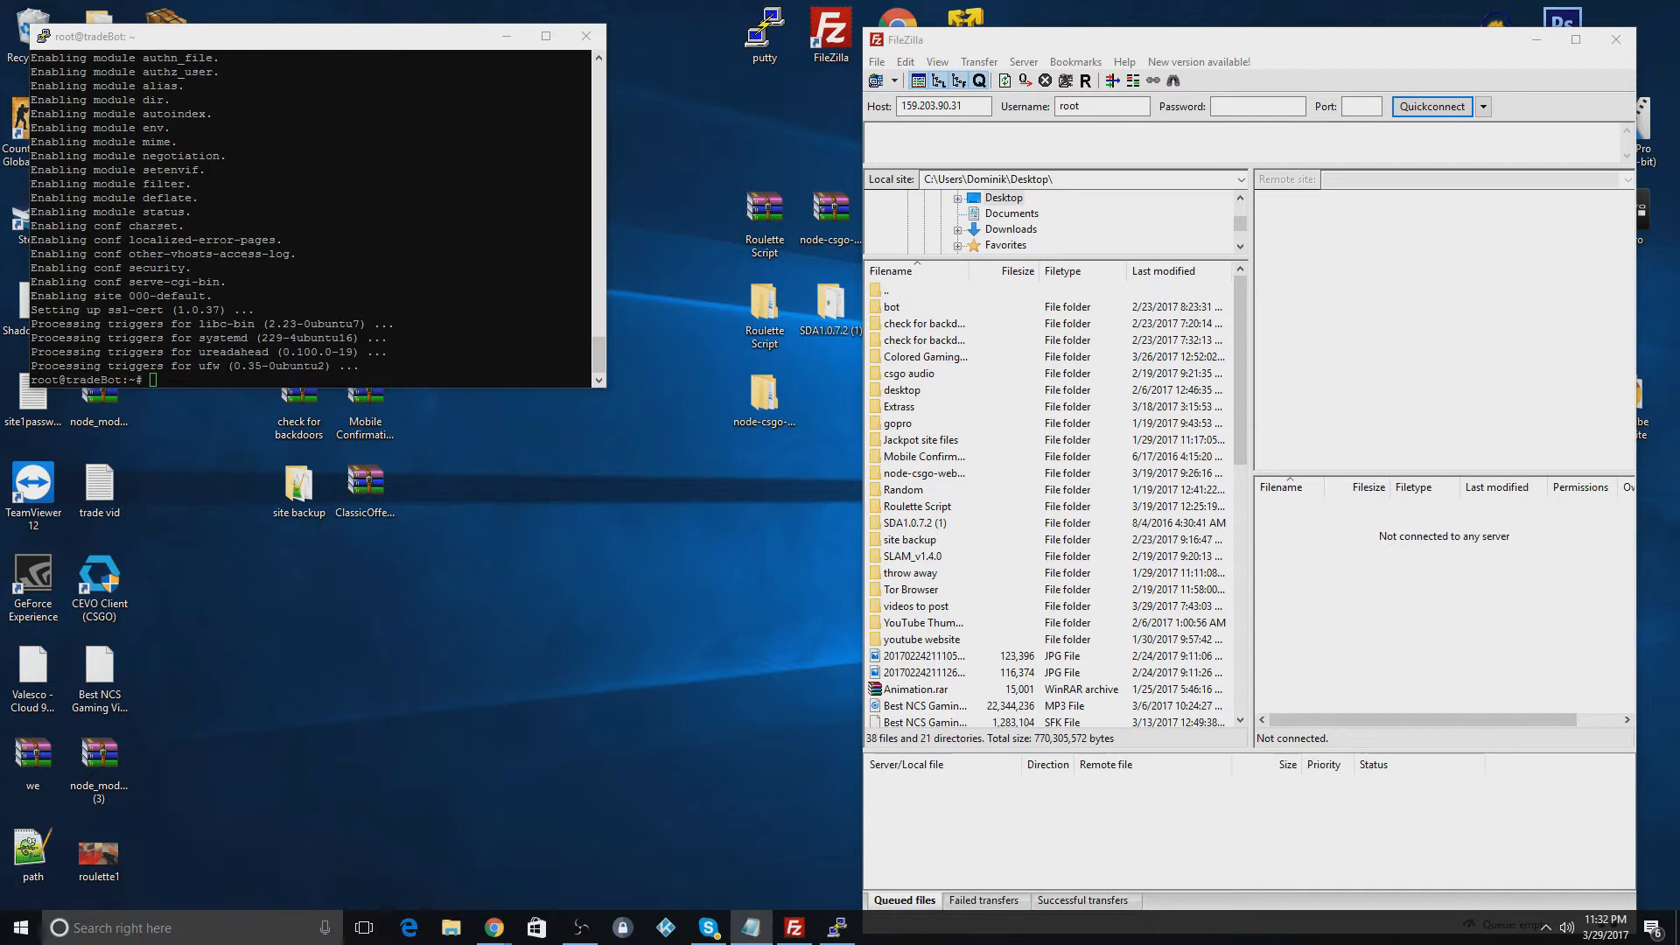
{"action": "type", "text": "sudo service apache2 restart"}
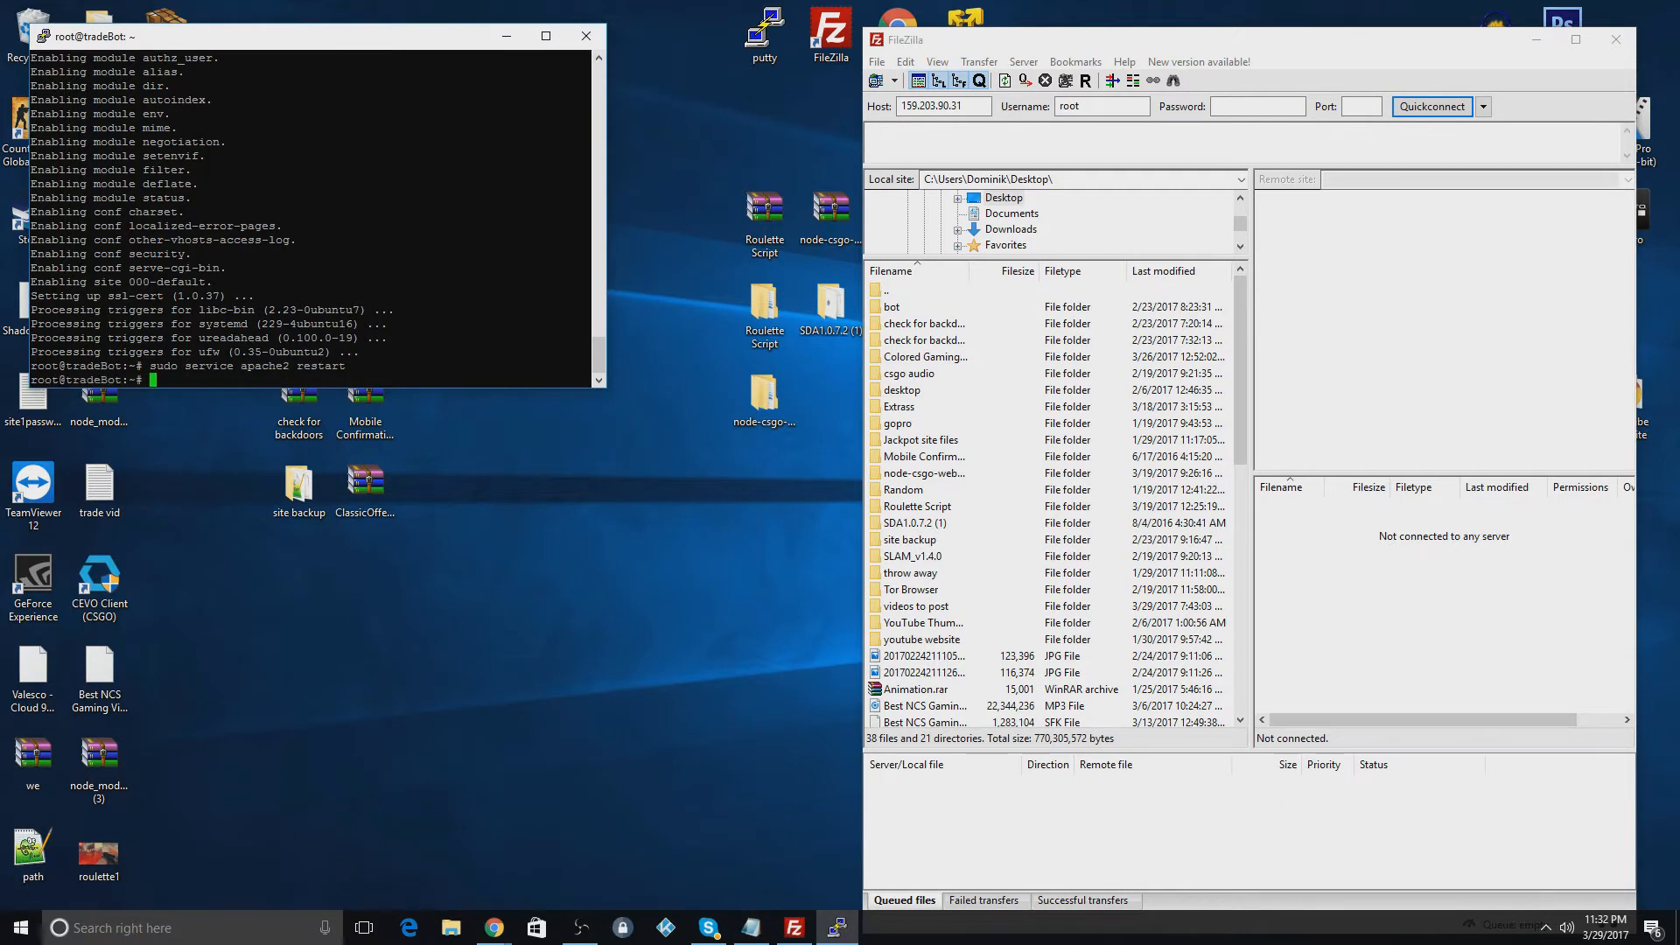
{"action": "mouse_move", "coordinate": [1321, 535]}
{"action": "type", "text": "22"}
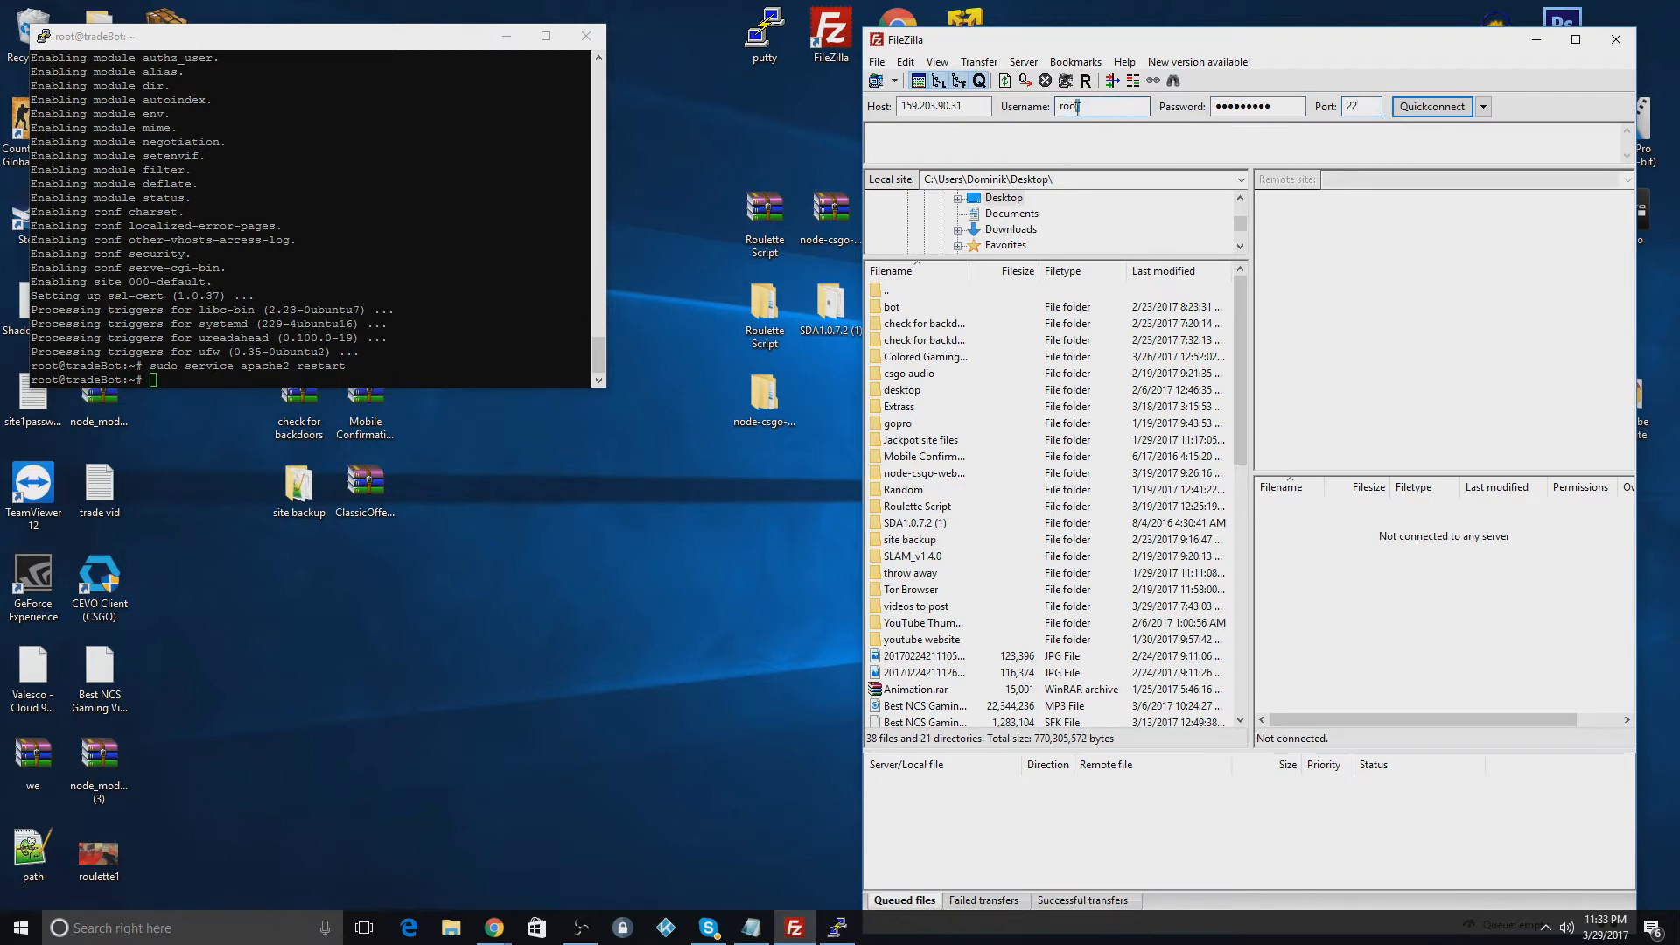
{"action": "left_click", "coordinate": [1431, 106]}
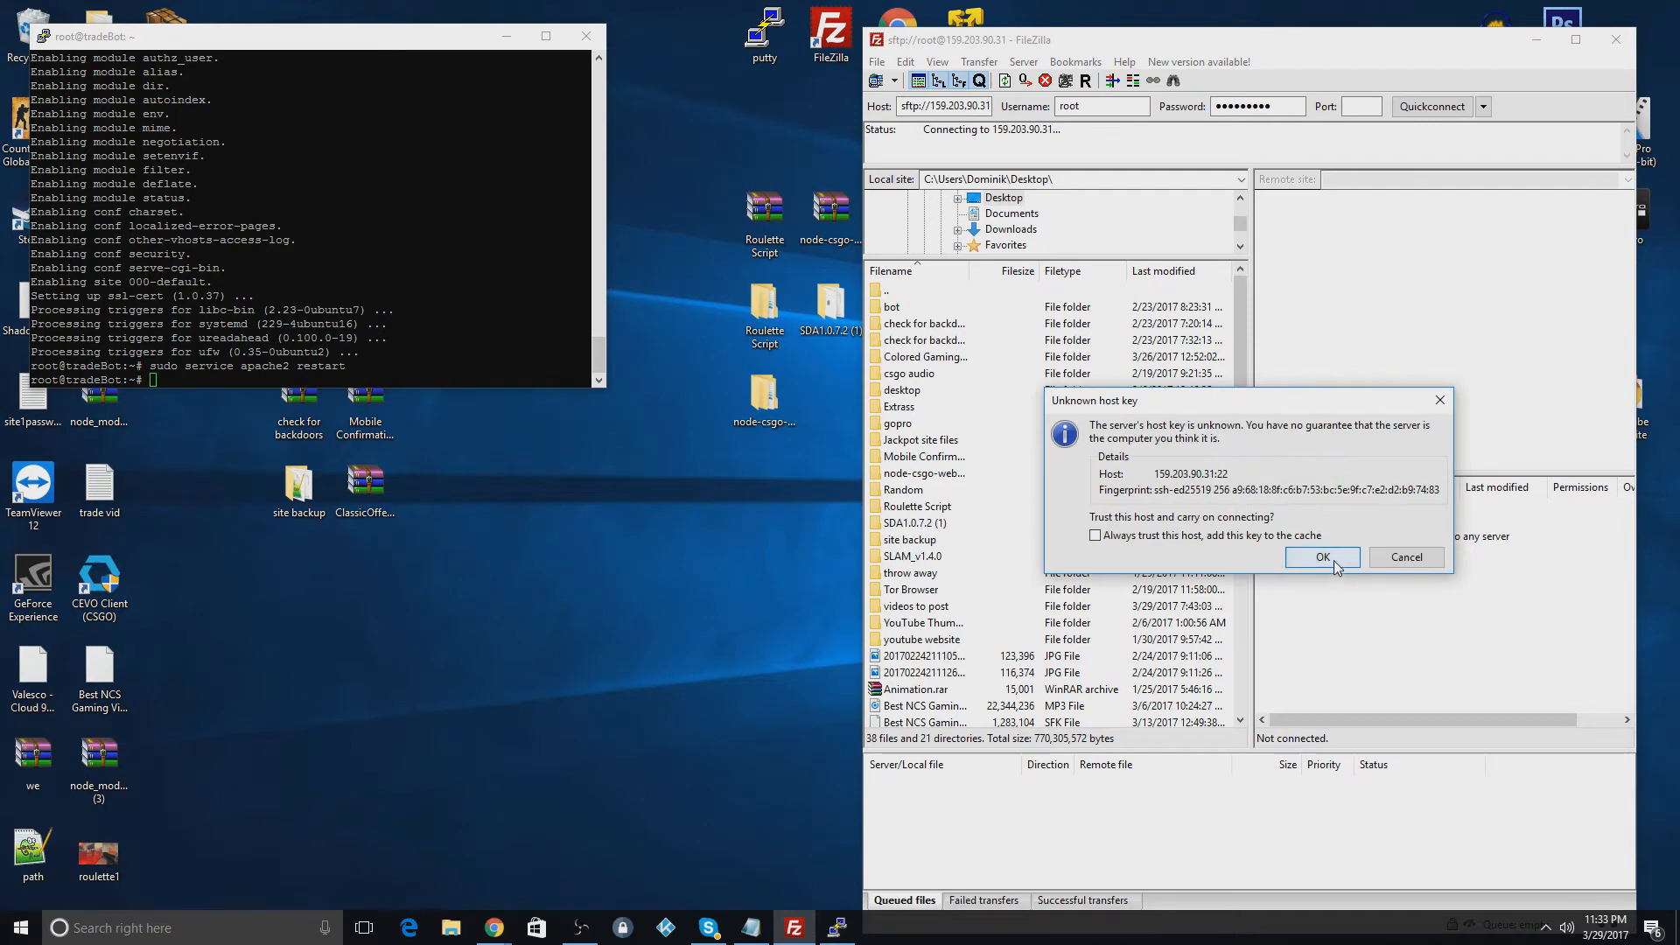
{"action": "left_click", "coordinate": [1322, 557]}
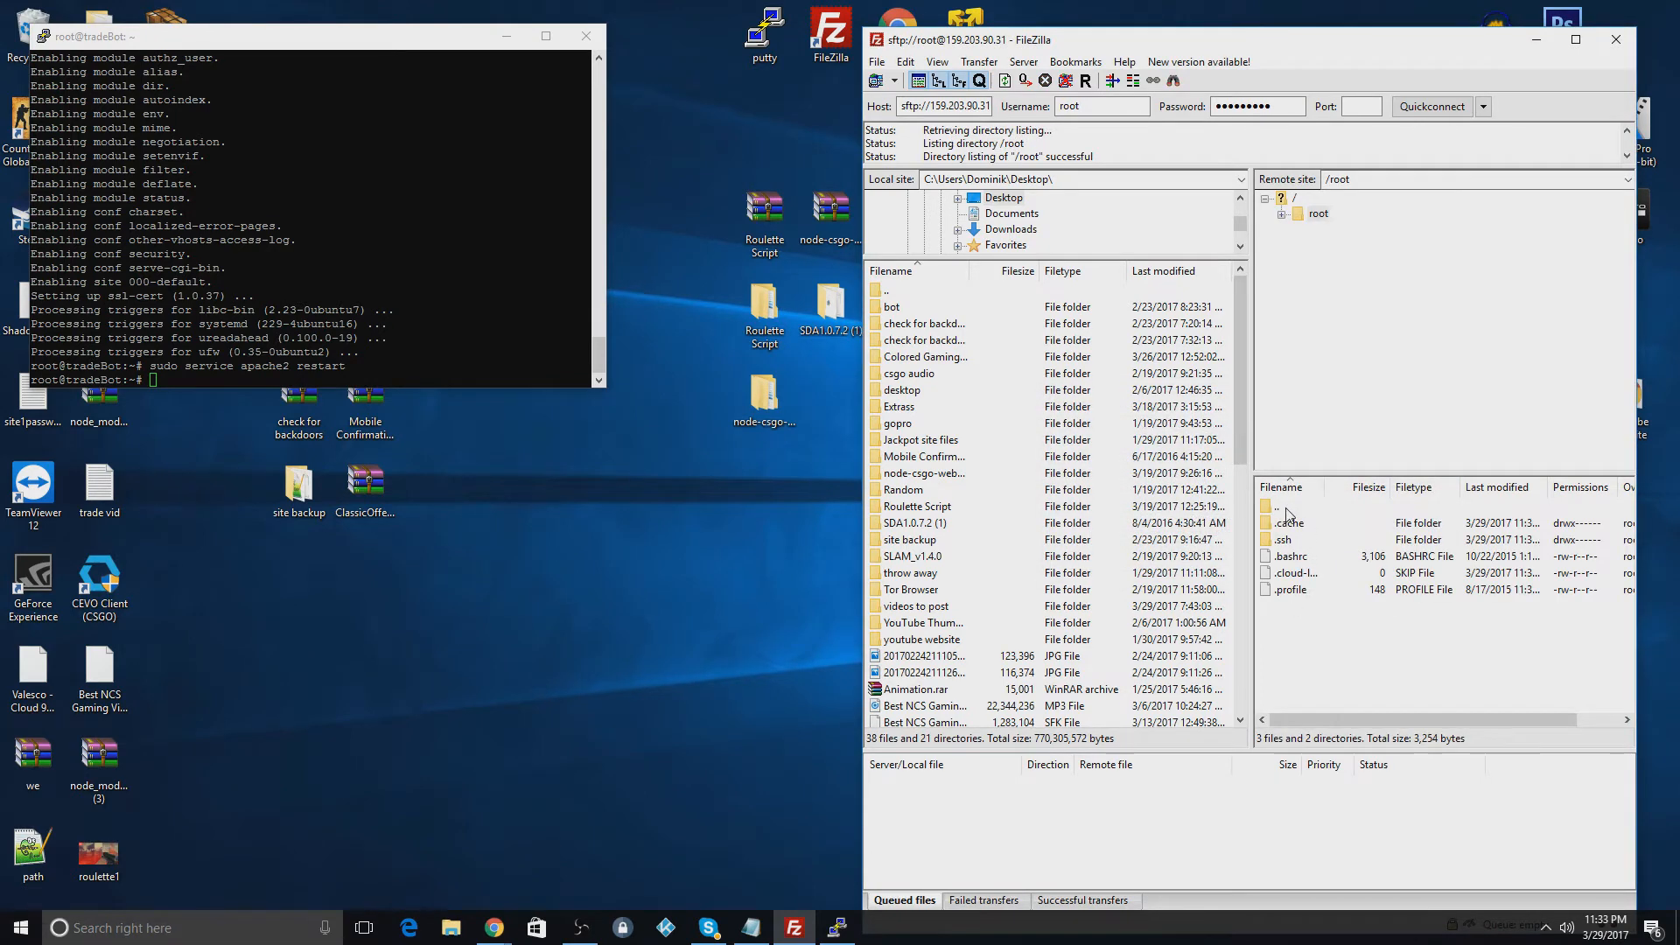
{"action": "left_click", "coordinate": [1294, 196]}
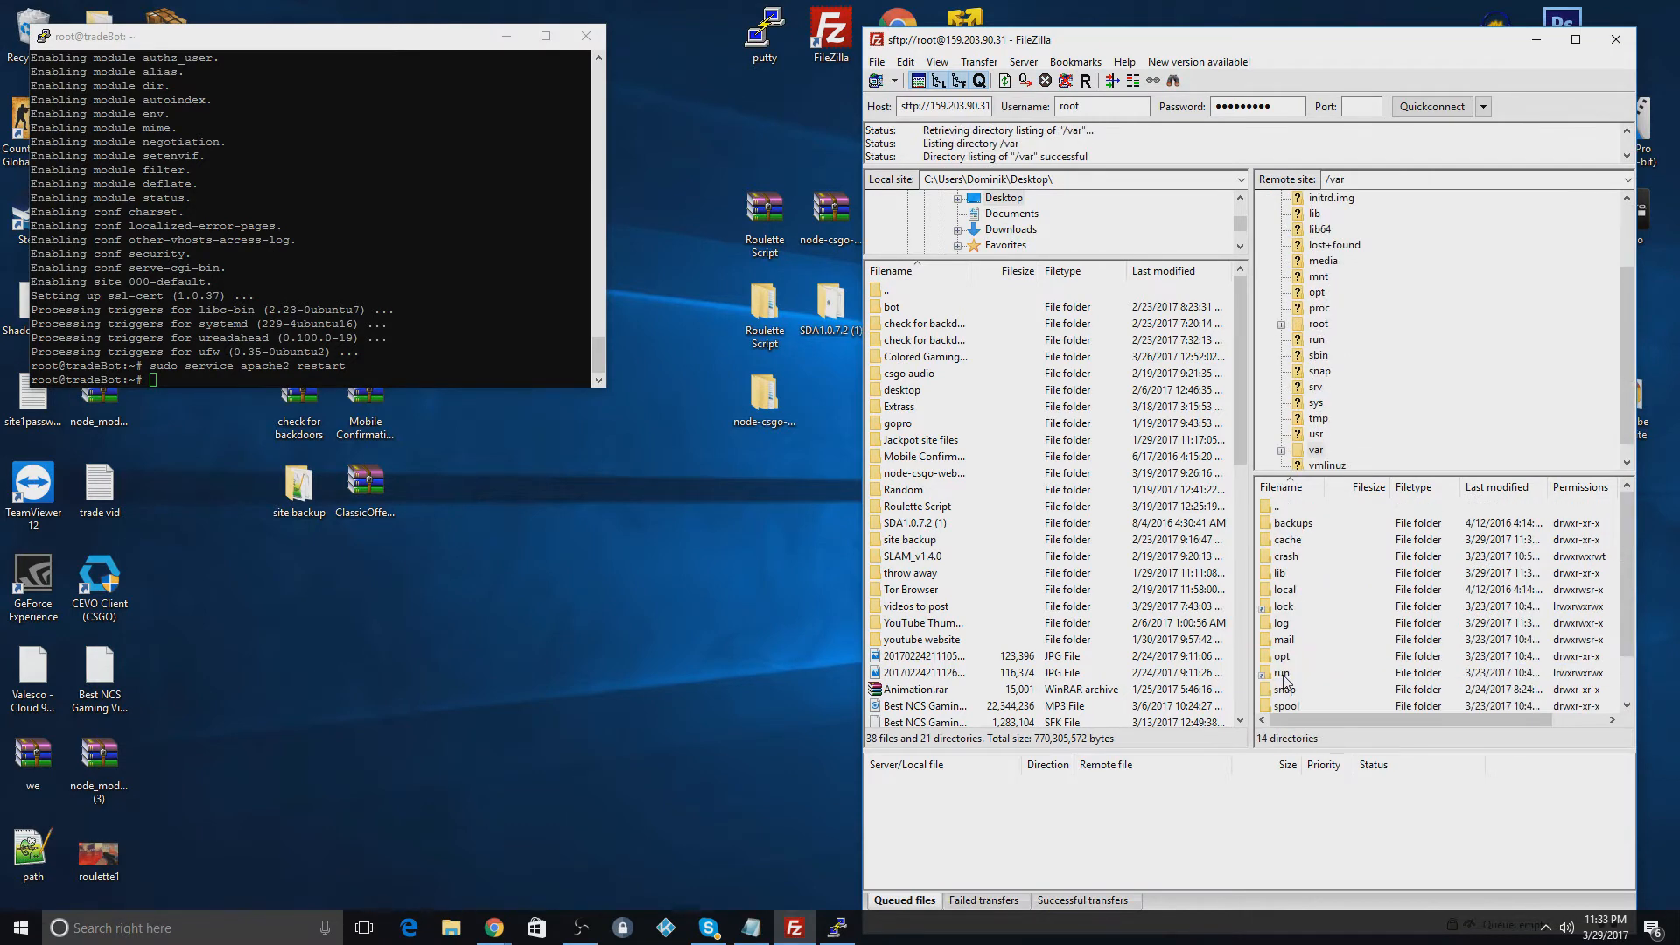
{"action": "scroll", "scroll_direction": "down", "scroll_amount": 3}
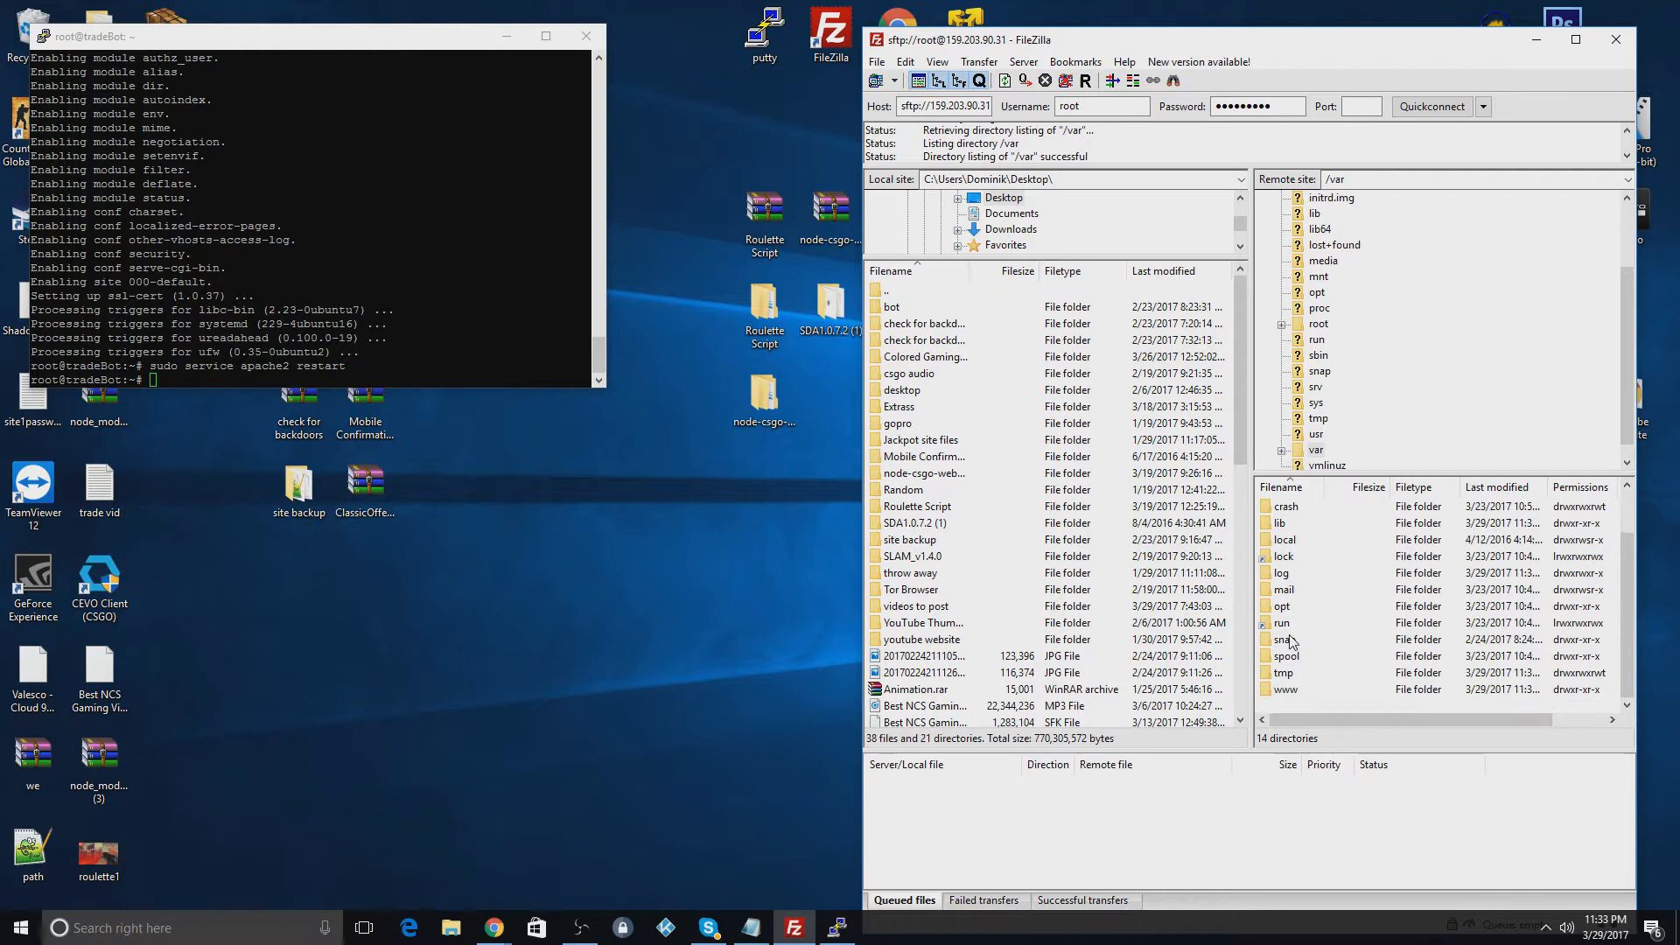
{"action": "double_click", "coordinate": [1324, 689]}
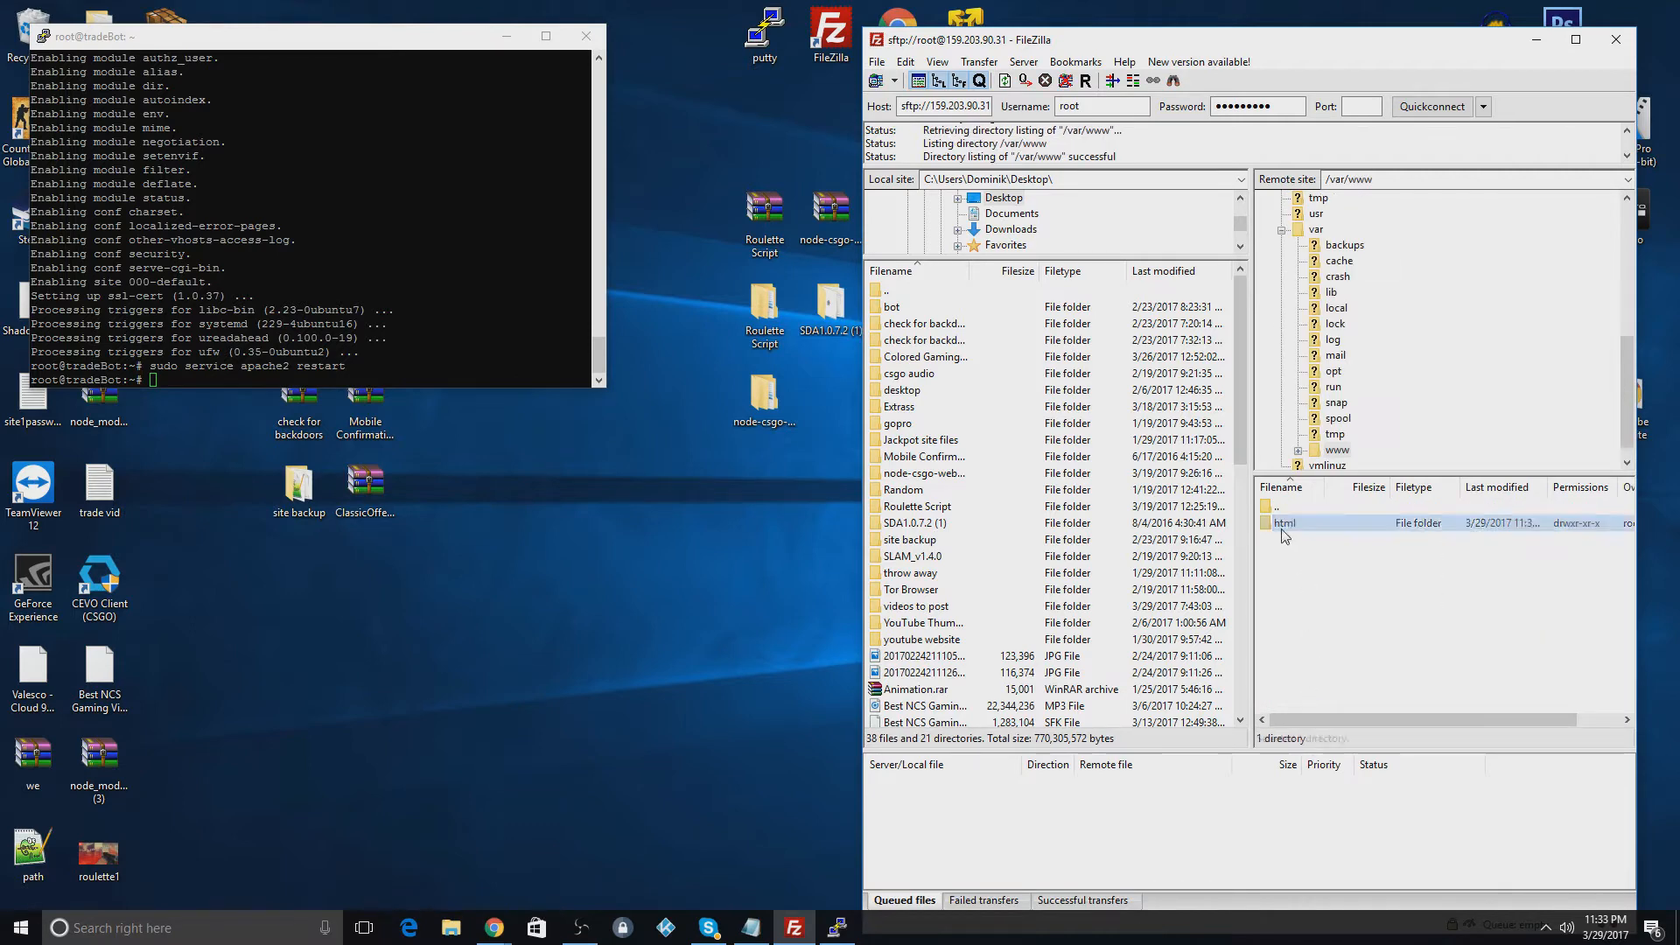
{"action": "right_click", "coordinate": [1285, 524]}
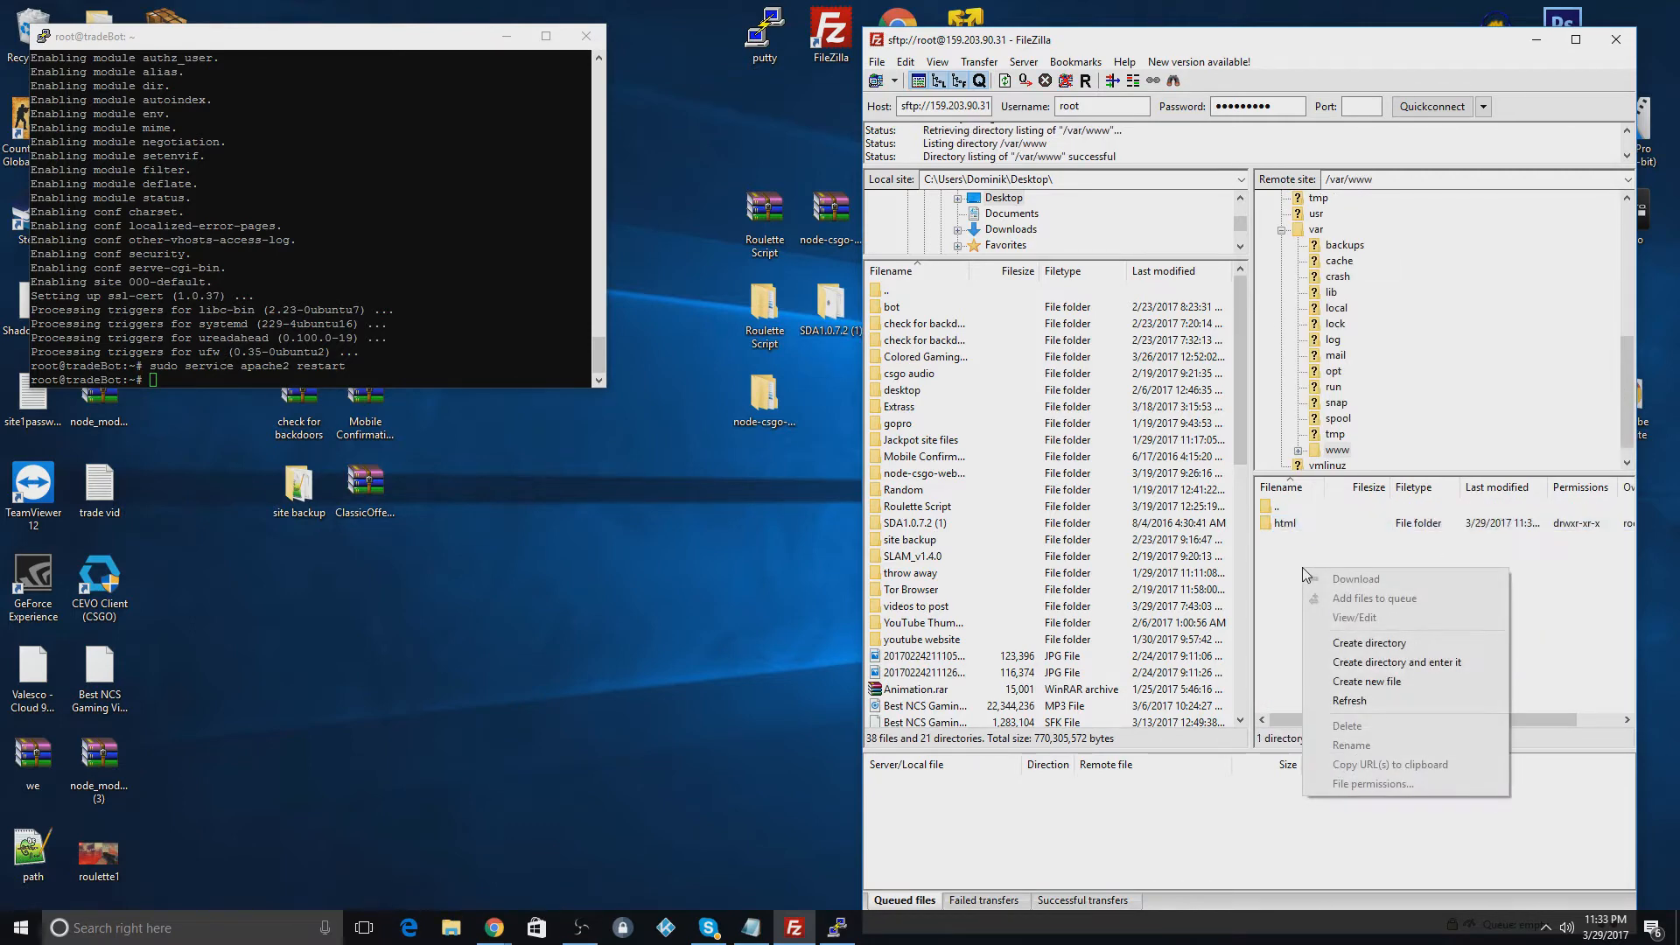
{"action": "left_click", "coordinate": [1369, 642]}
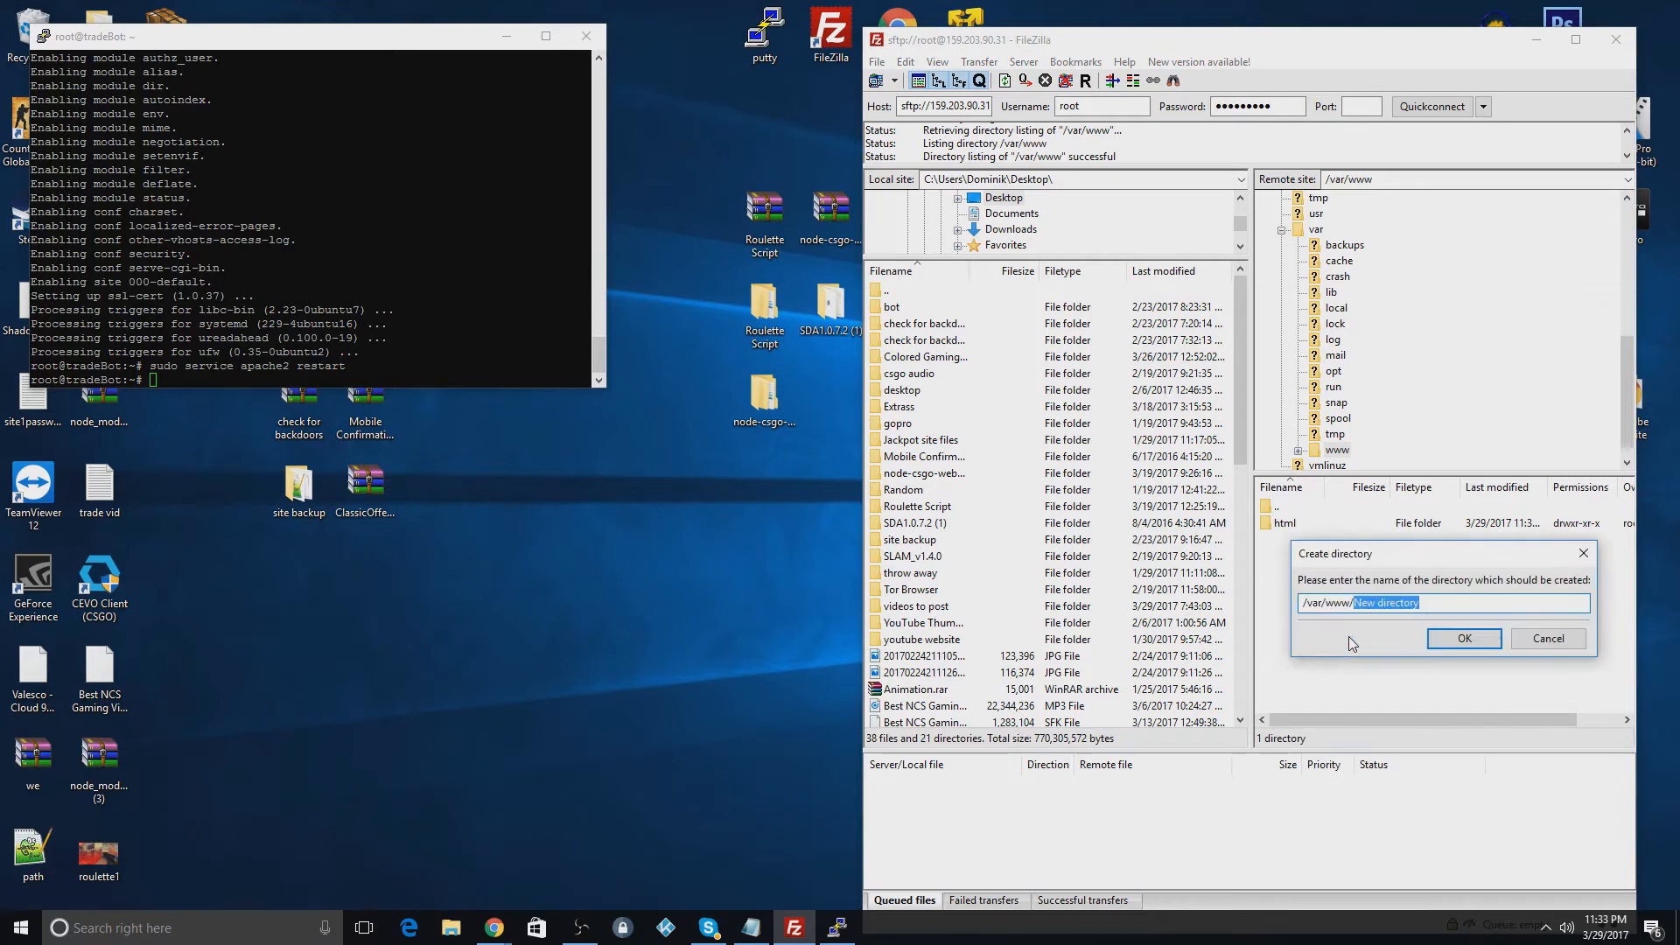
{"action": "type", "text": "bot"}
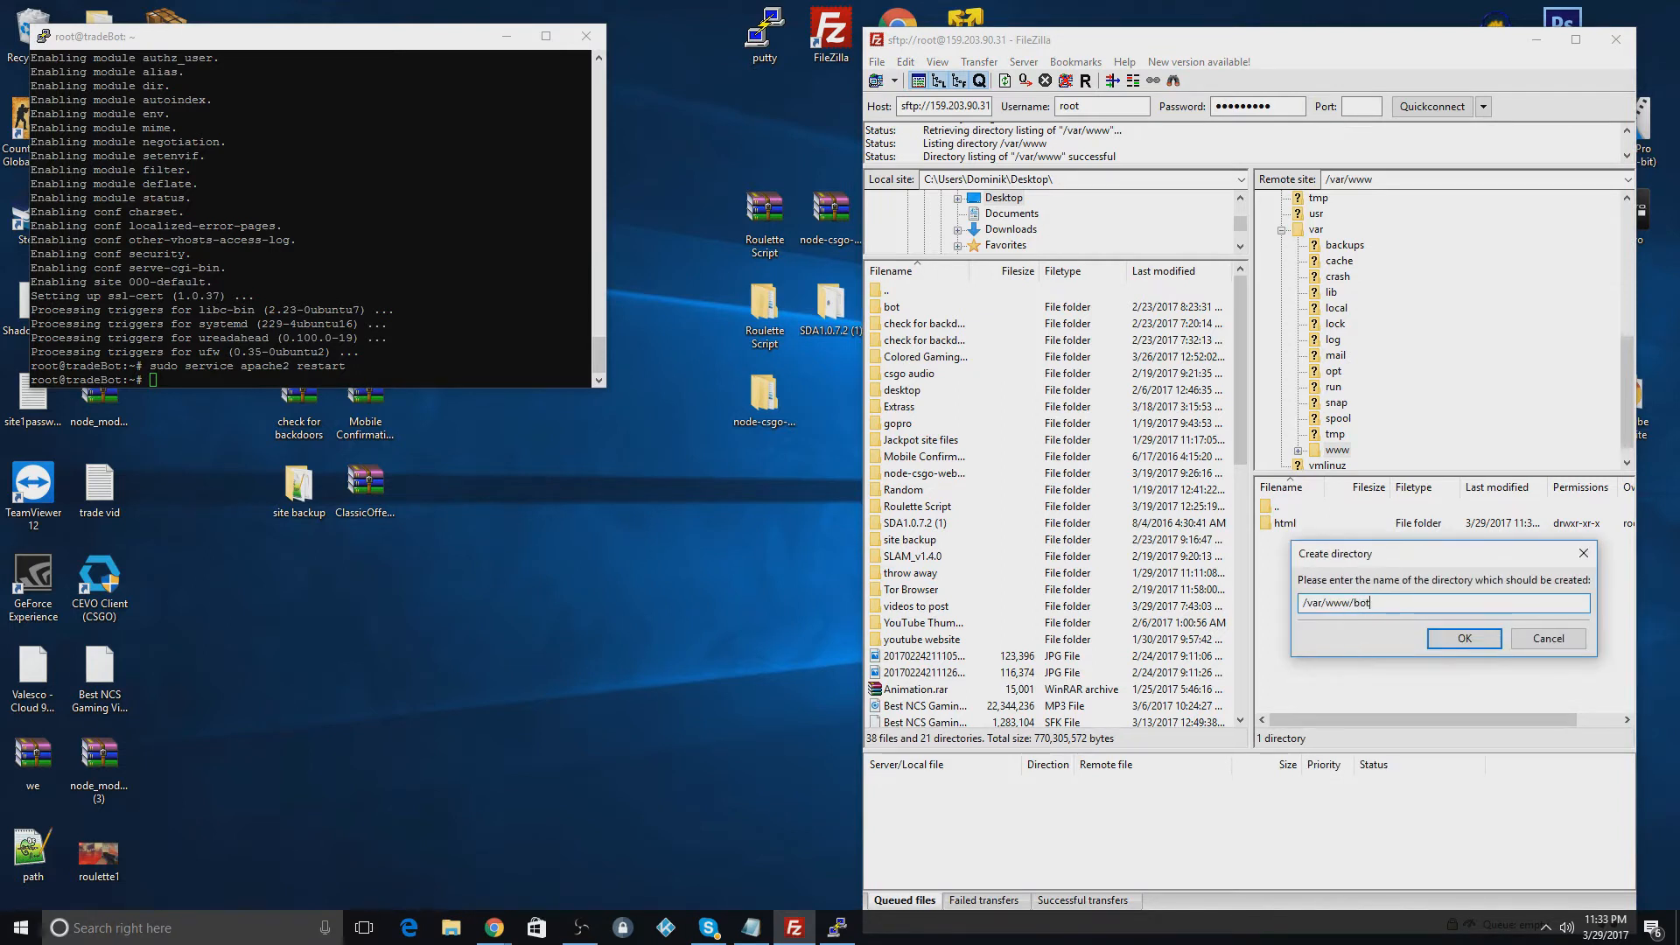
{"action": "left_click", "coordinate": [1464, 639]}
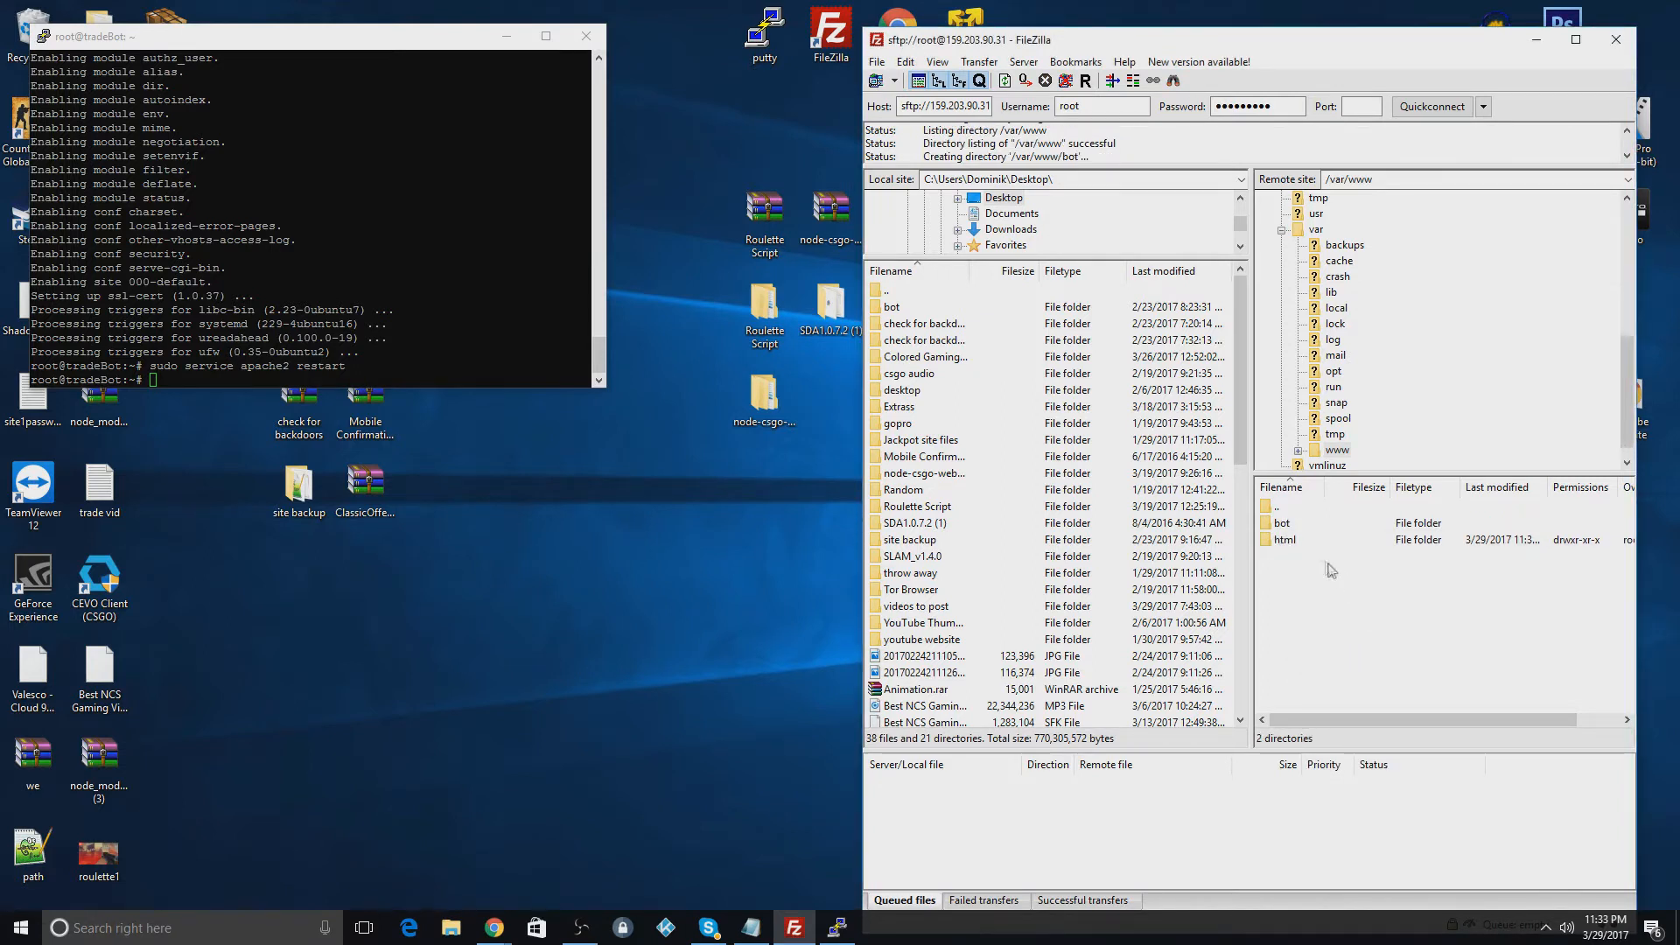
{"action": "mouse_move", "coordinate": [832, 440]}
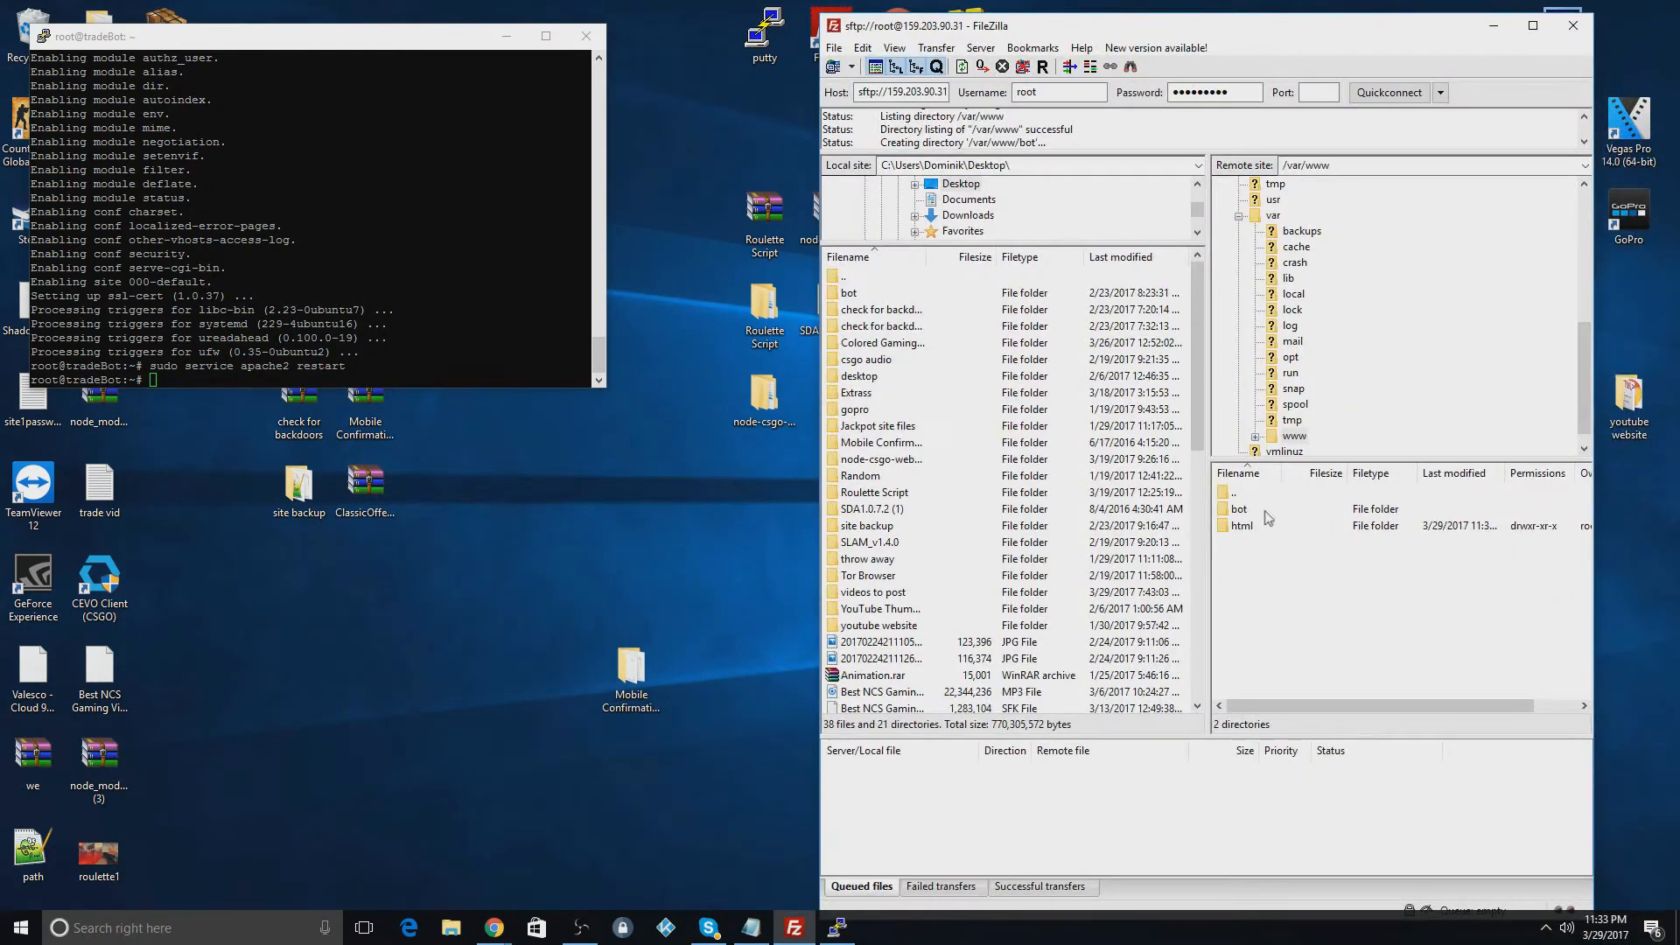
Step: Upload the local bot files, including node_modules, bot.js and config.json, into /var/www/bot
{"action": "double_click", "coordinate": [1239, 507]}
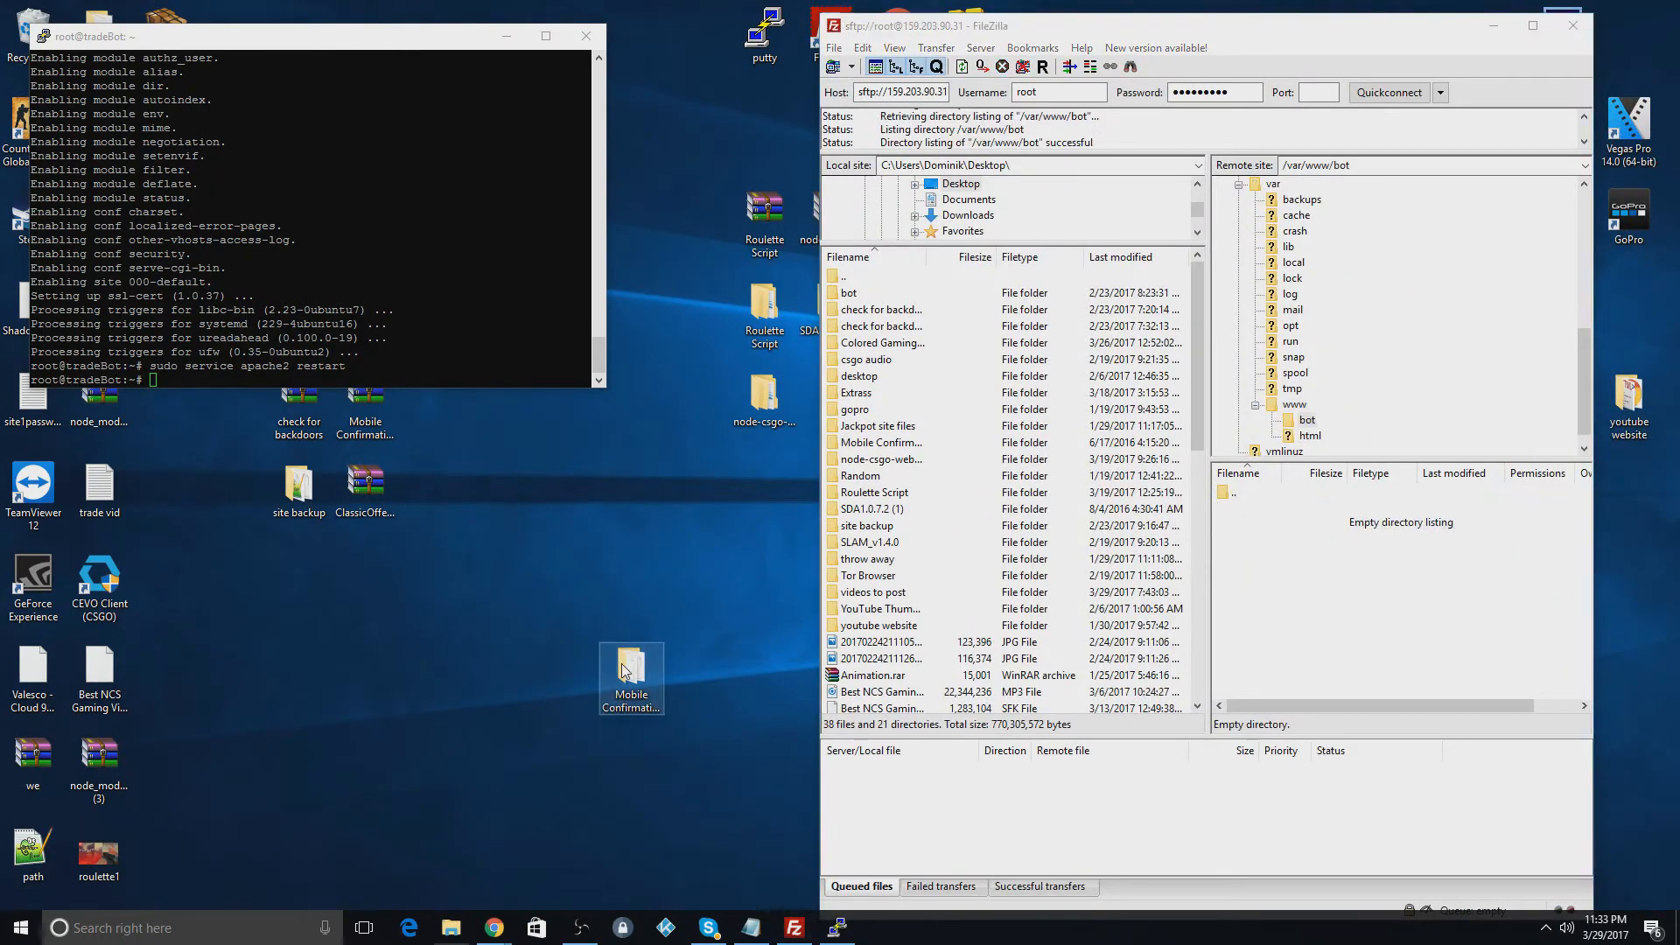
{"action": "double_click", "coordinate": [630, 675]}
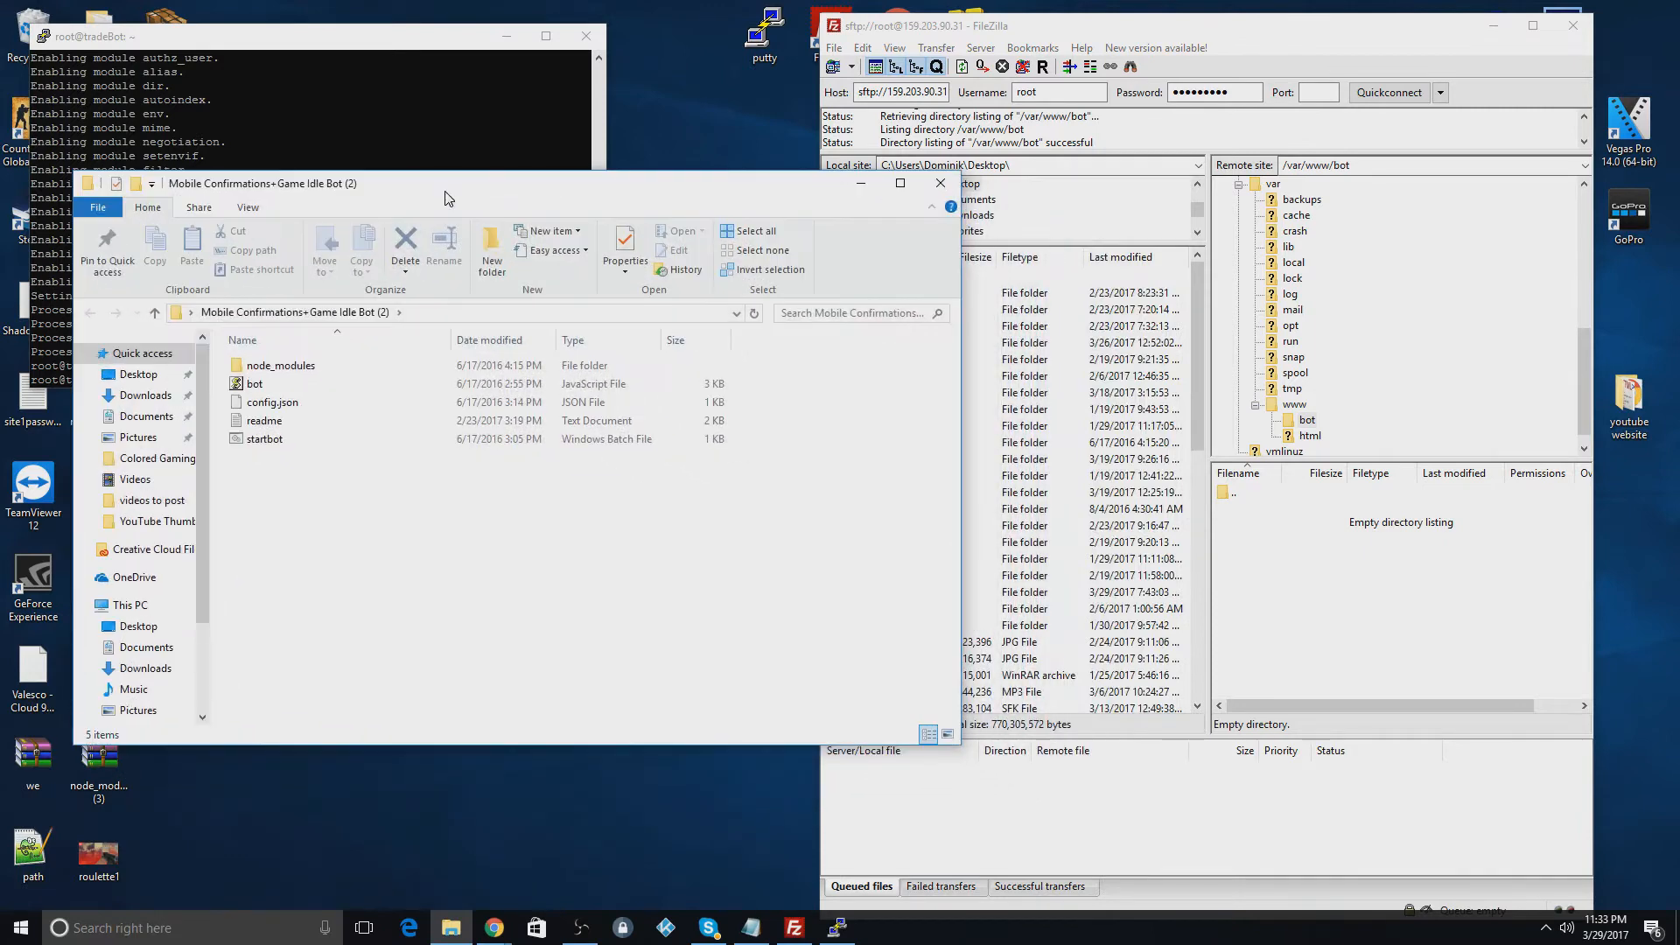
{"action": "left_click", "coordinate": [759, 230]}
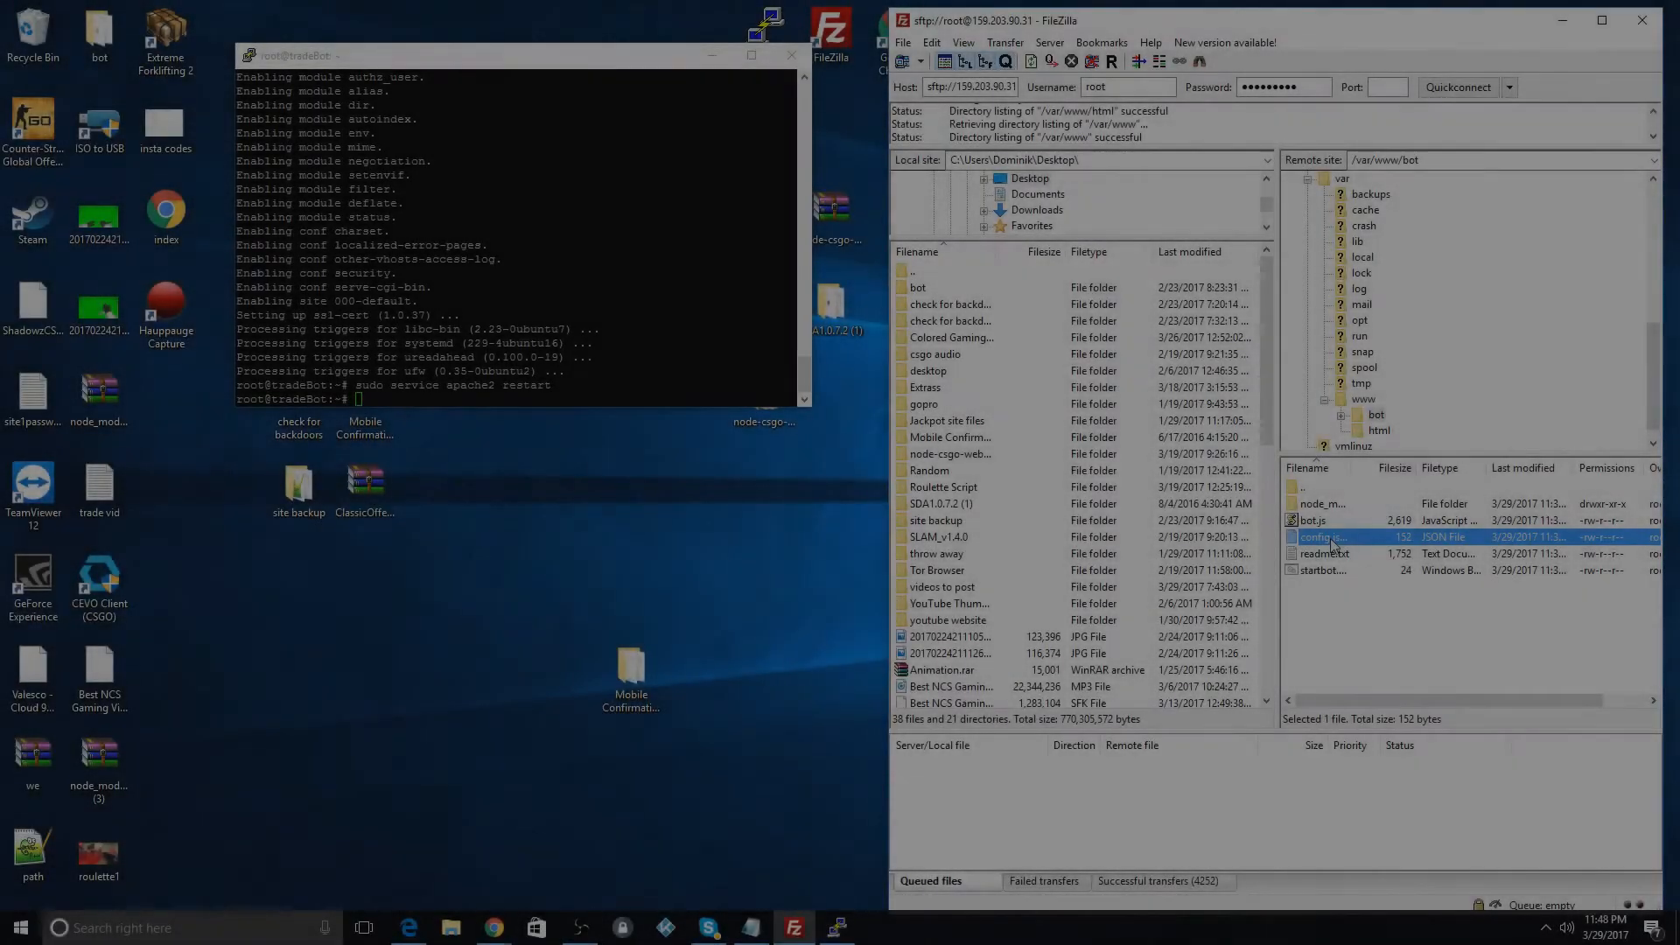
Step: Open the server's config.json for editing in Notepad++
{"action": "right_click", "coordinate": [1317, 537]}
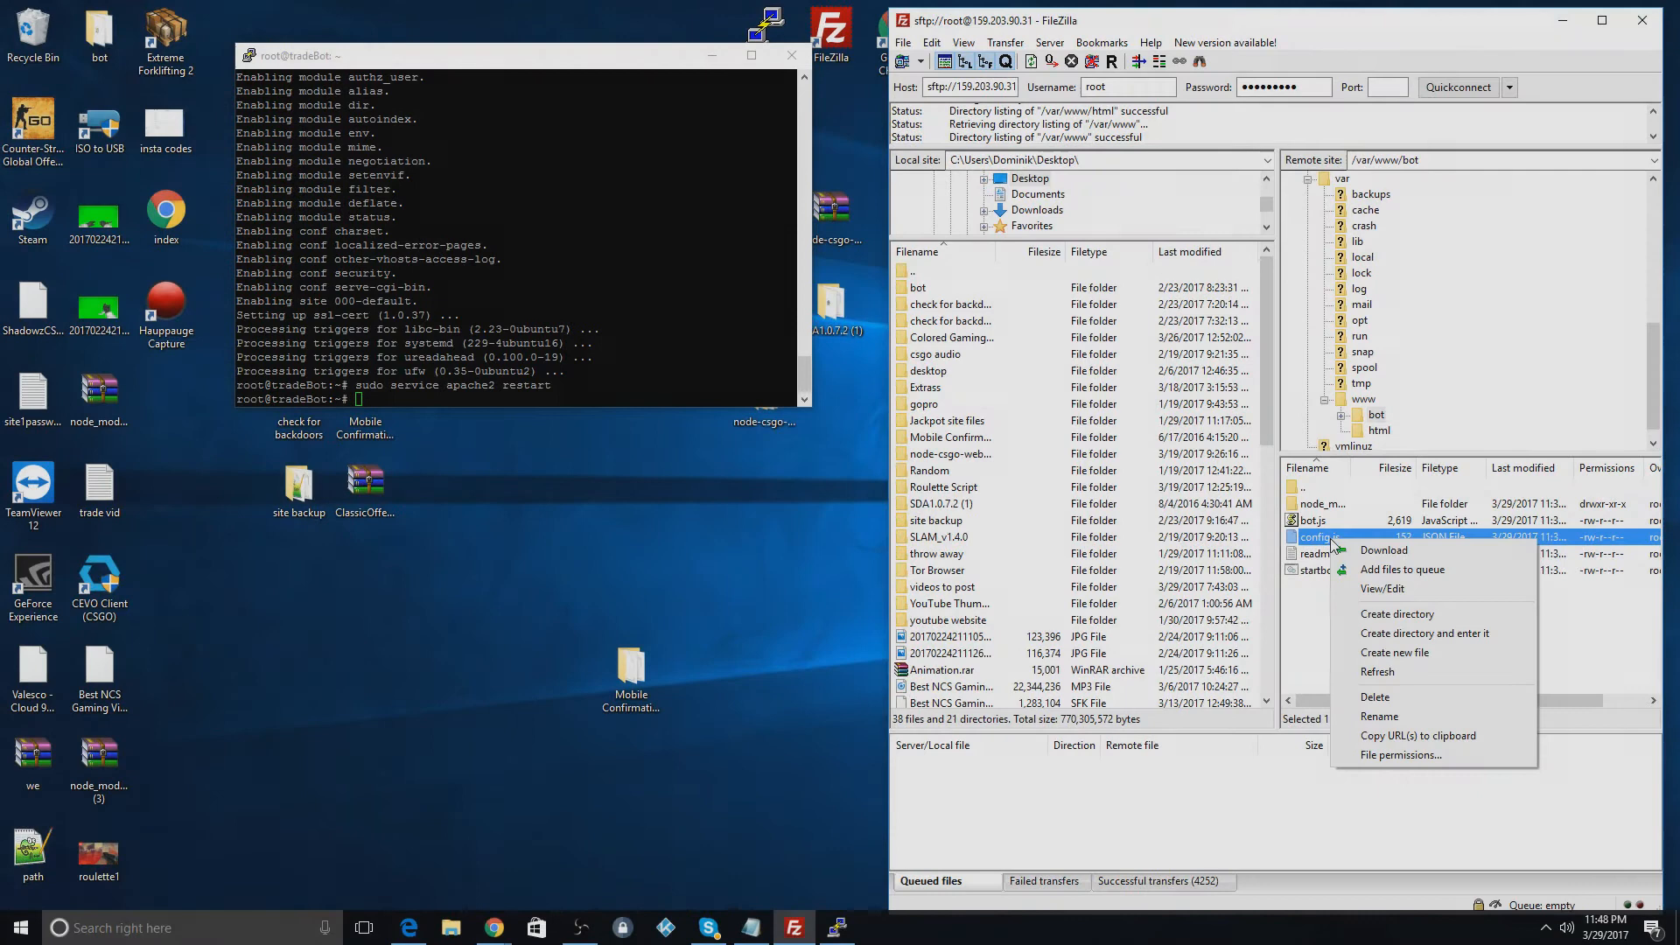
{"action": "left_click", "coordinate": [1383, 588]}
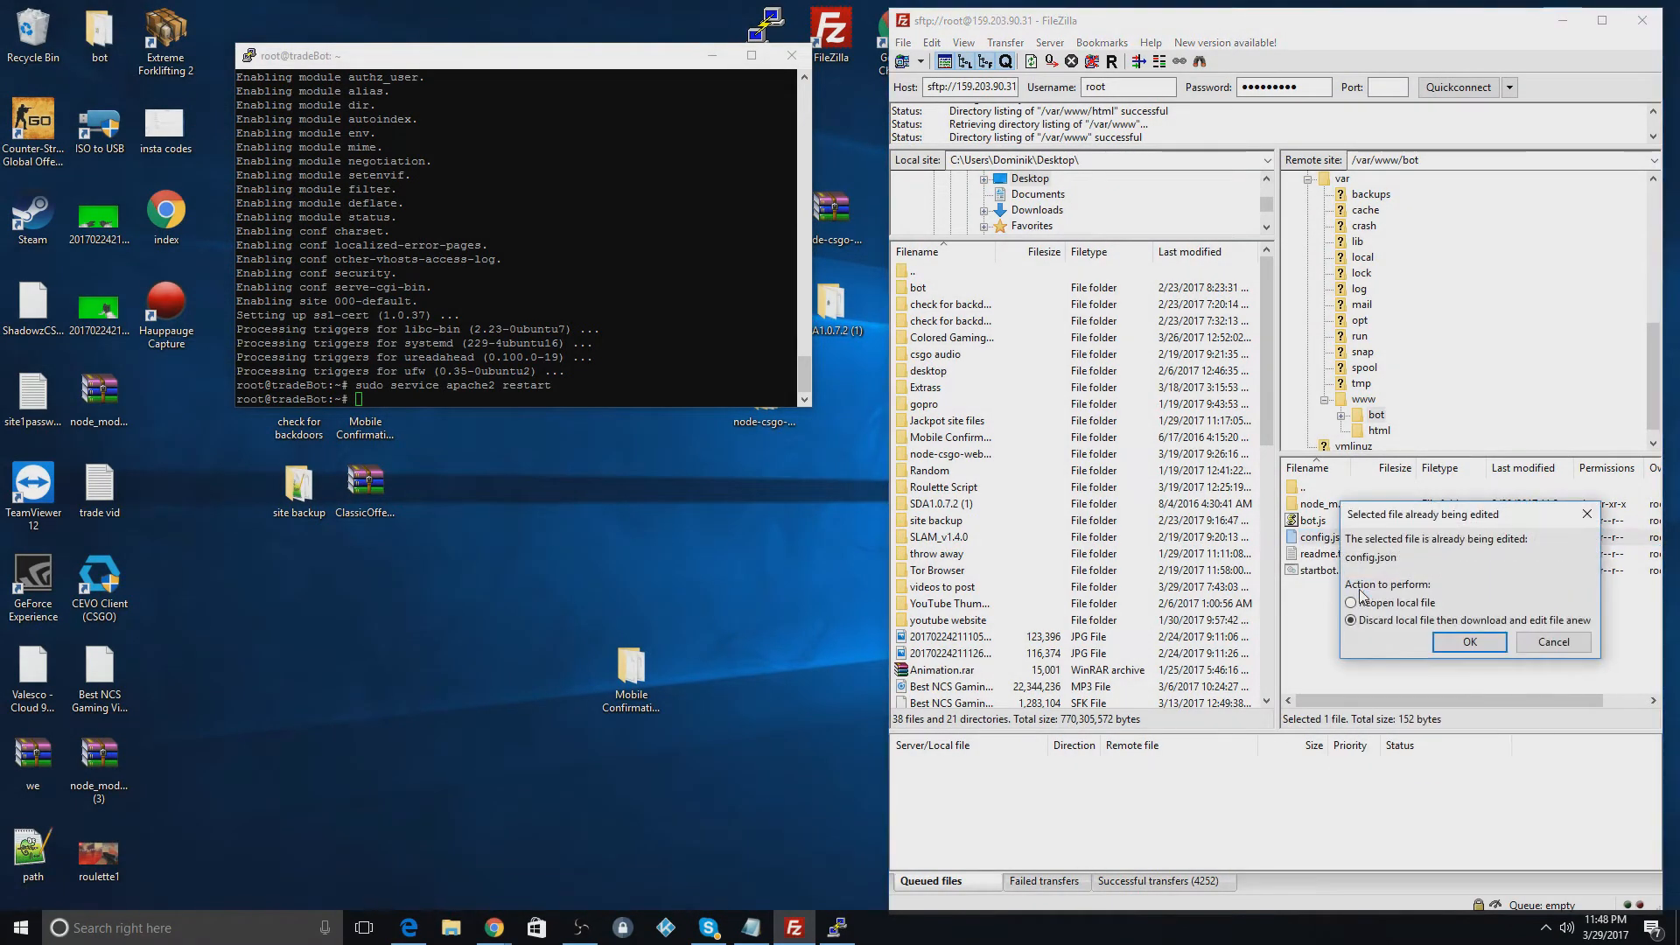
{"action": "left_click", "coordinate": [1468, 642]}
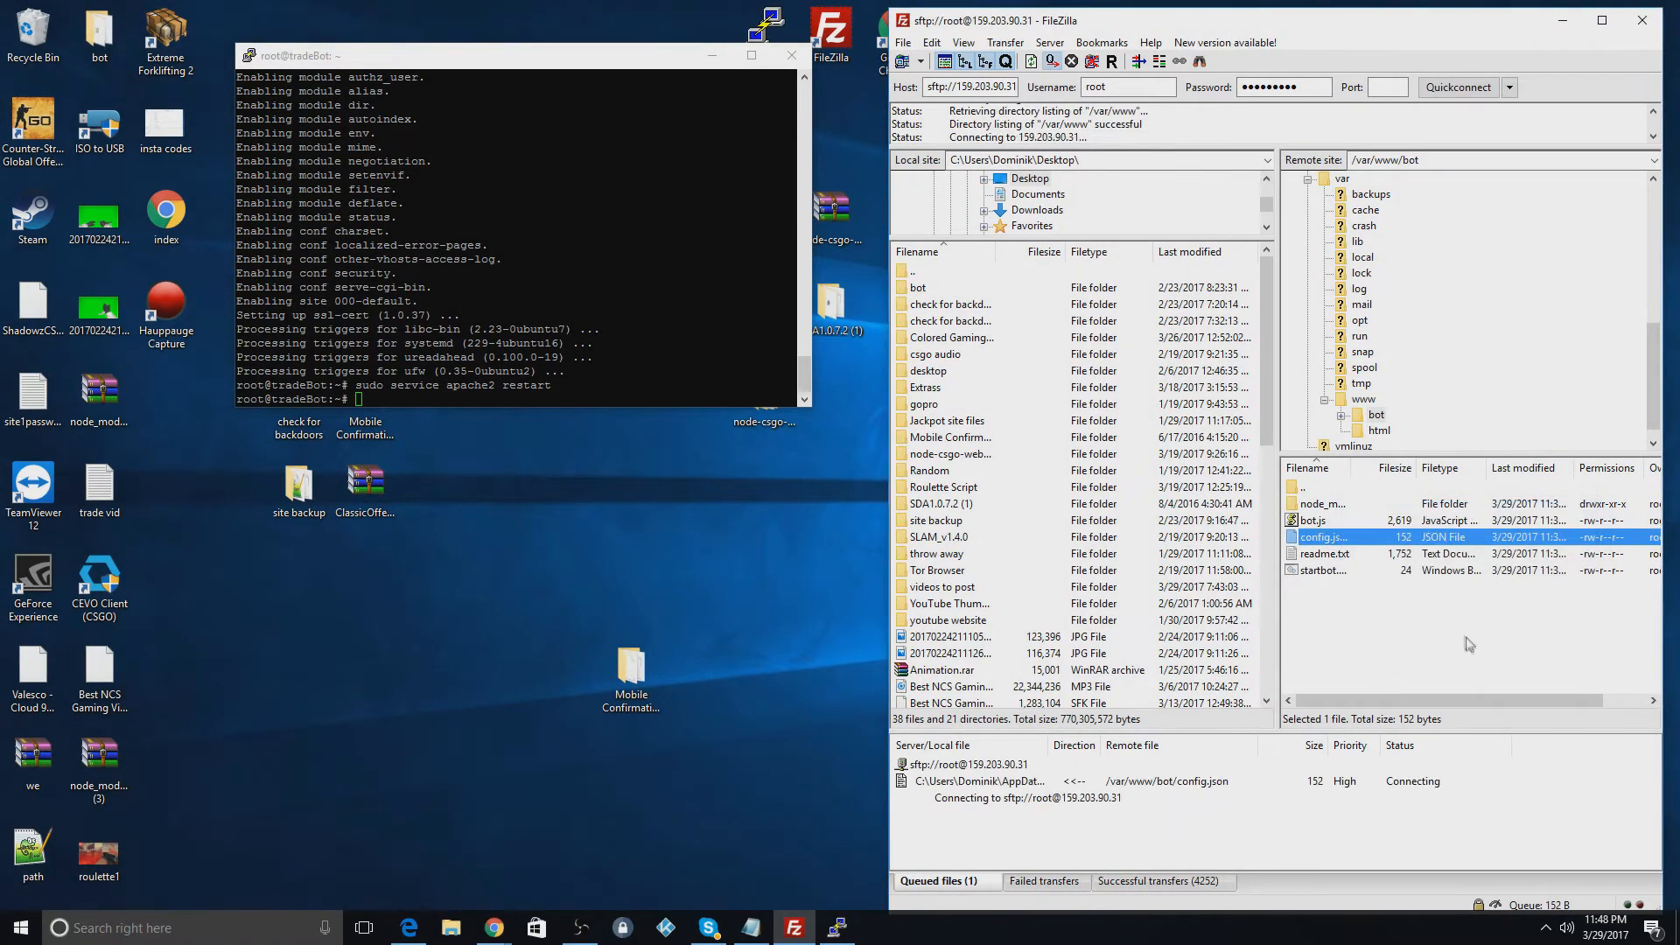
{"action": "double_click", "coordinate": [1322, 537]}
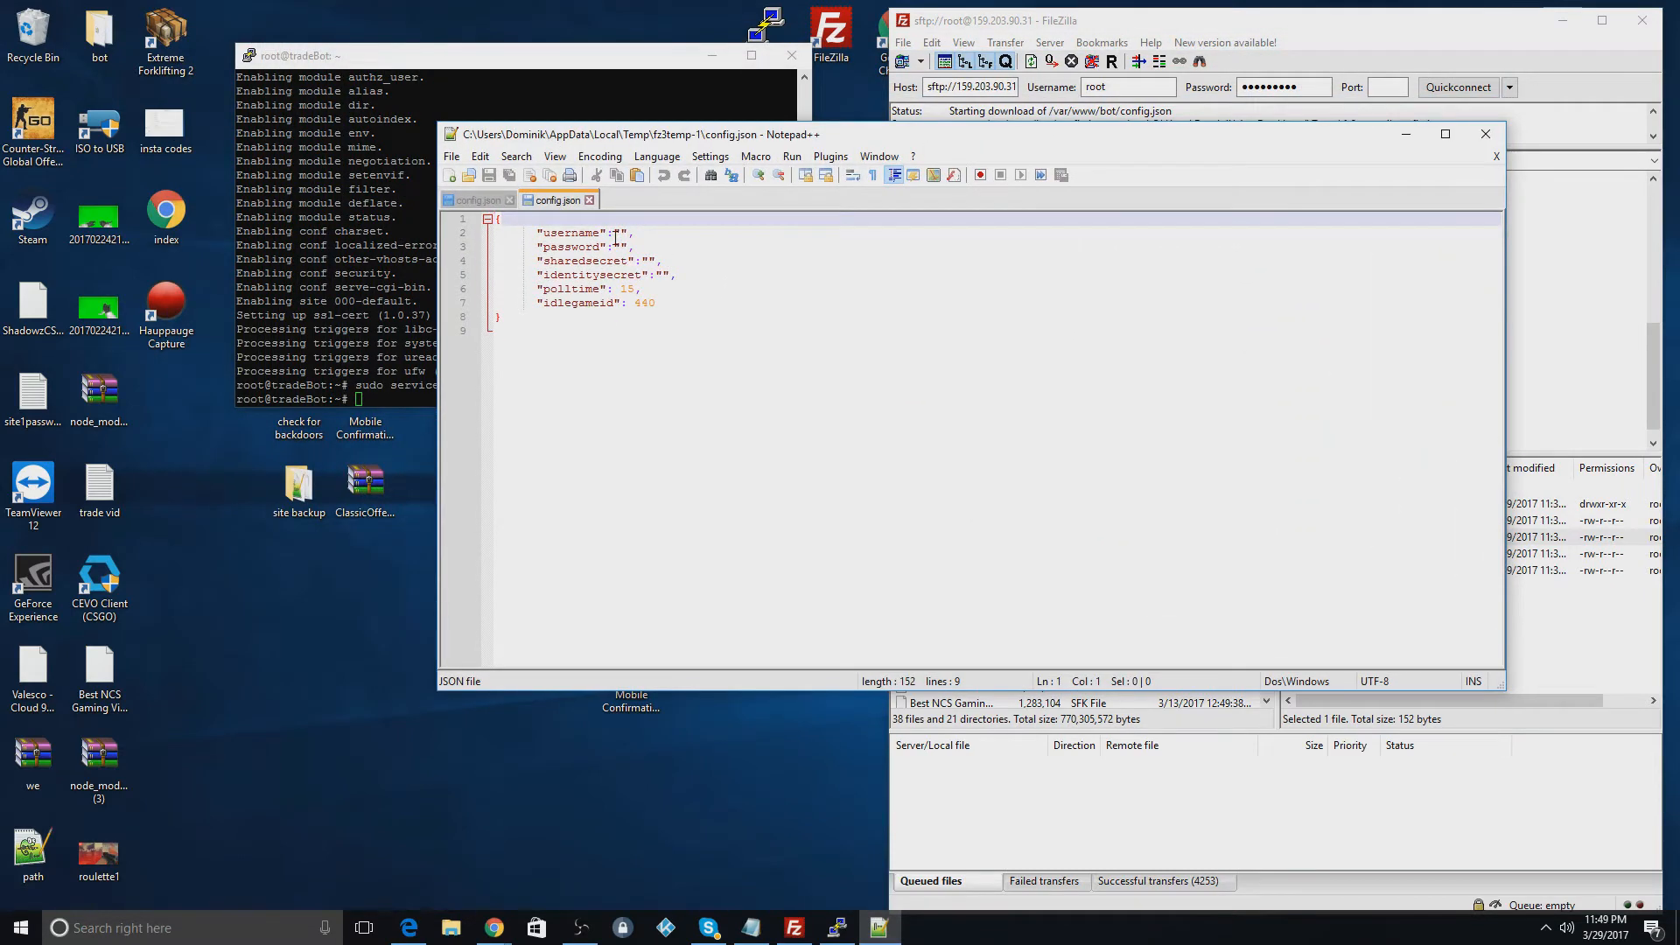
Step: Fill in the username value 'winkcsgobot01' in config.json
{"action": "left_click", "coordinate": [627, 247]}
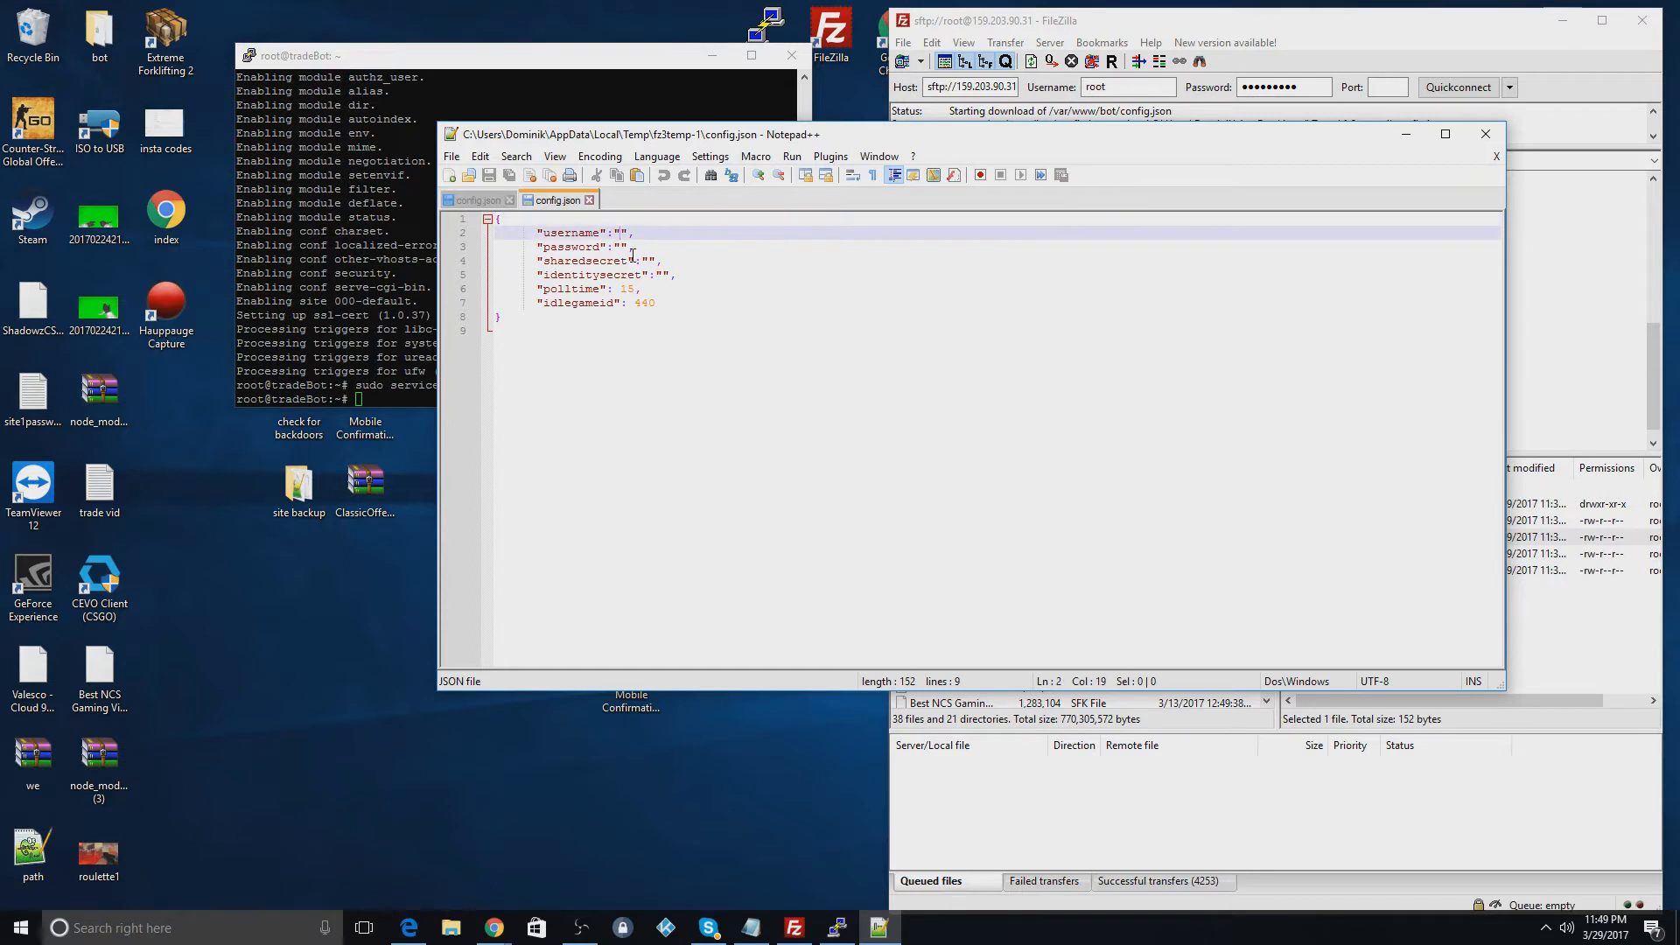
{"action": "type", "text": "wink"}
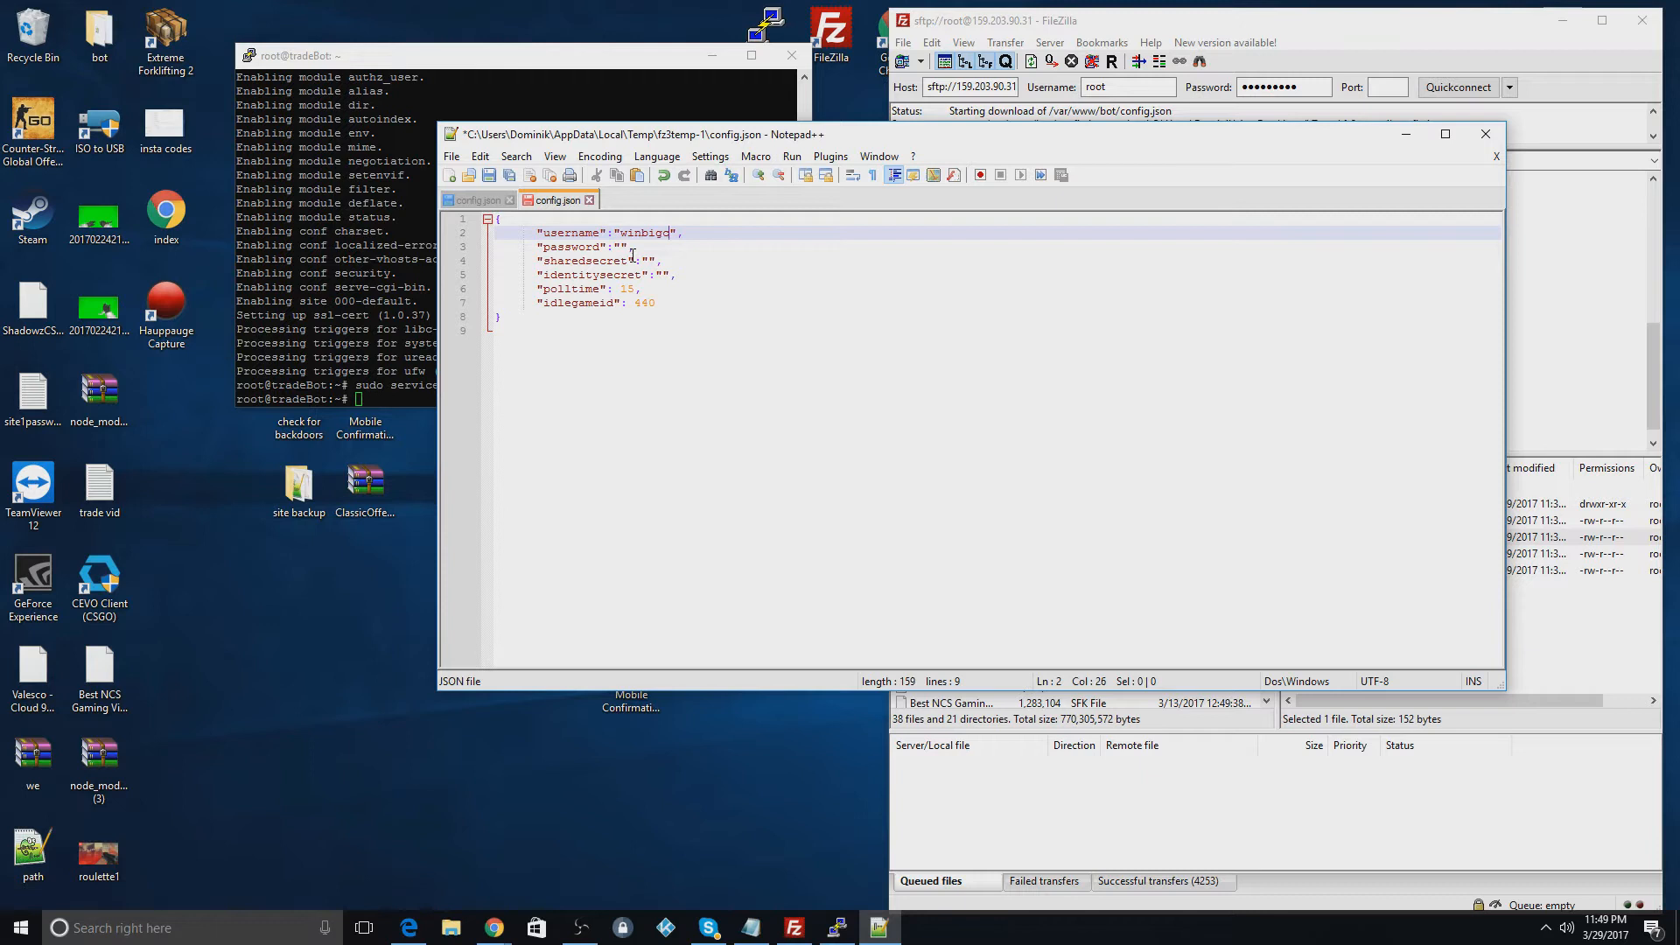
{"action": "type", "text": "csgo"}
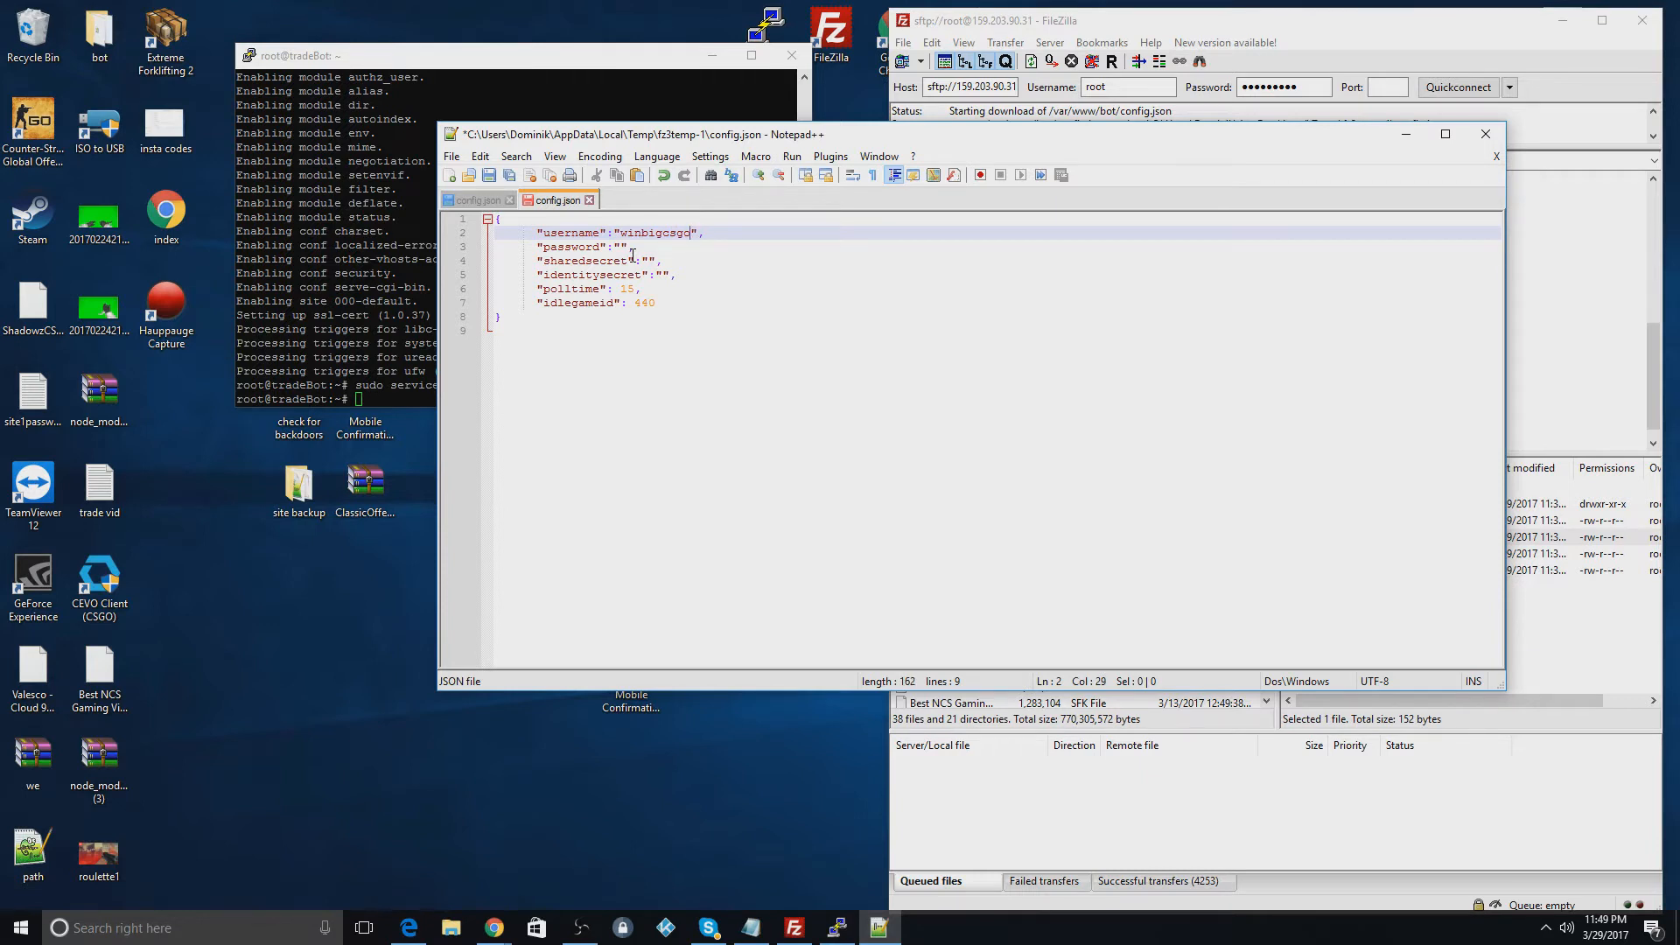
{"action": "type", "text": "bot01"}
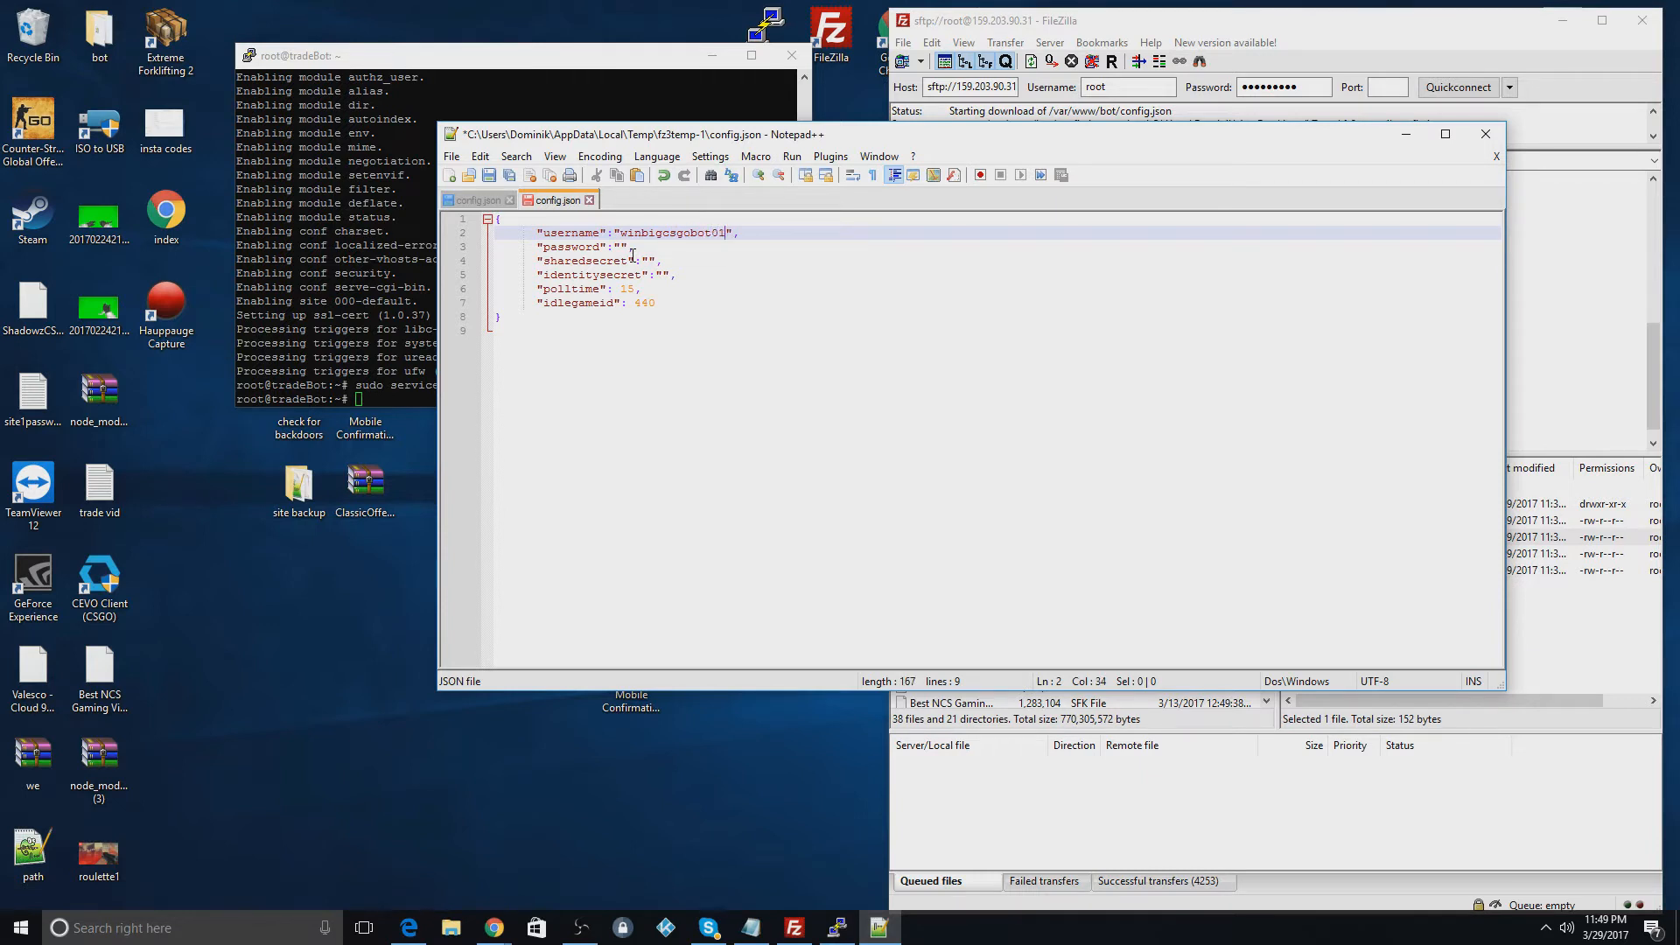
{"action": "left_click", "coordinate": [621, 247]}
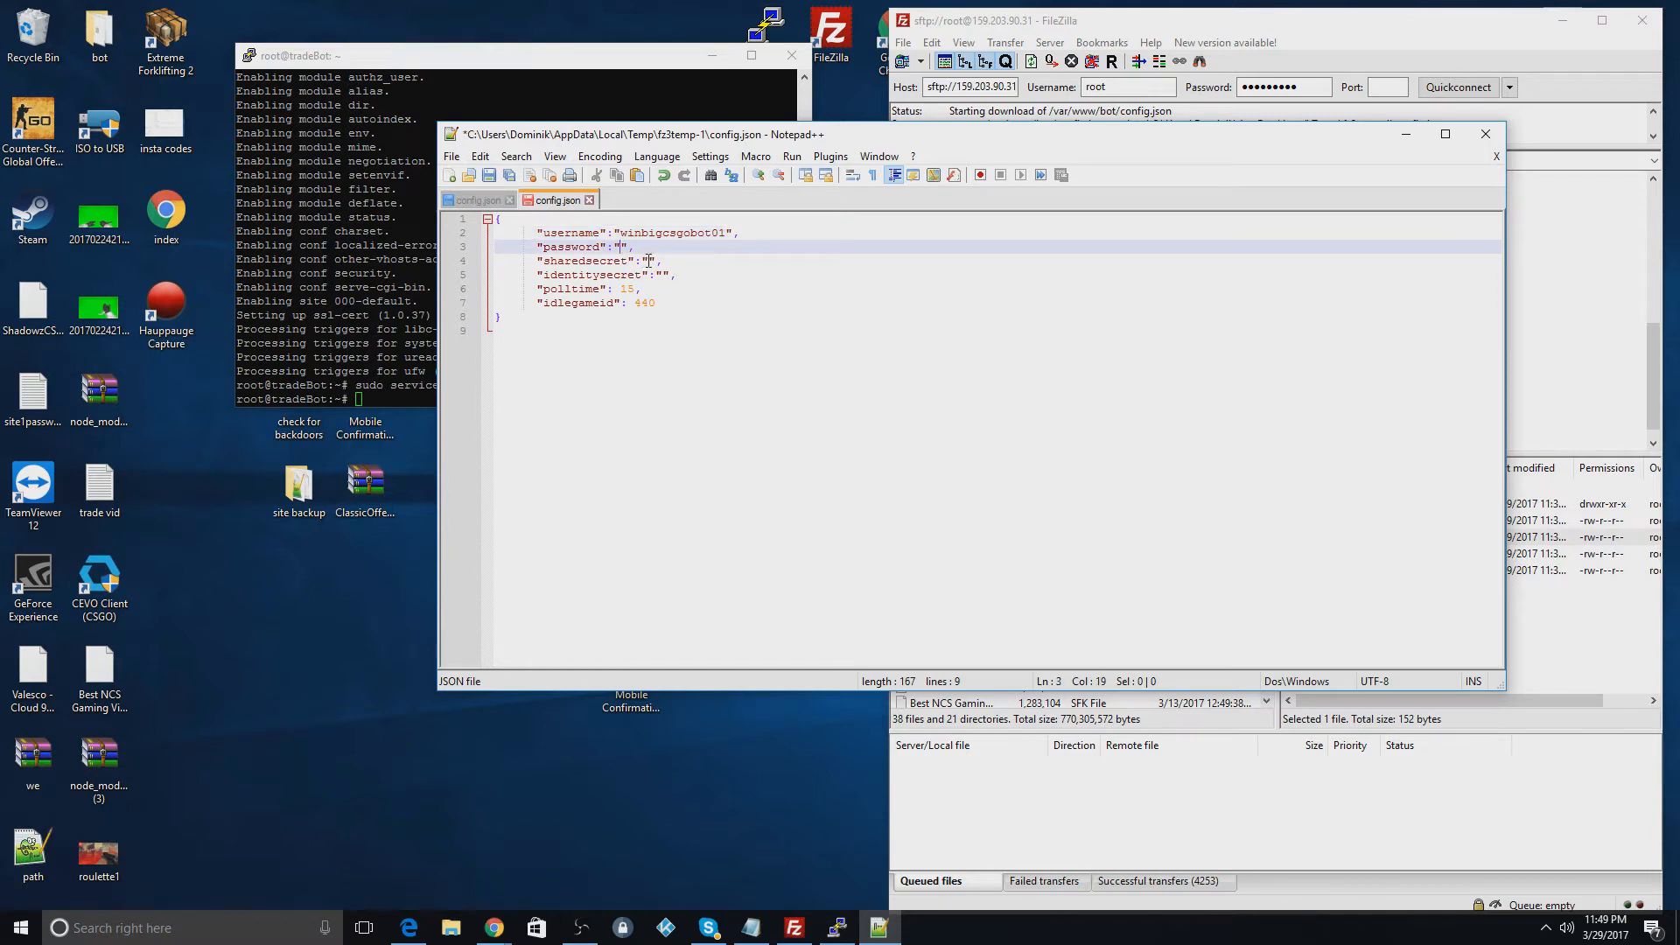
{"action": "left_click", "coordinate": [657, 274]}
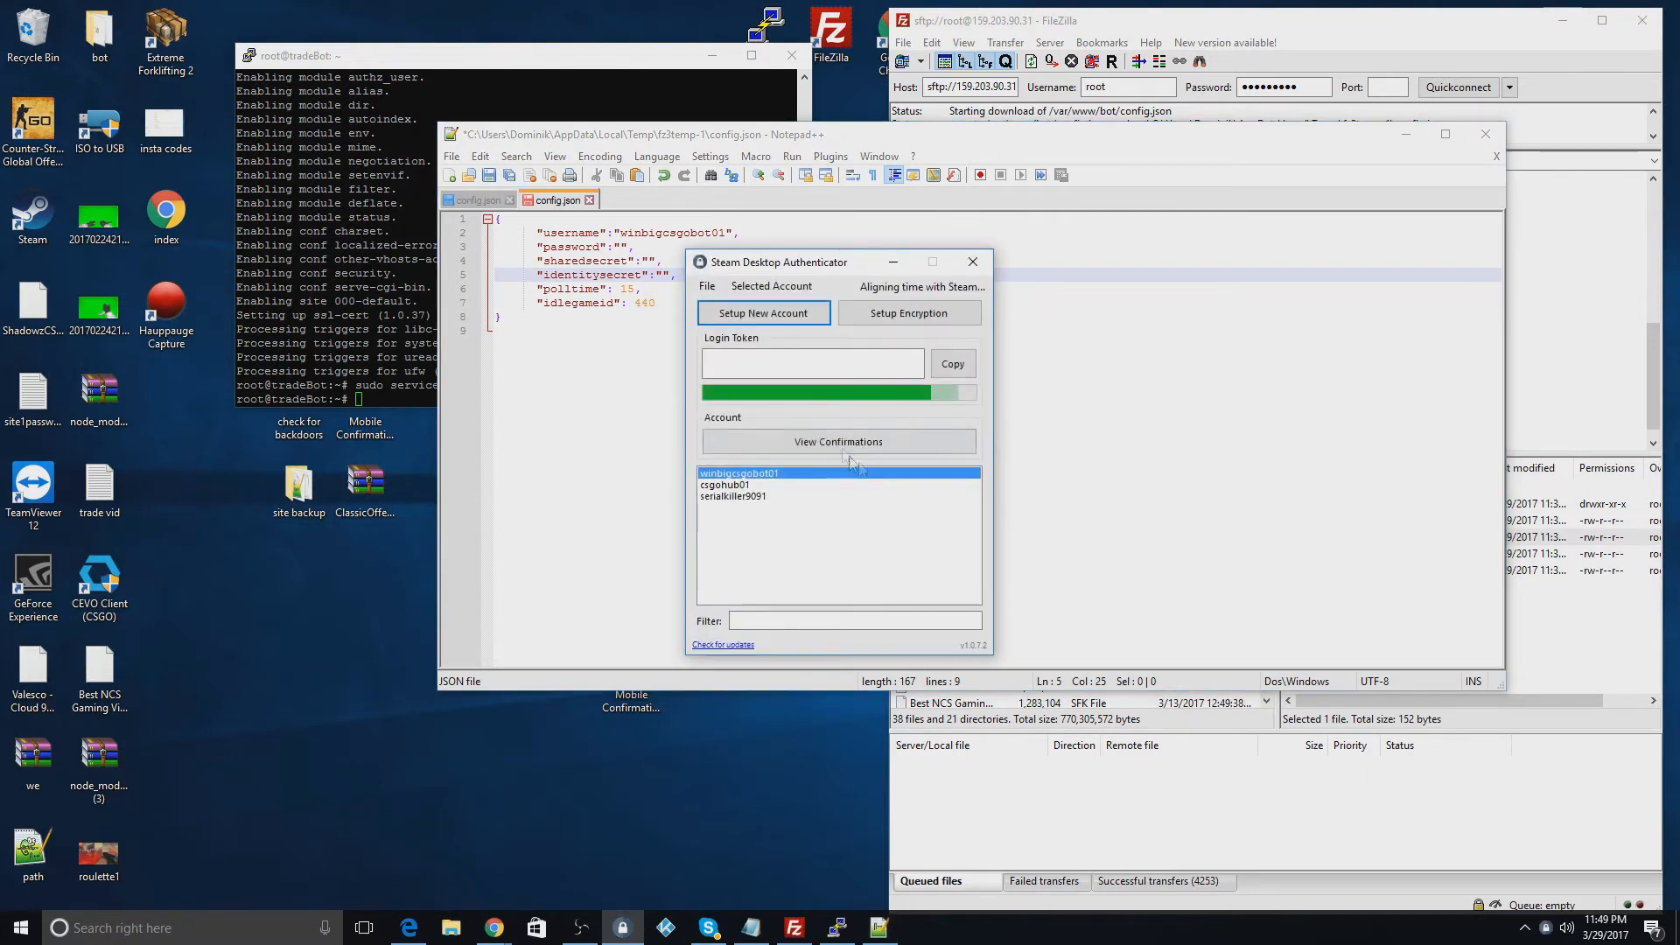
Step: Dismiss Steam Desktop Authenticator's new-account login form and close the authenticator
{"action": "left_click", "coordinate": [763, 313]}
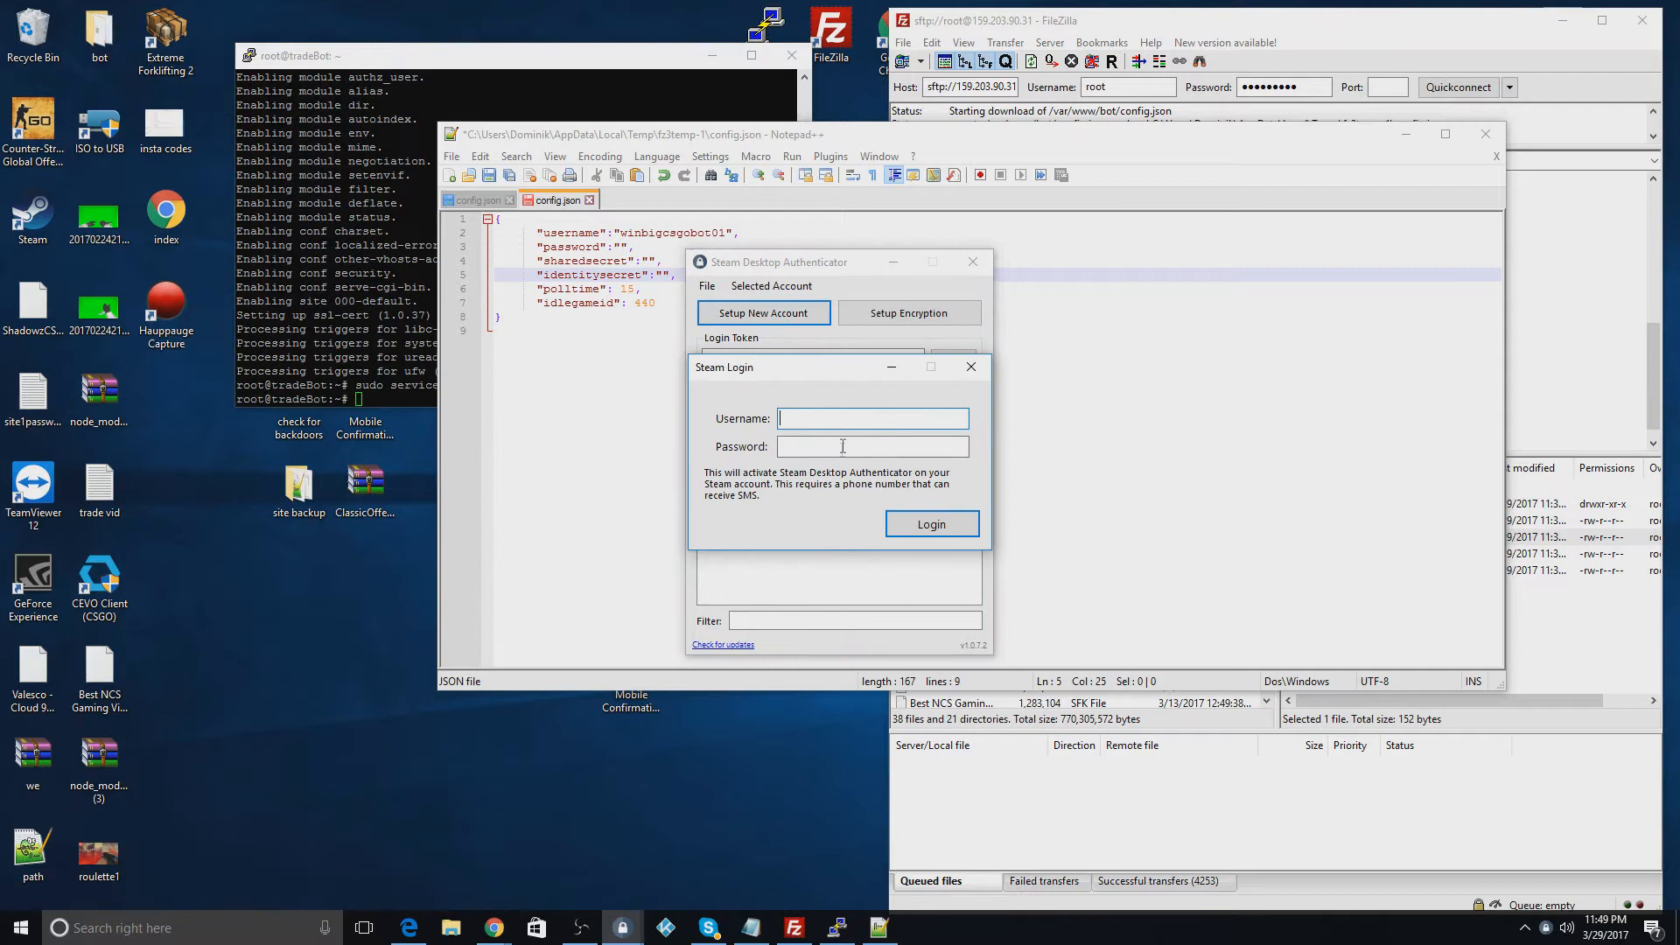
{"action": "left_click", "coordinate": [930, 524]}
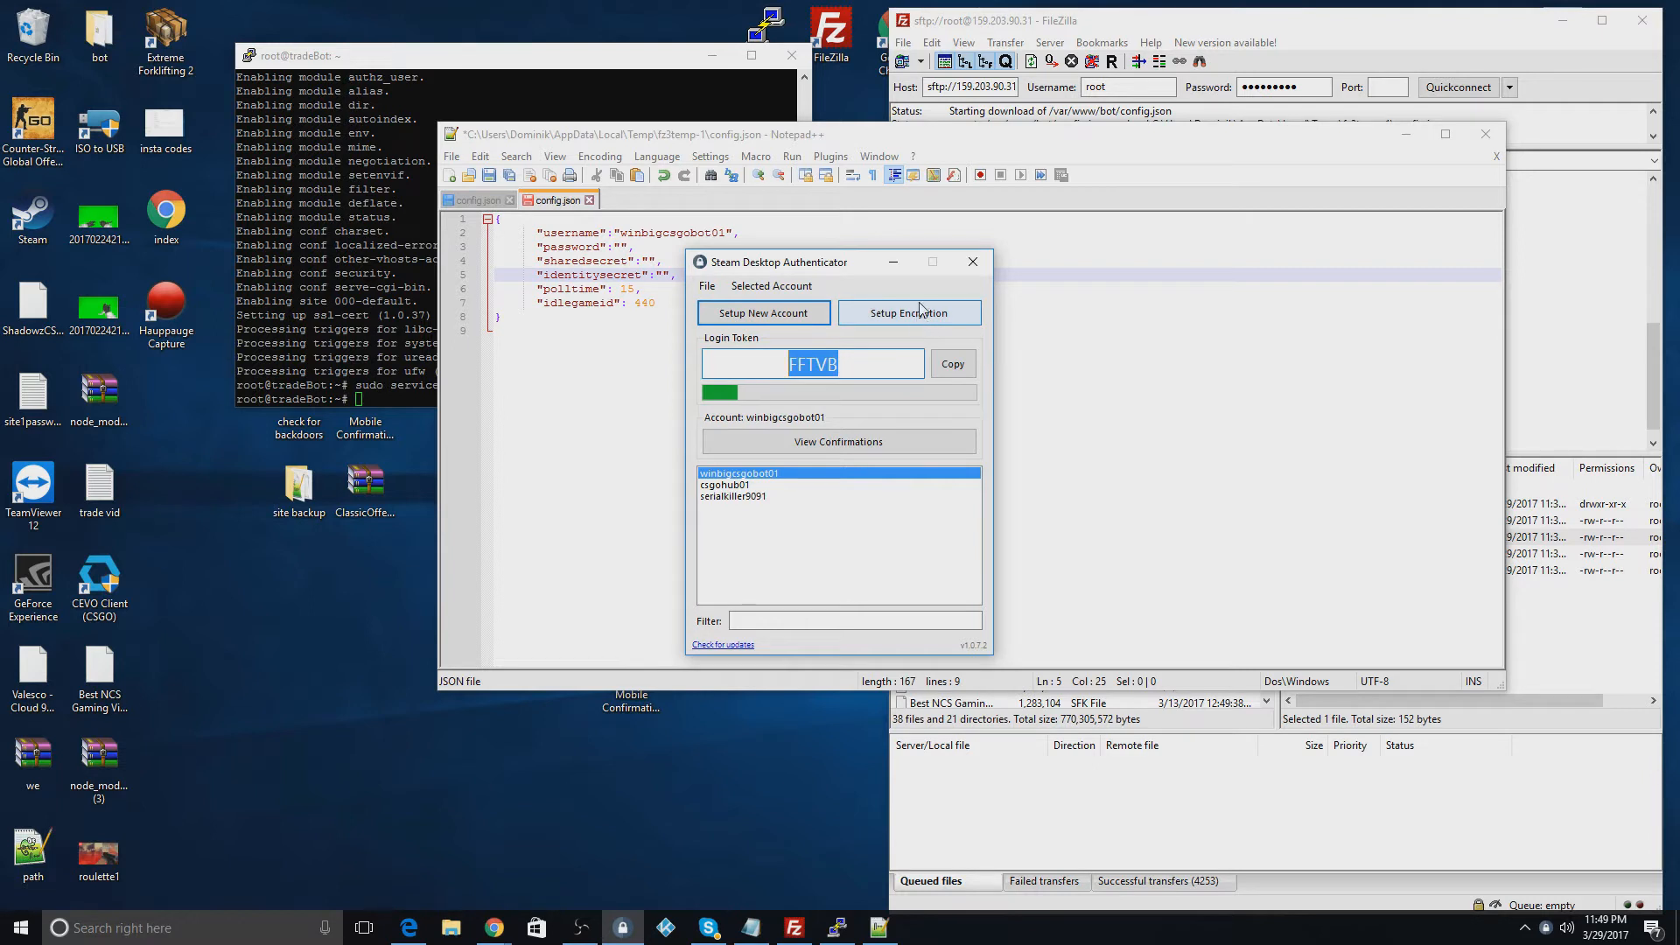
{"action": "mouse_move", "coordinate": [906, 329]}
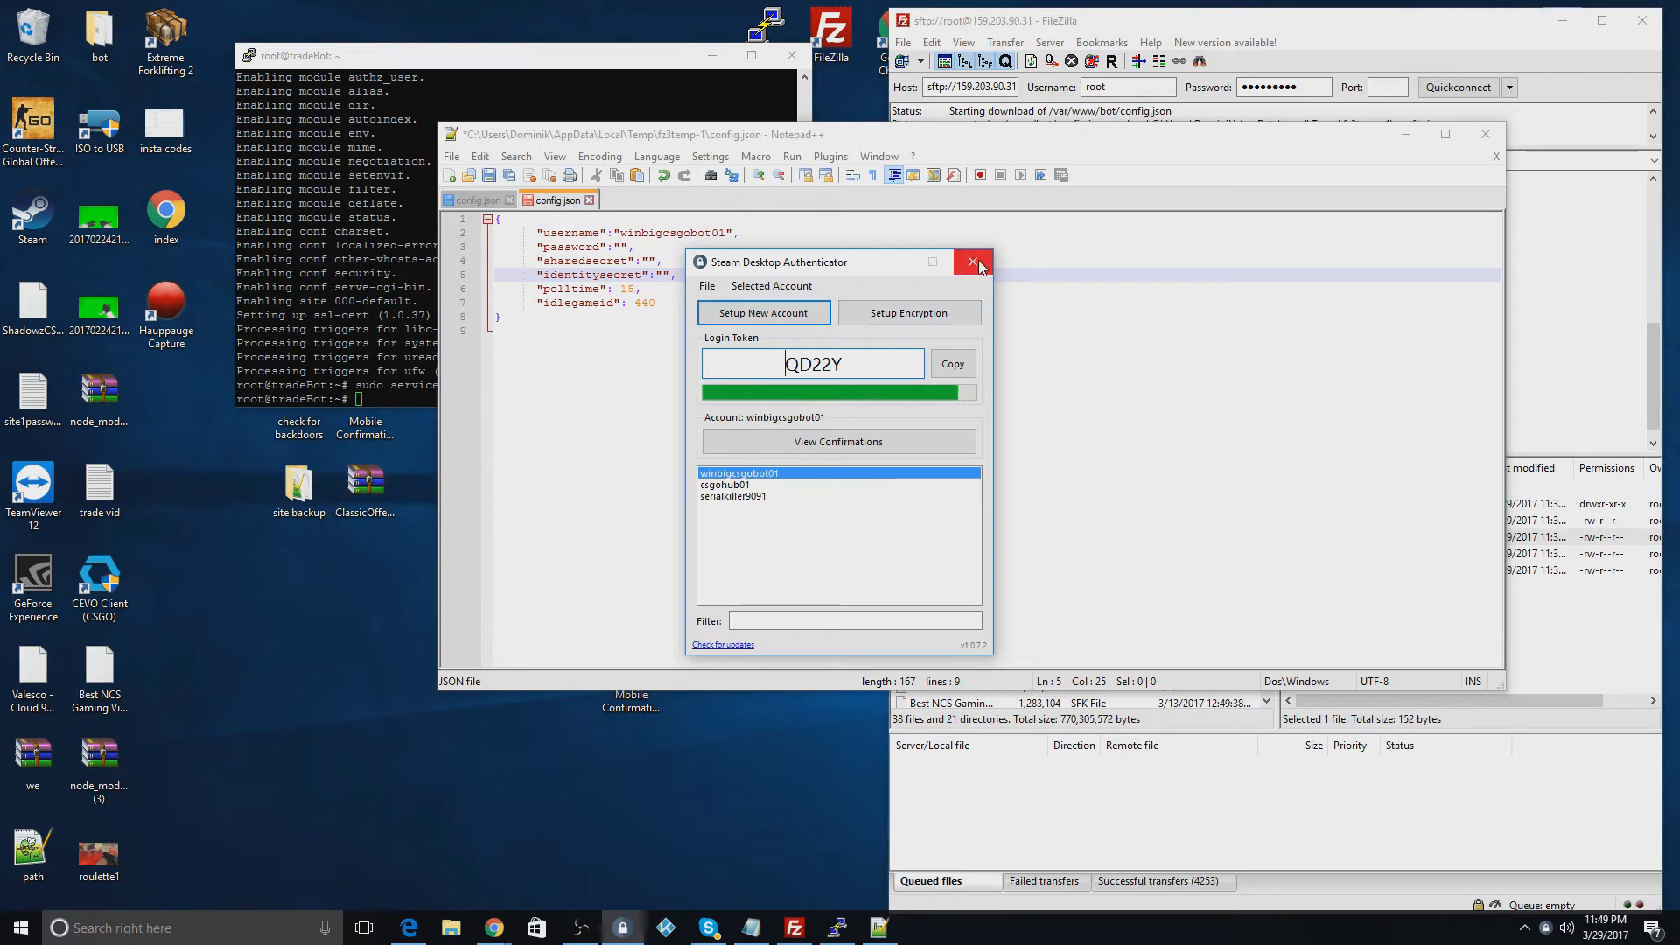
{"action": "left_click", "coordinate": [973, 263]}
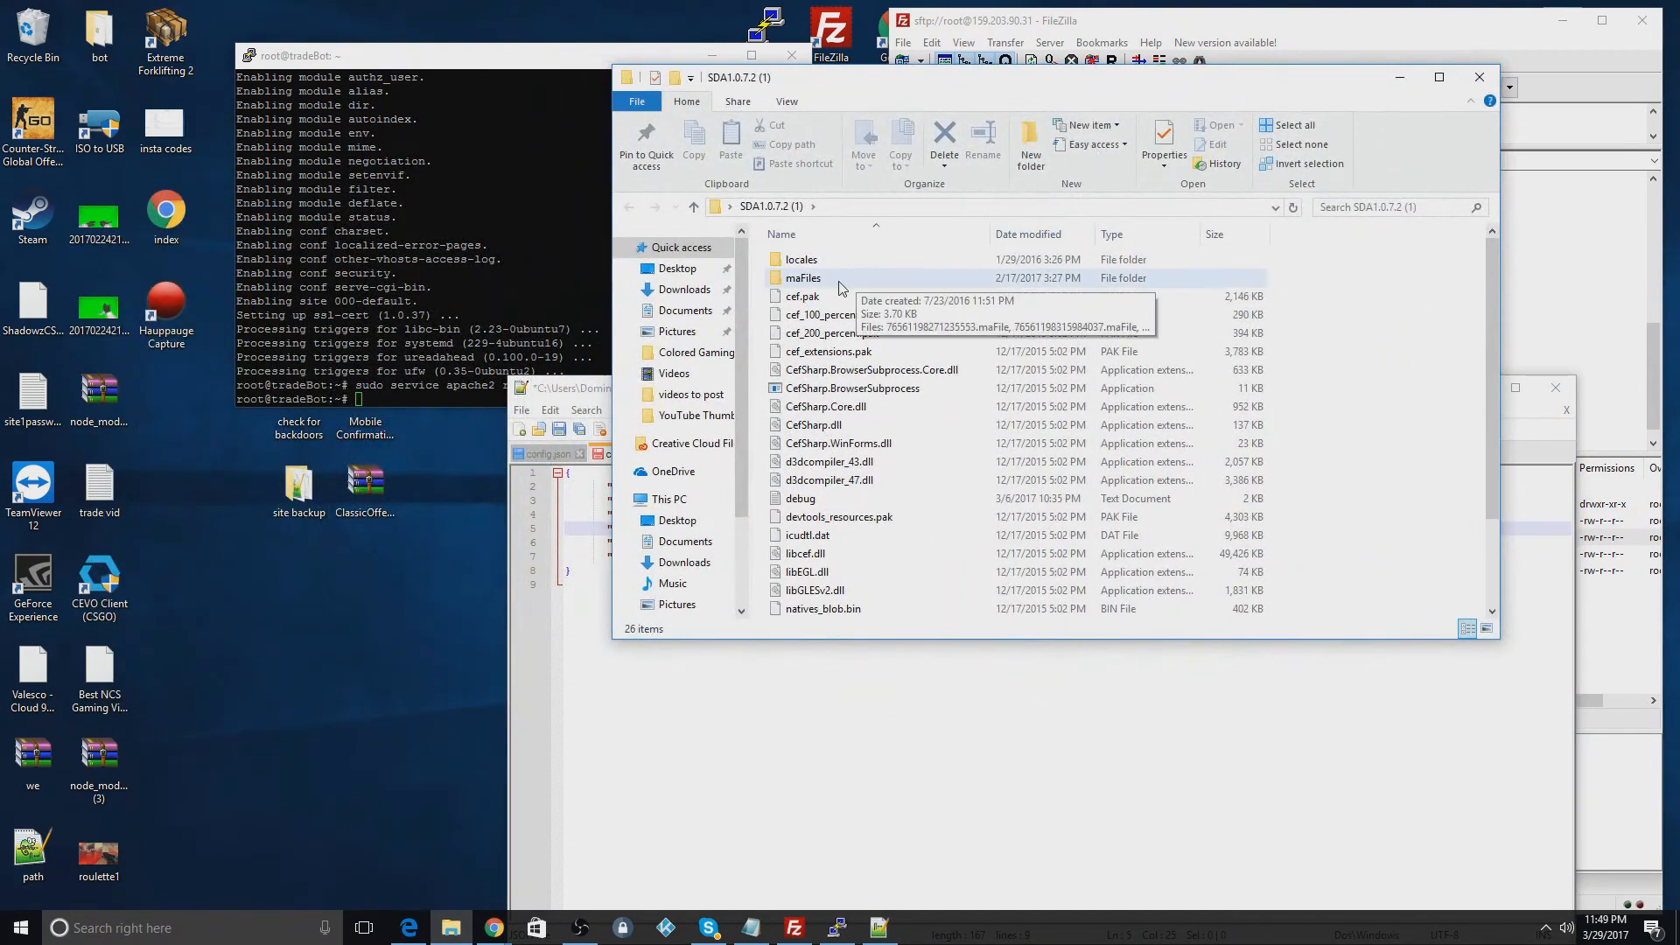
Step: Open the bot account's .maFile from the maFiles folder in Notepad++
{"action": "double_click", "coordinate": [802, 277]}
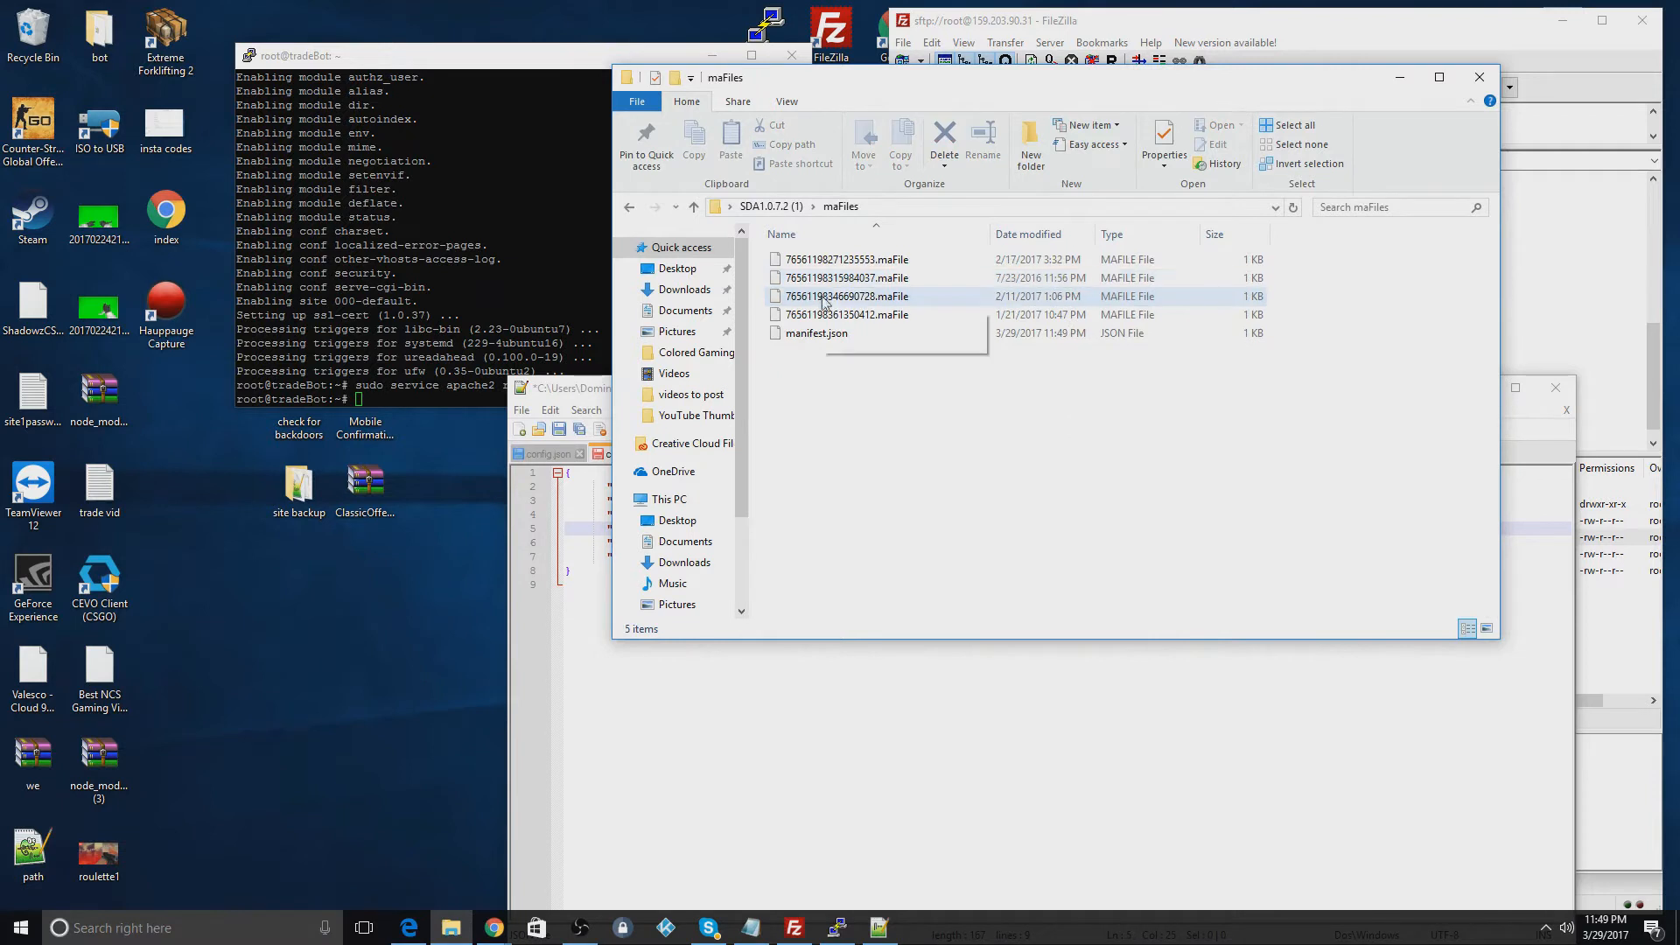
{"action": "left_click", "coordinate": [846, 278]}
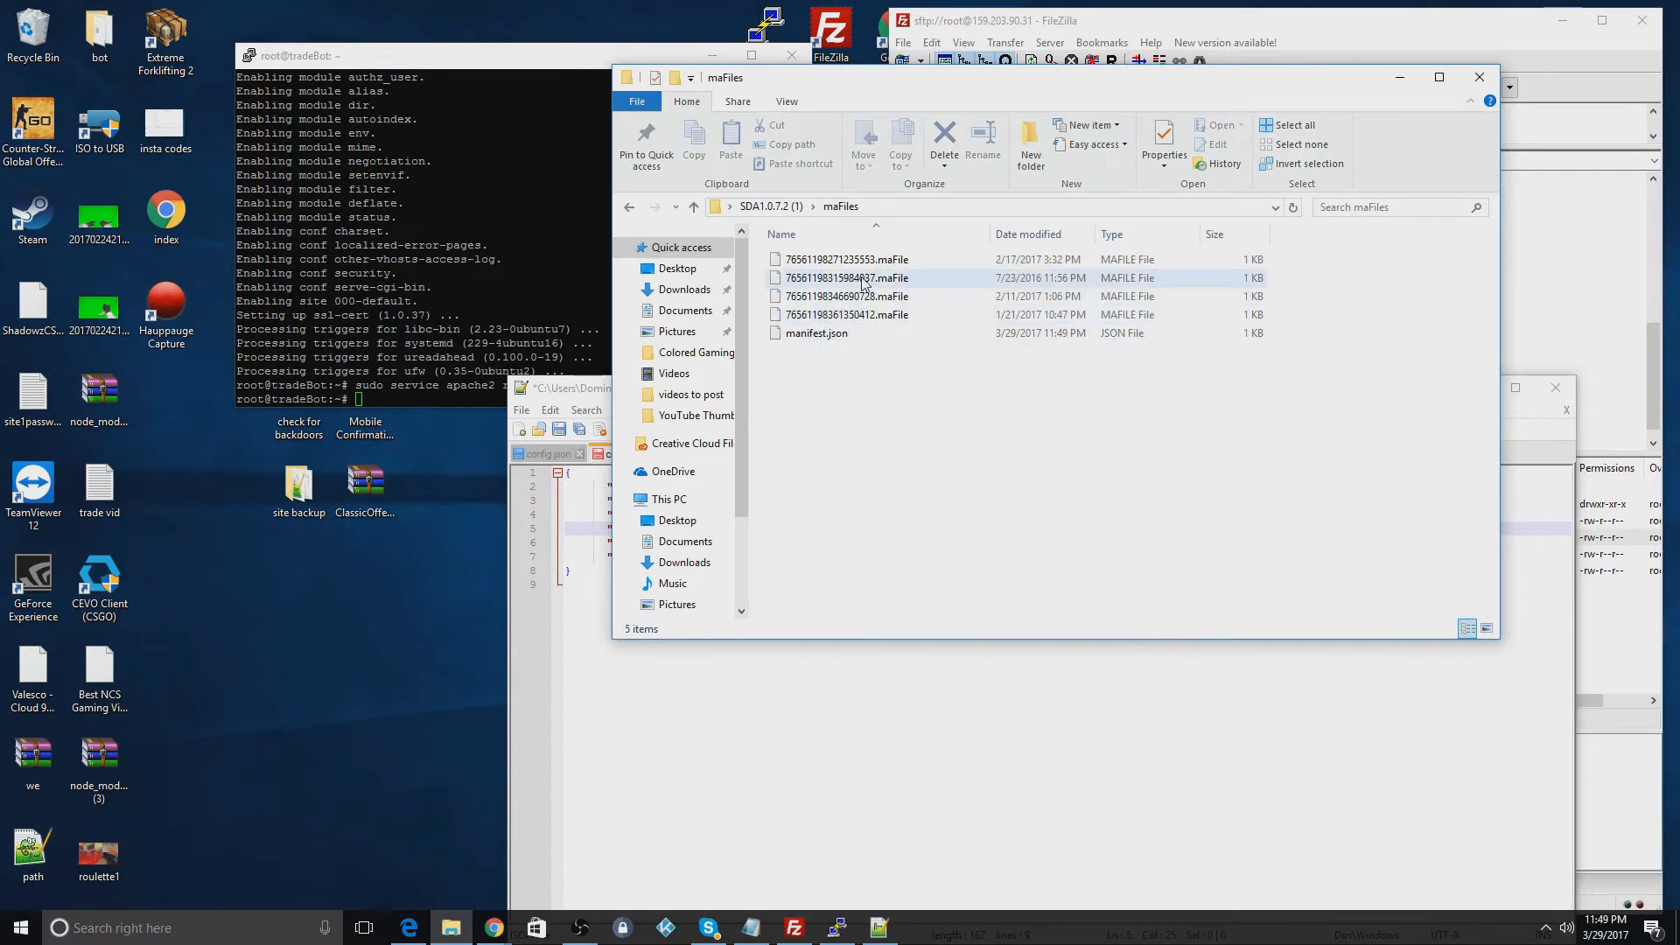
{"action": "right_click", "coordinate": [846, 277]}
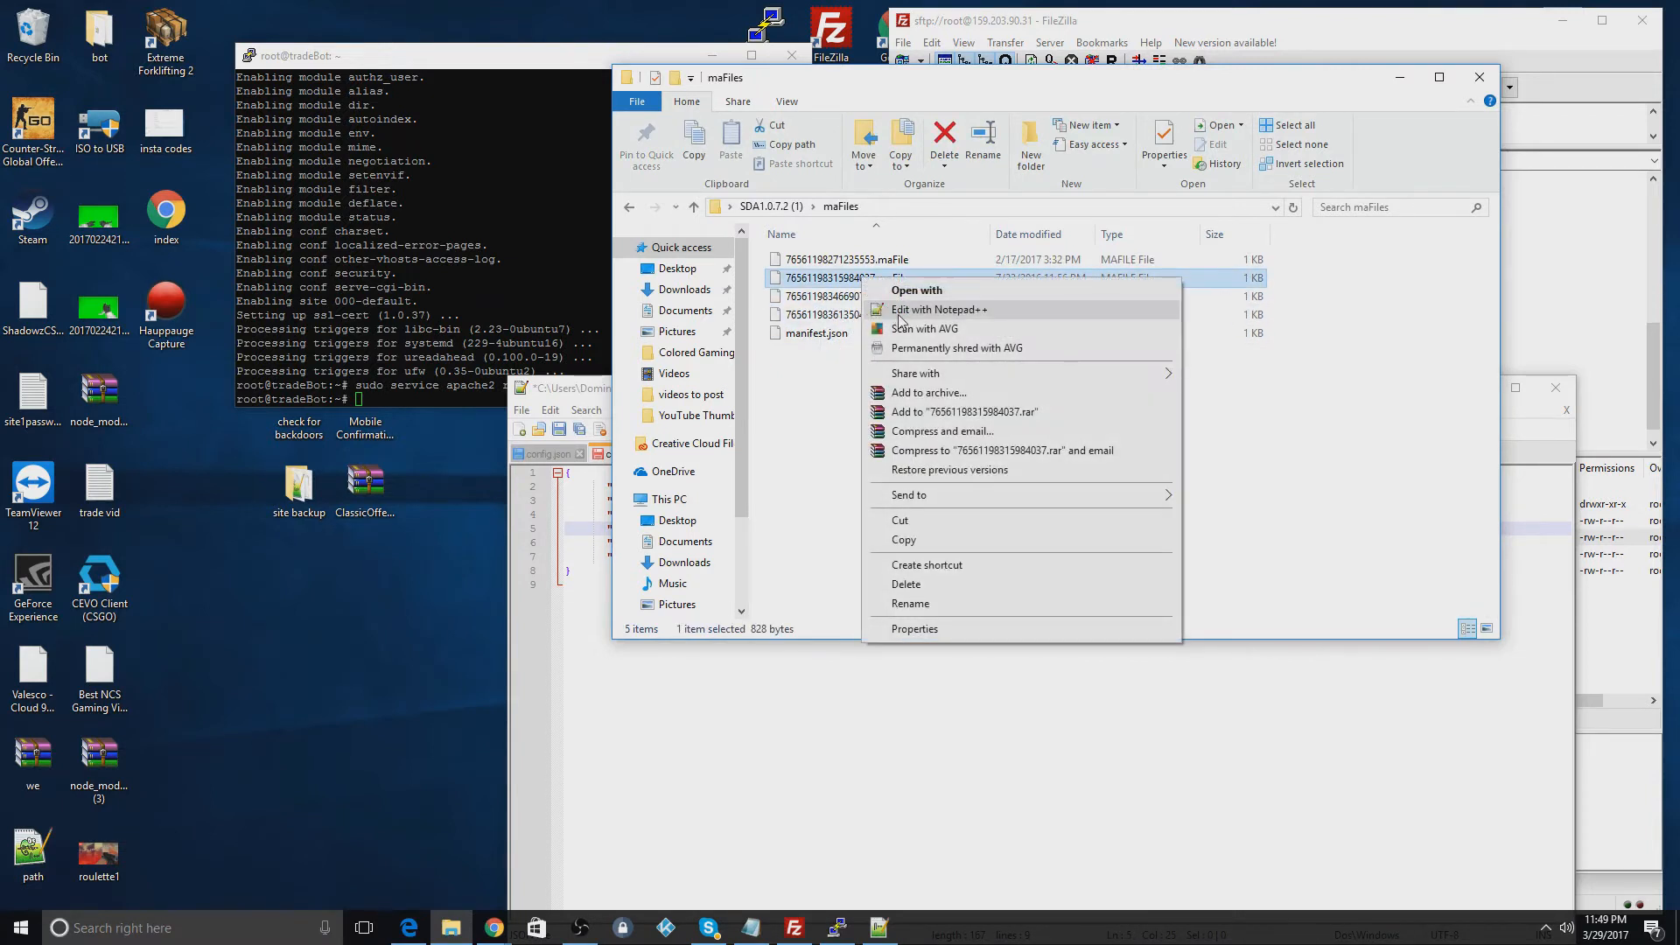
{"action": "left_click", "coordinate": [937, 309]}
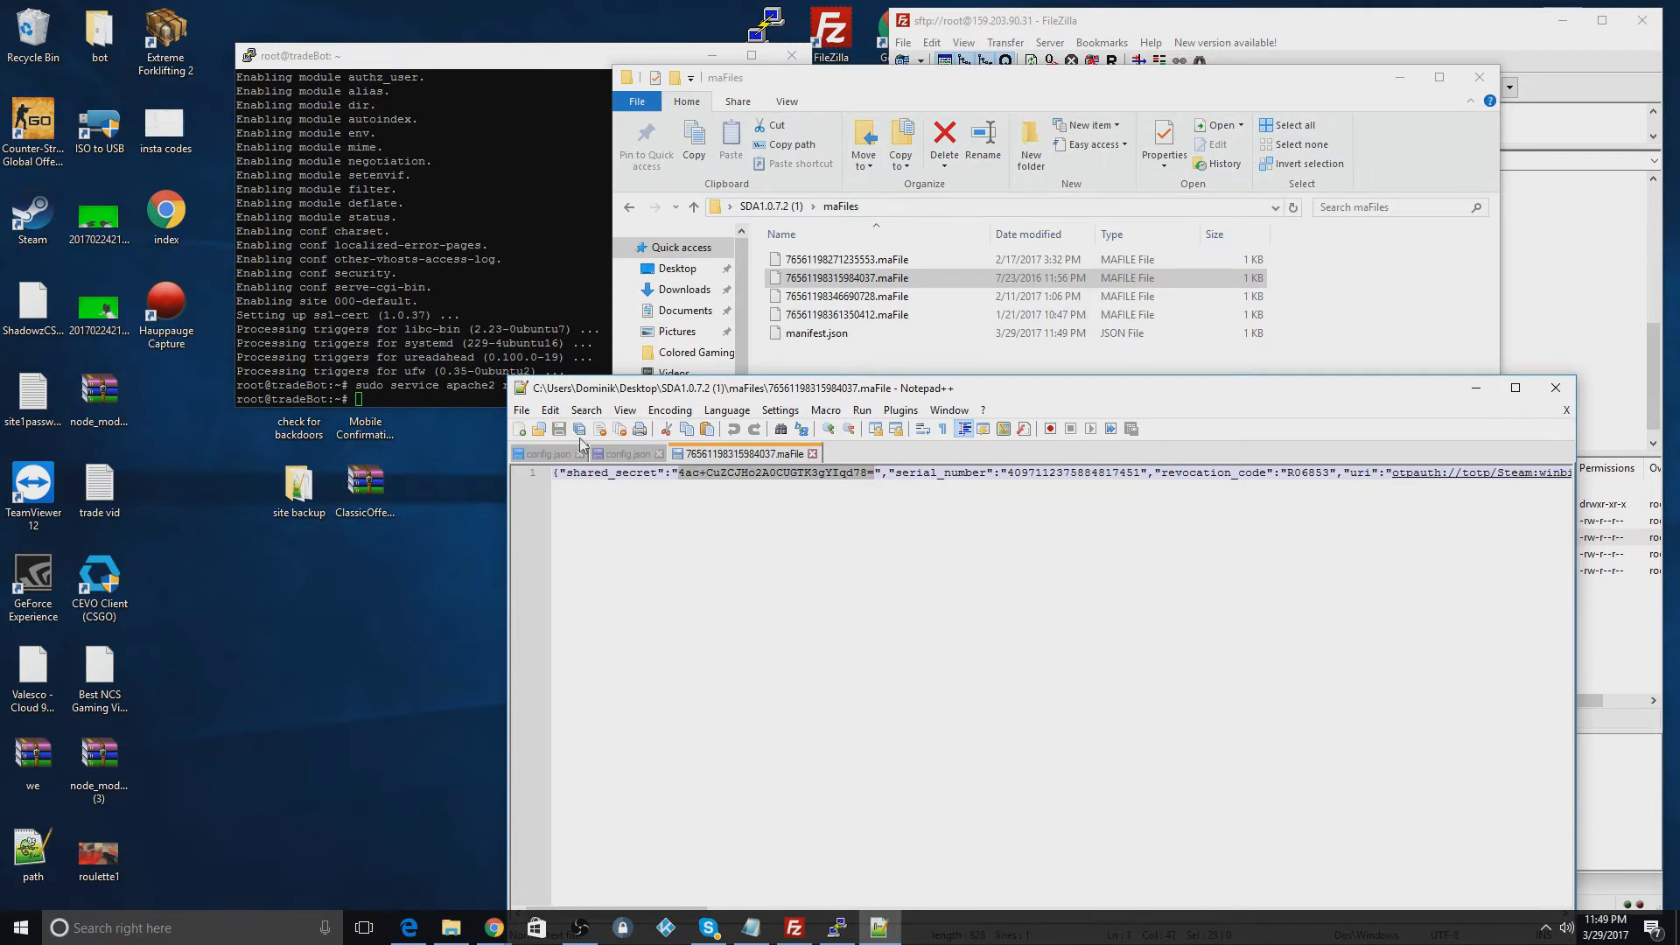
Step: Copy the shared and identity secrets from the maFile into config.json
{"action": "left_click", "coordinate": [630, 453]}
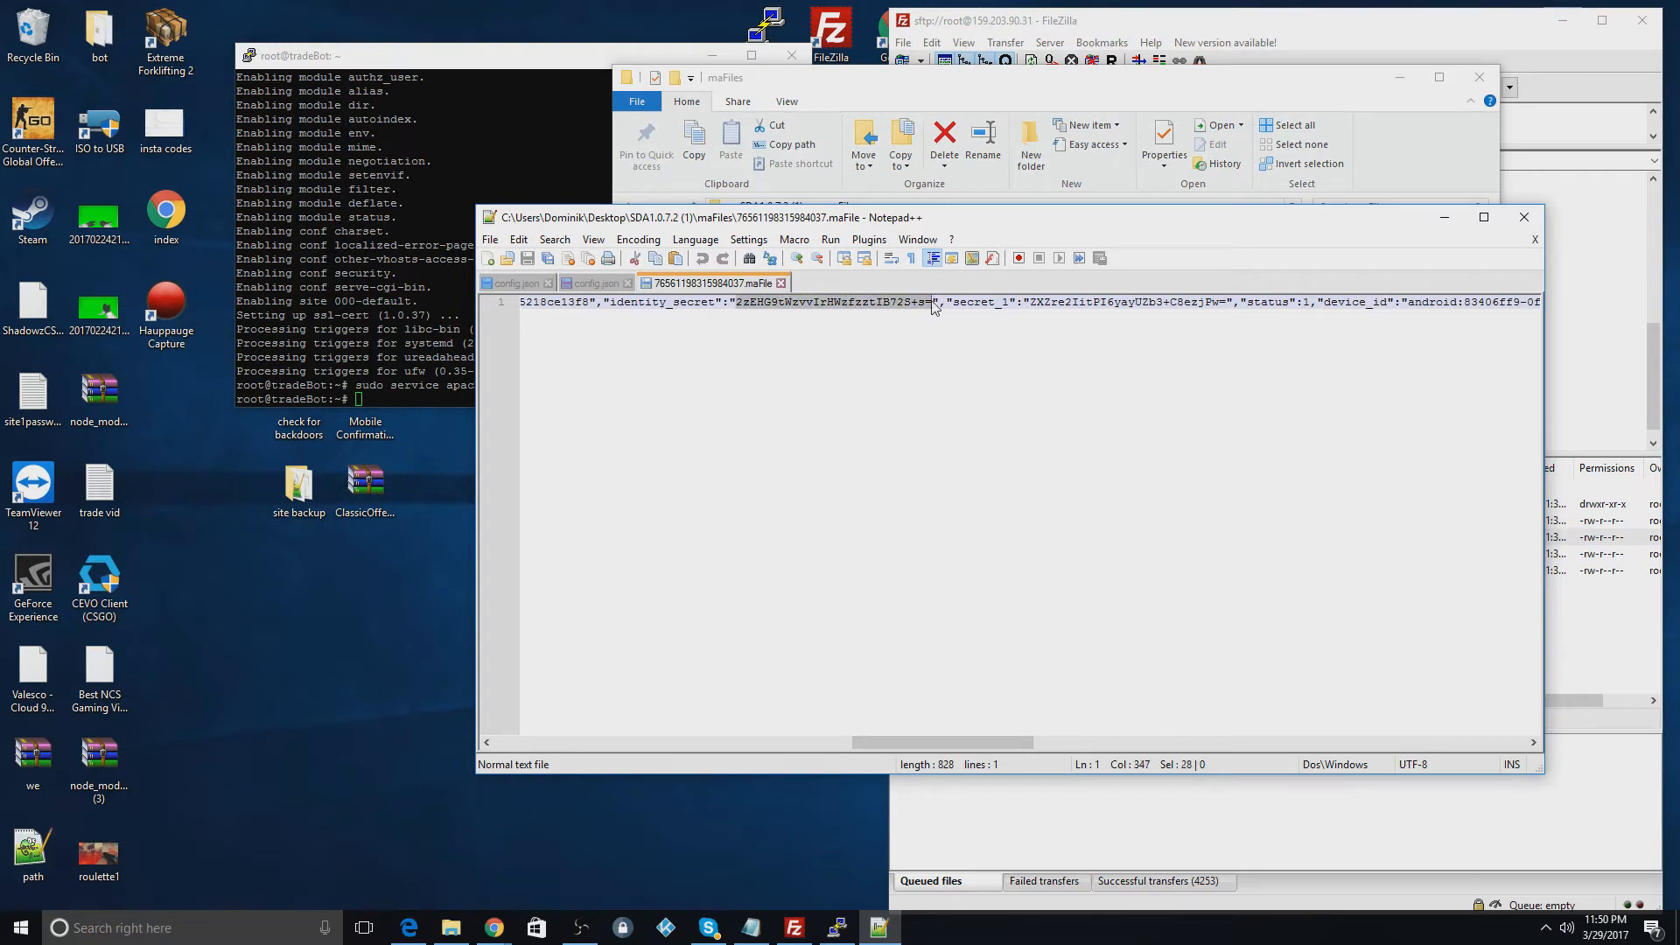
{"action": "left_click", "coordinate": [596, 282]}
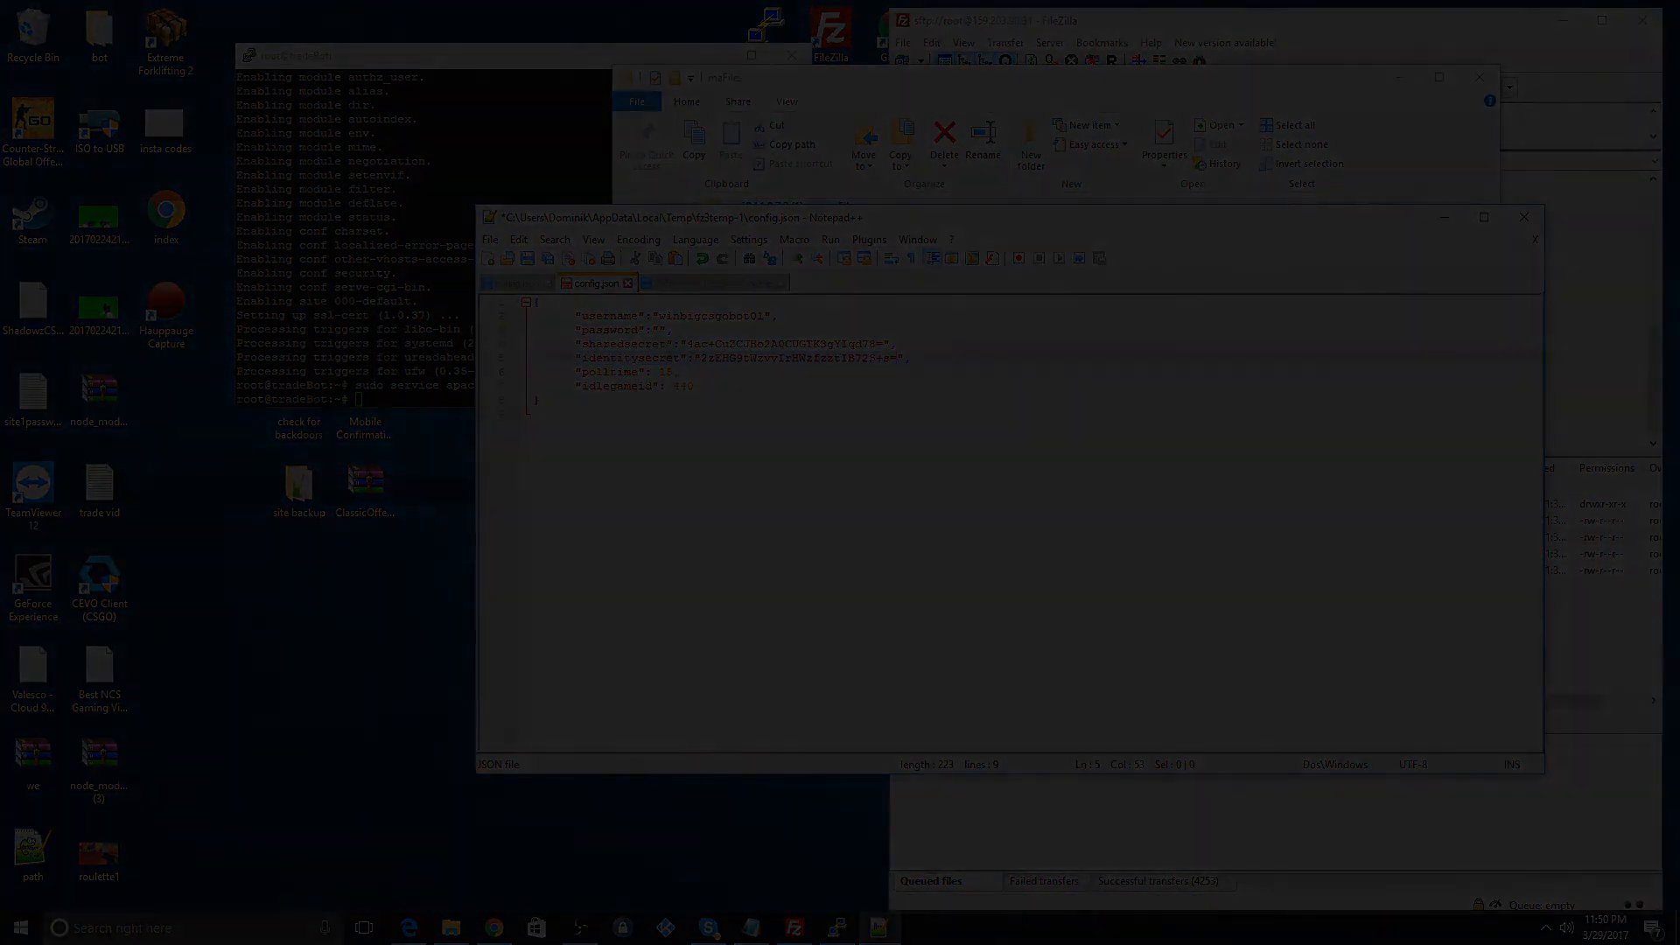
Step: Close config.json in Notepad++ and browse FileZilla's server side to /var/www/html
{"action": "left_click", "coordinate": [1523, 216]}
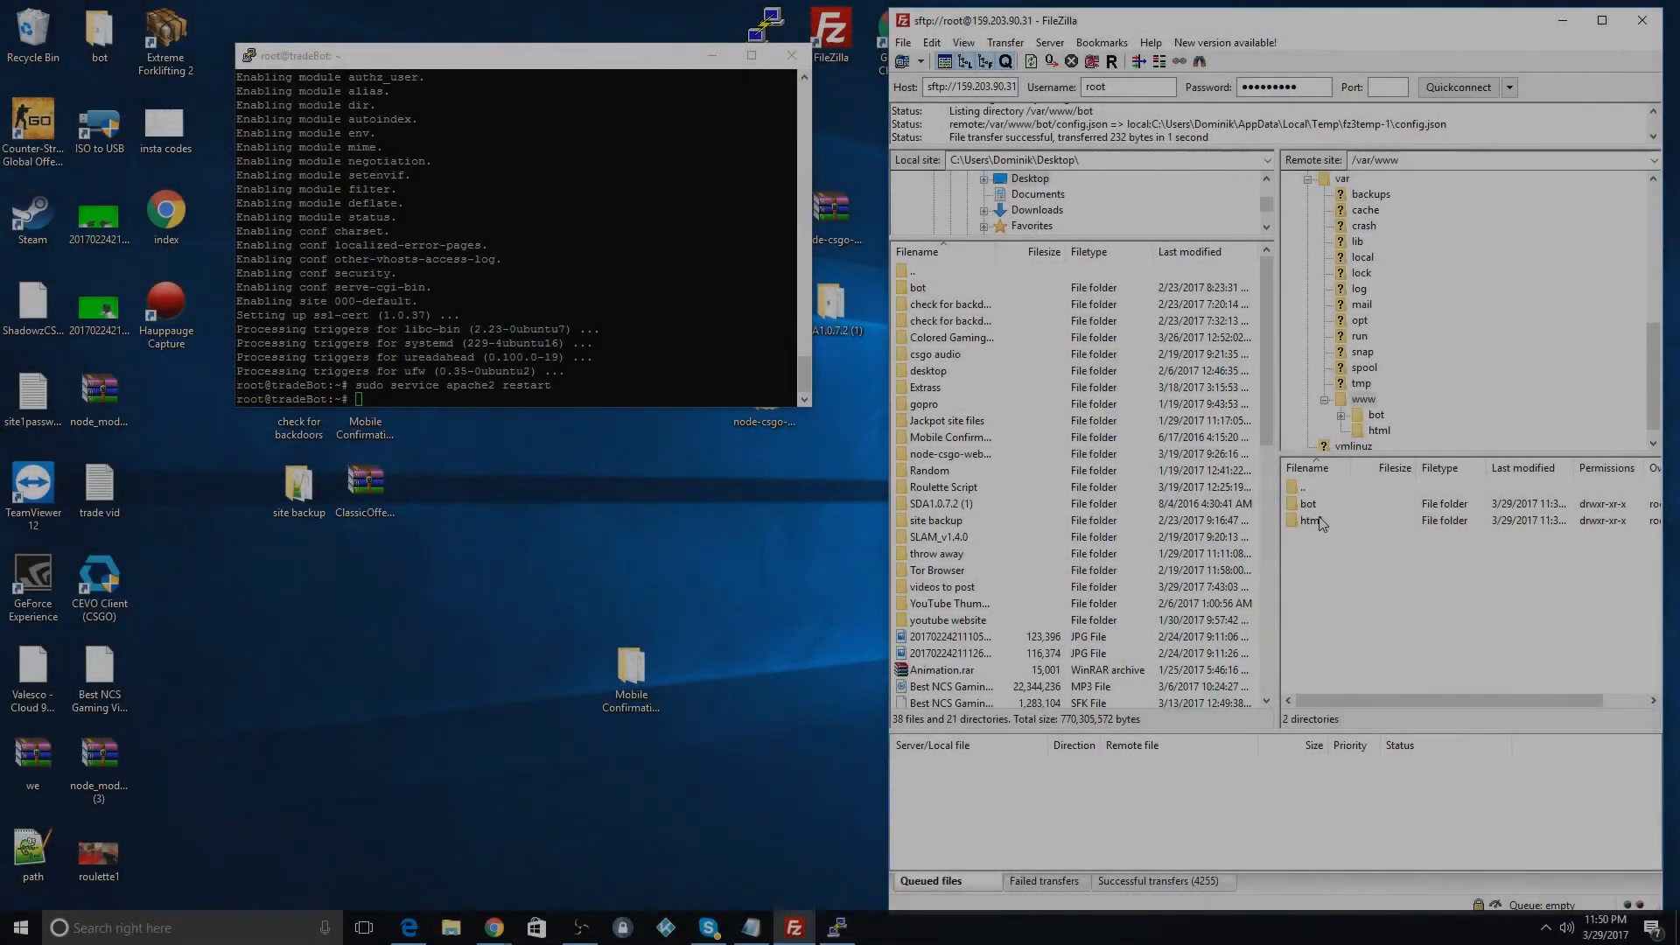
{"action": "double_click", "coordinate": [1309, 520]}
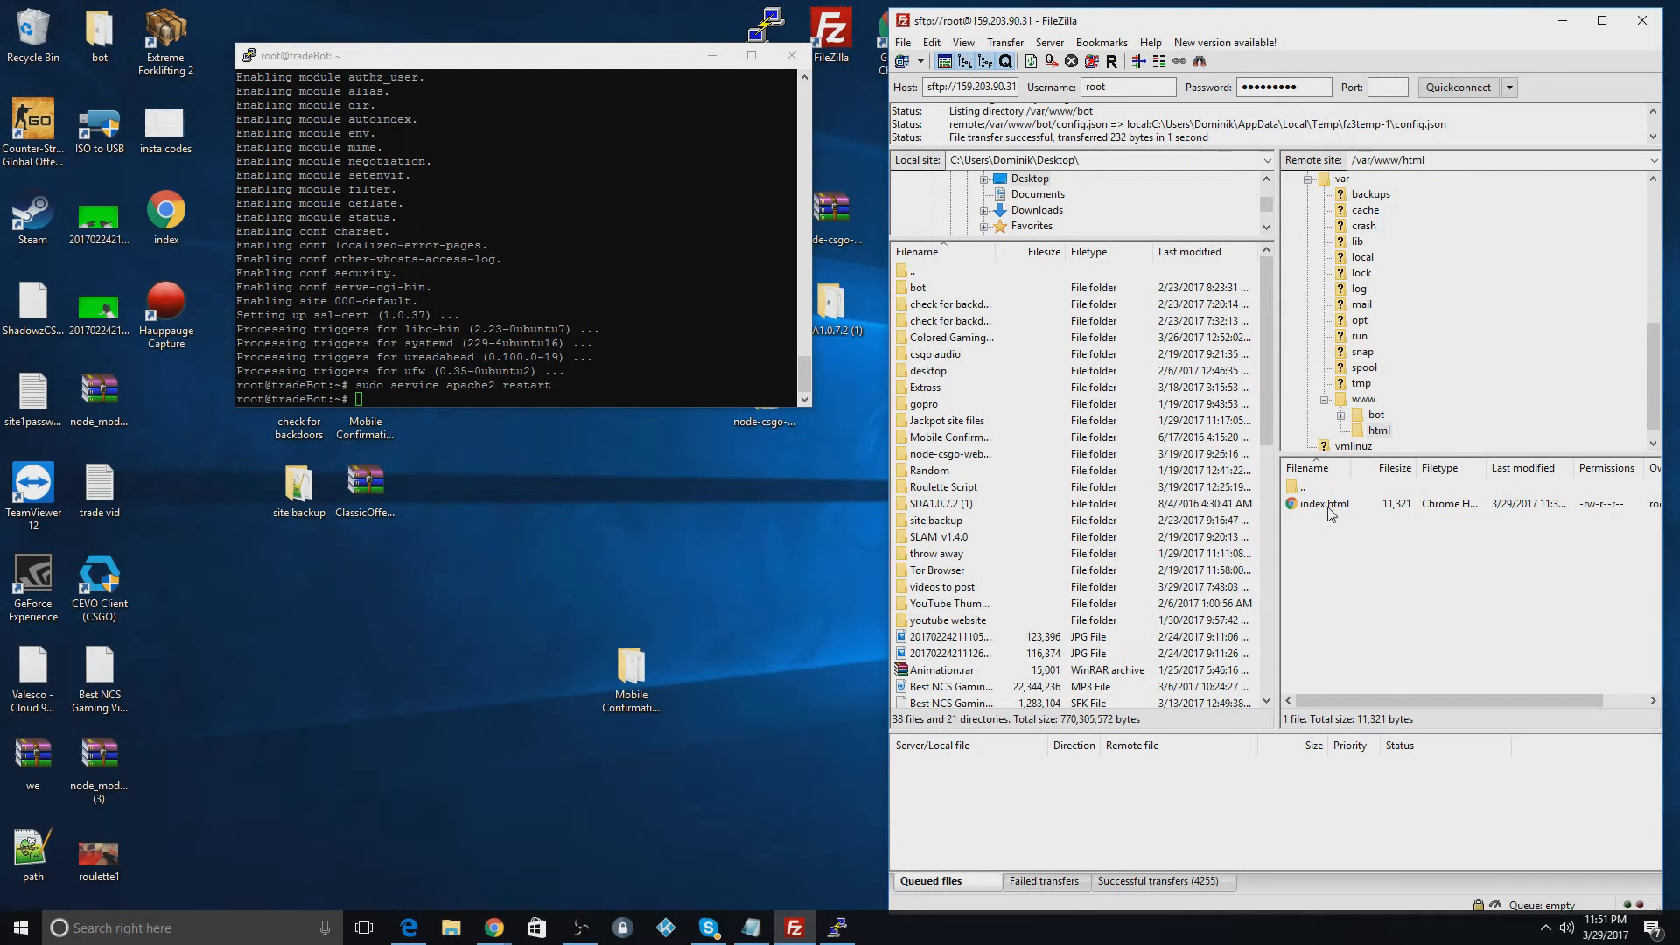
{"action": "left_click", "coordinate": [1325, 504]}
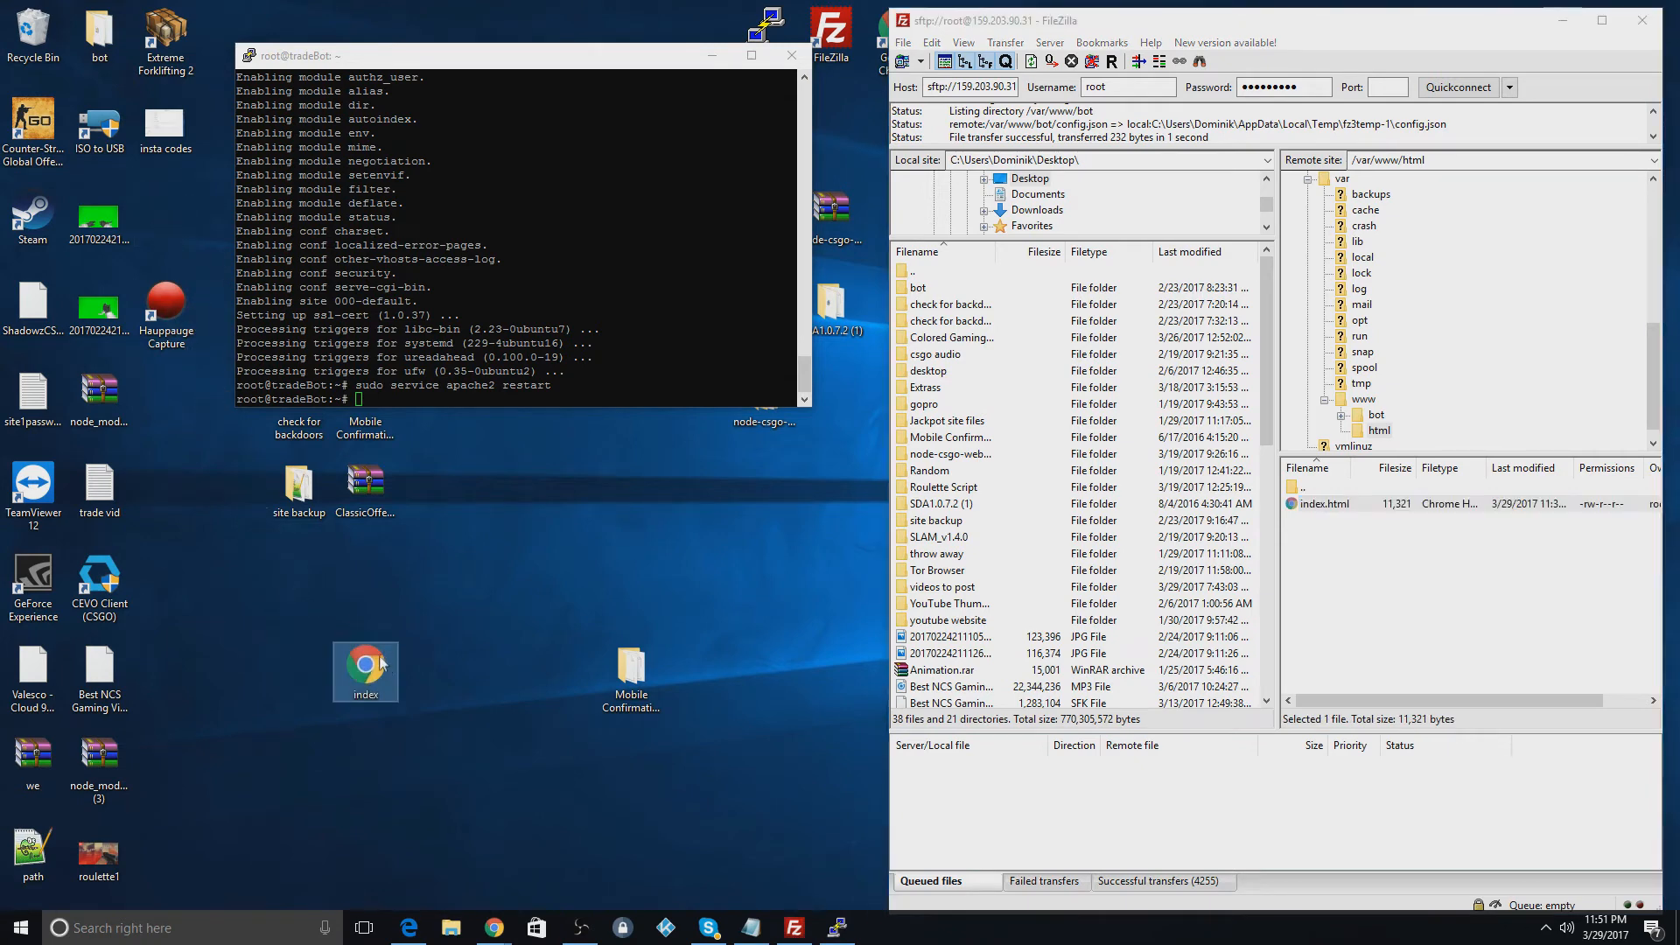
{"action": "mouse_move", "coordinate": [366, 664]}
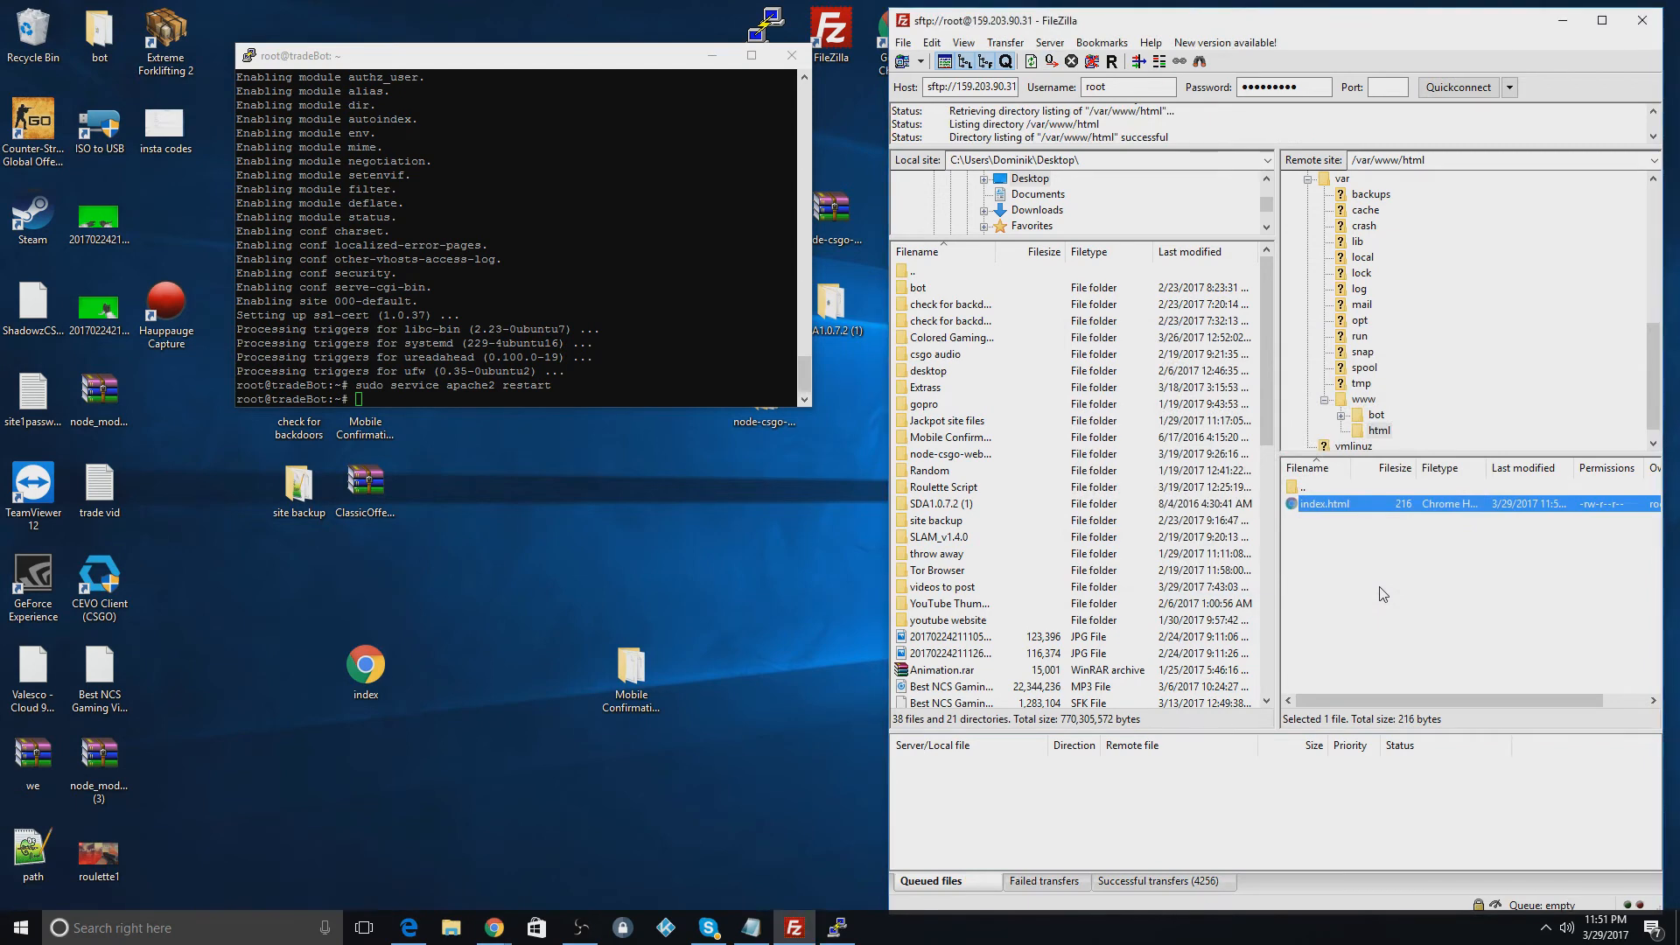
{"action": "mouse_move", "coordinate": [1336, 516]}
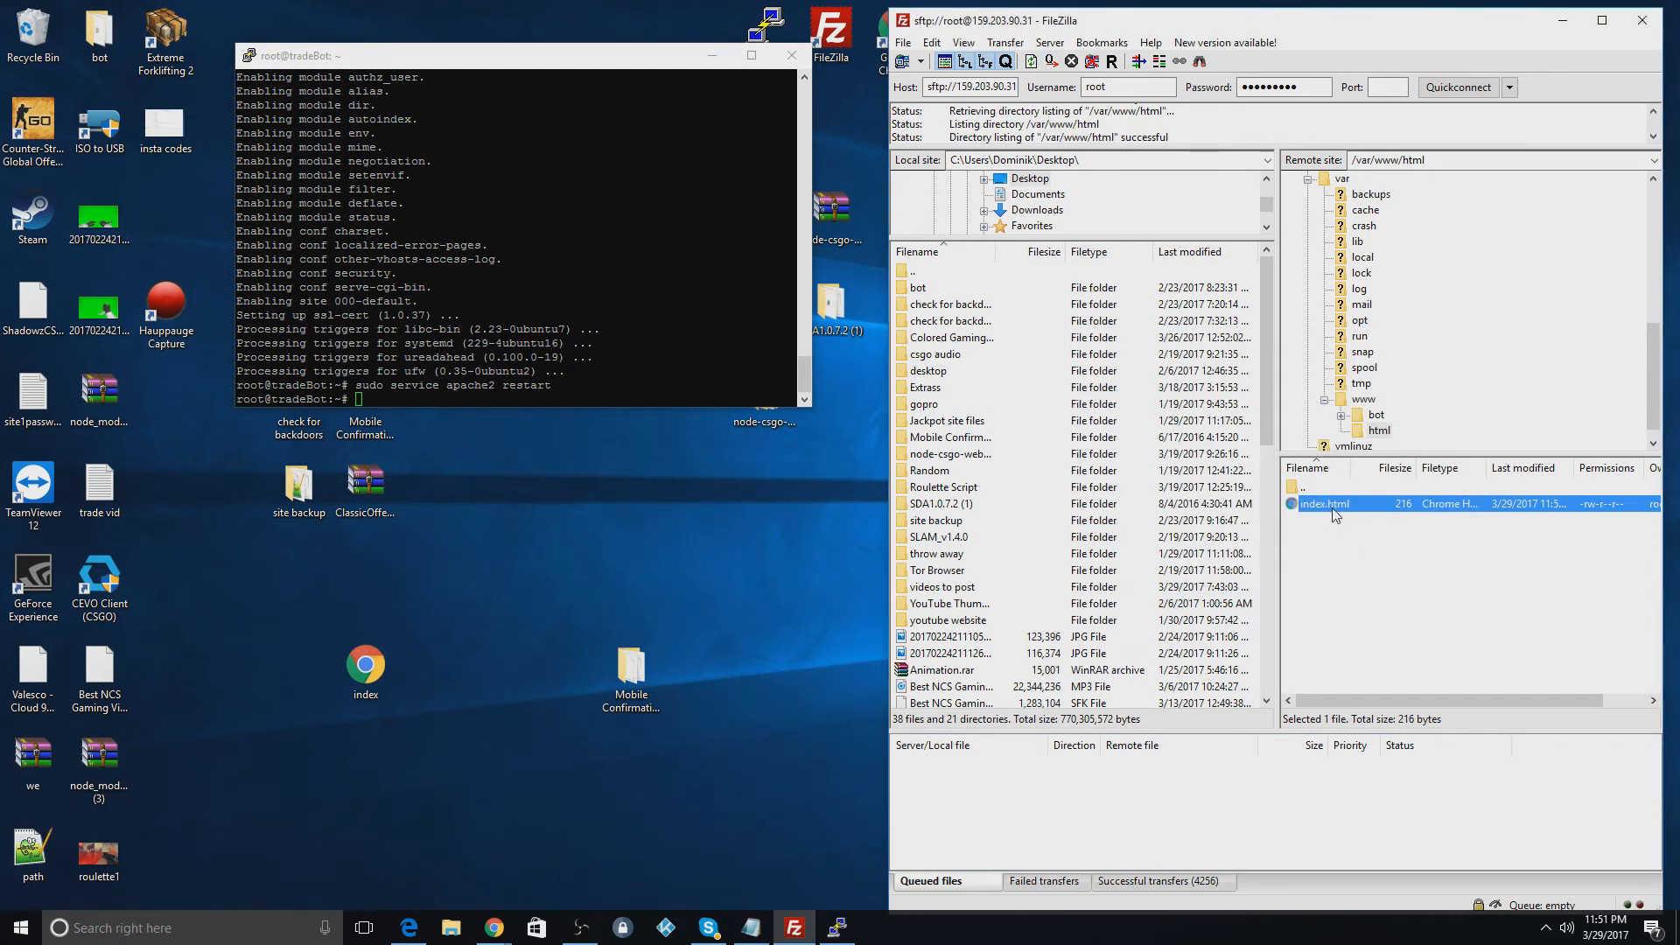
{"action": "mouse_move", "coordinate": [493, 927]}
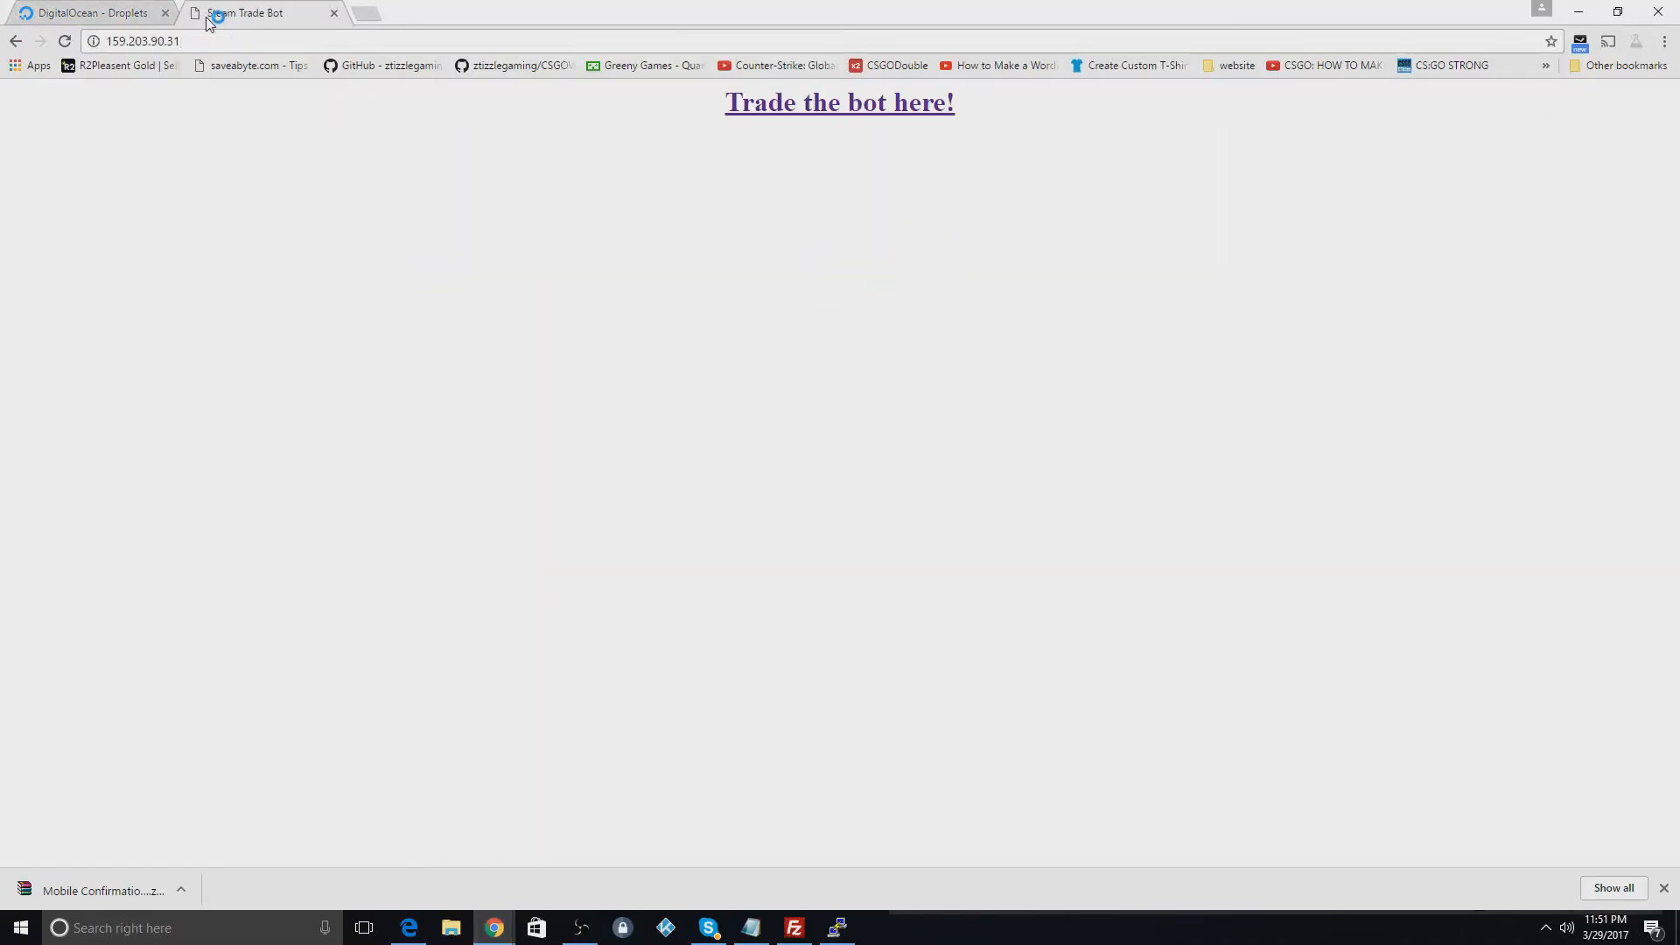
{"action": "mouse_move", "coordinate": [839, 103]}
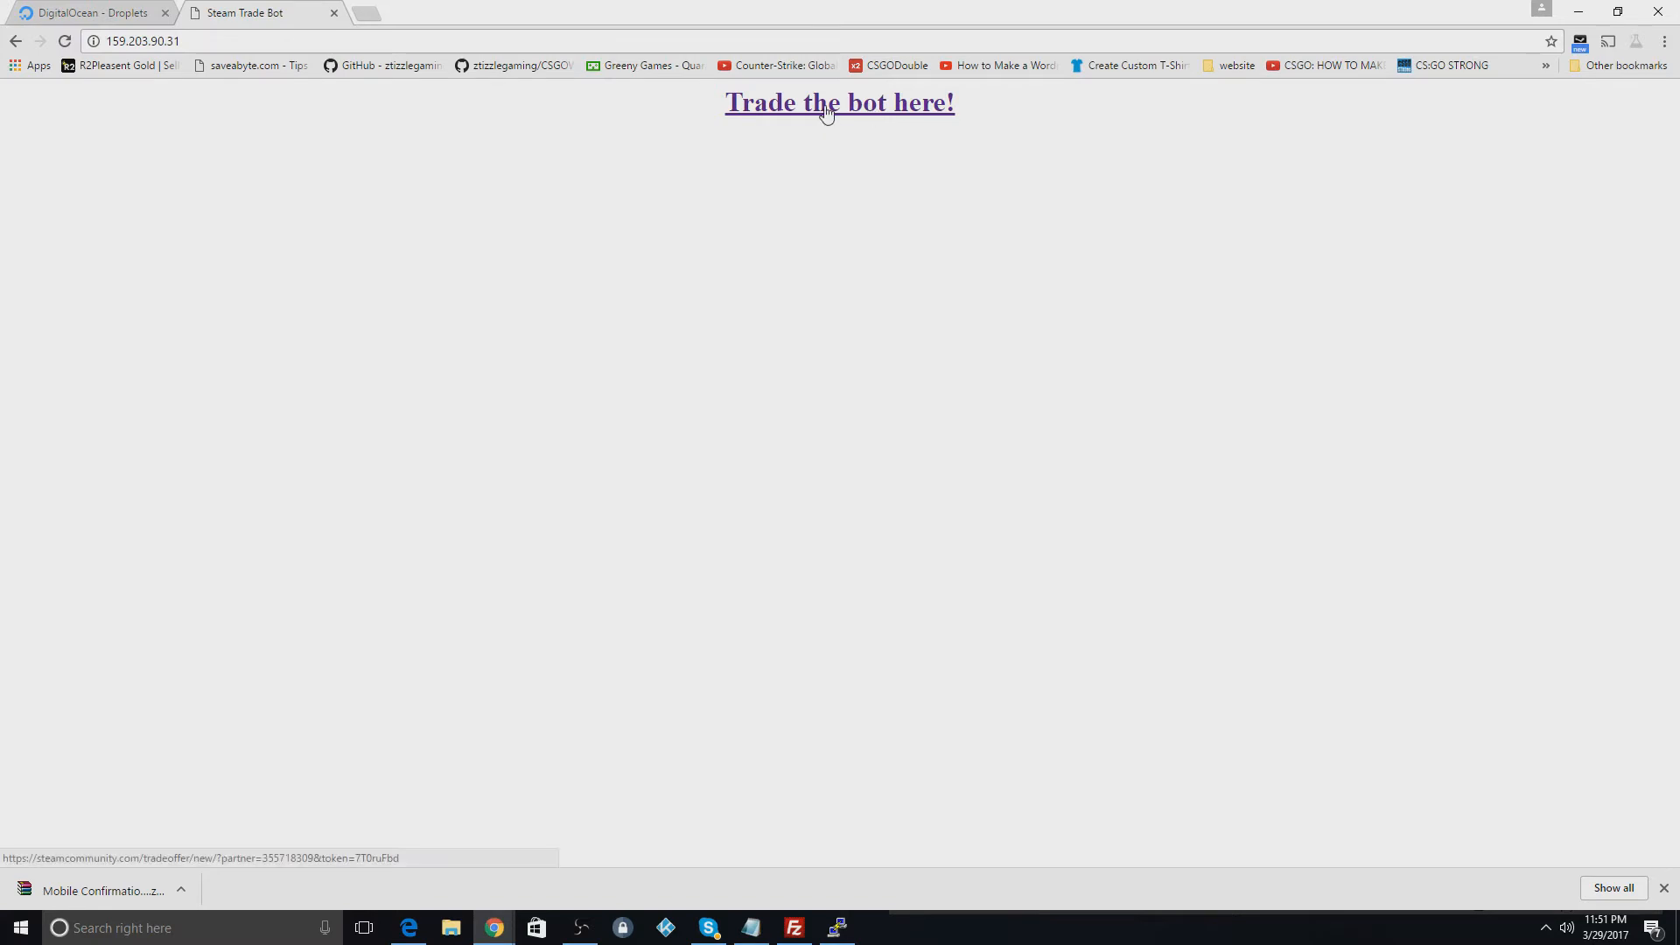
Step: Follow the droplet page's 'Trade the bot here!' link to the Steam trade offer, then close that tab
{"action": "double_click", "coordinate": [760, 102]}
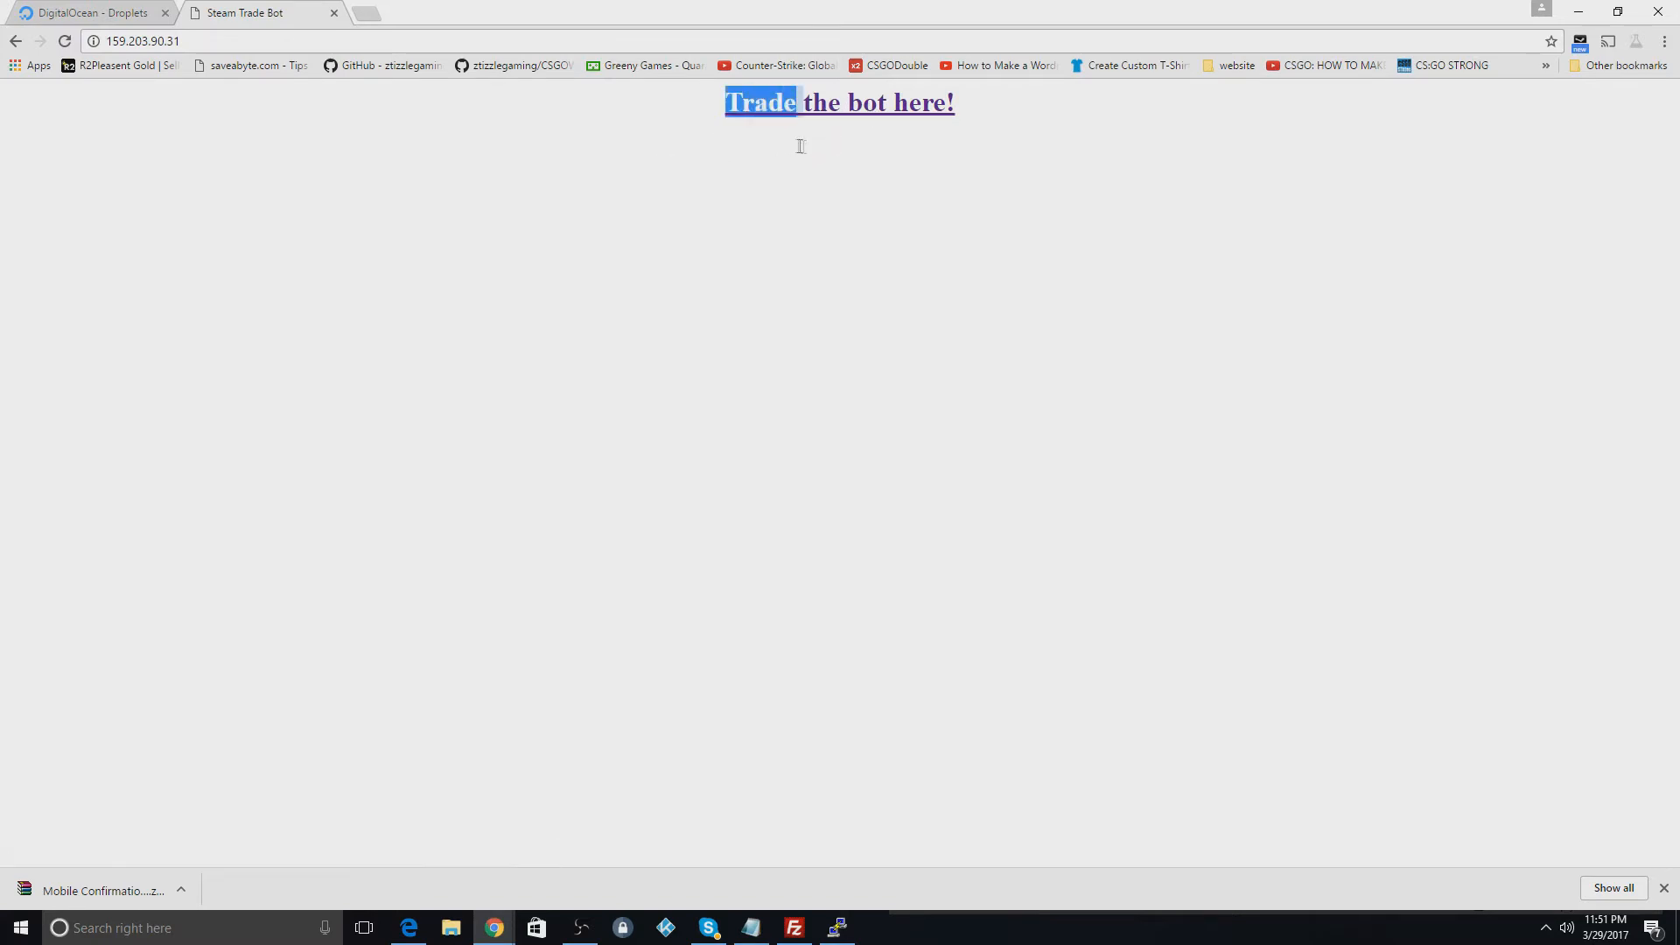
{"action": "left_click", "coordinate": [839, 103]}
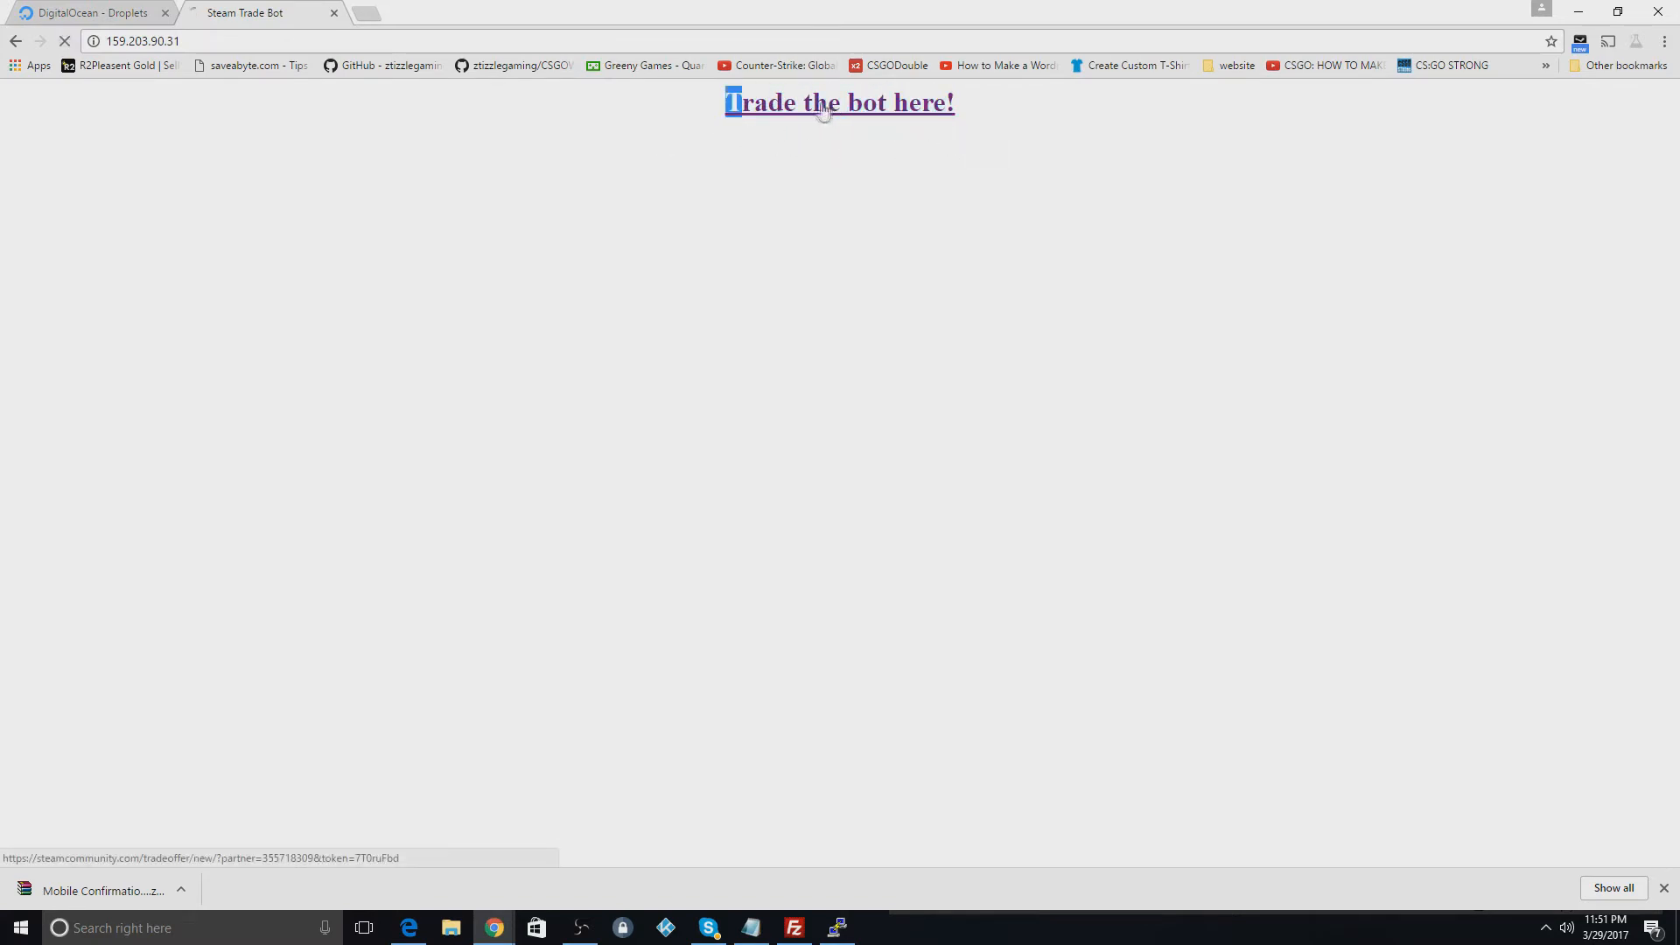
{"action": "left_click", "coordinate": [839, 103]}
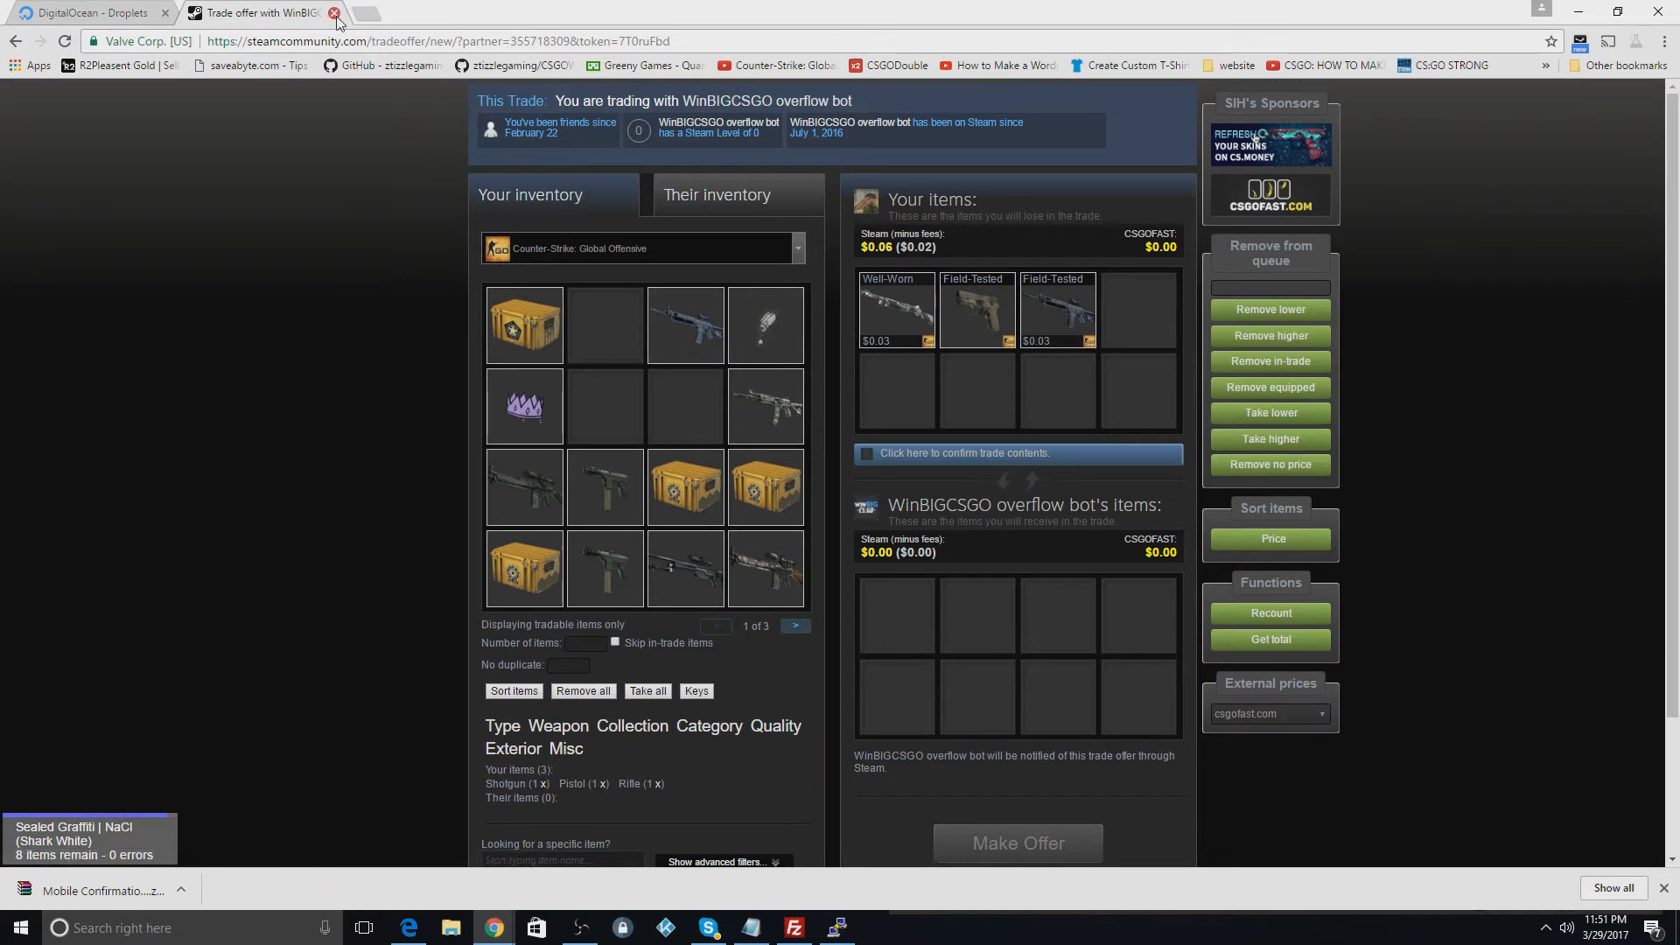
{"action": "left_click", "coordinate": [333, 13]}
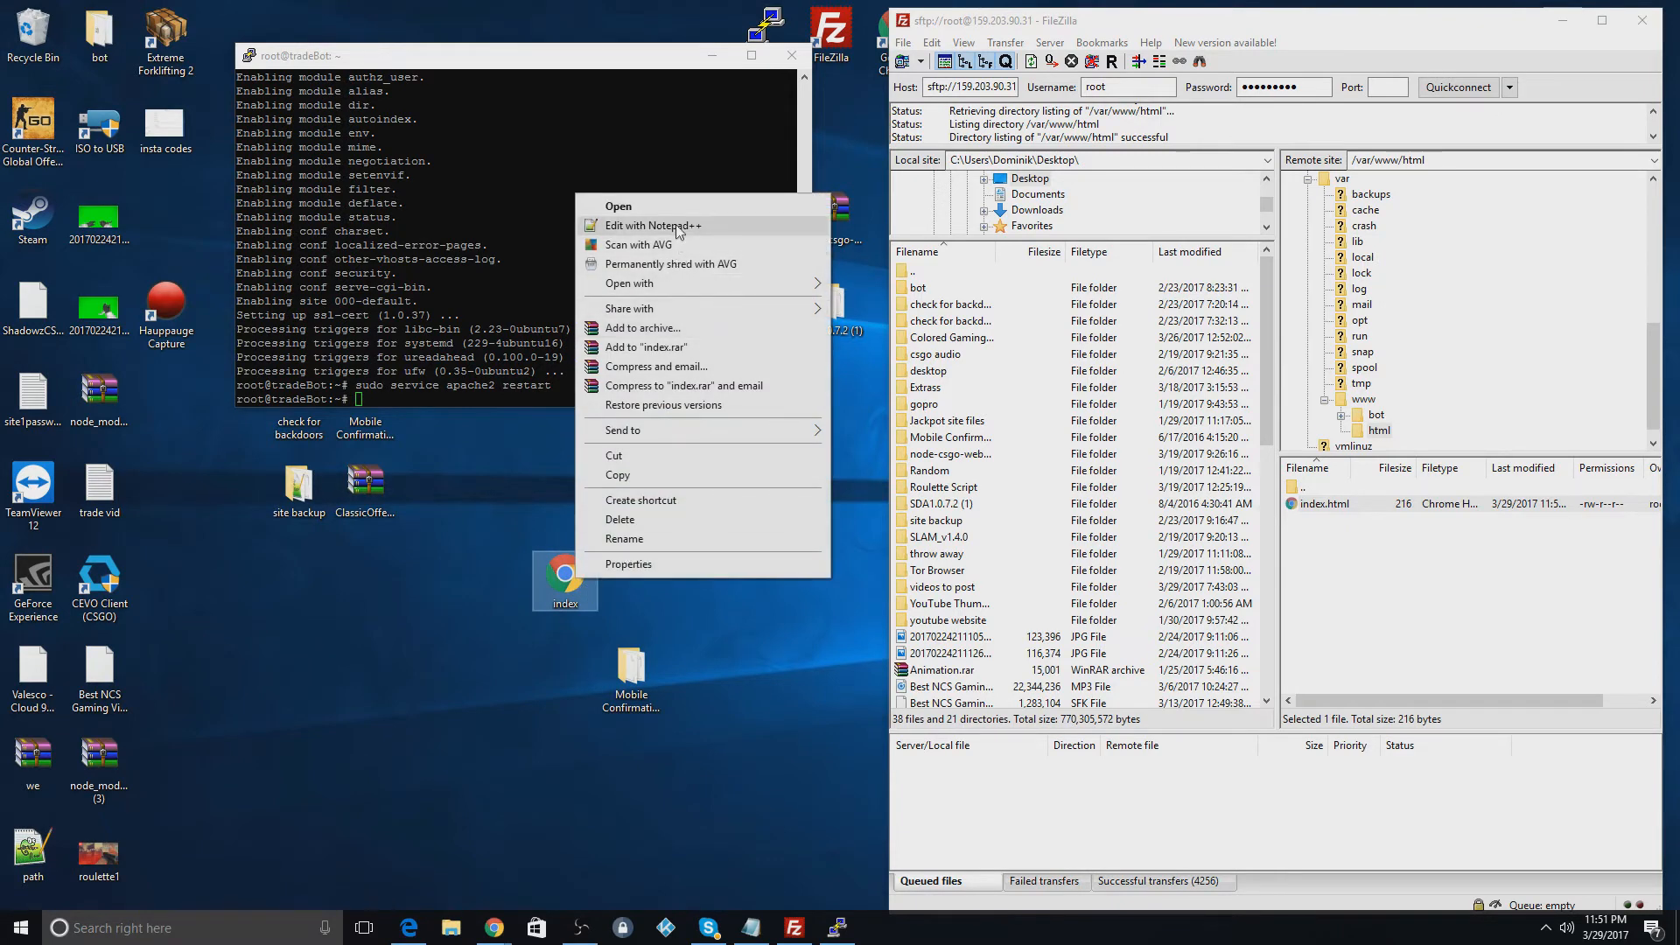
{"action": "left_click", "coordinate": [653, 225]}
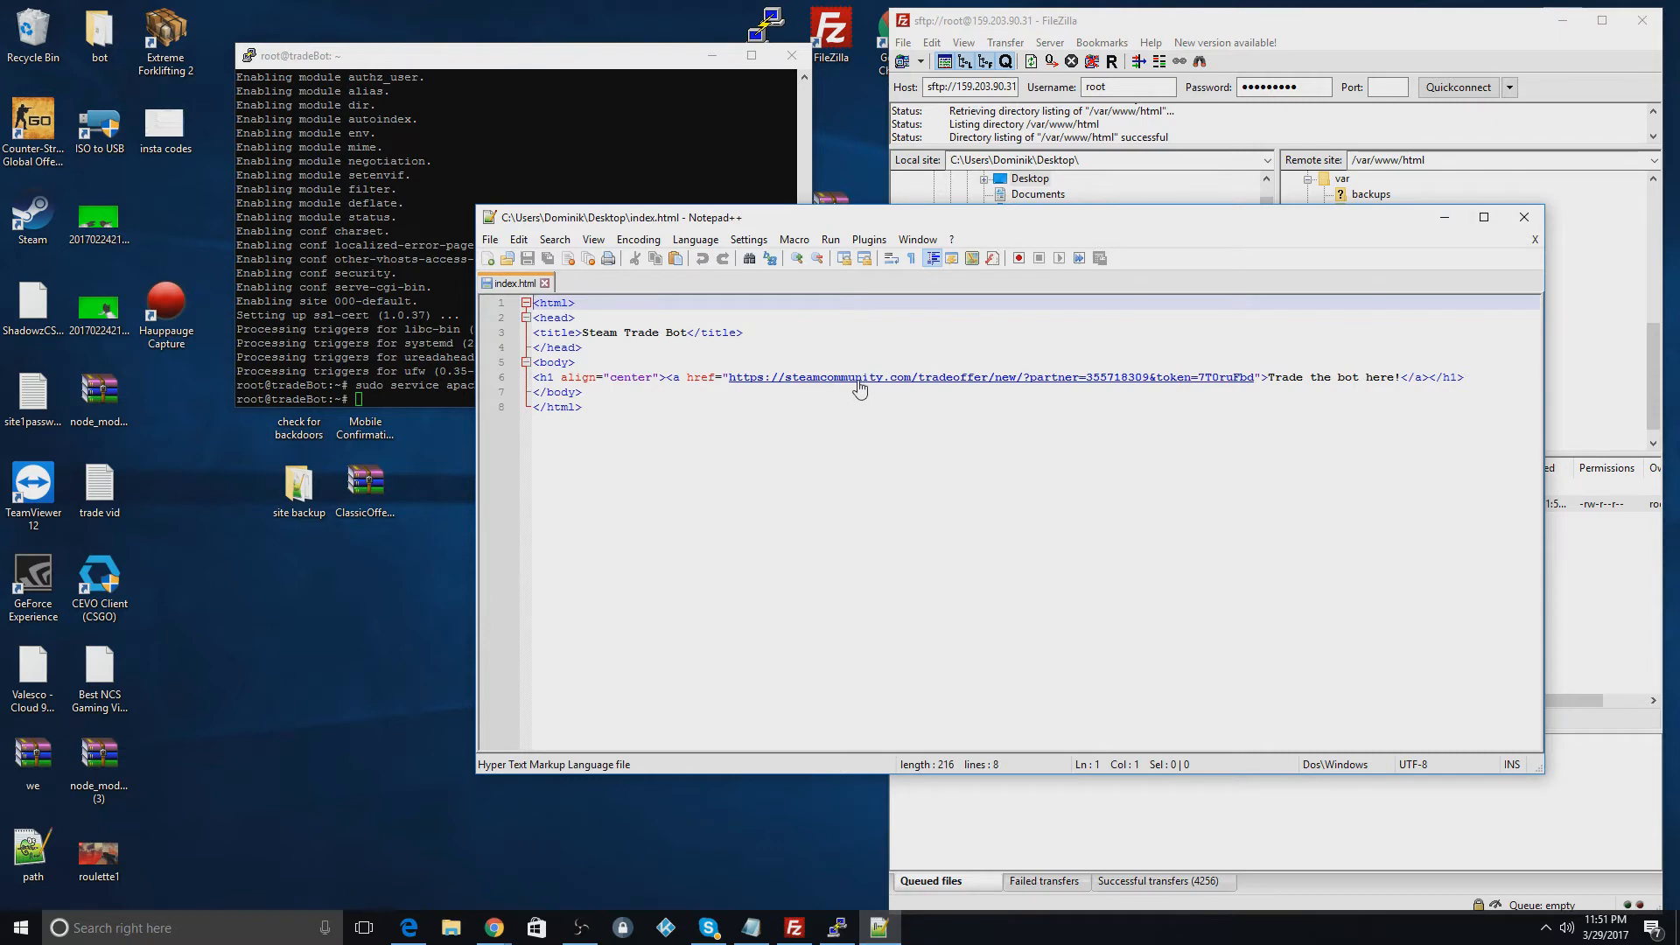
{"action": "mouse_move", "coordinate": [1297, 366]}
{"action": "type", "text": "cd /var/www/bot"}
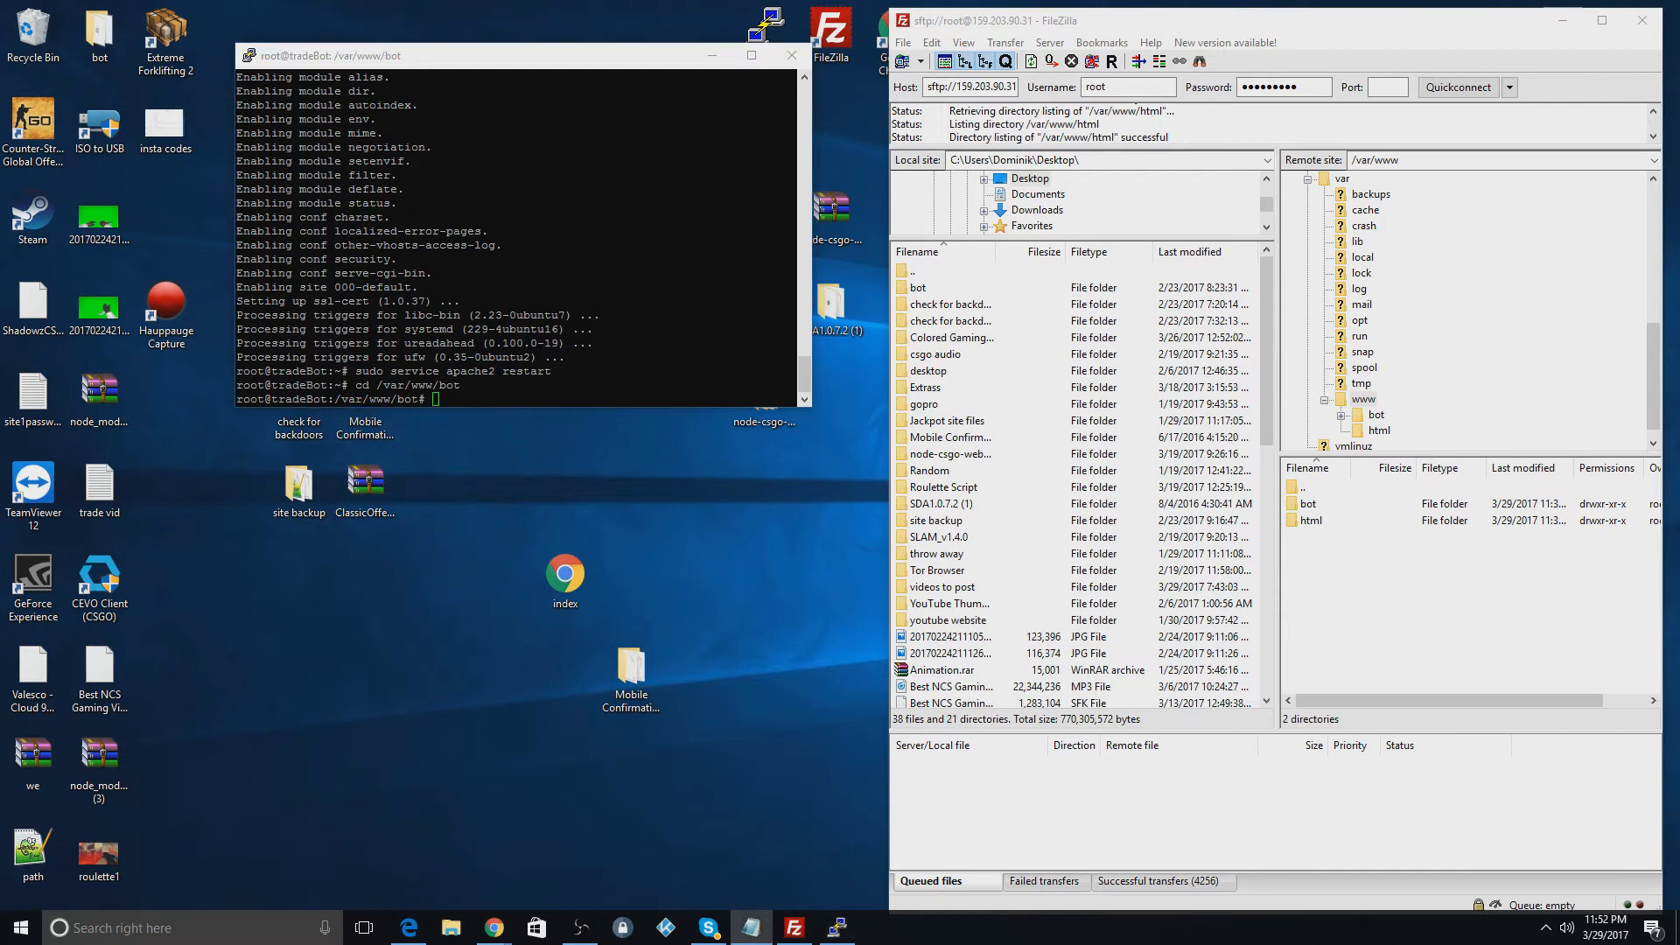
Step: Install npm on the droplet with apt-get, confirming with y
{"action": "type", "text": "apt-get install npm"}
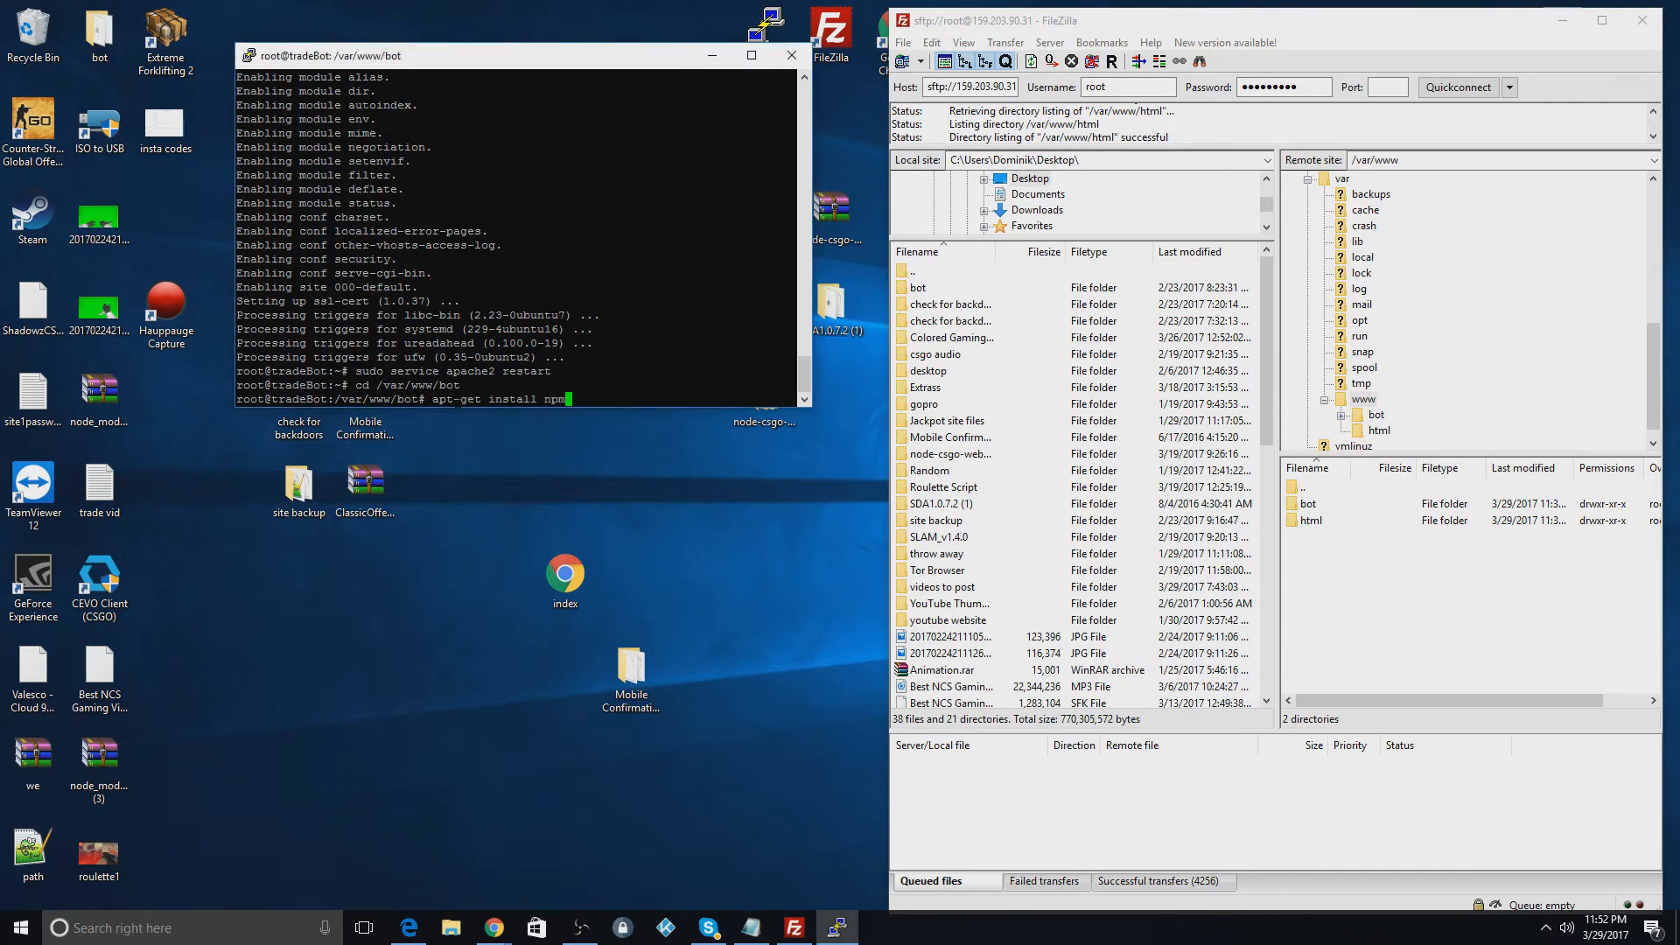
{"action": "key", "text": "Return"}
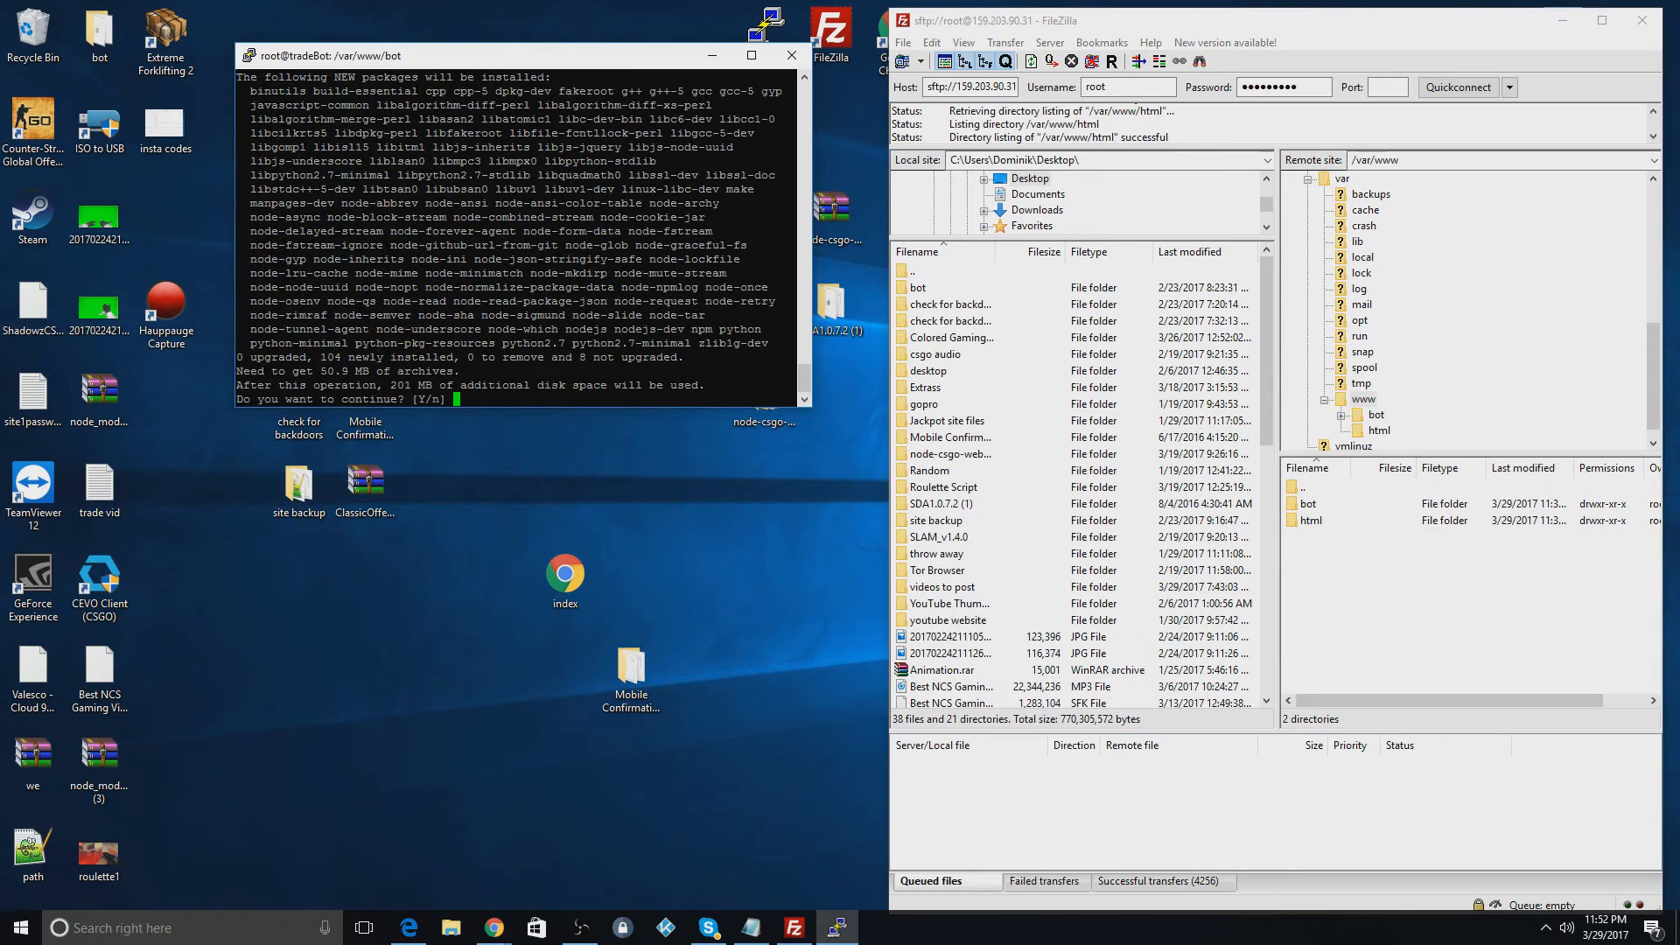
{"action": "type", "text": "y nodejs"}
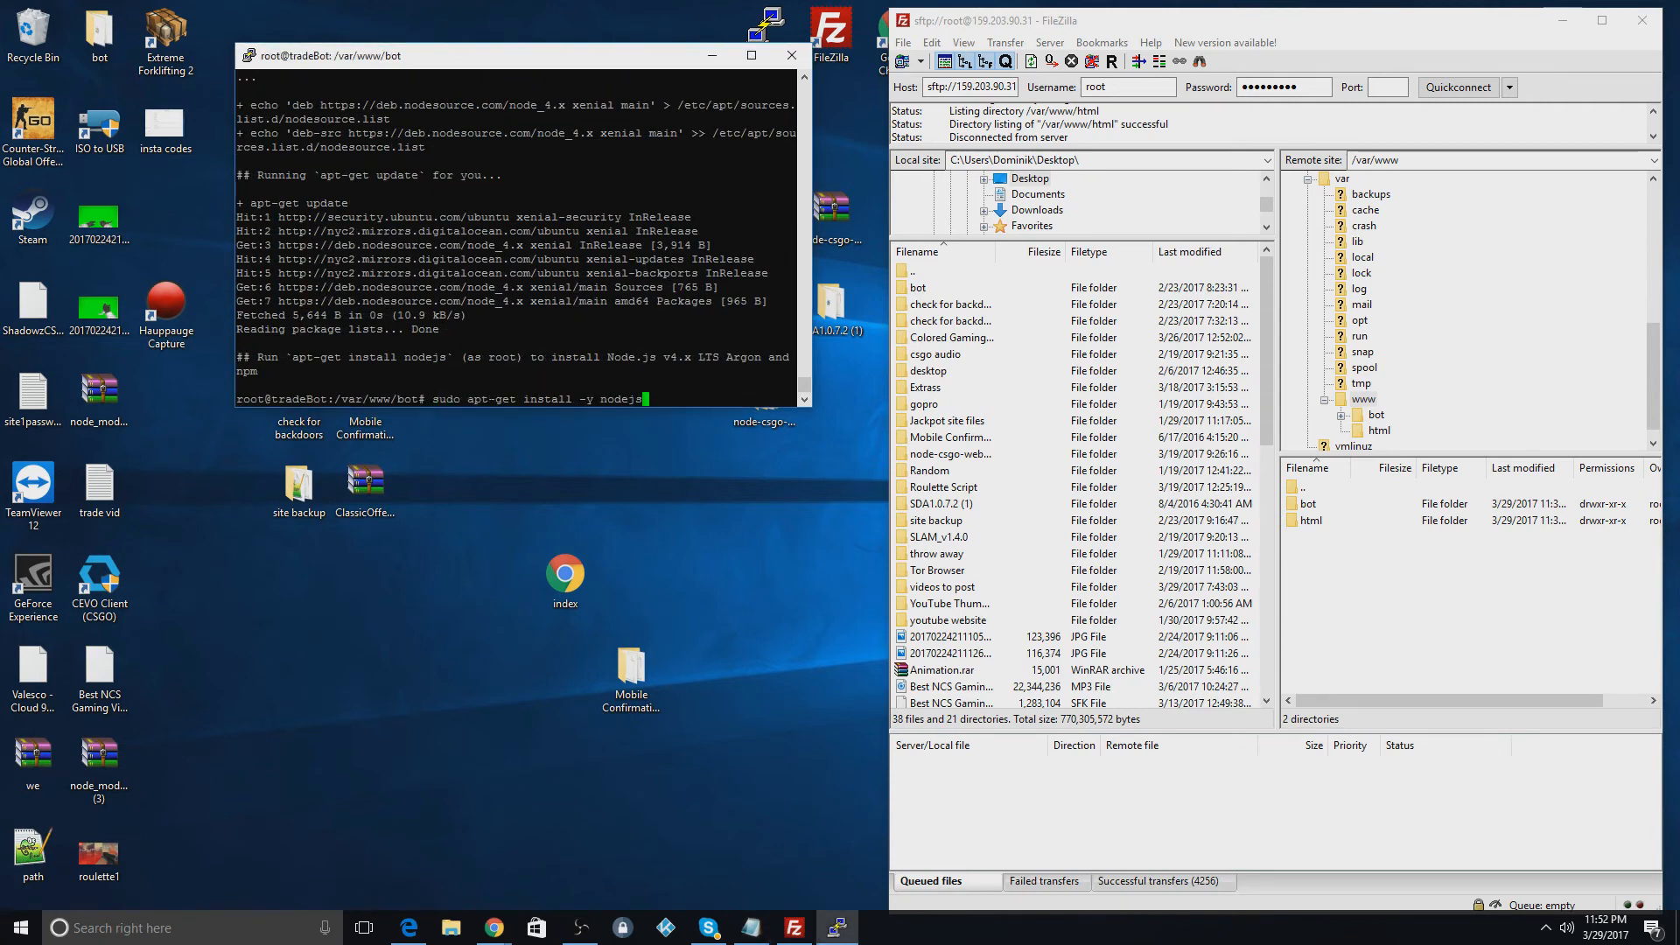
Step: Install Node.js, the crypto package and forever-monitor globally
{"action": "key", "text": "Return"}
{"action": "type", "text": "sudo apt-get install curl"}
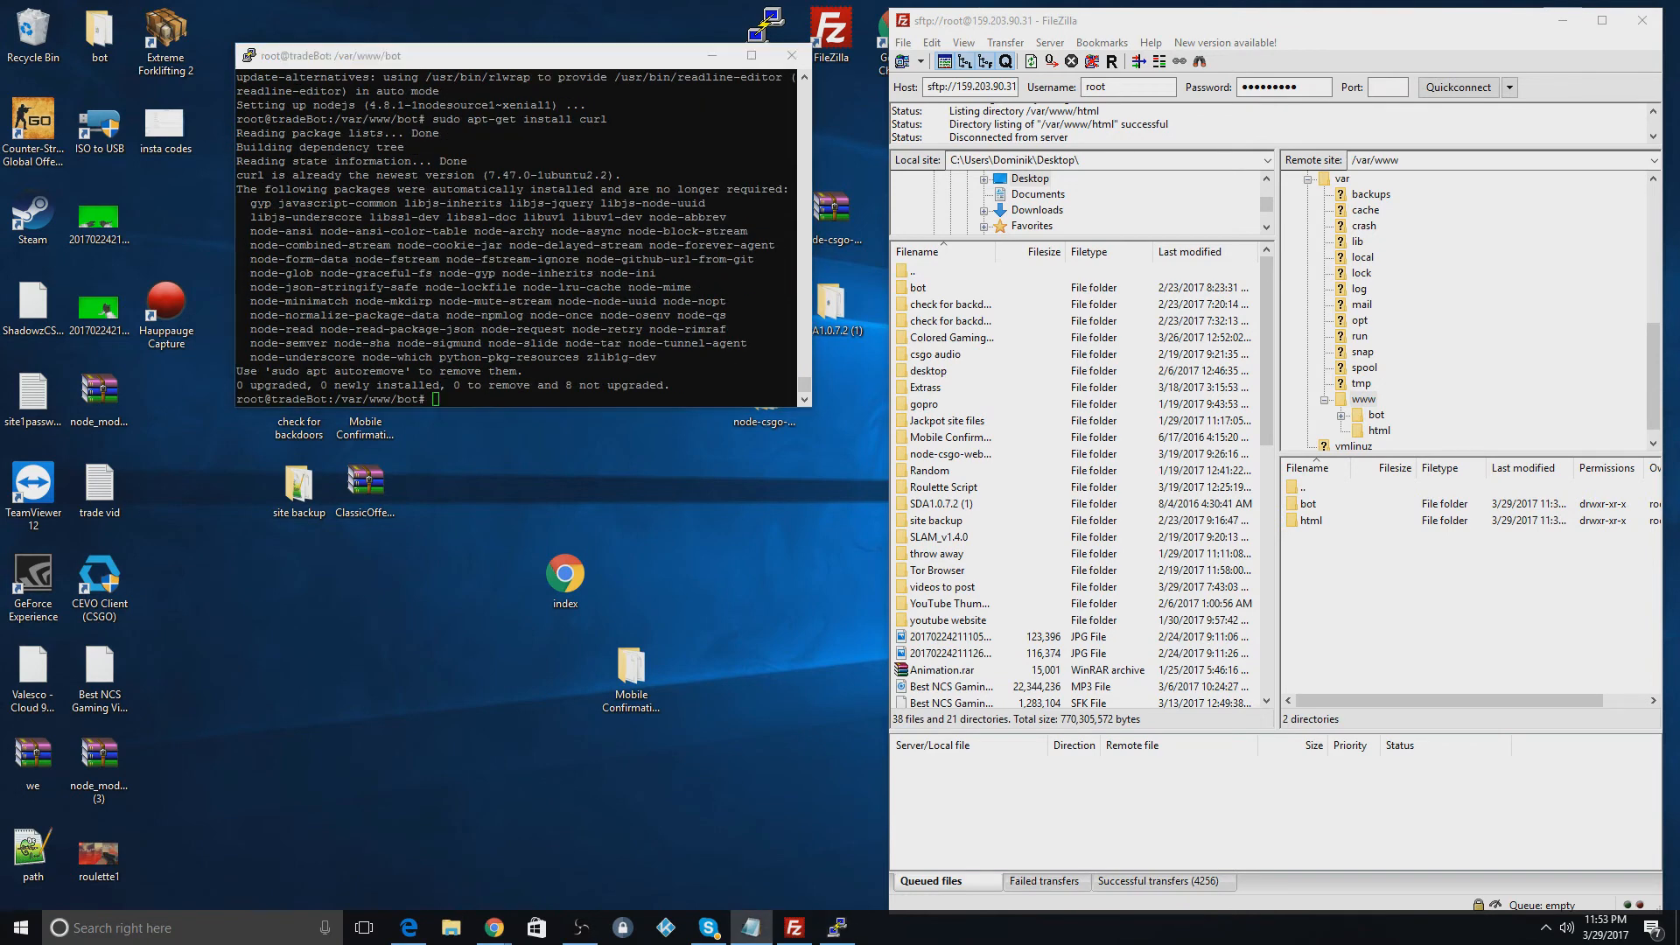
{"action": "type", "text": "npm install crypto"}
{"action": "type", "text": "npm install forever-monitor -g"}
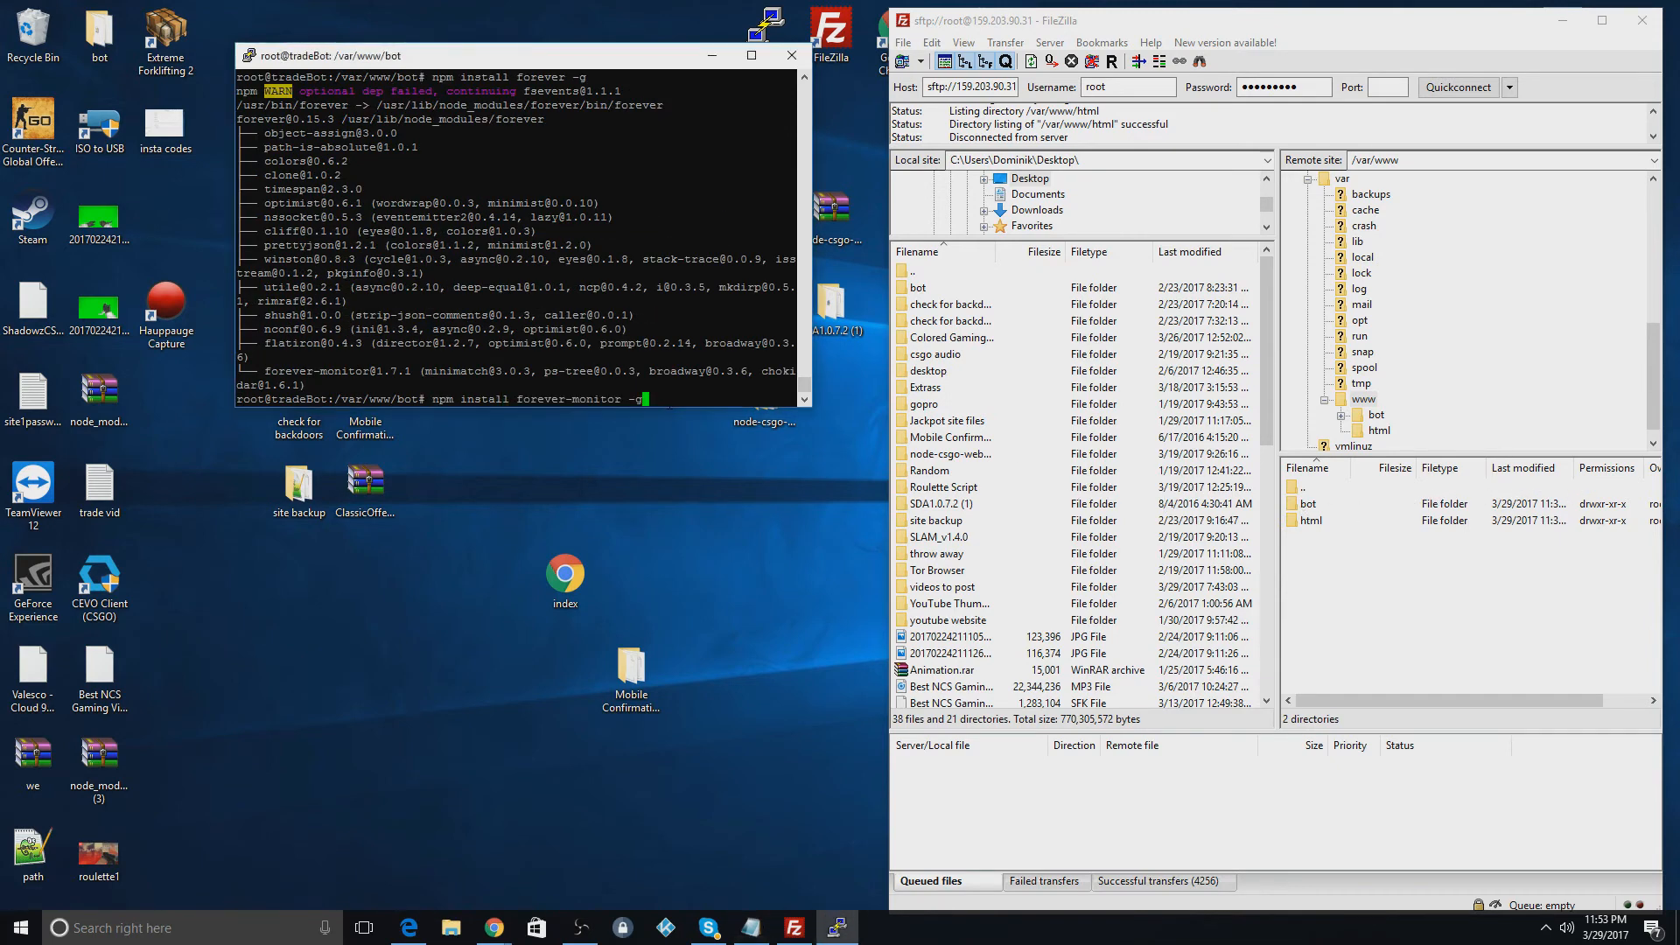
{"action": "key", "text": "Return"}
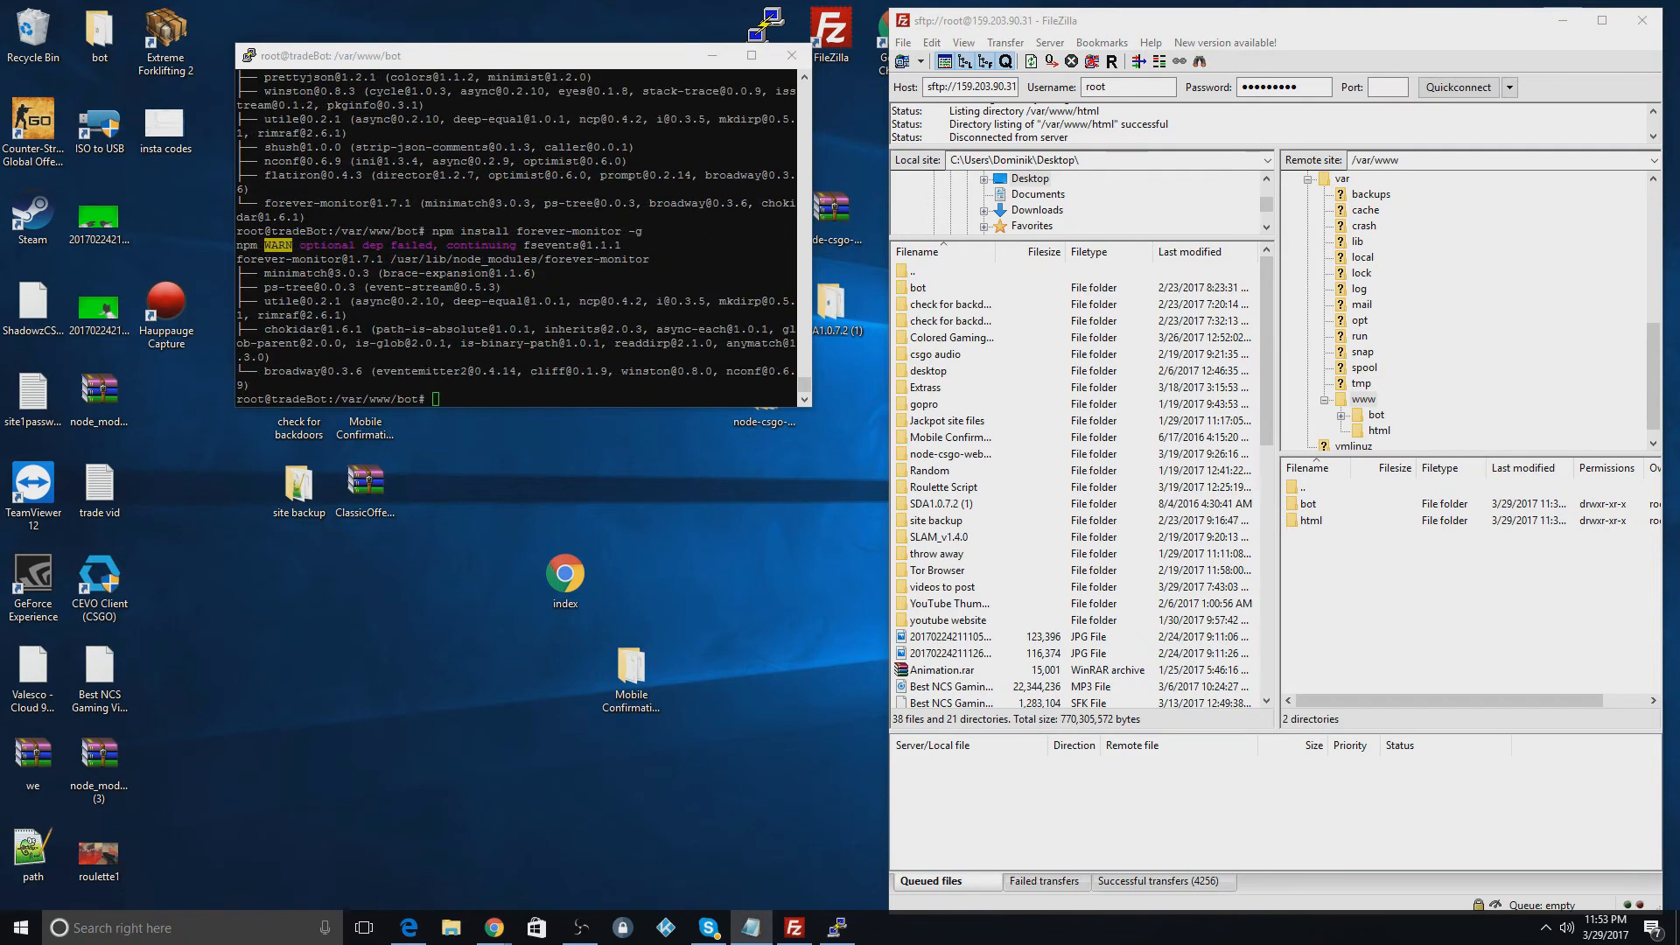
{"action": "type", "text": "forever start bot.js"}
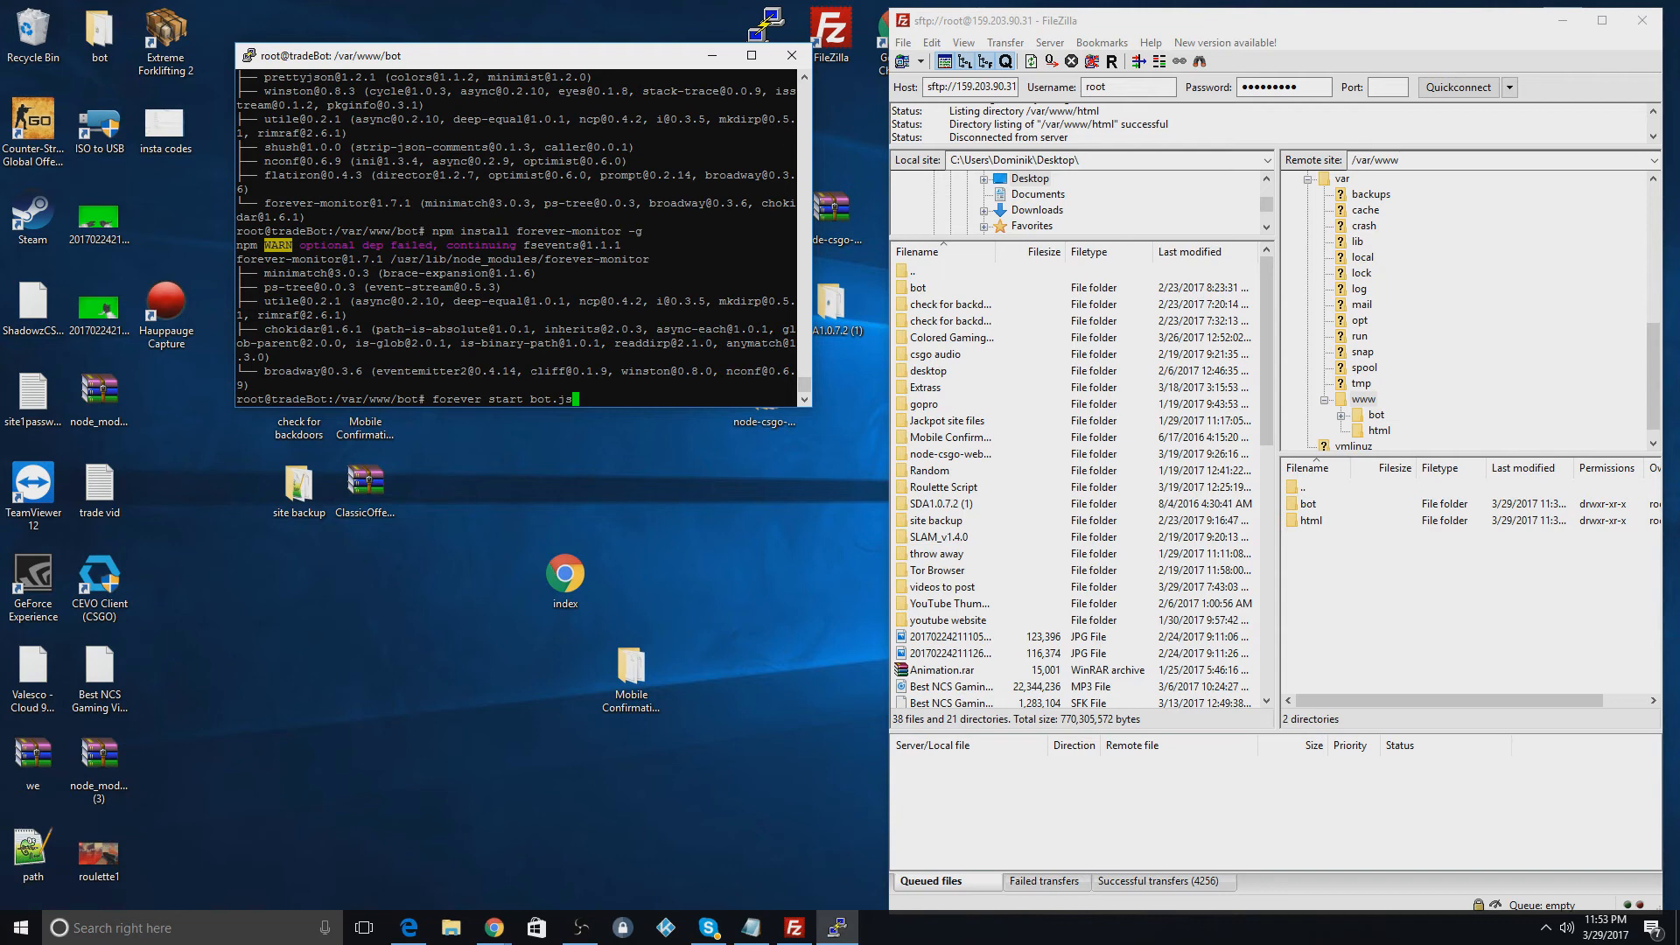
Step: Launch bot.js under forever so the bot comes online playing Team Fortress 2
{"action": "key", "text": "Return"}
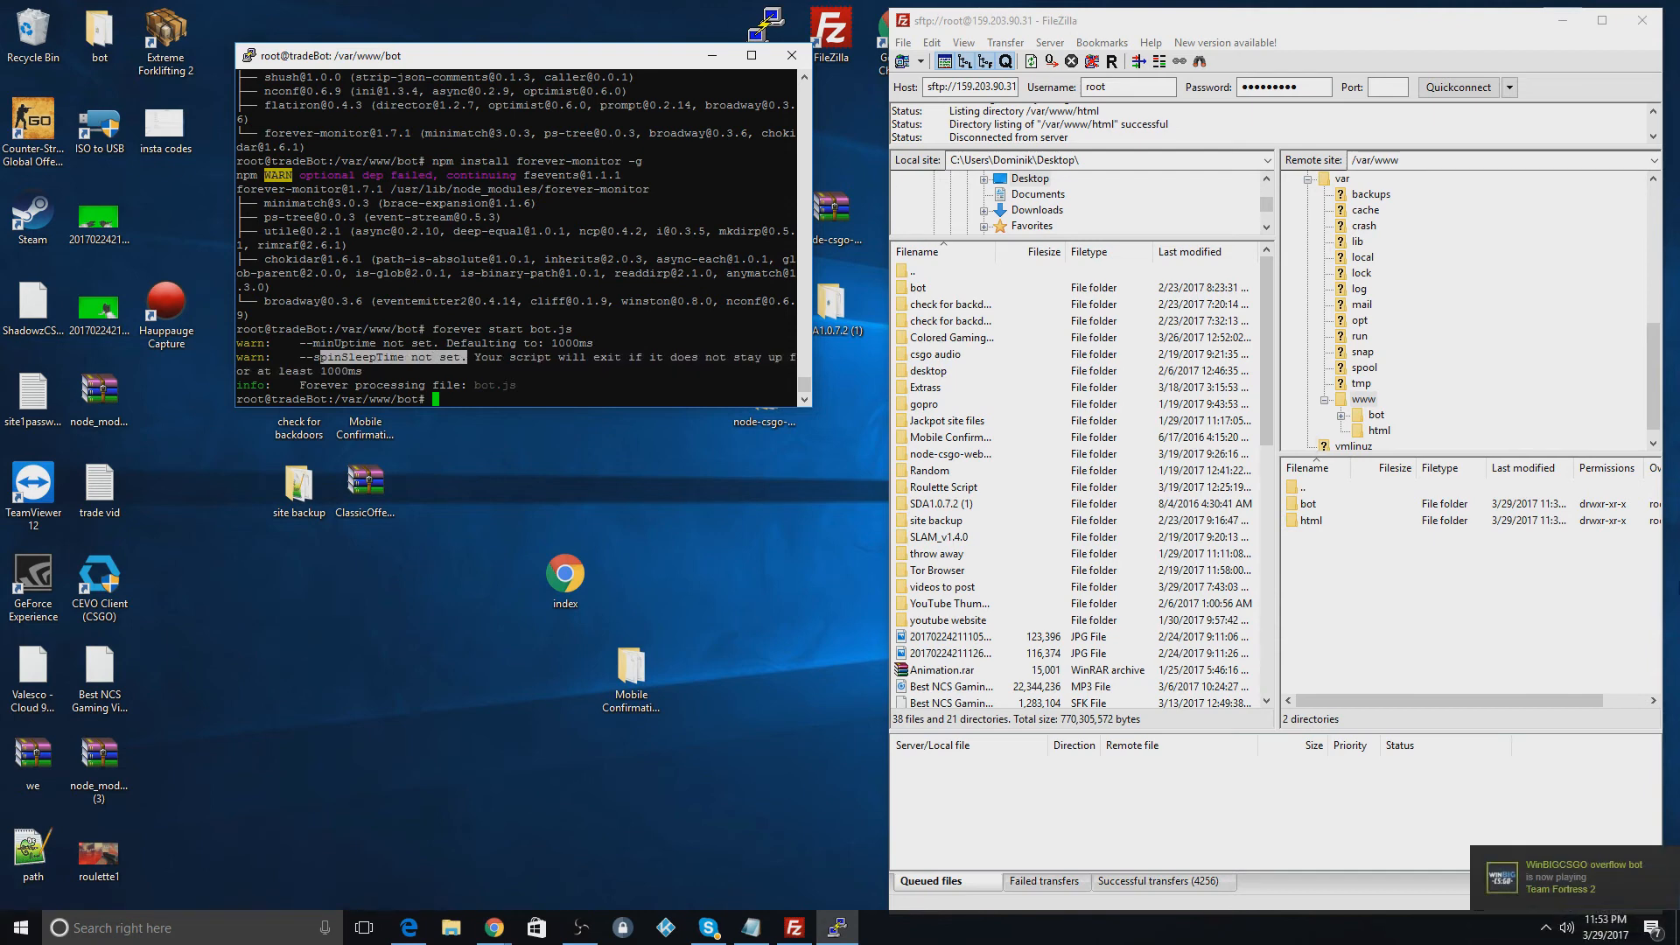
{"action": "mouse_move", "coordinate": [1542, 903]}
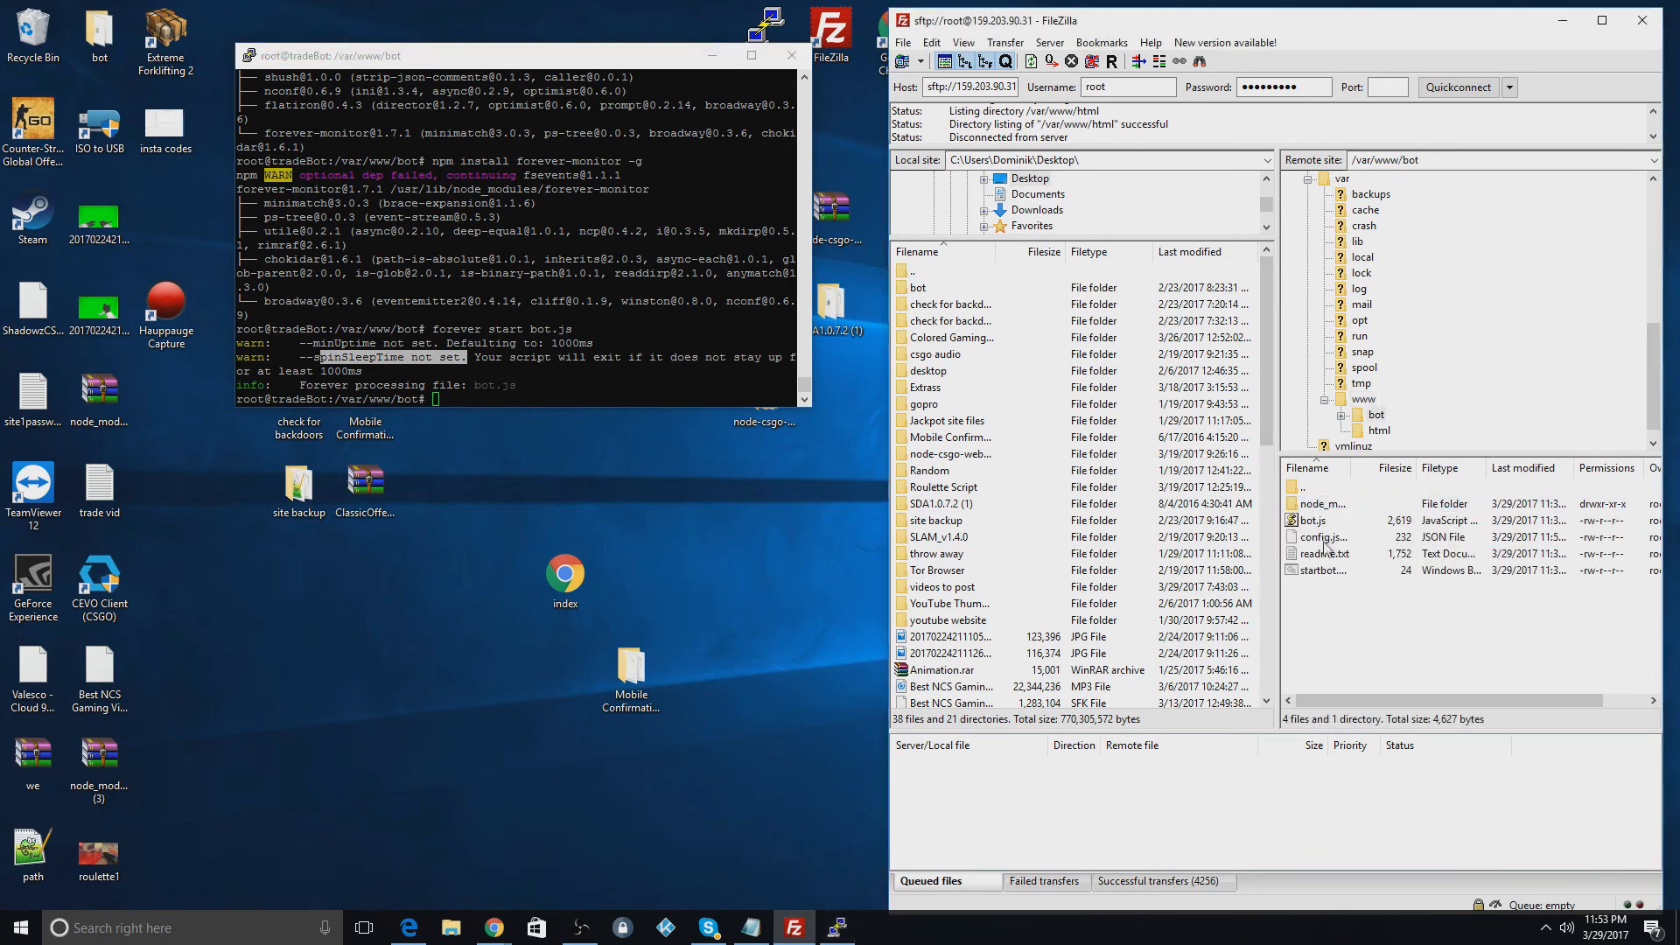
Step: Open the server's readme.txt in Notepad and highlight the idlegame value 440
{"action": "double_click", "coordinate": [1327, 553]}
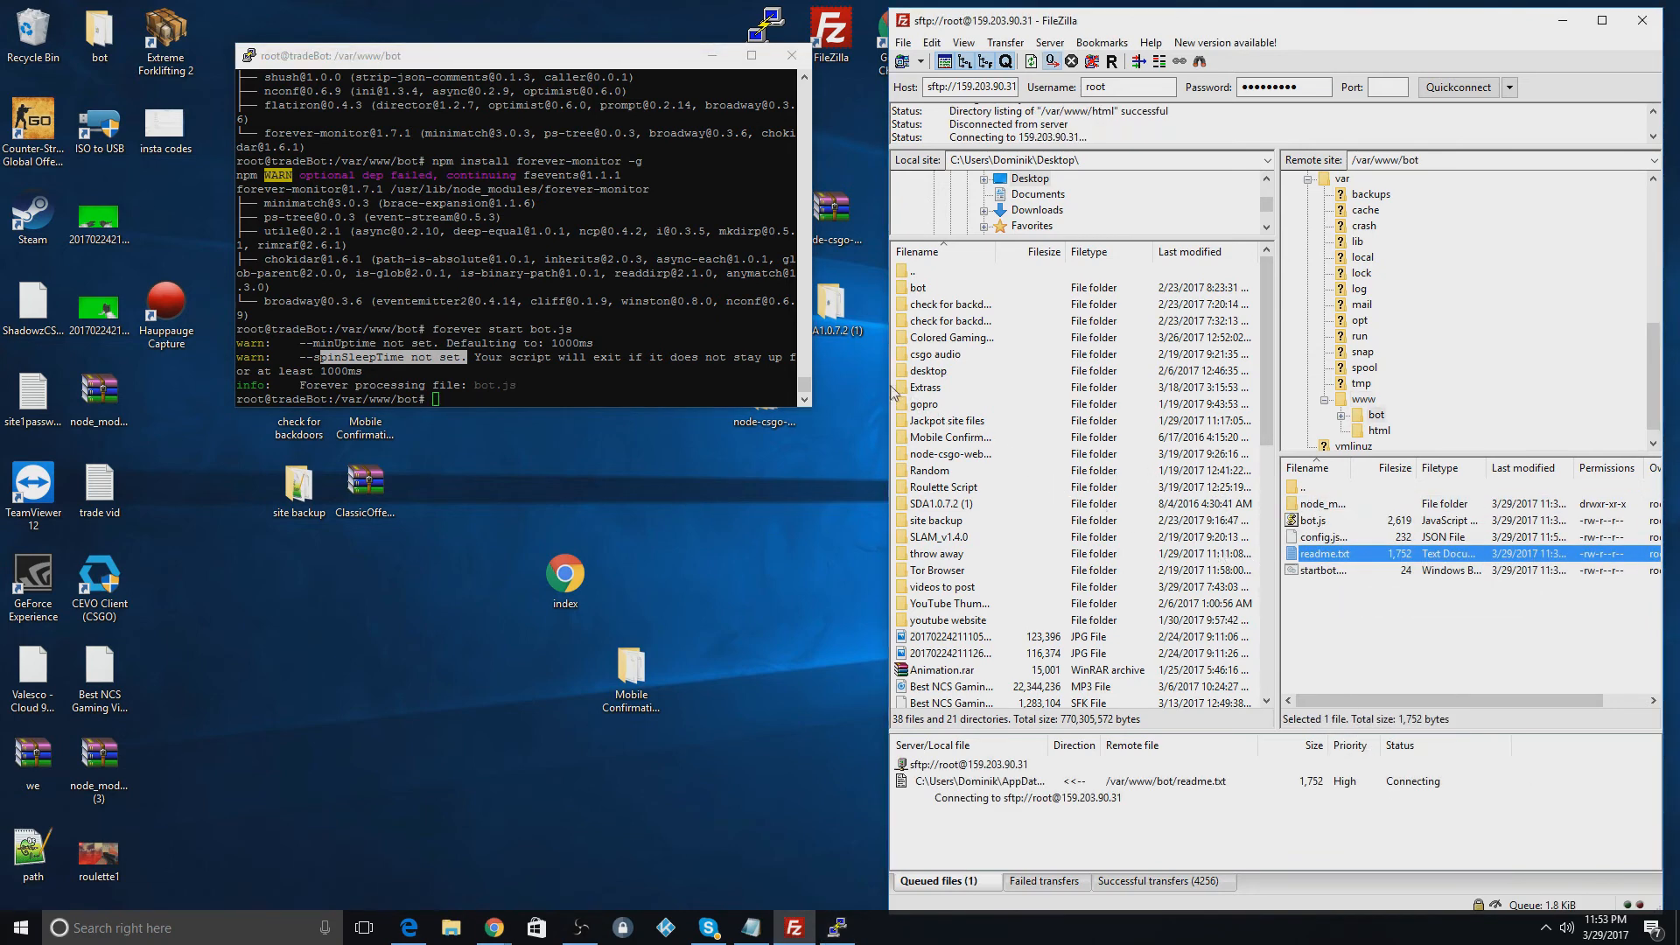
{"action": "double_click", "coordinate": [1322, 553]}
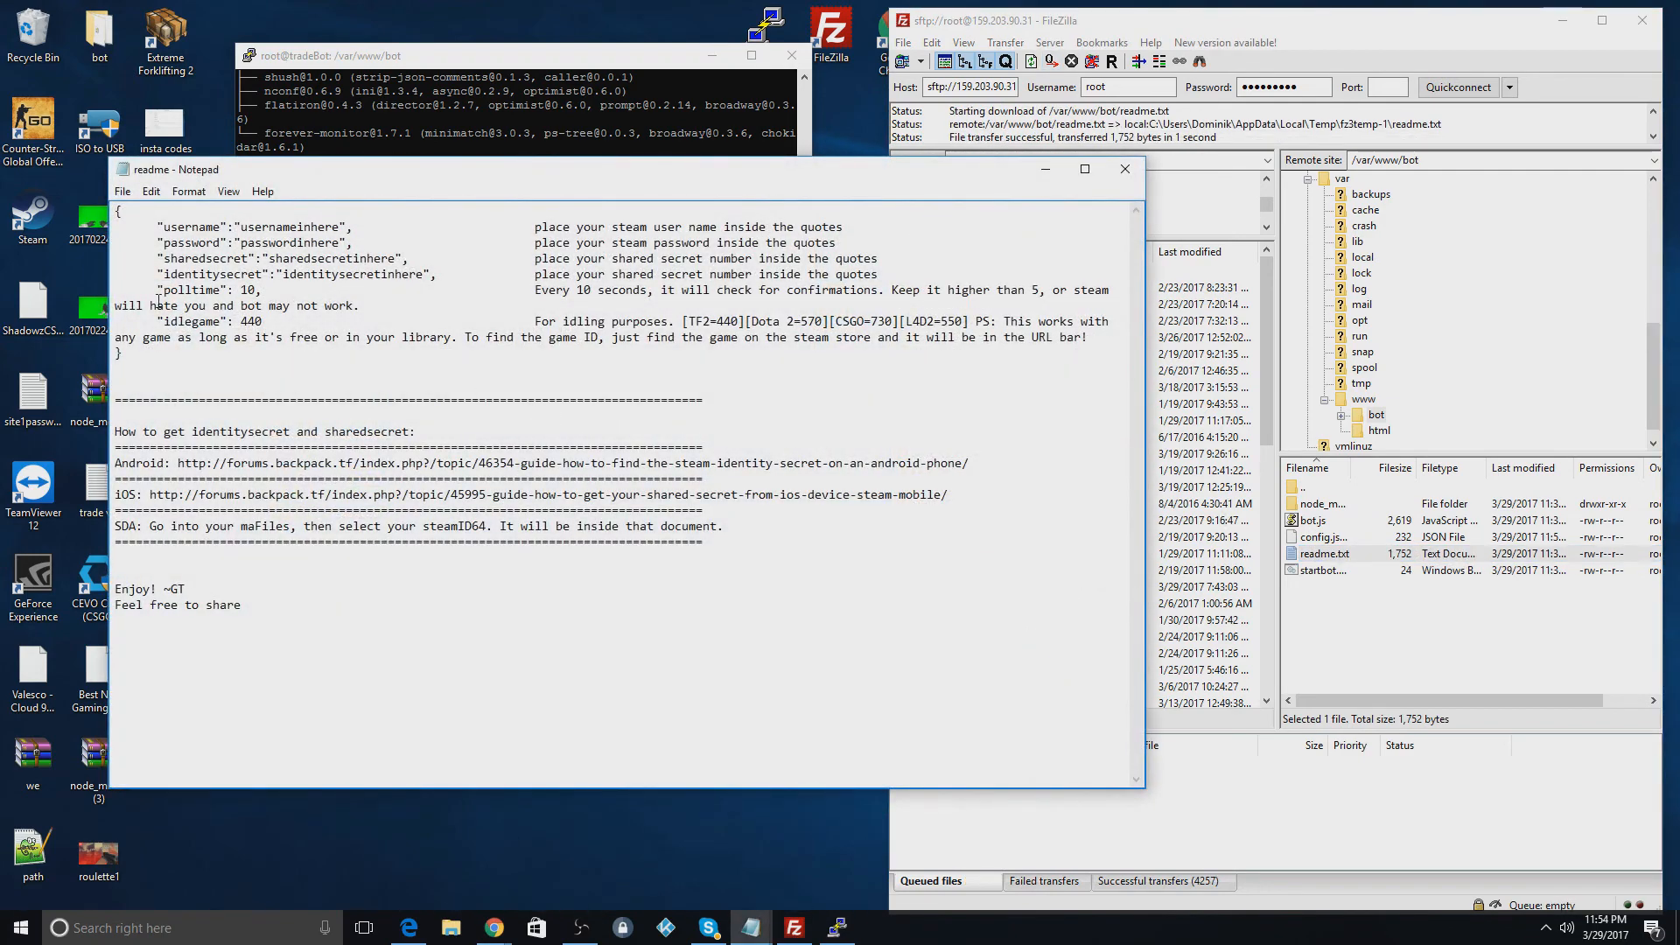
{"action": "double_click", "coordinate": [238, 321]}
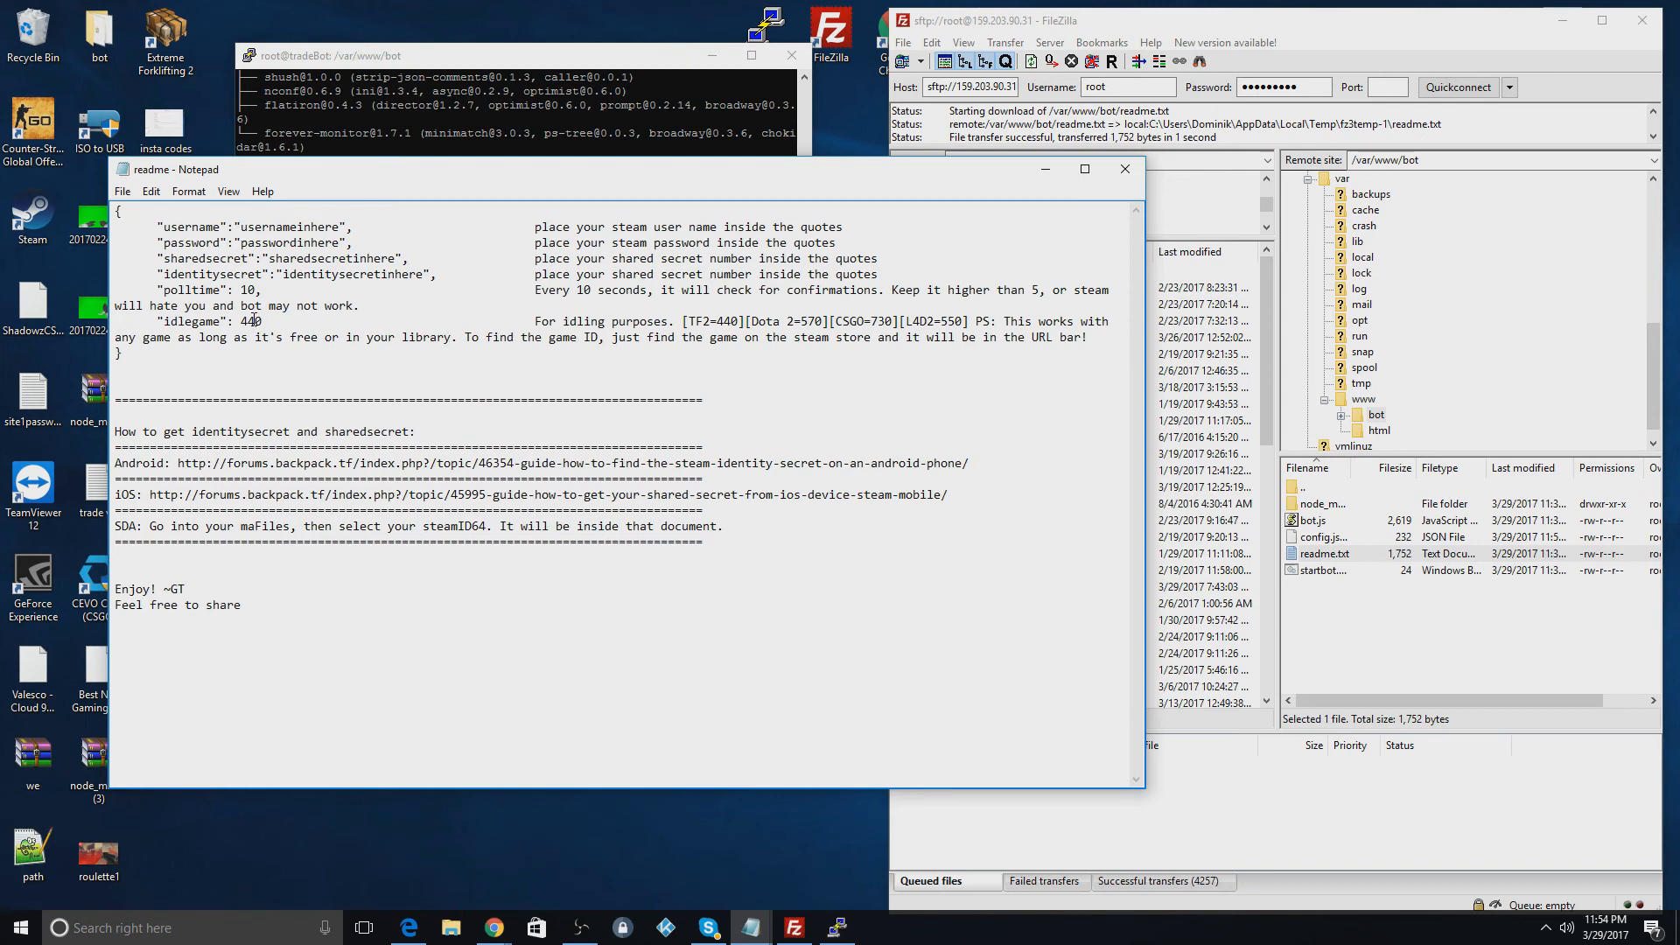
{"action": "double_click", "coordinate": [251, 322]}
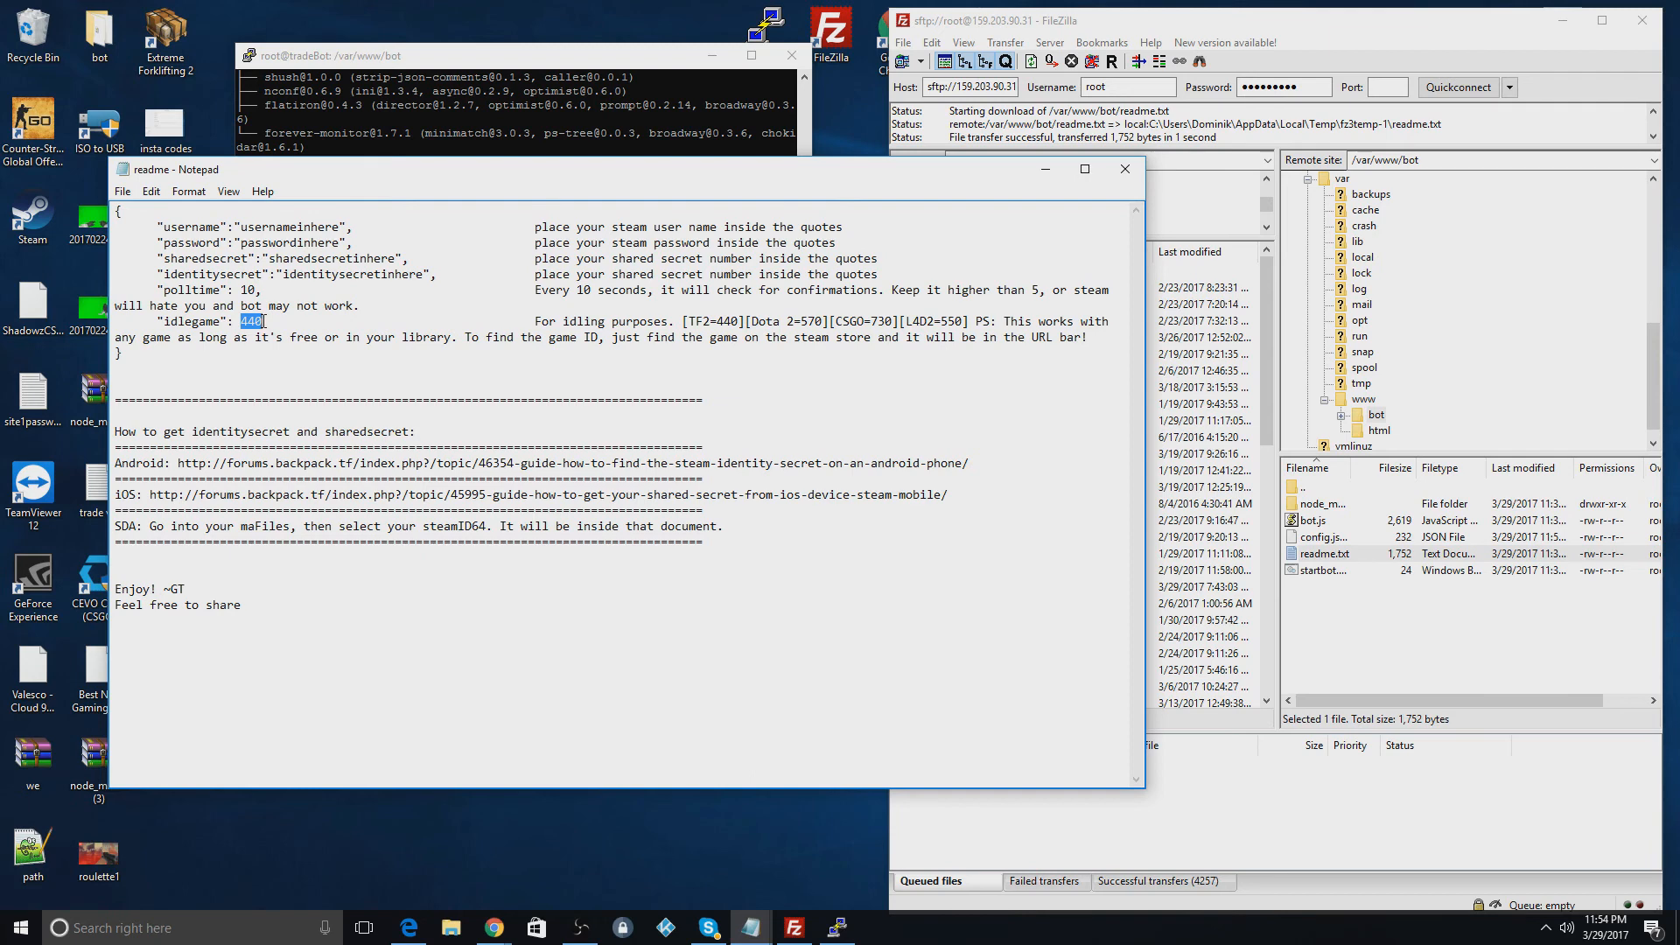
{"action": "mouse_move", "coordinate": [1023, 348]}
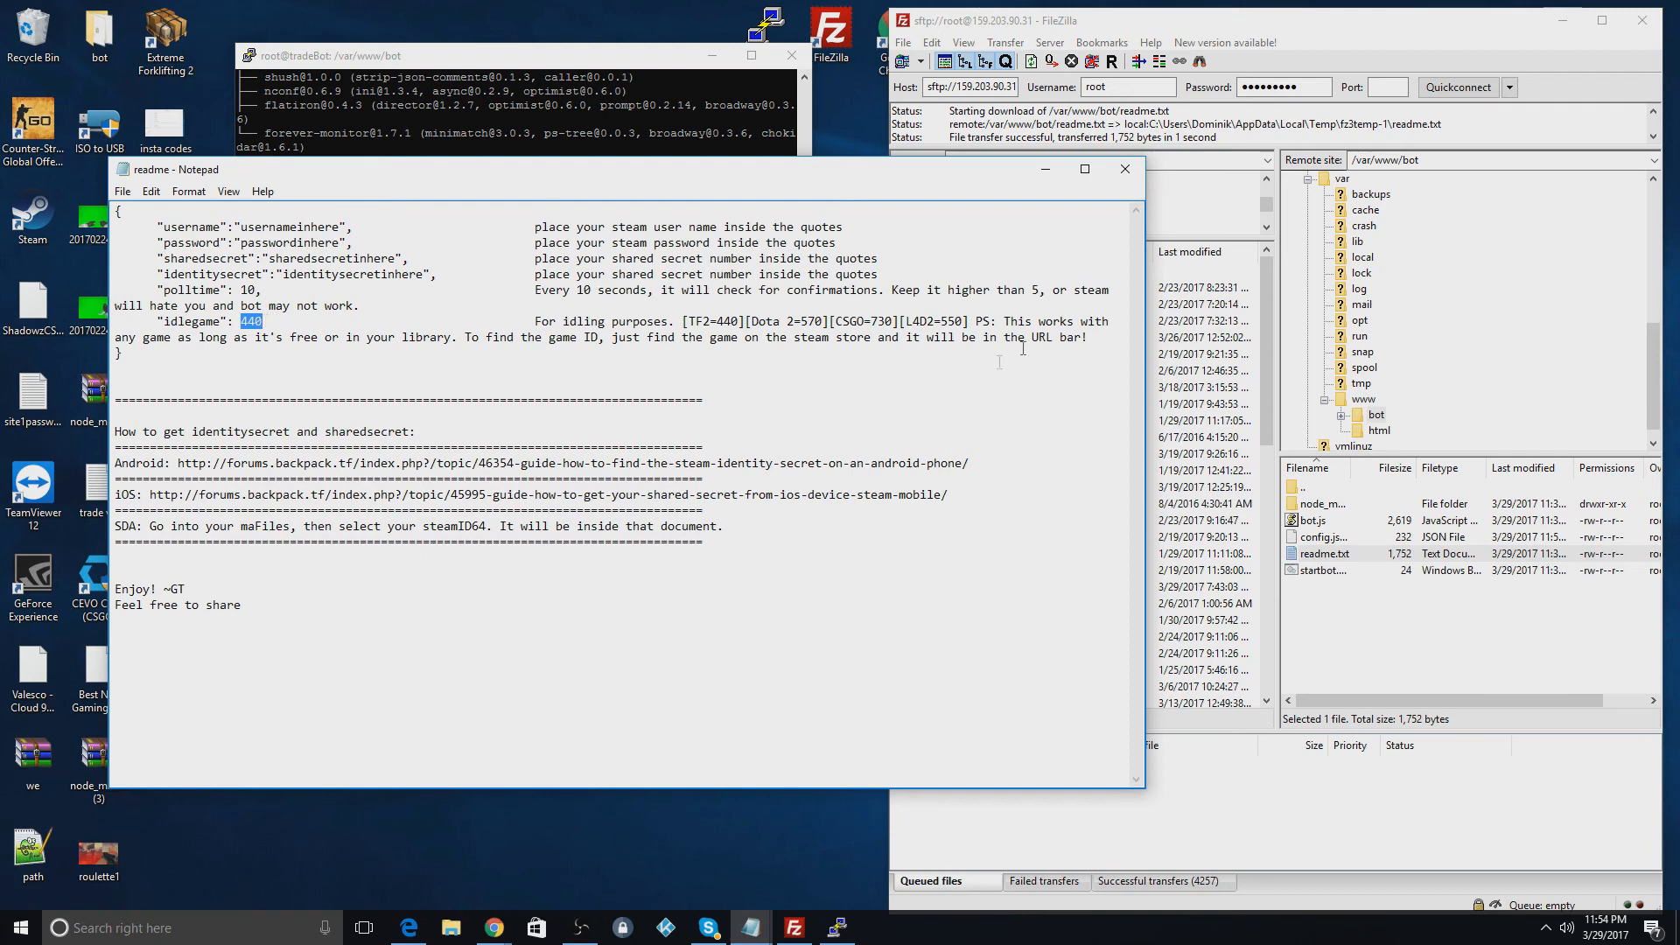